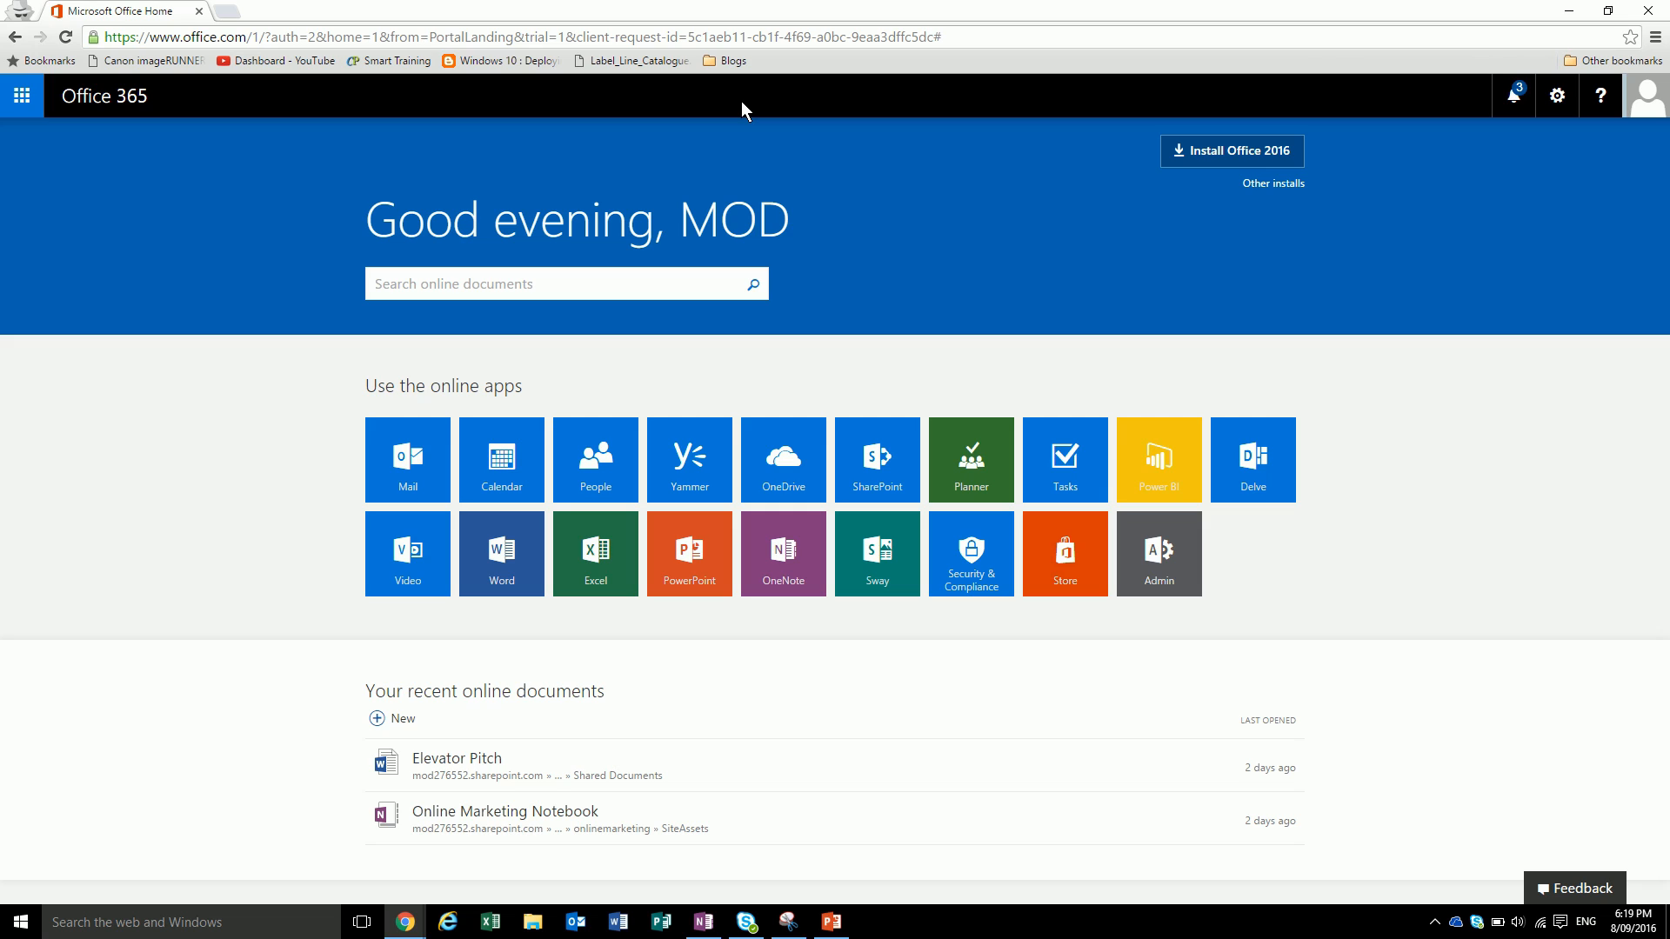
pyautogui.moveTo(971, 459)
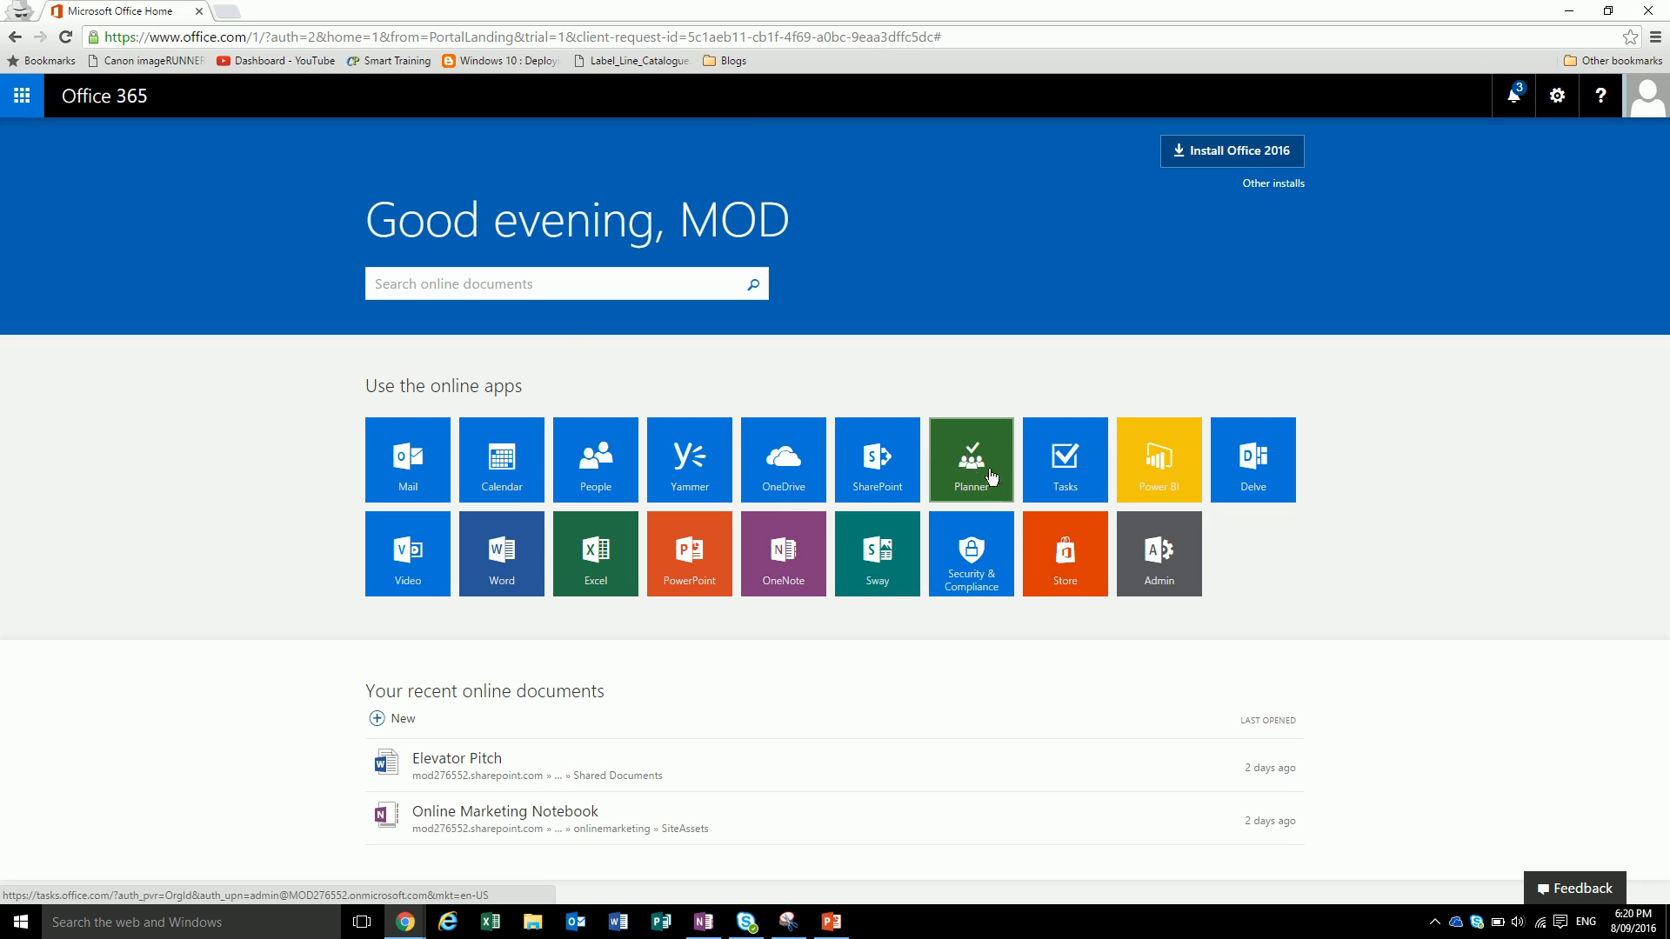
pyautogui.moveTo(17, 103)
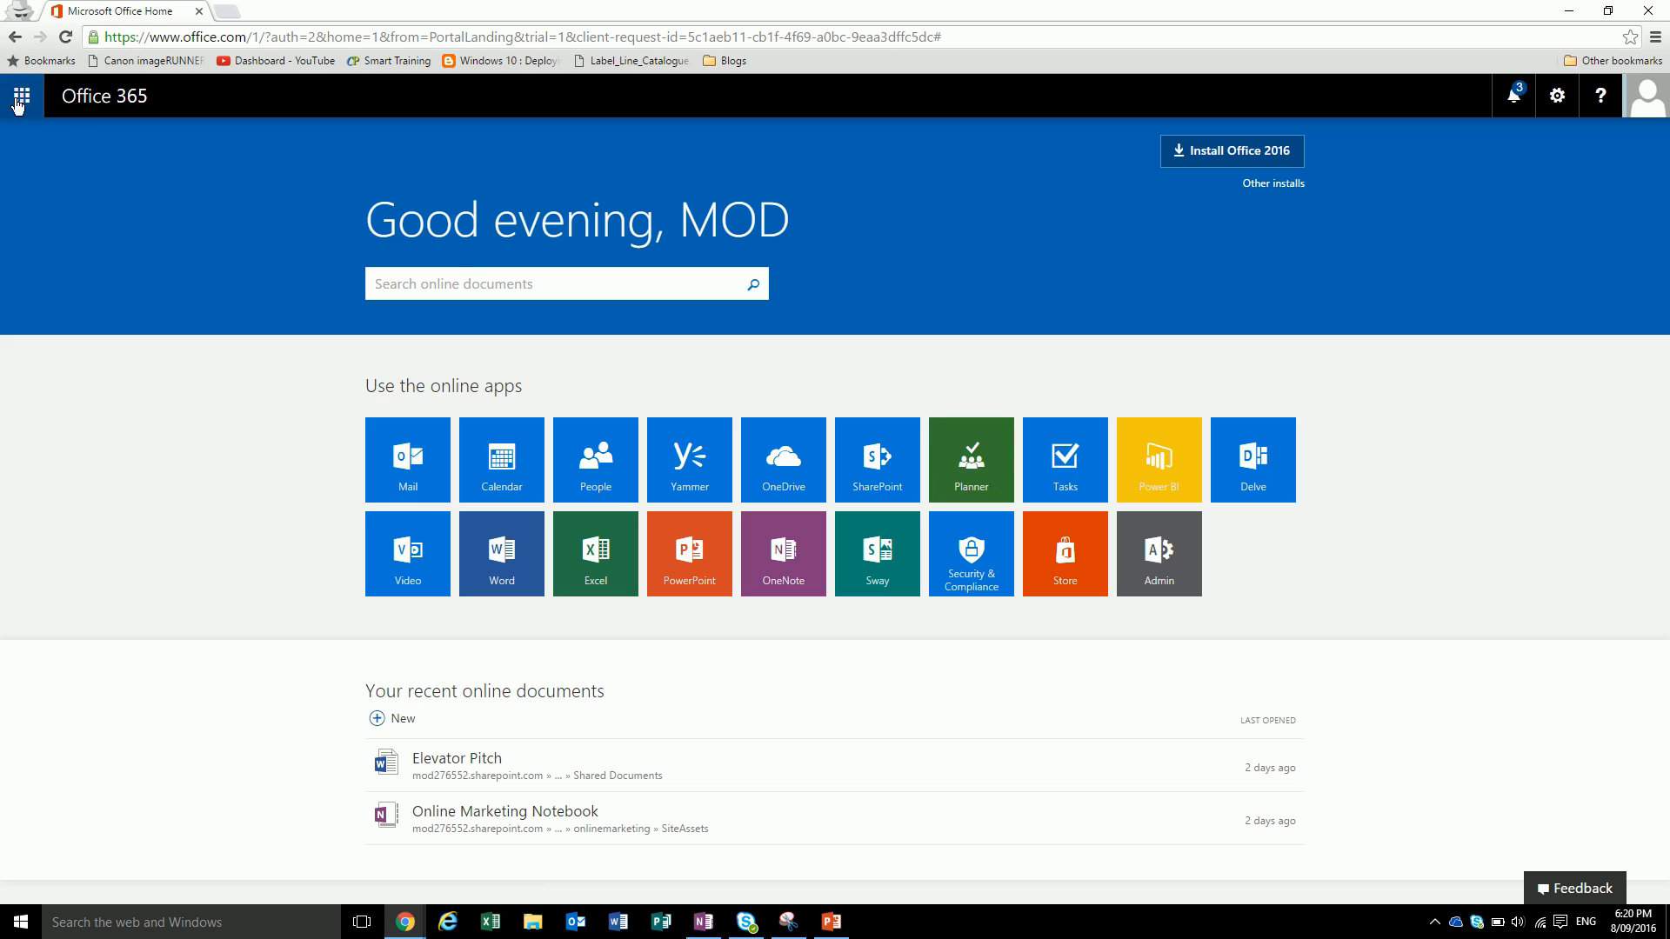
# - Launch Planner from the app tiles and add the Marketing Team plan to favorites
pyautogui.click(19, 95)
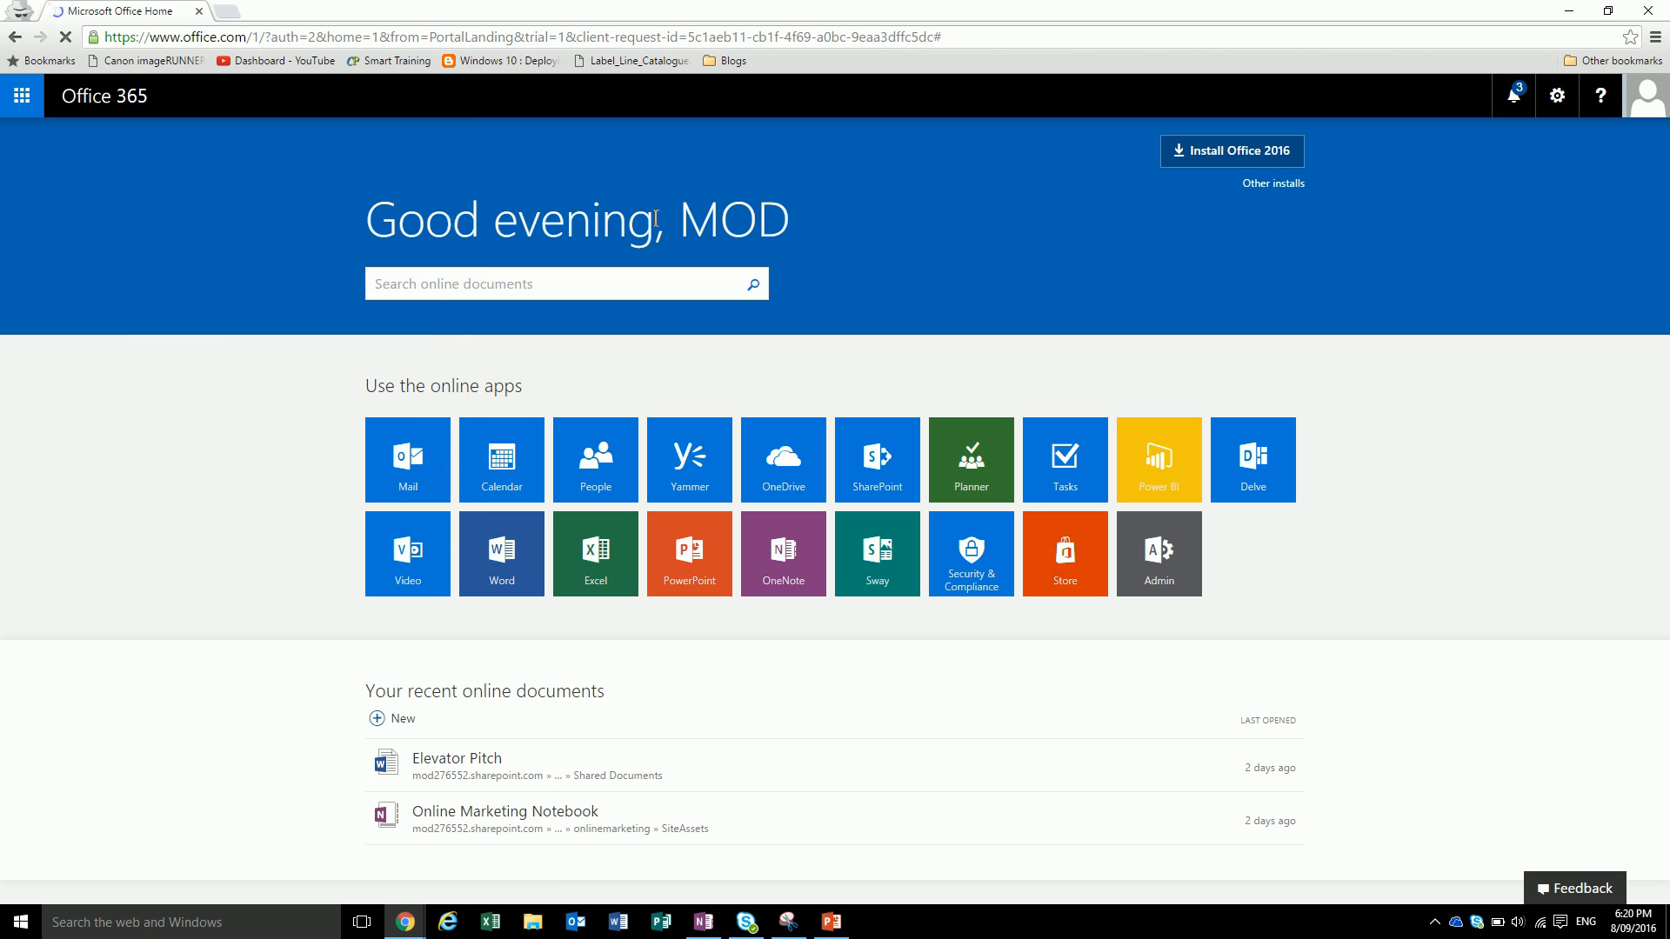
pyautogui.click(968, 460)
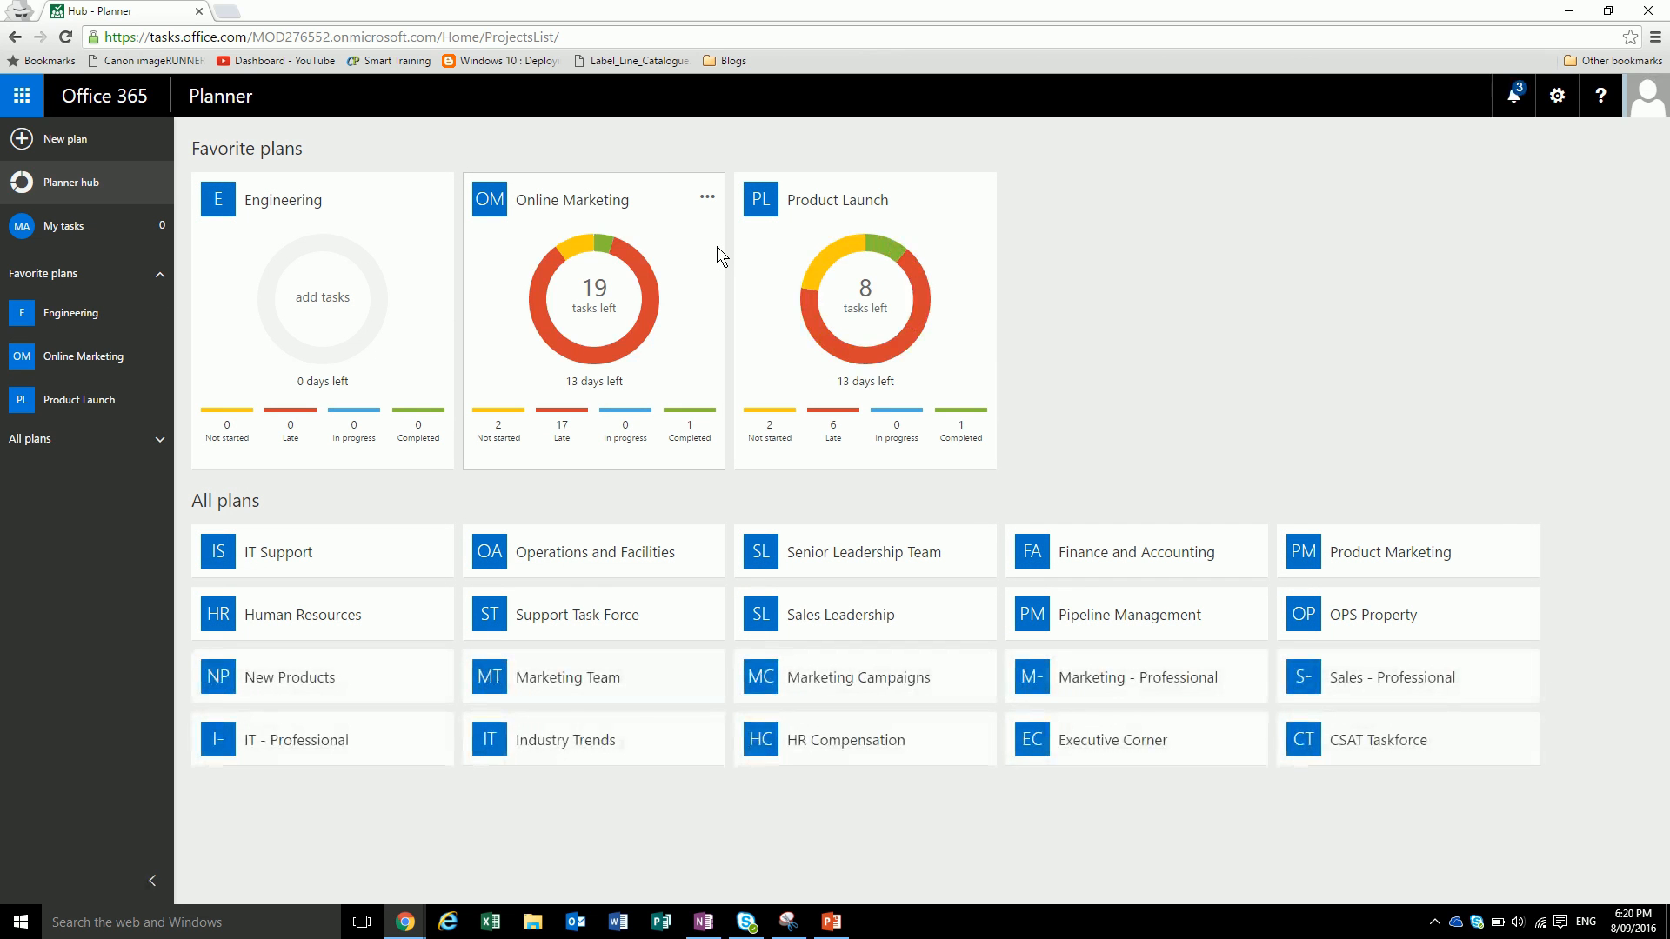
pyautogui.scroll(-3)
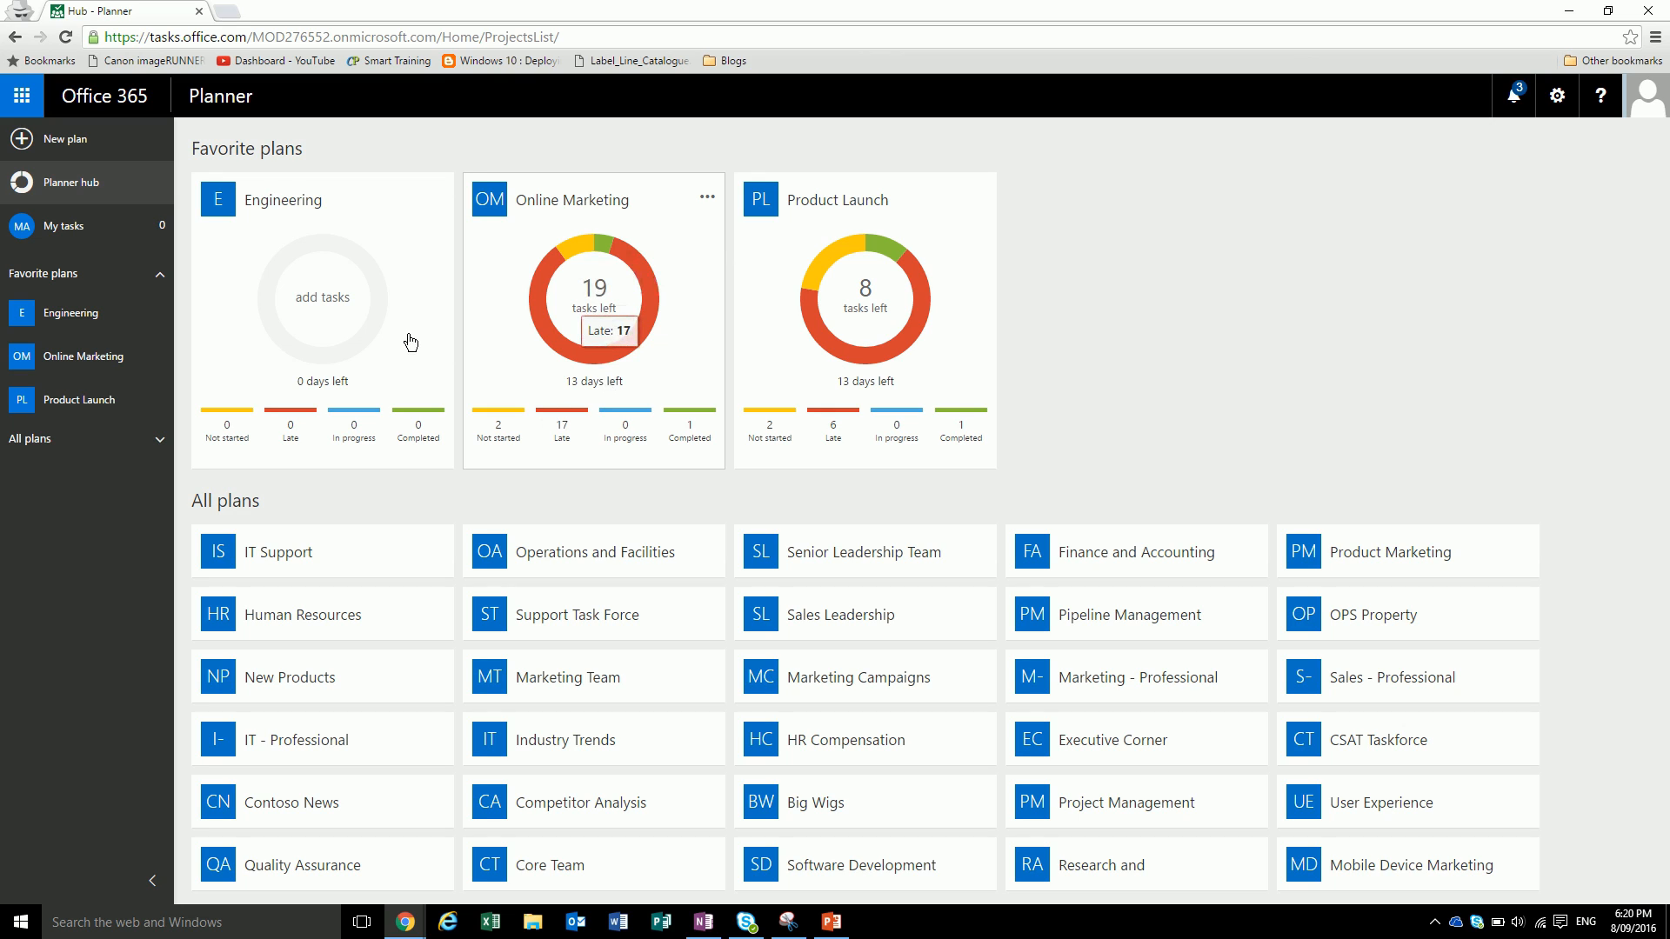
pyautogui.moveTo(628, 574)
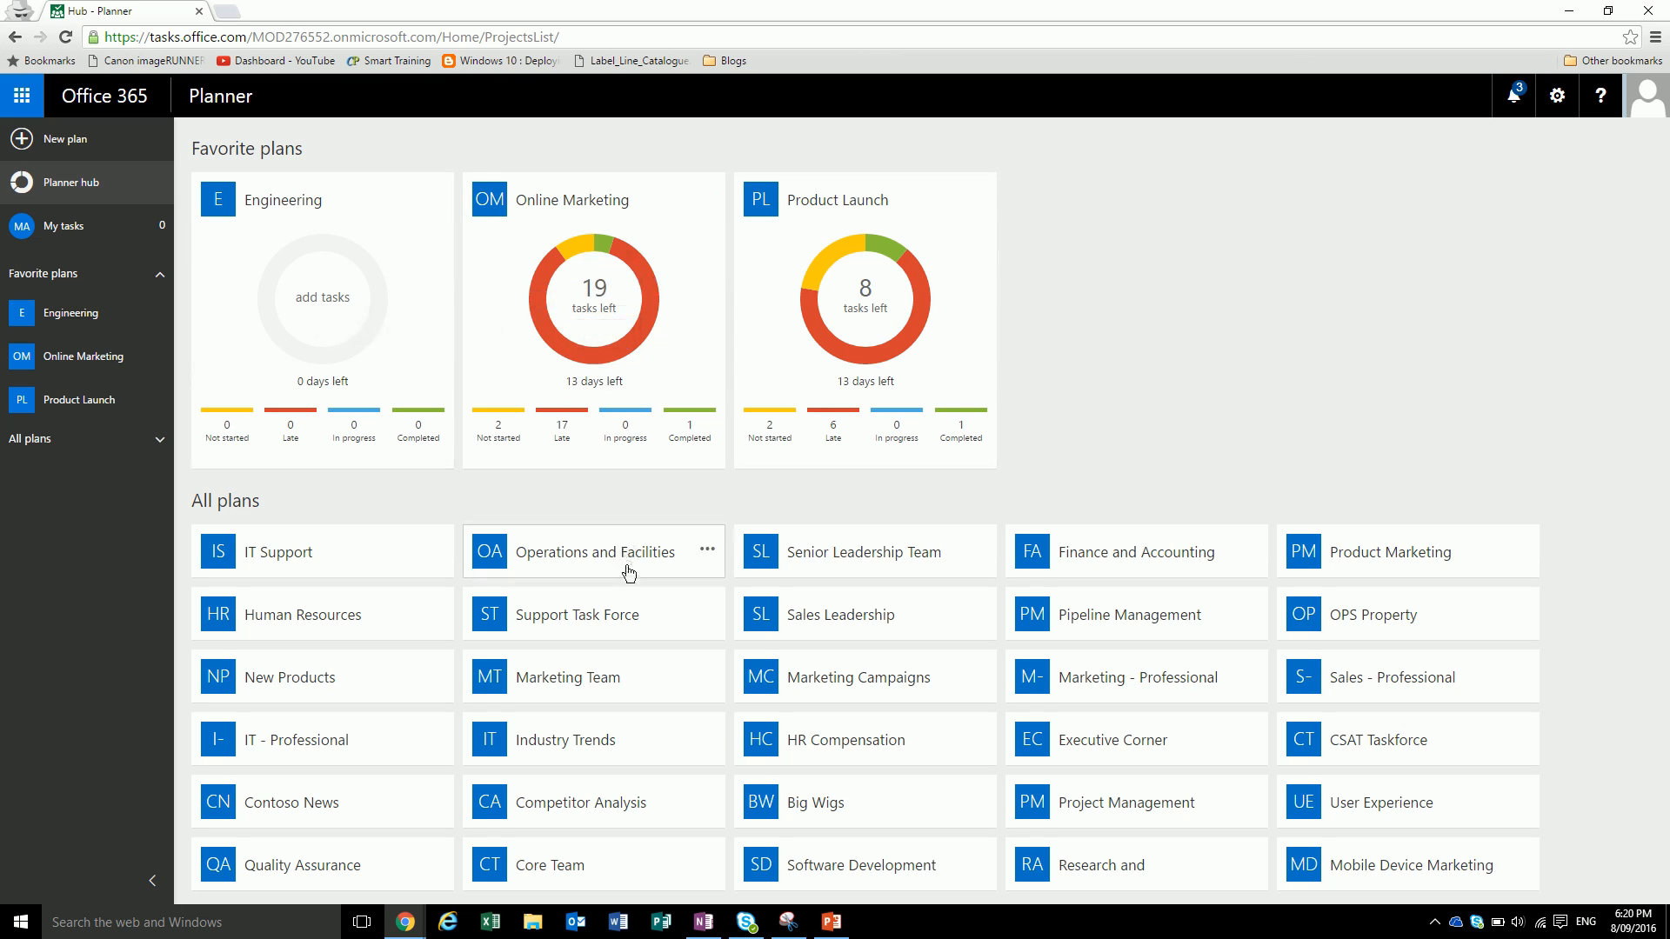
pyautogui.moveTo(629, 710)
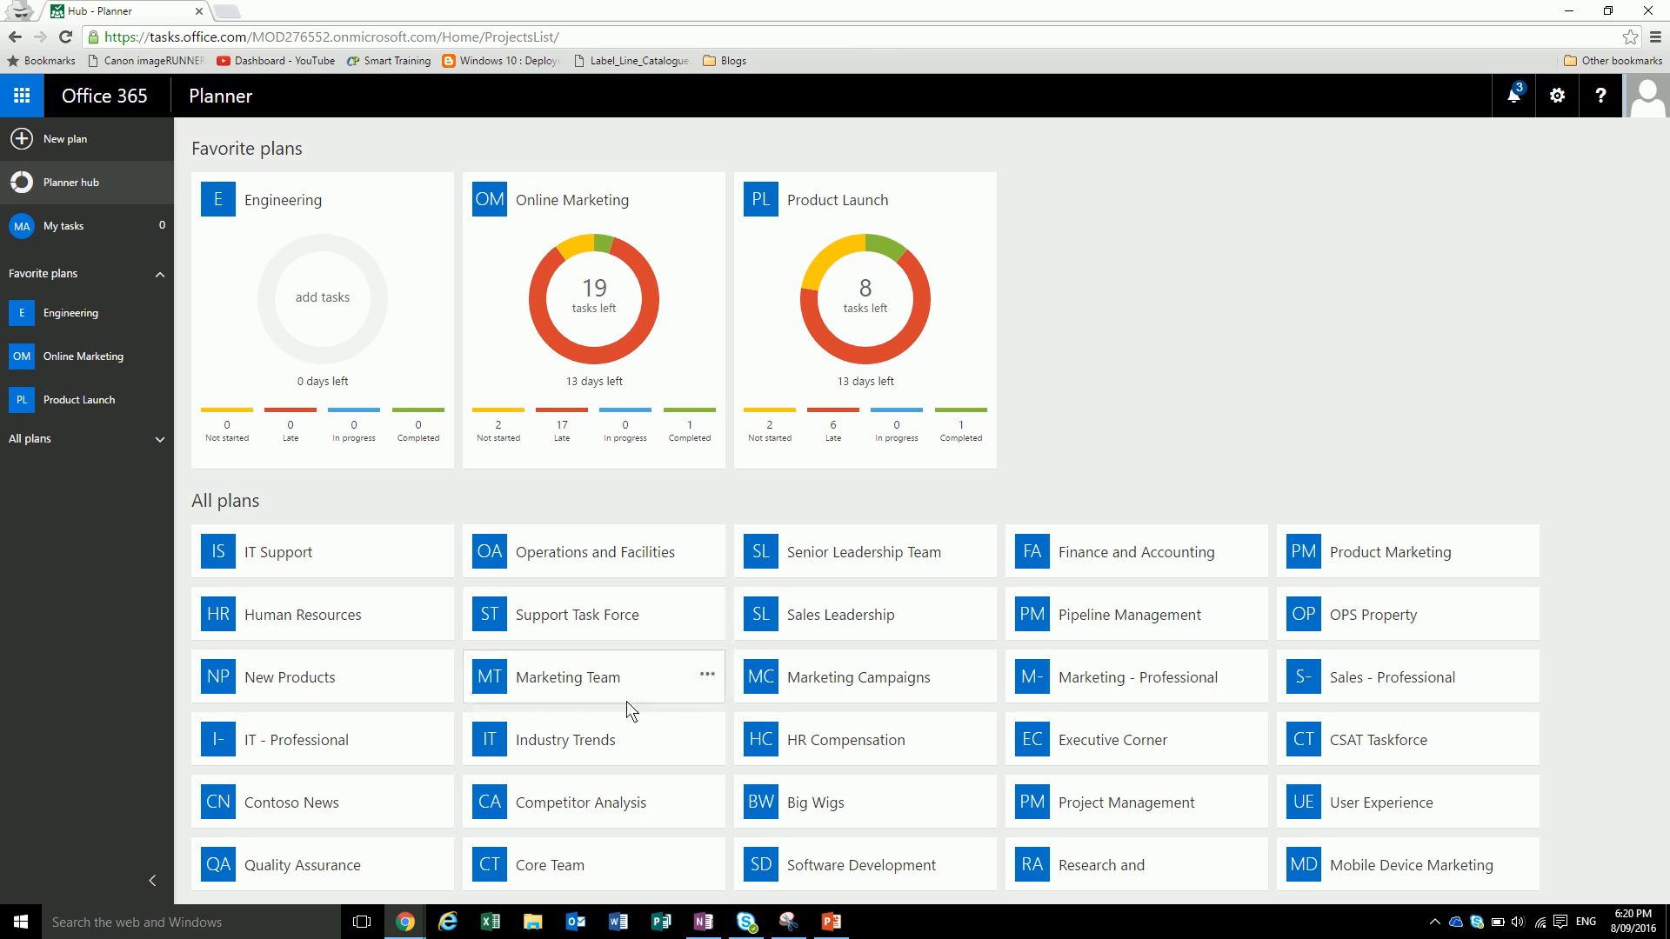
pyautogui.moveTo(709, 682)
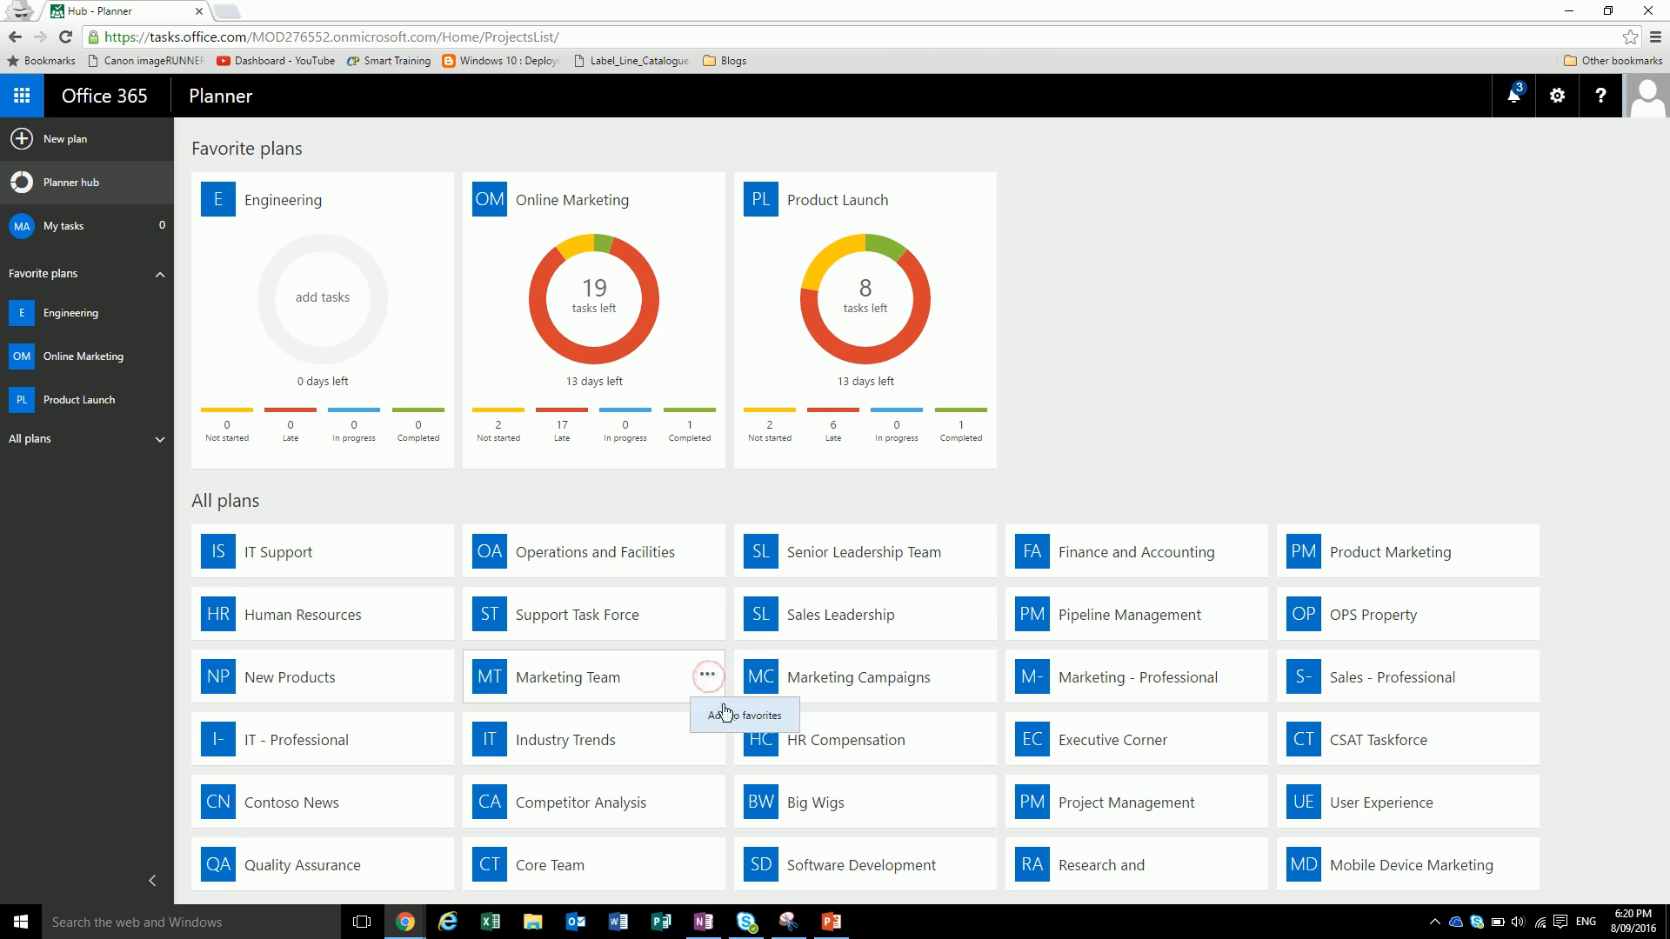
pyautogui.click(745, 715)
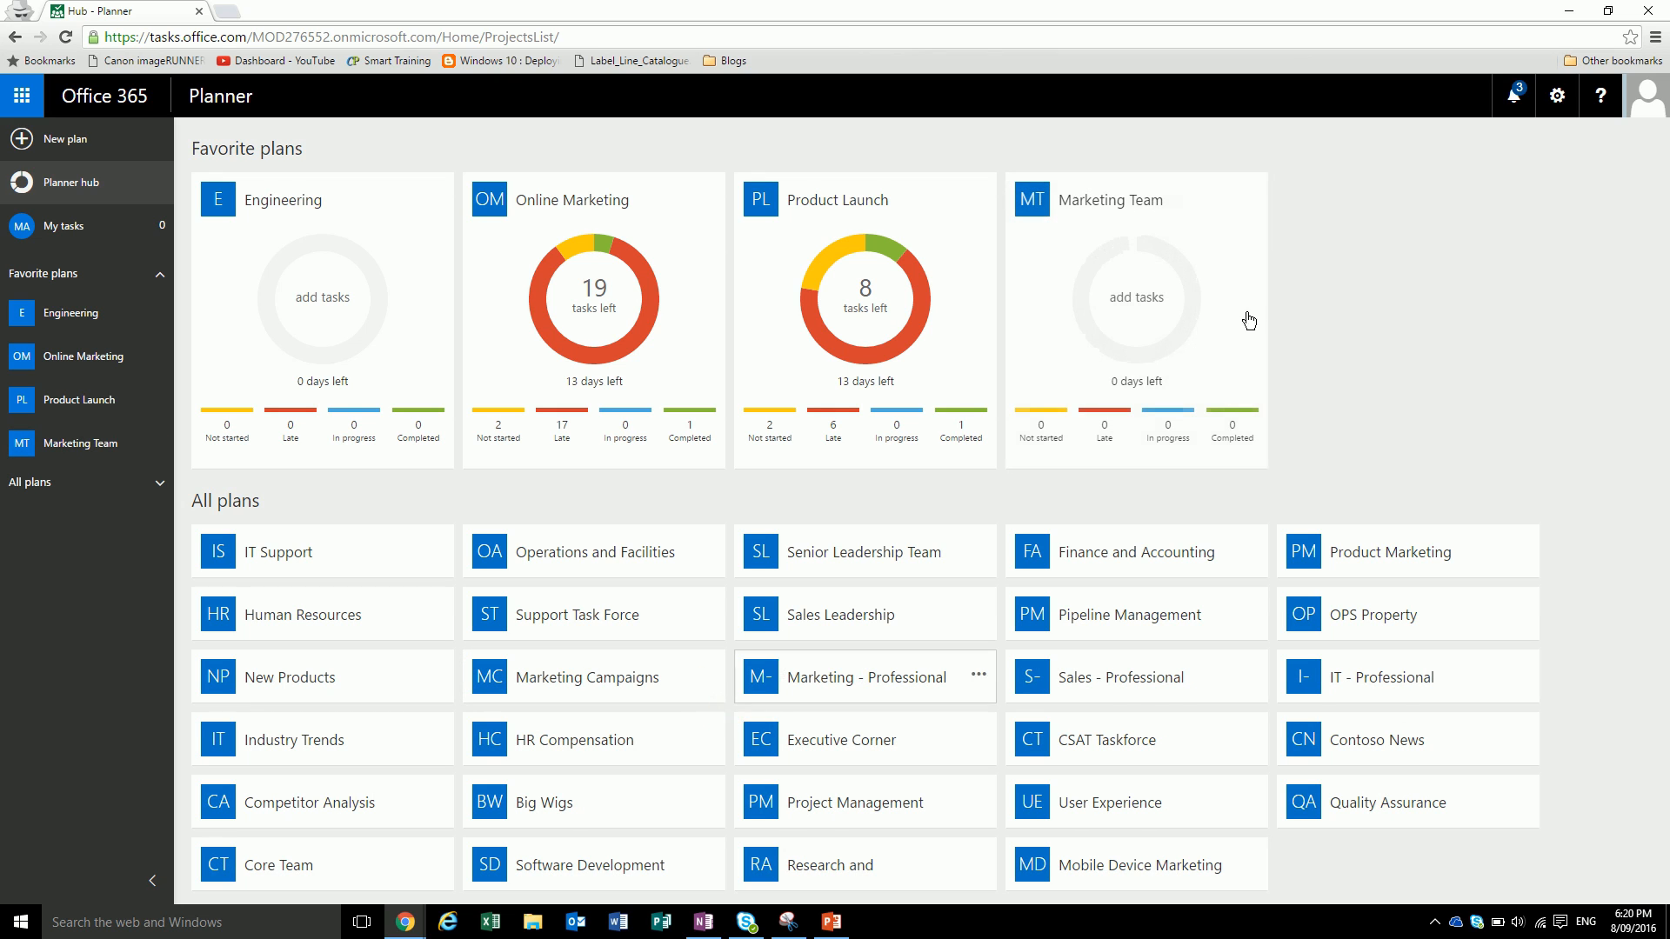
pyautogui.moveTo(1123, 317)
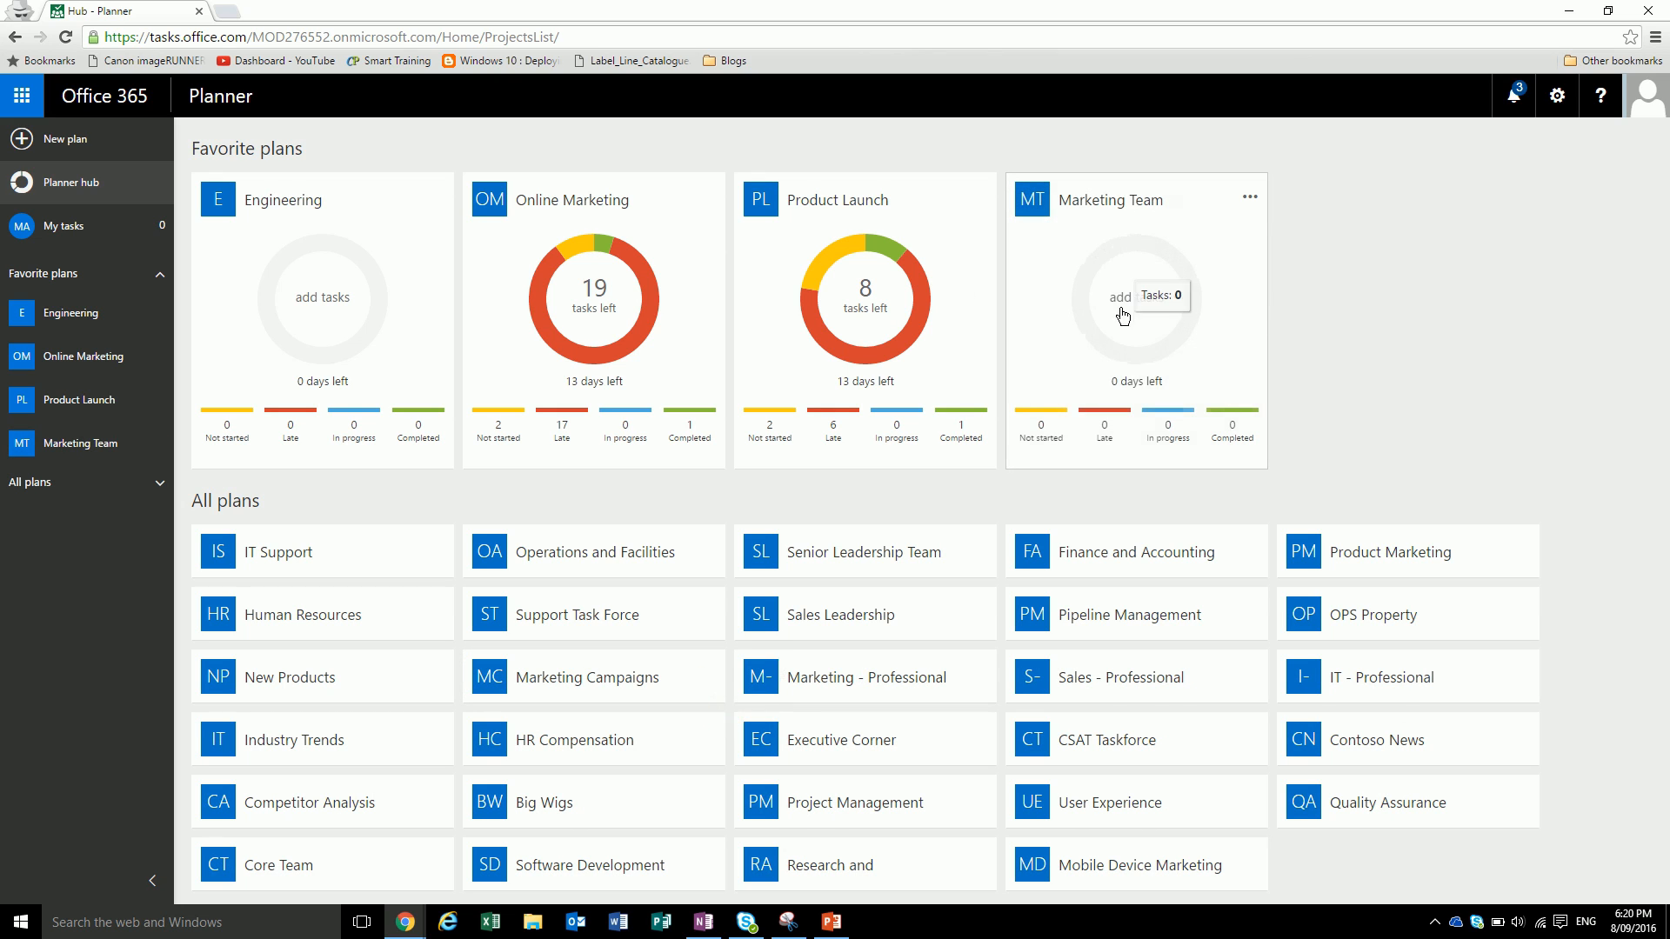
pyautogui.moveTo(933, 310)
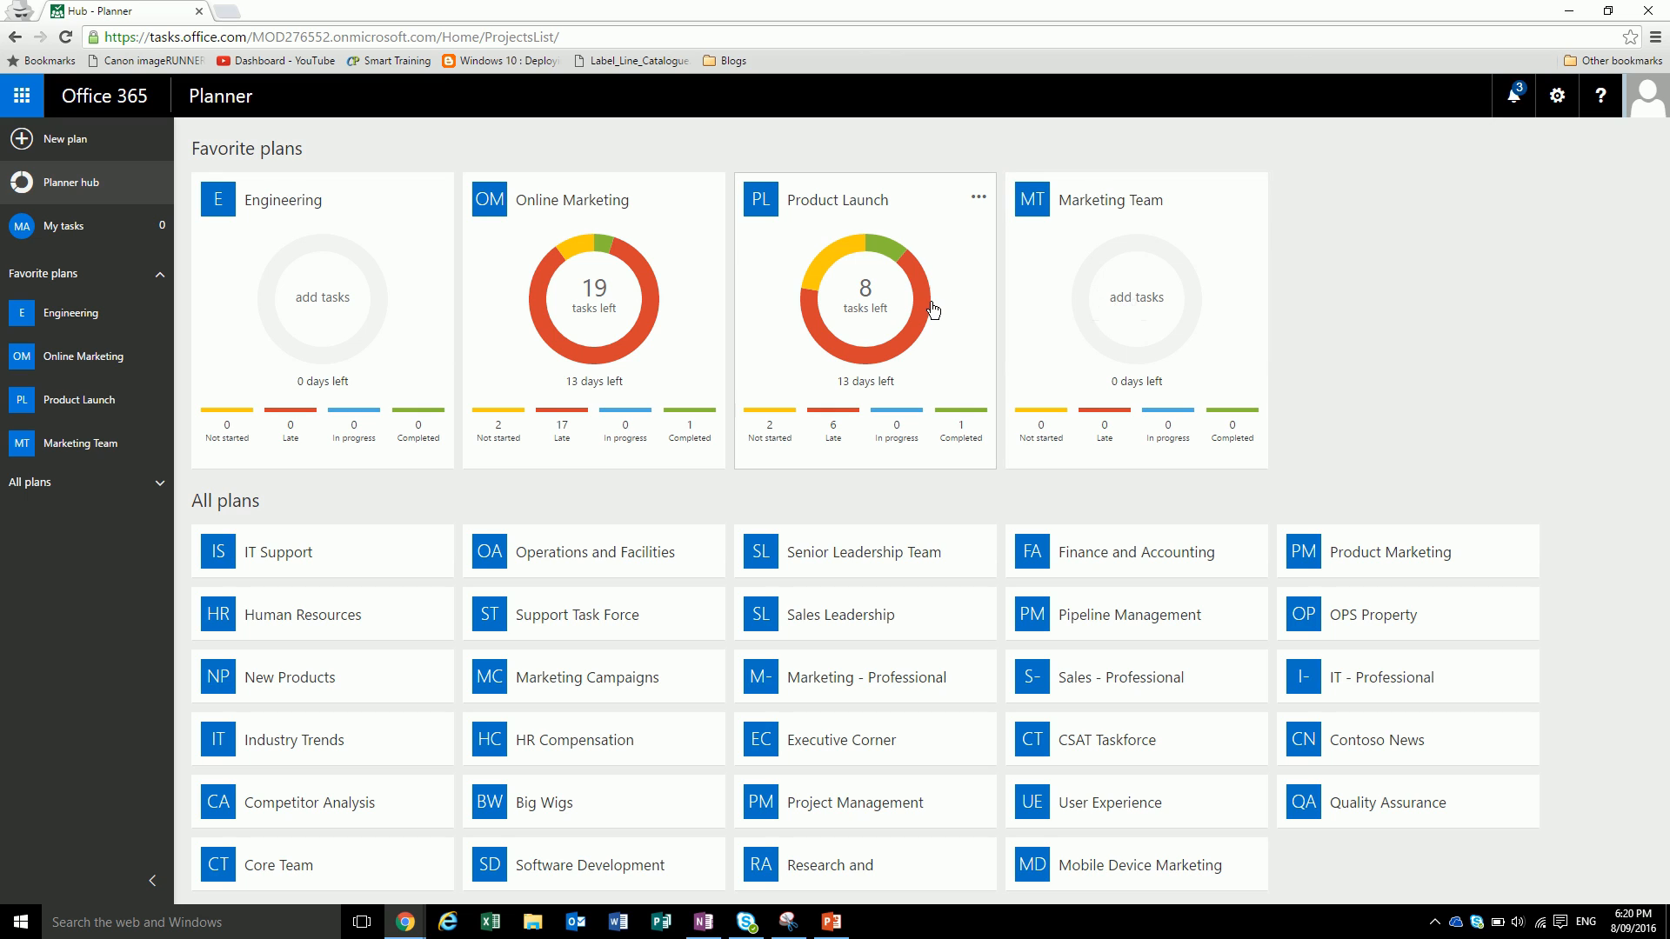
pyautogui.moveTo(855, 261)
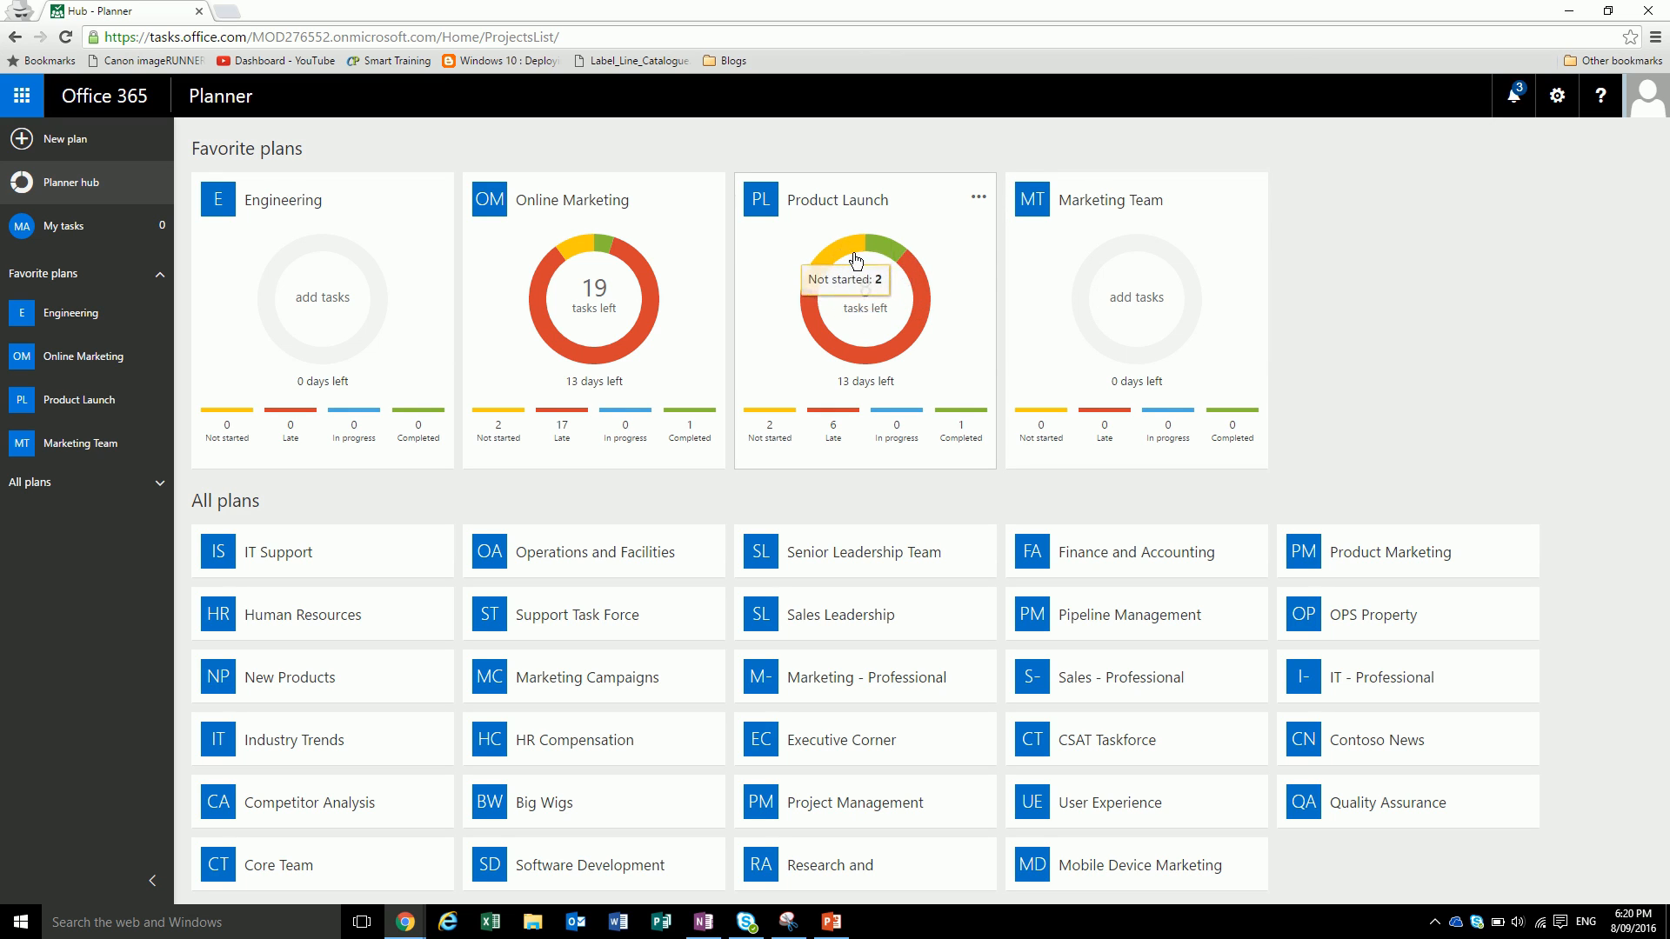
pyautogui.moveTo(890, 260)
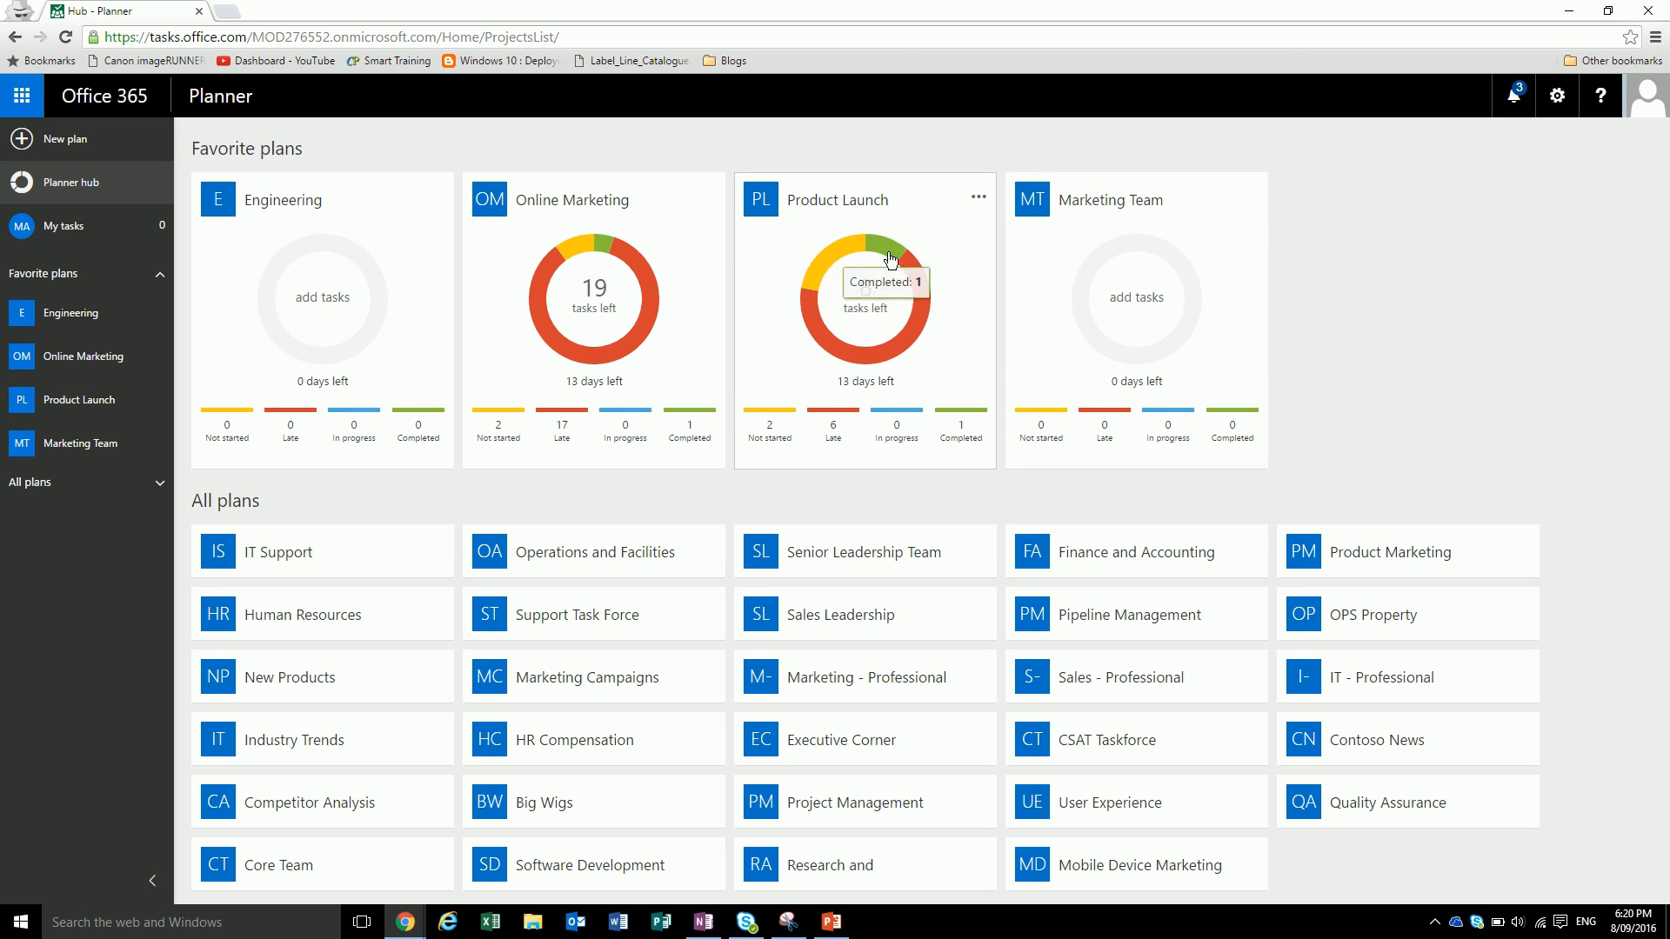
pyautogui.moveTo(644, 279)
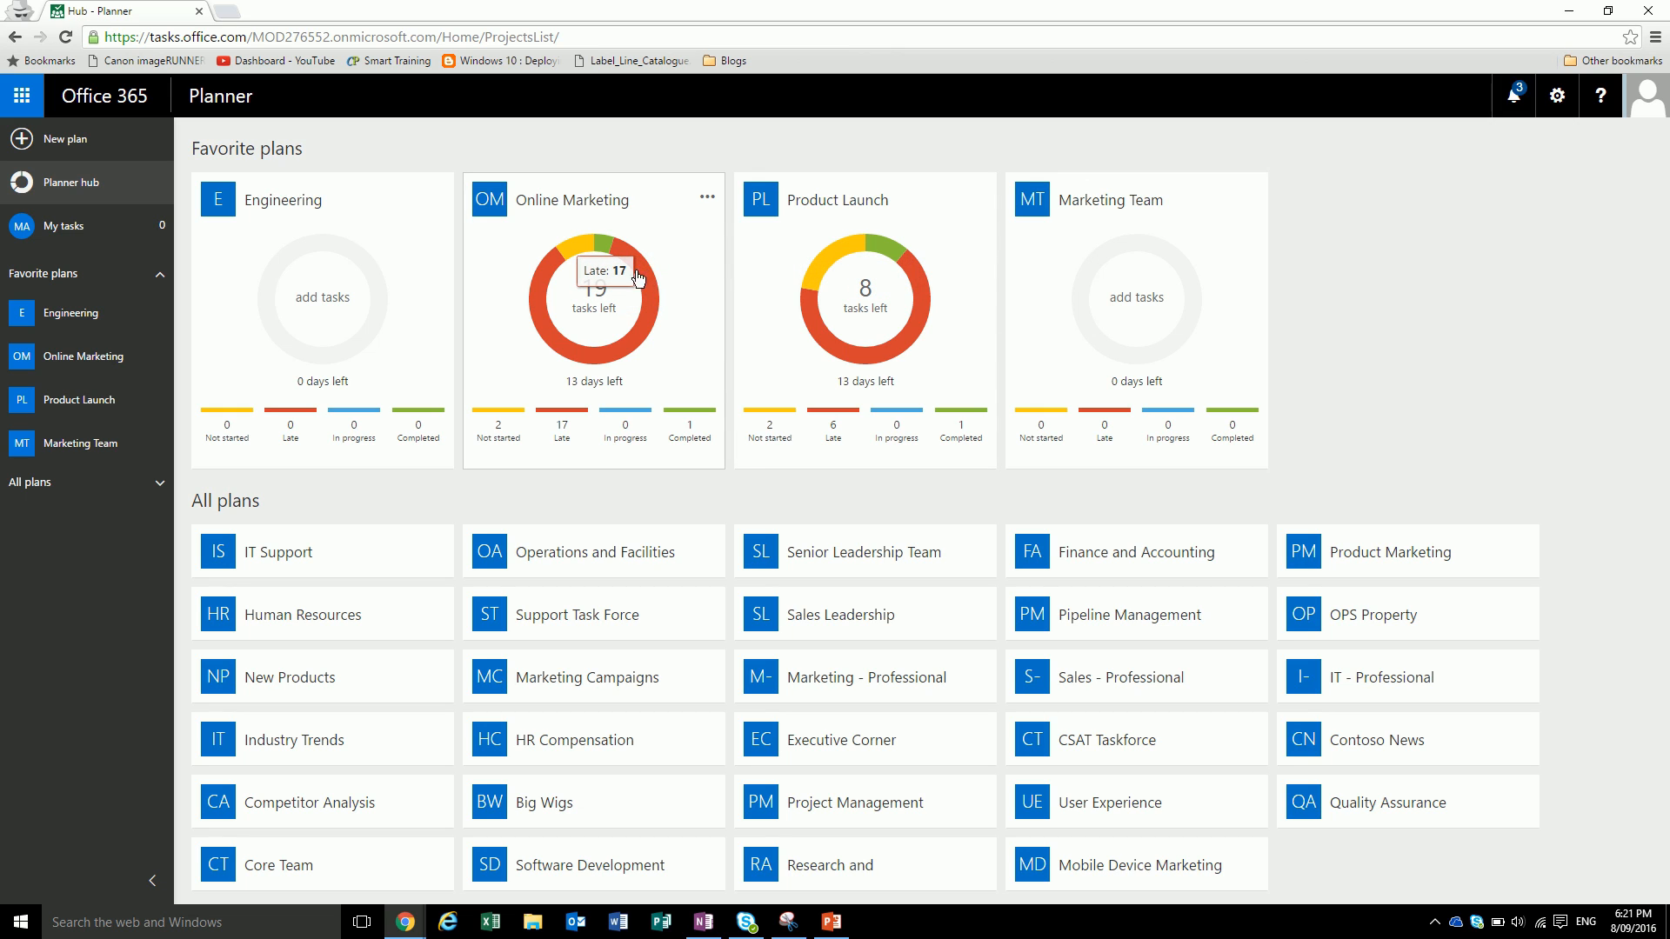
pyautogui.moveTo(597, 254)
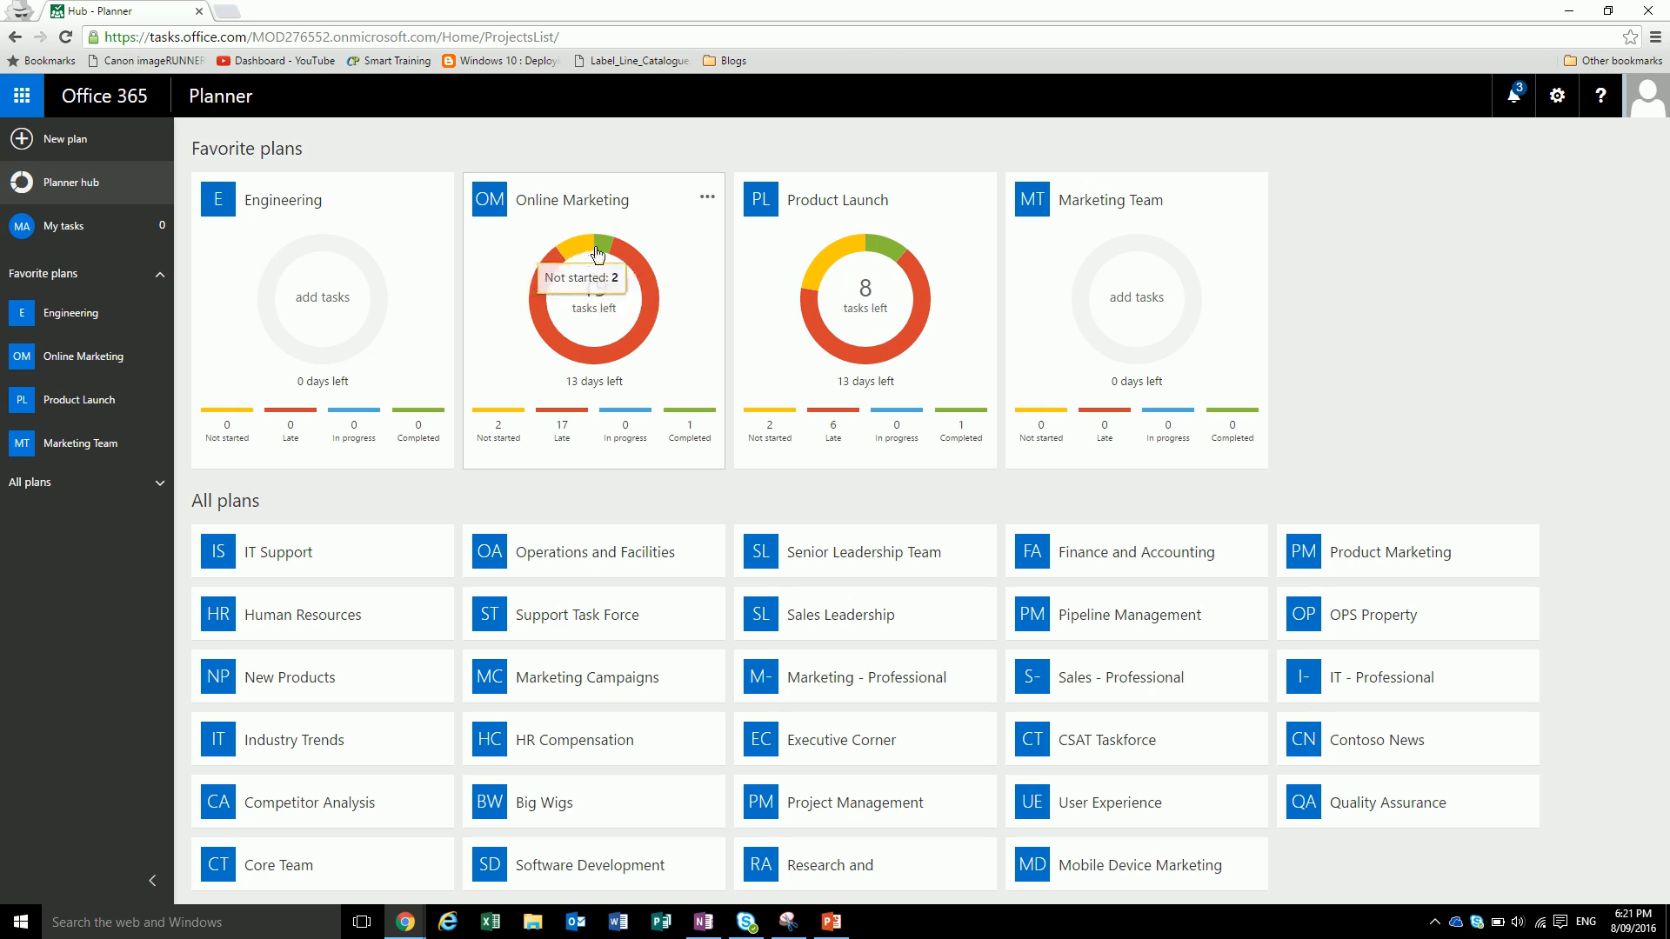
pyautogui.moveTo(636, 353)
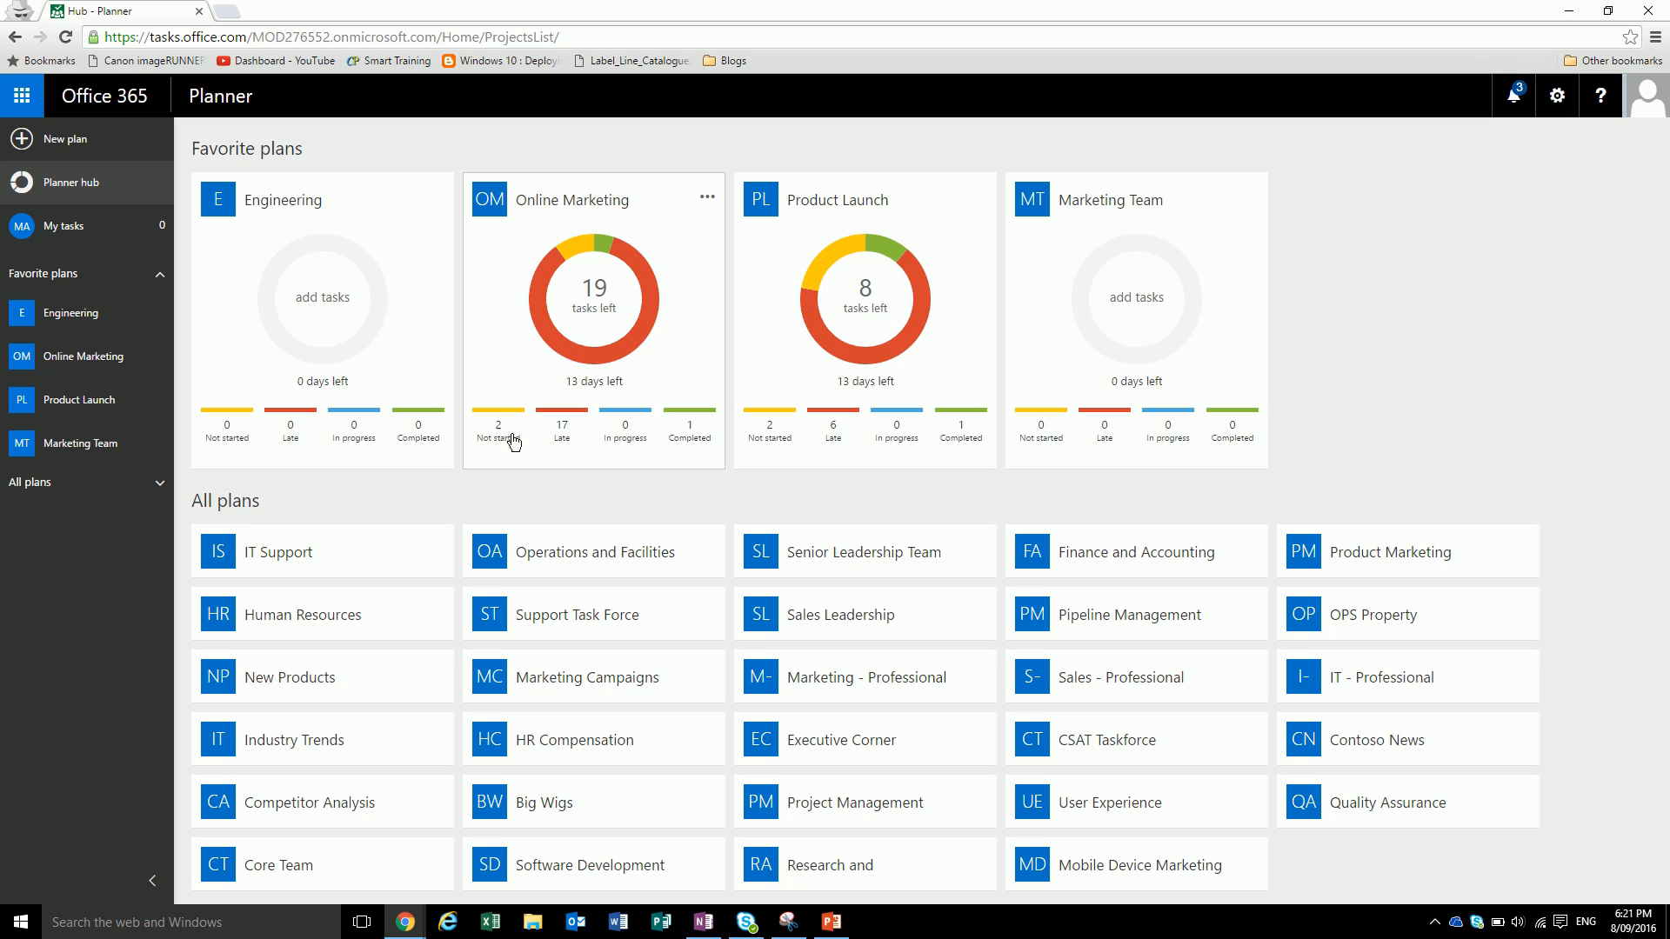
pyautogui.moveTo(622, 440)
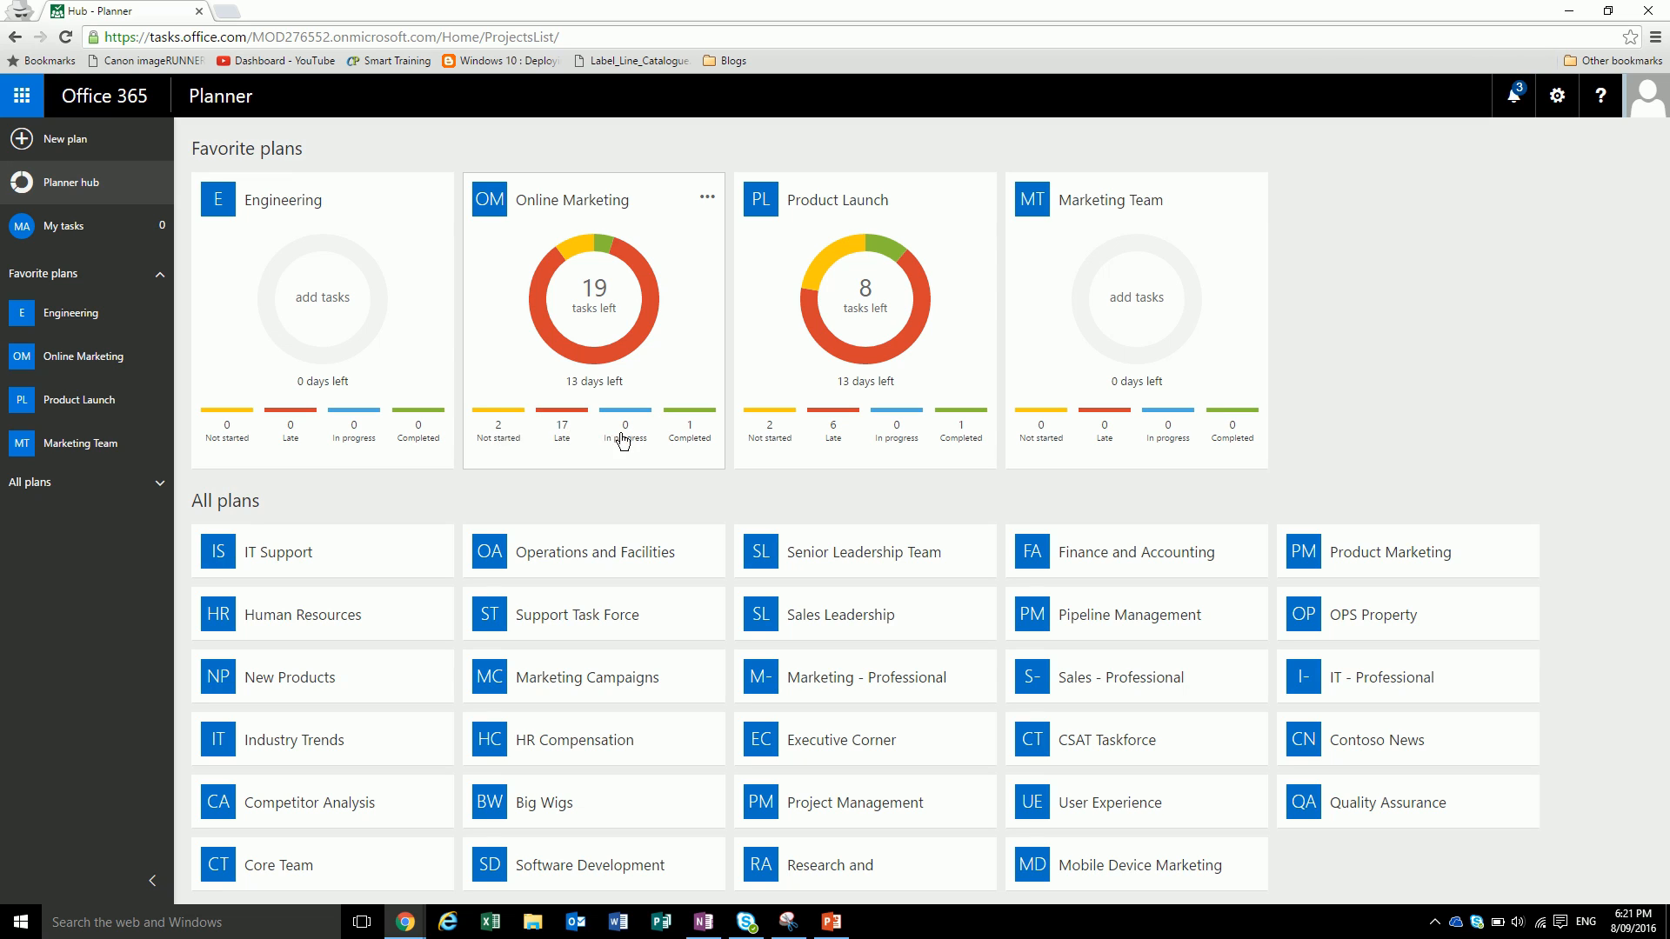
pyautogui.moveTo(694, 444)
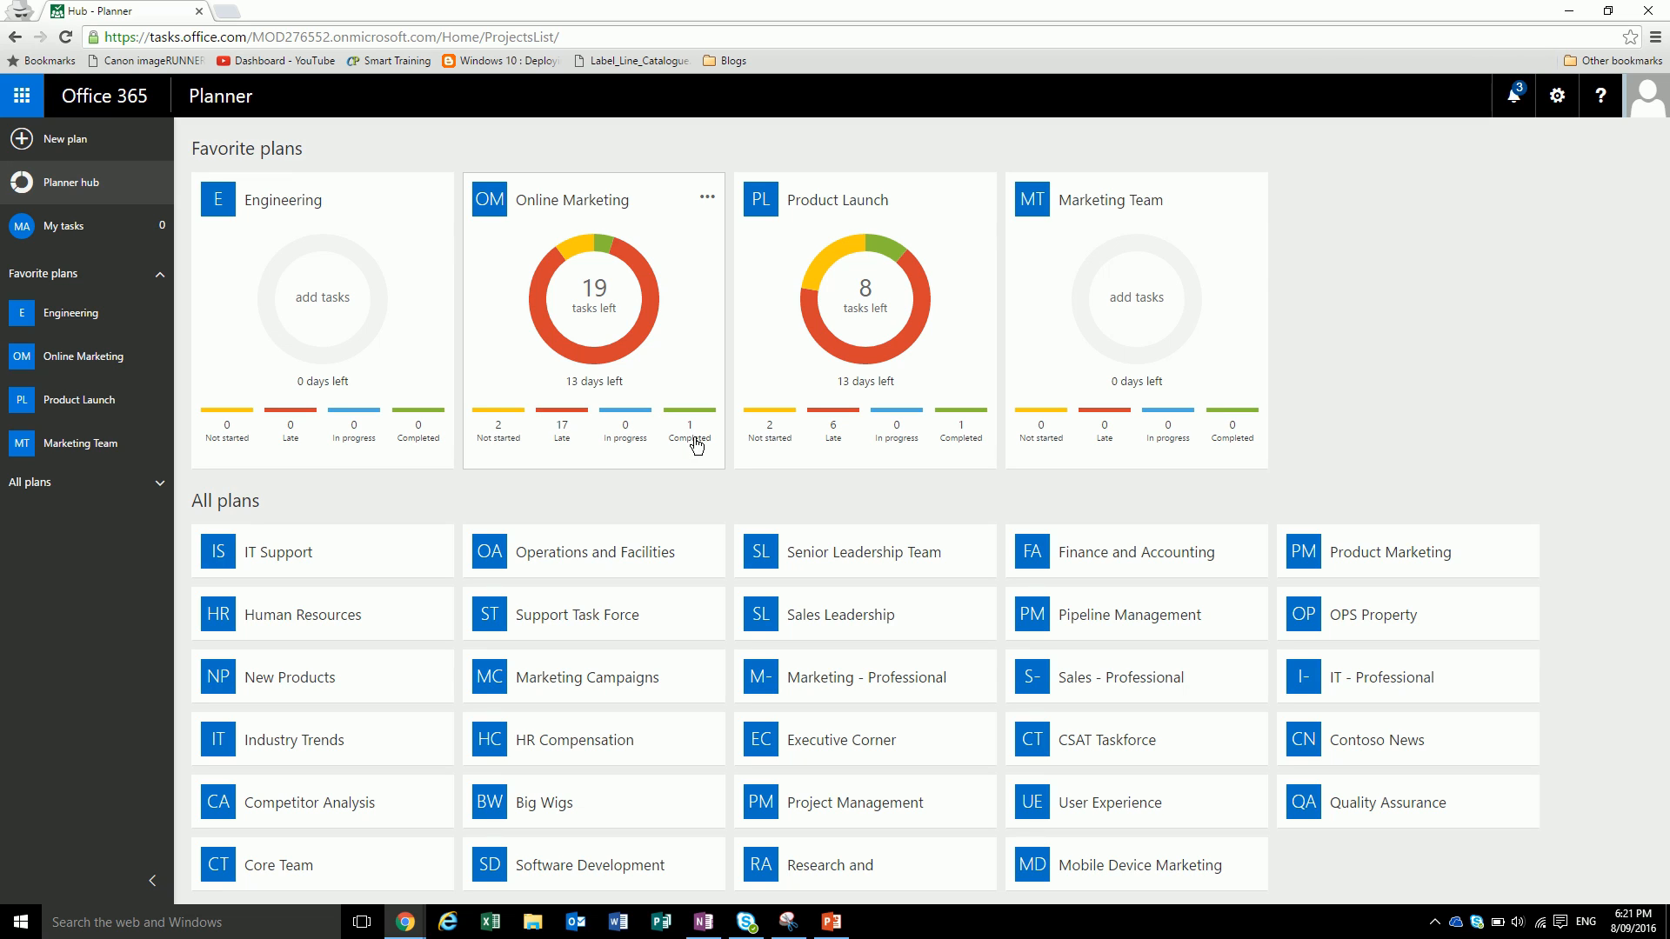
pyautogui.moveTo(194, 375)
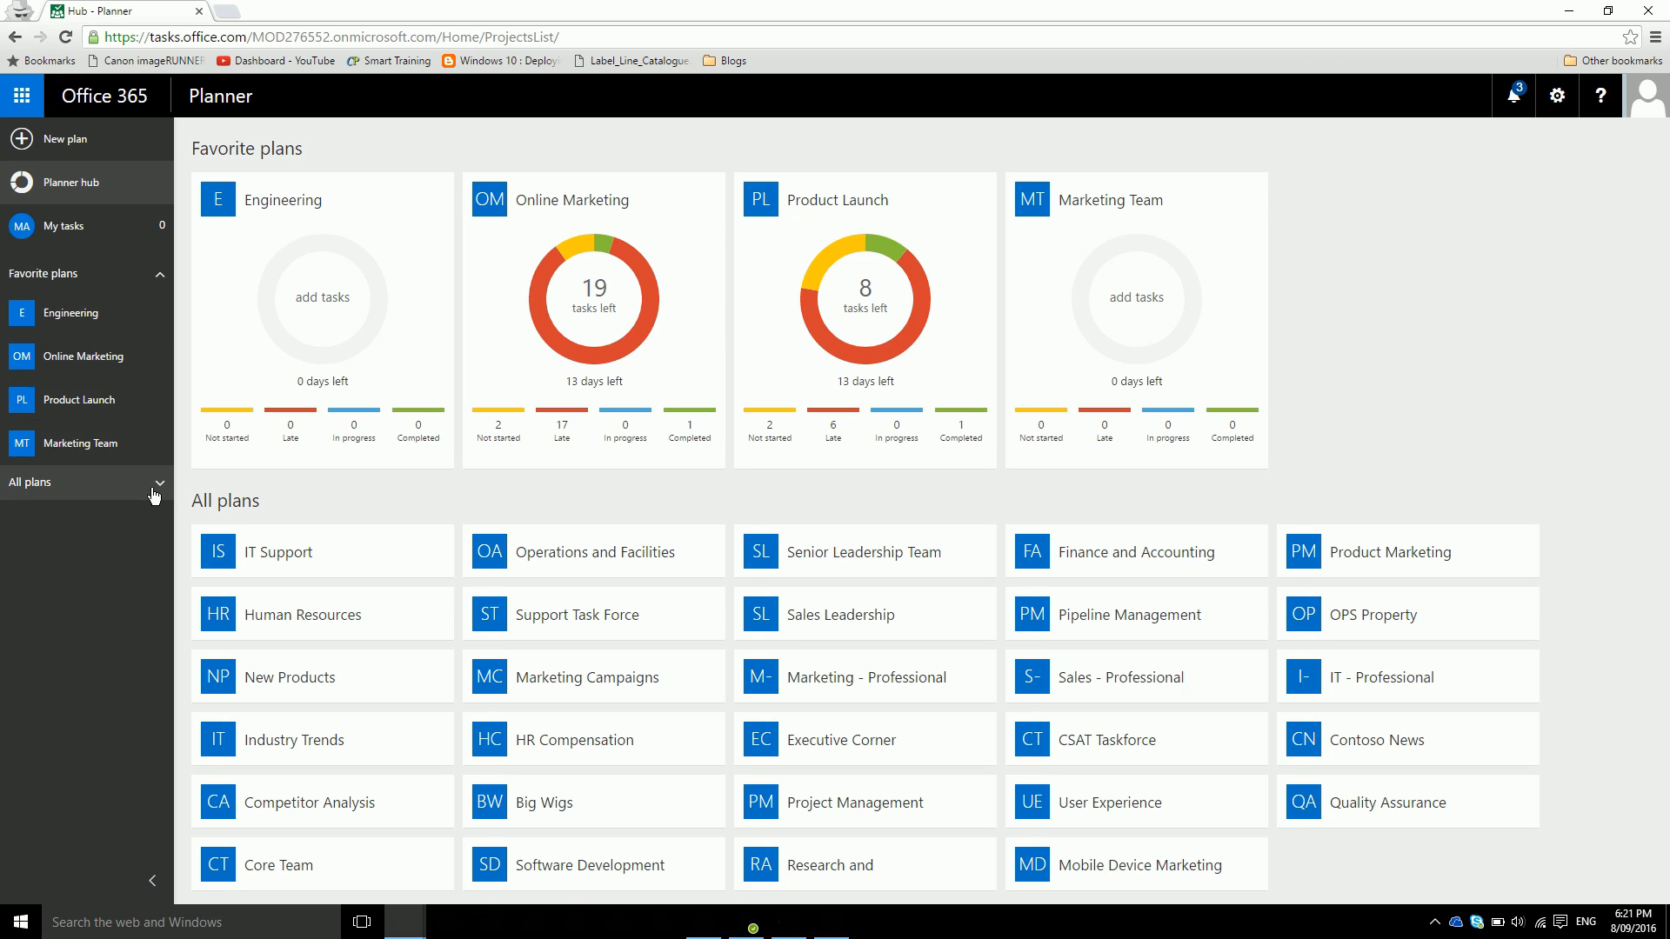
# - Expand All plans and start loading the Online Marketing plan from Favorite plans
pyautogui.click(29, 481)
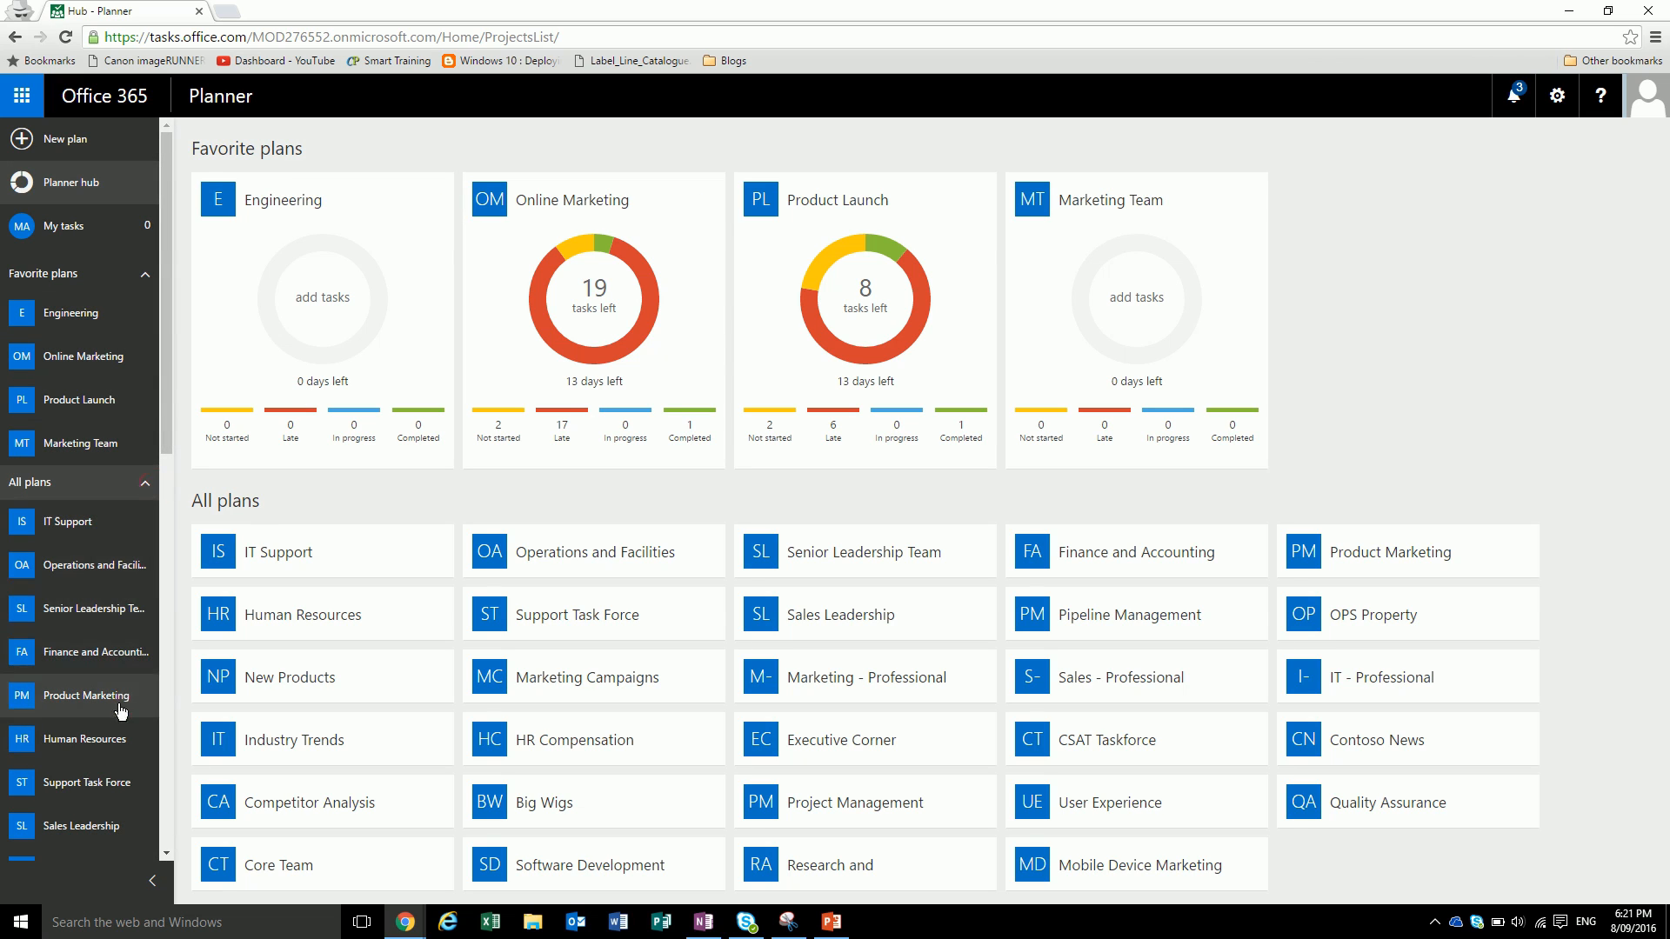
pyautogui.moveTo(353, 331)
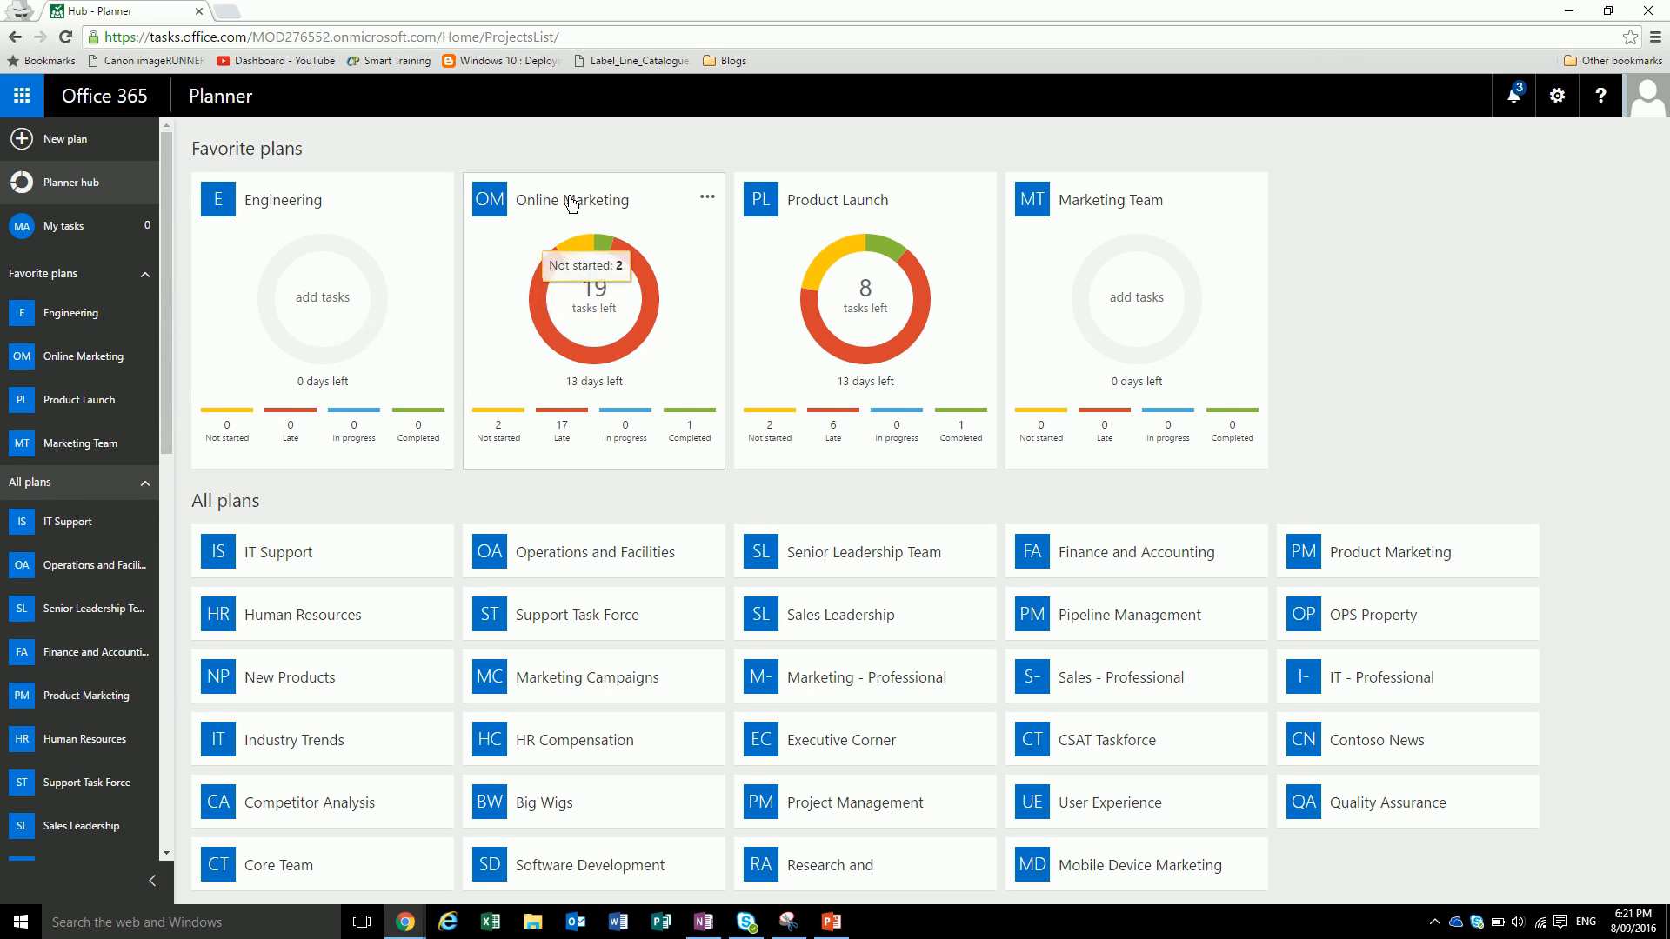
pyautogui.moveTo(572, 200)
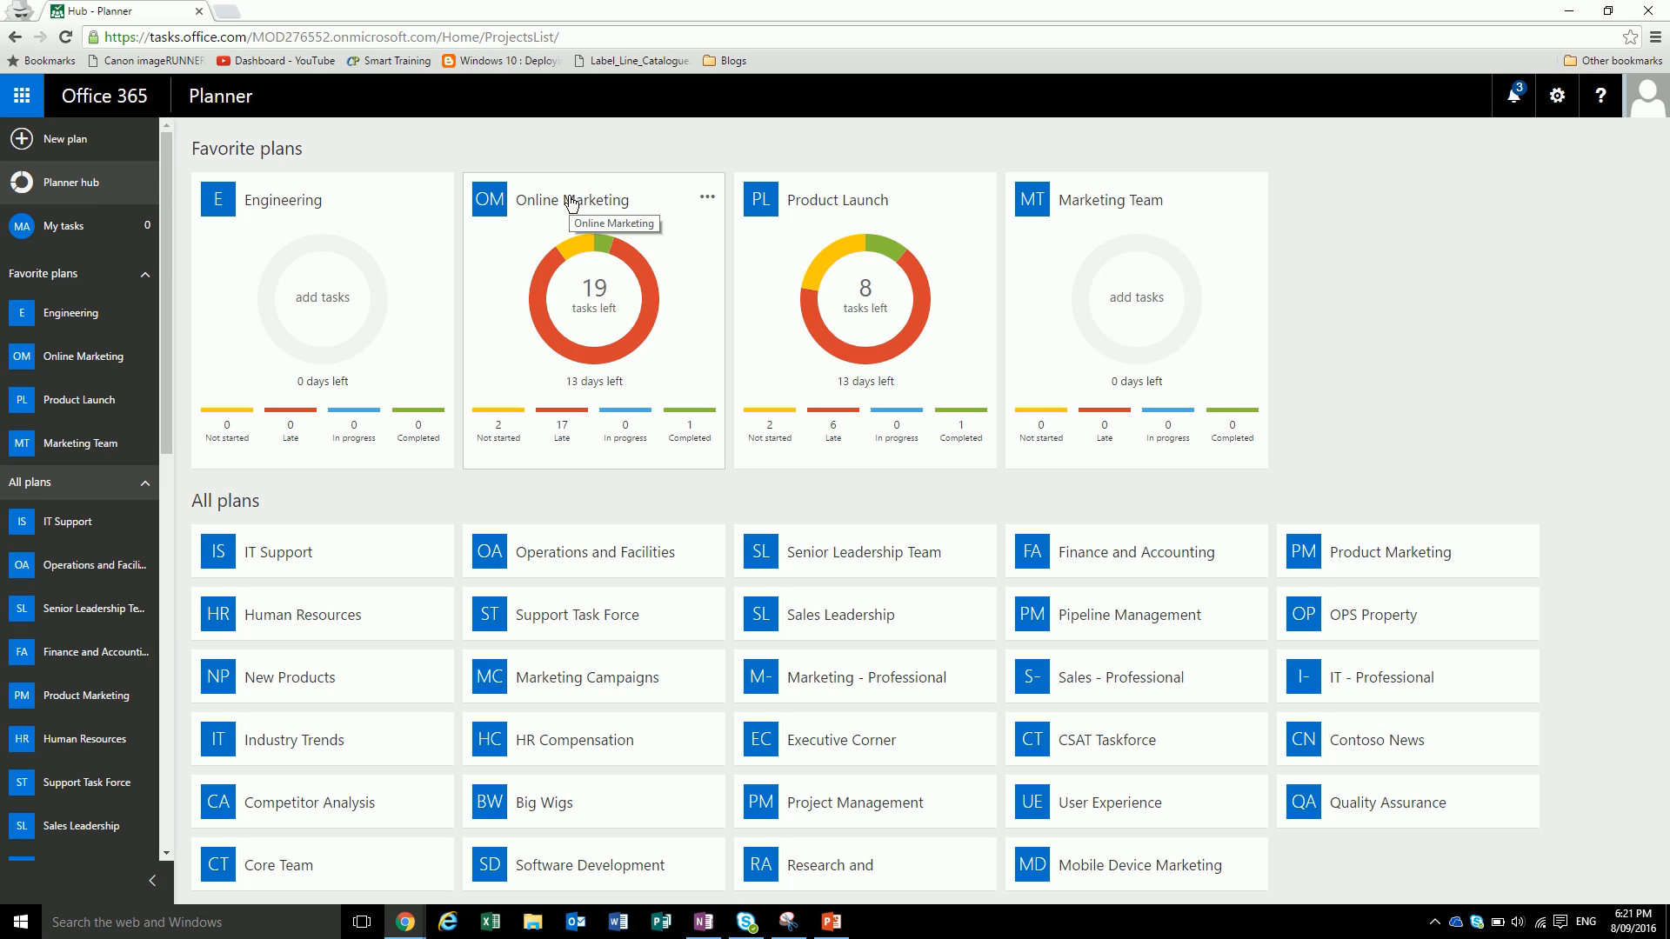
pyautogui.click(574, 200)
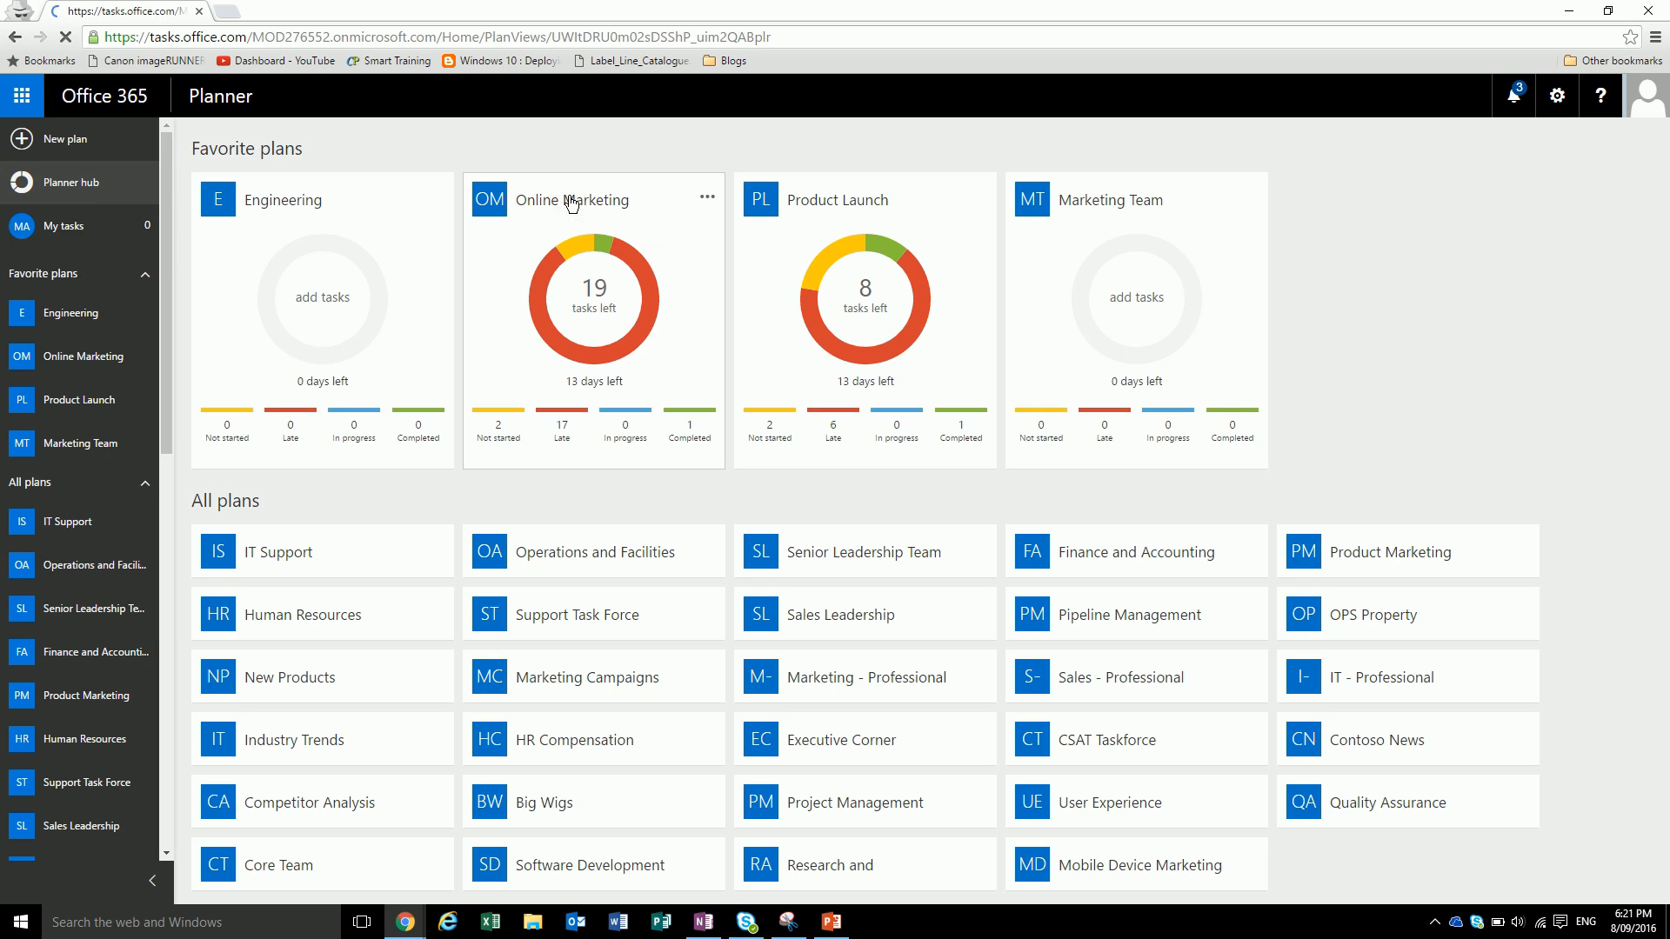
# - Load the Online Marketing board and review its To do, Messaging and Branding, and Launch Events buckets
pyautogui.click(573, 199)
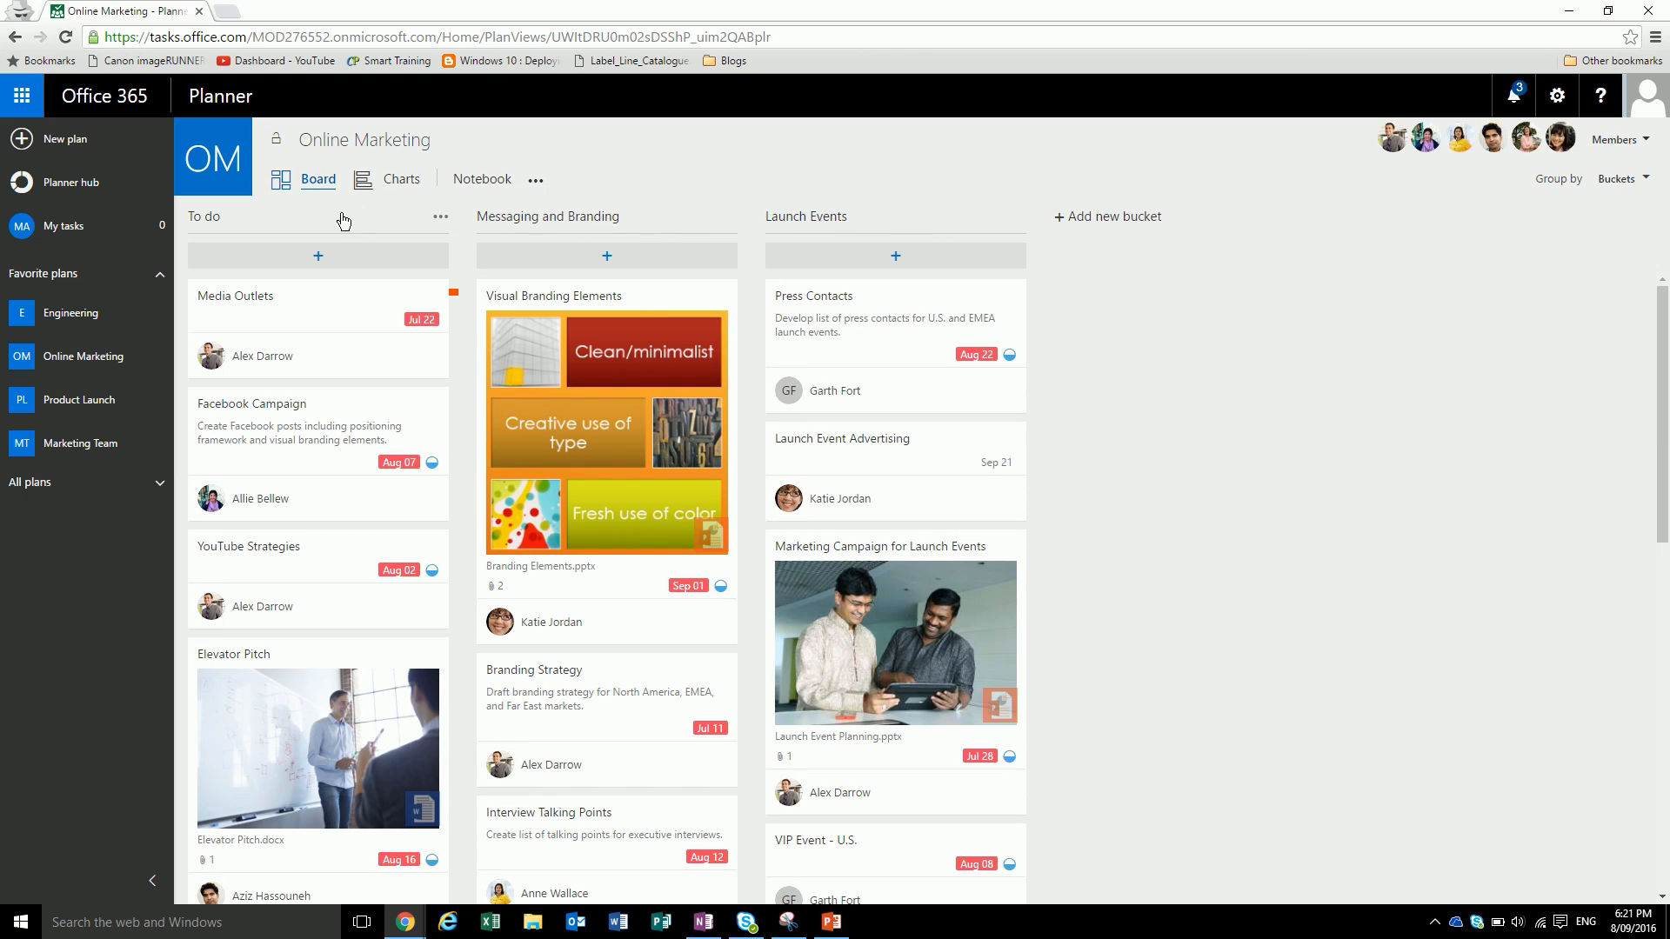
pyautogui.moveTo(365, 555)
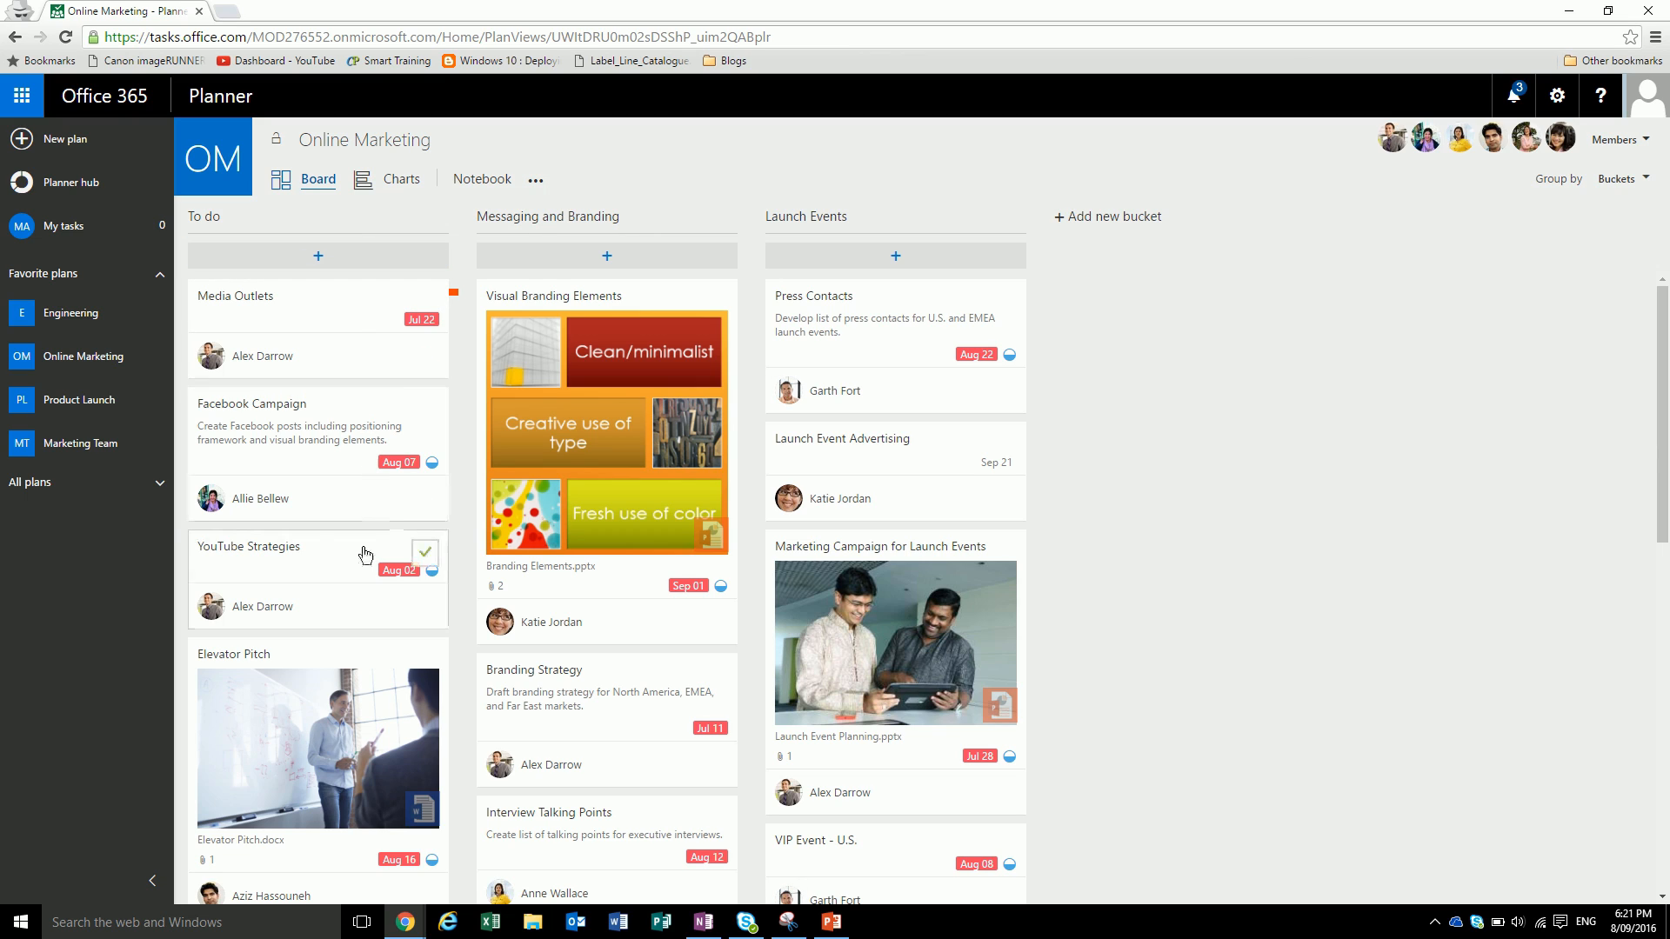
pyautogui.moveTo(687, 606)
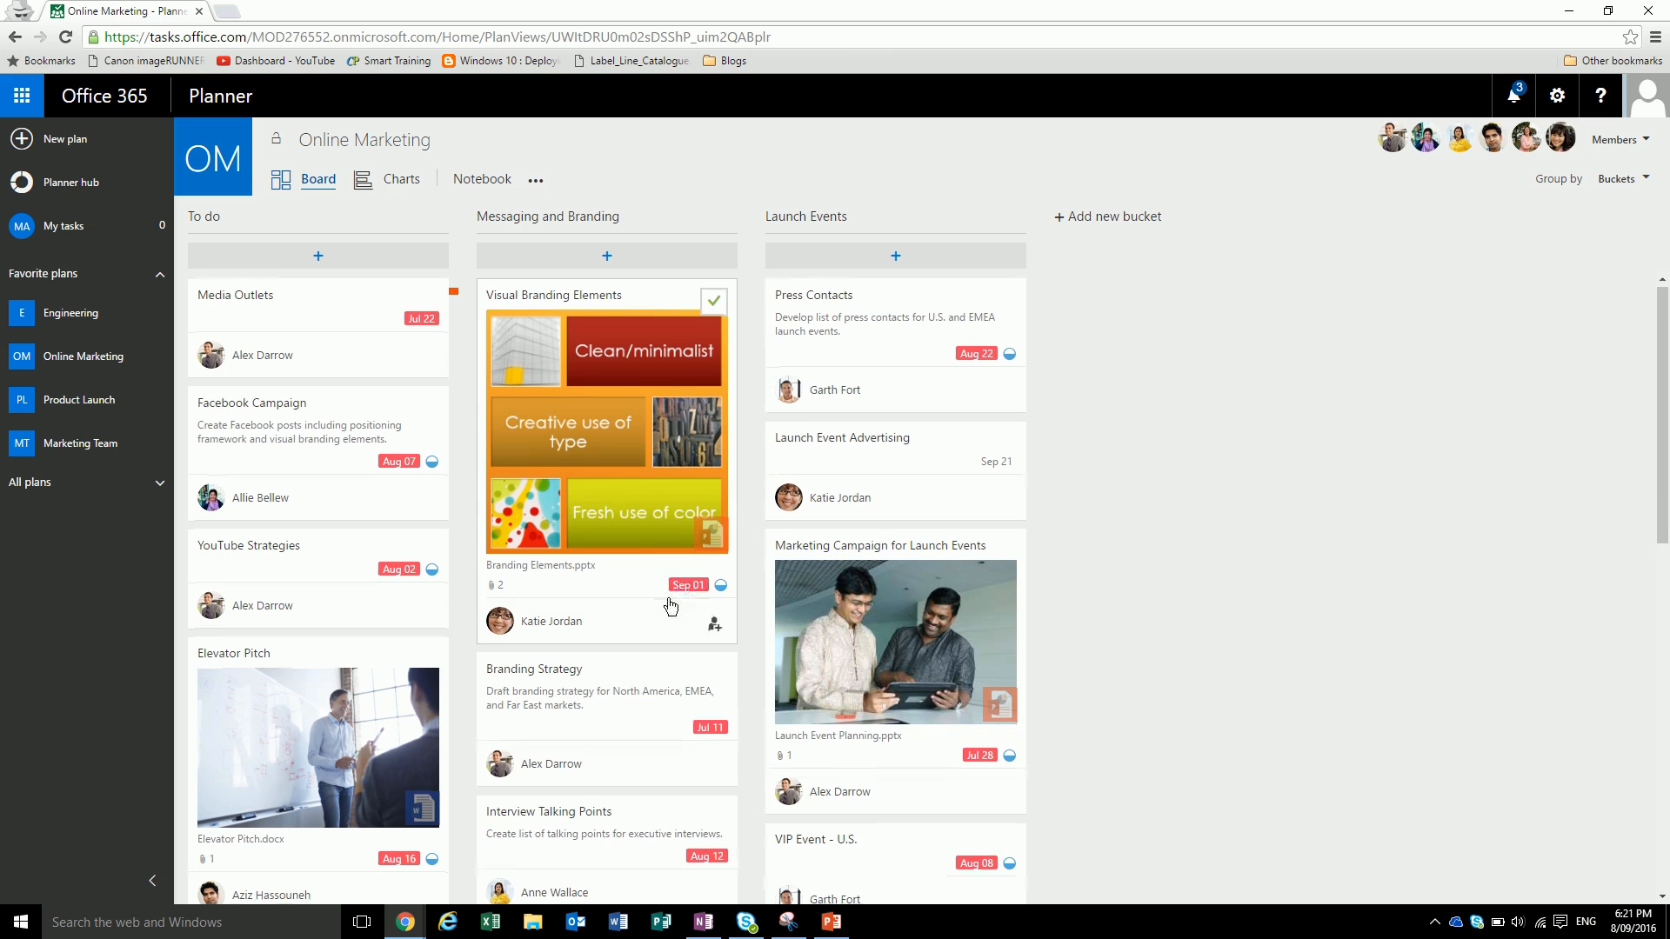
pyautogui.scroll(-3)
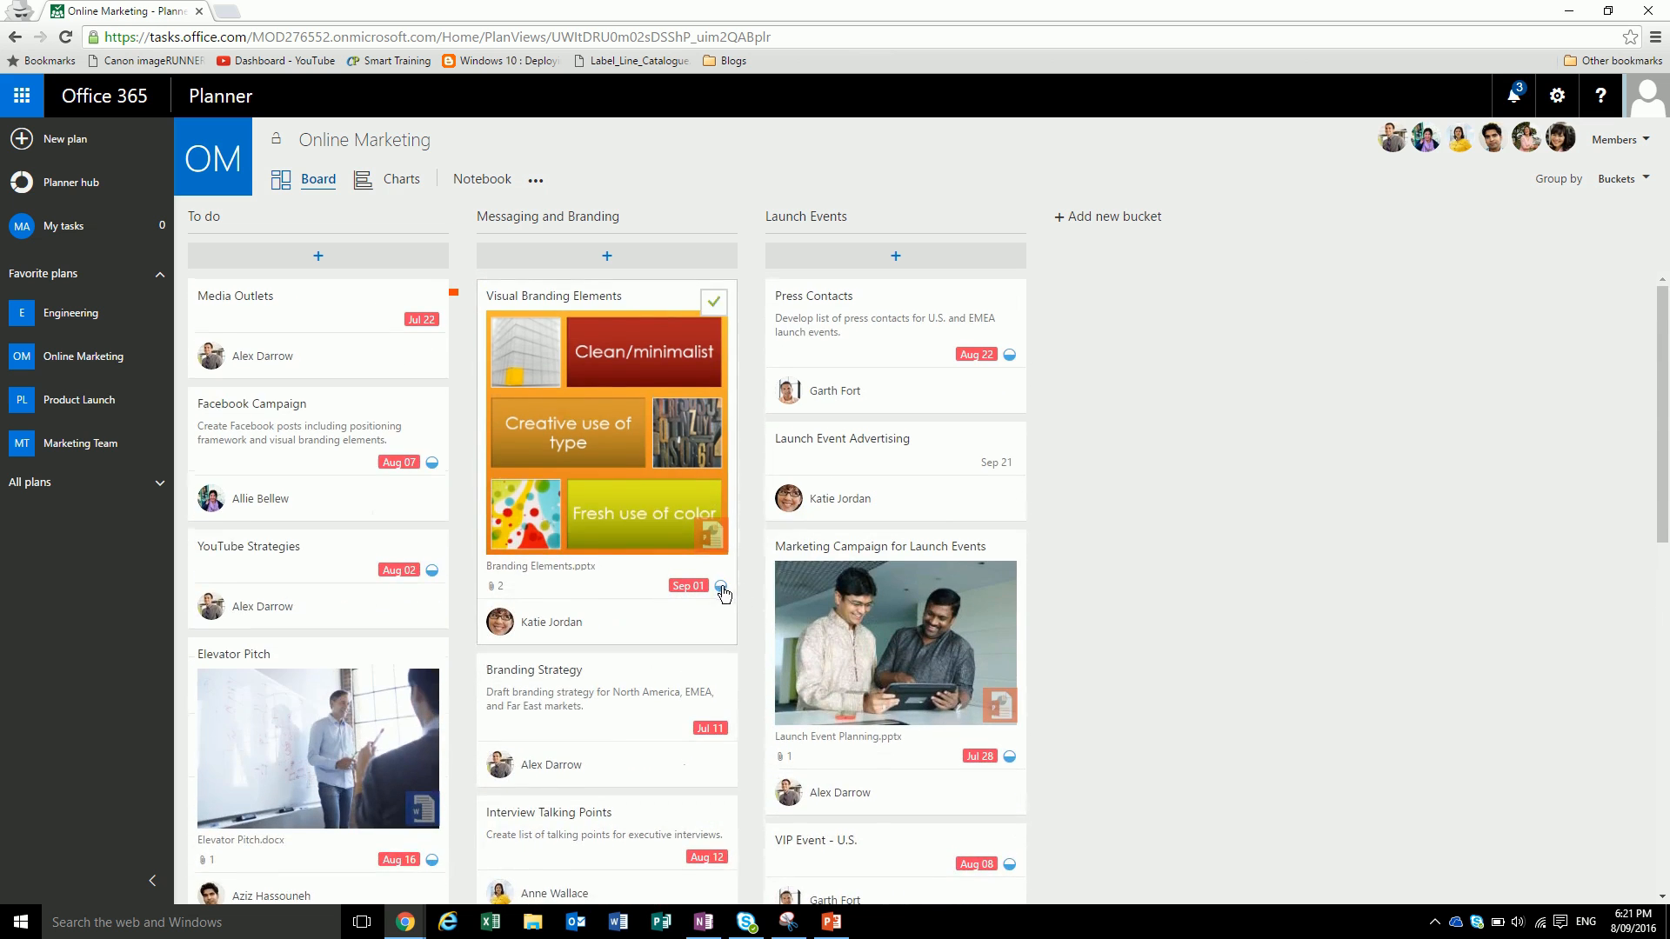
pyautogui.moveTo(618, 526)
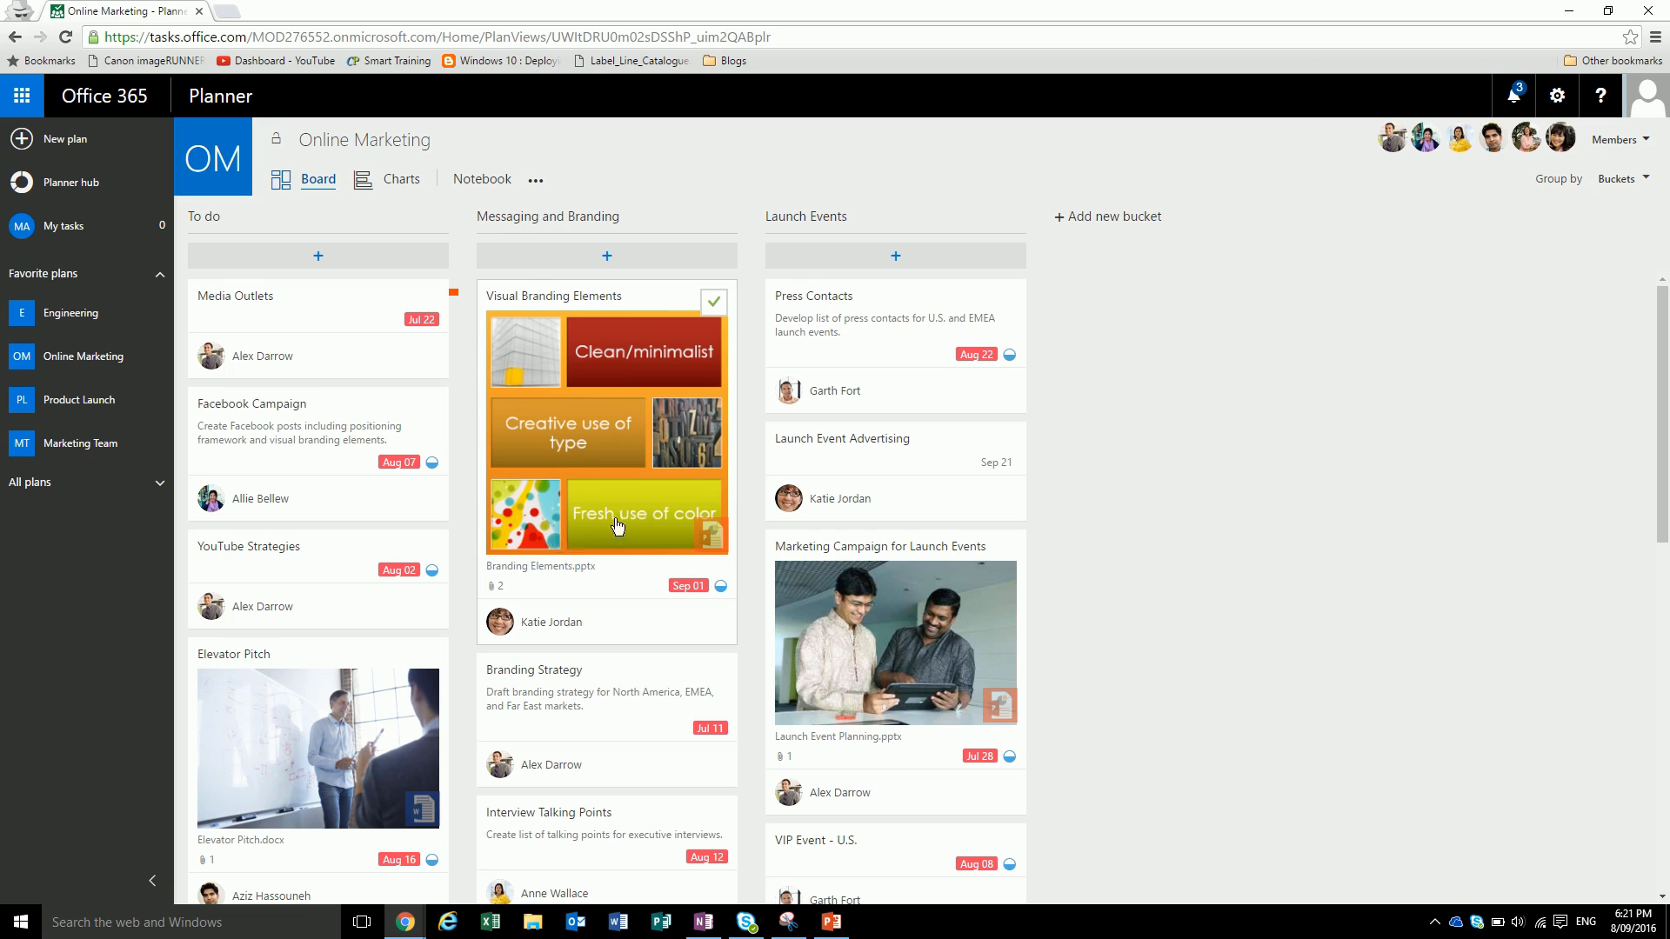
pyautogui.moveTo(807, 240)
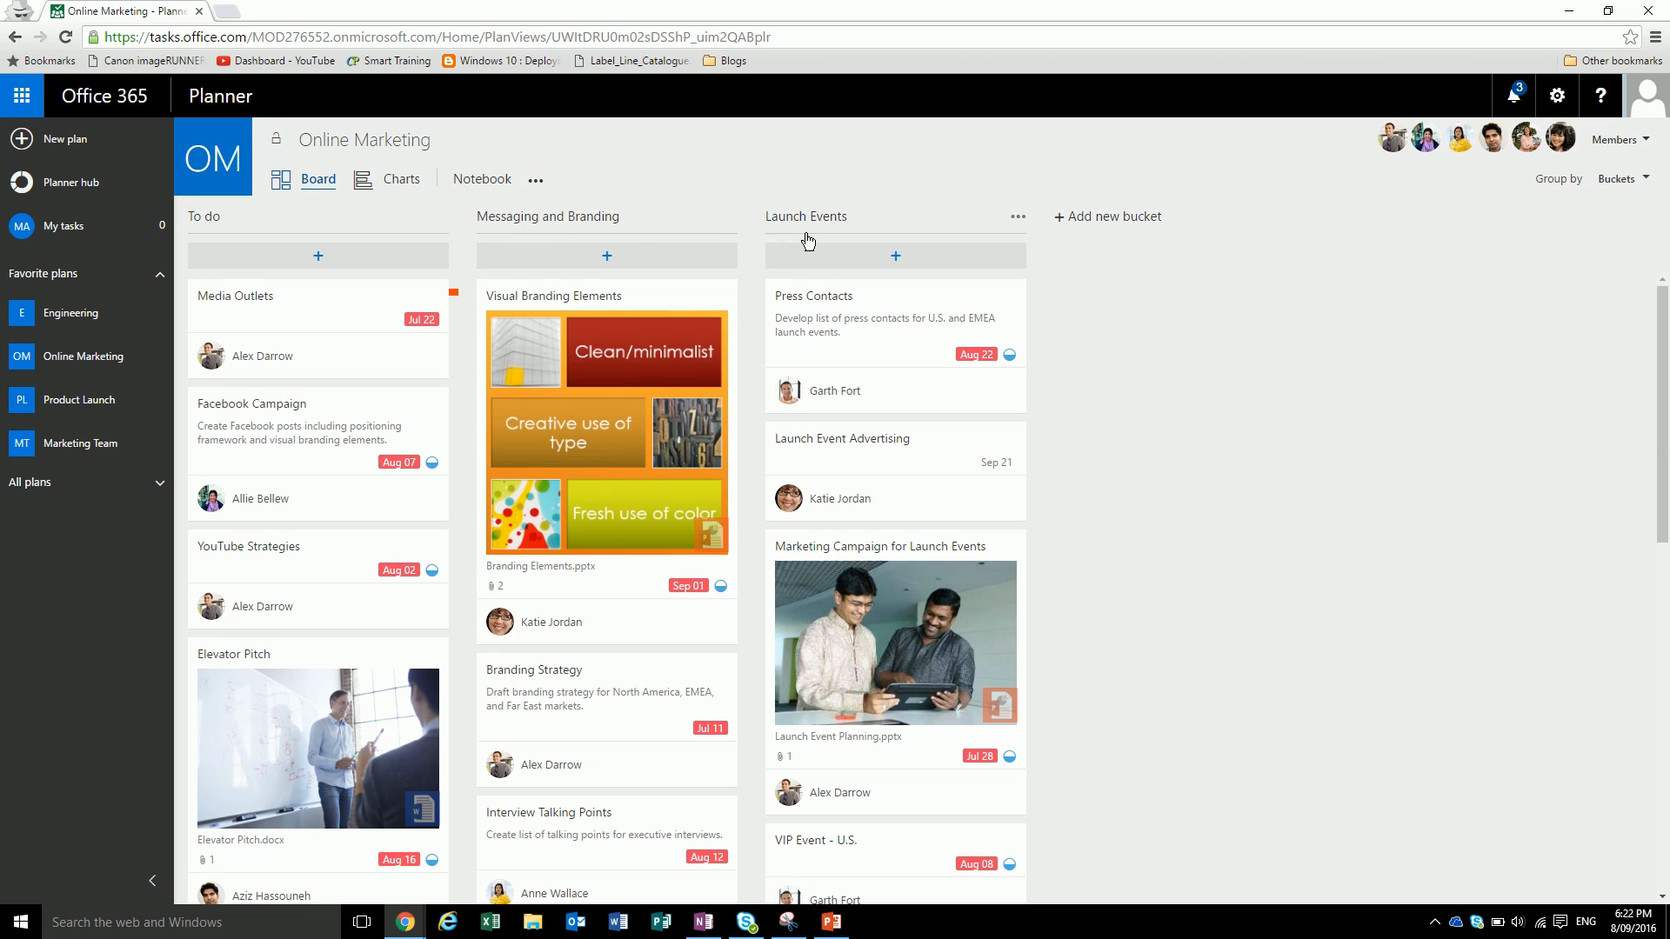
# - Create a new bucket named Facebook Marketing on the Online Marketing board
pyautogui.click(1107, 217)
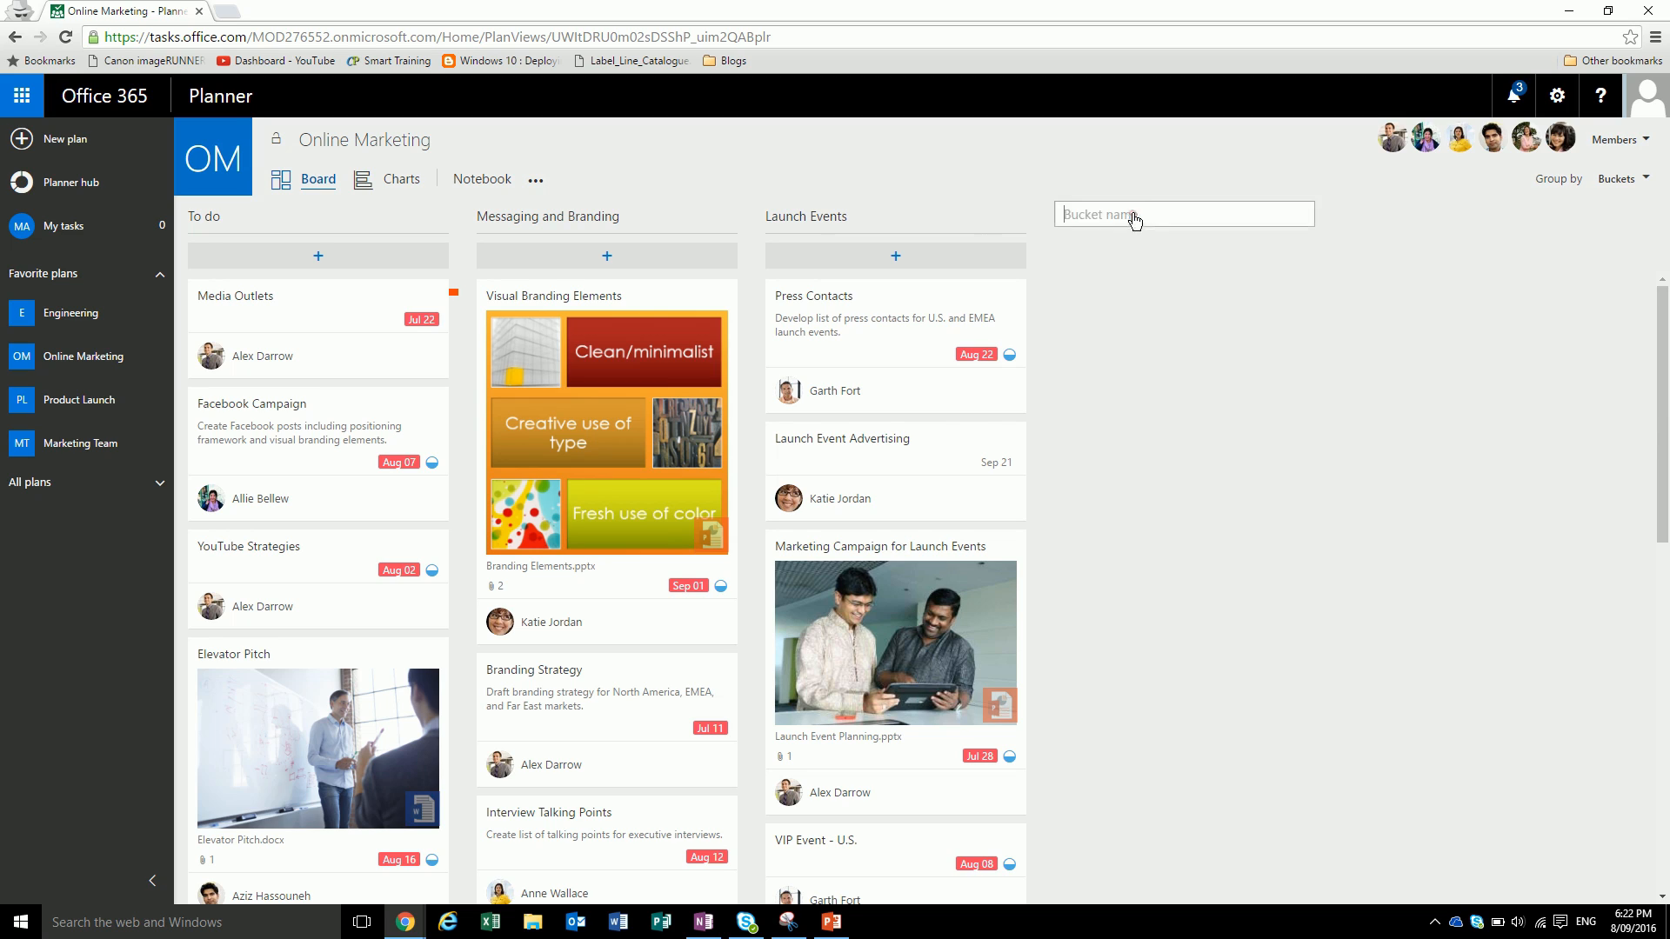
pyautogui.write('Fac')
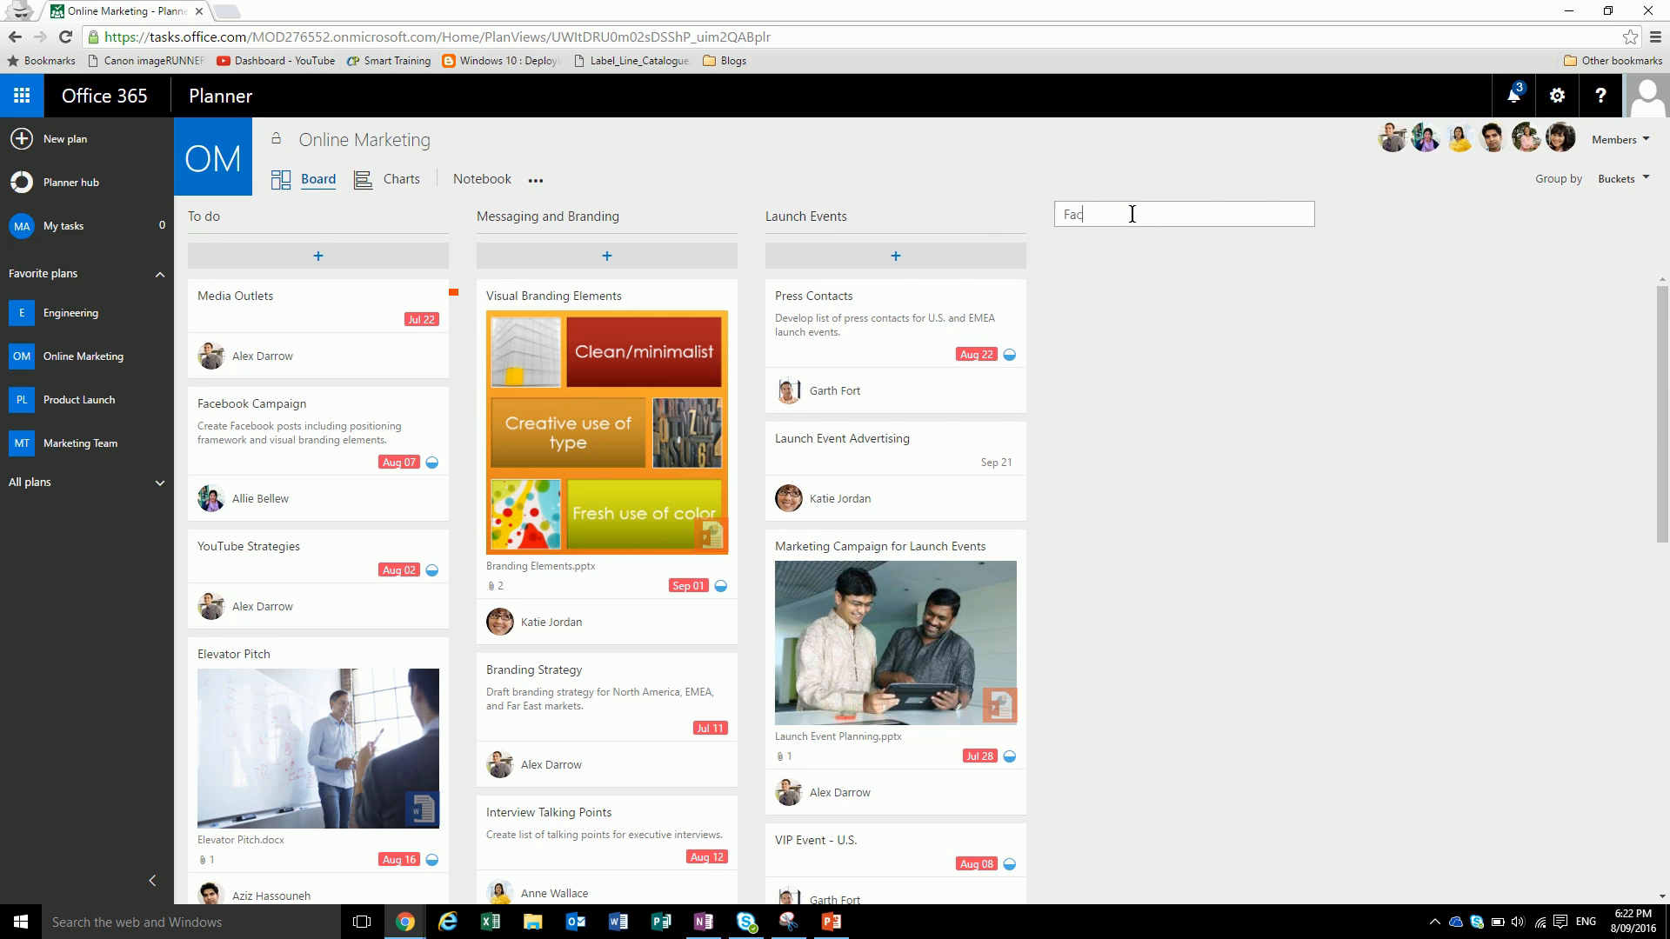
pyautogui.write('ebook Marketing')
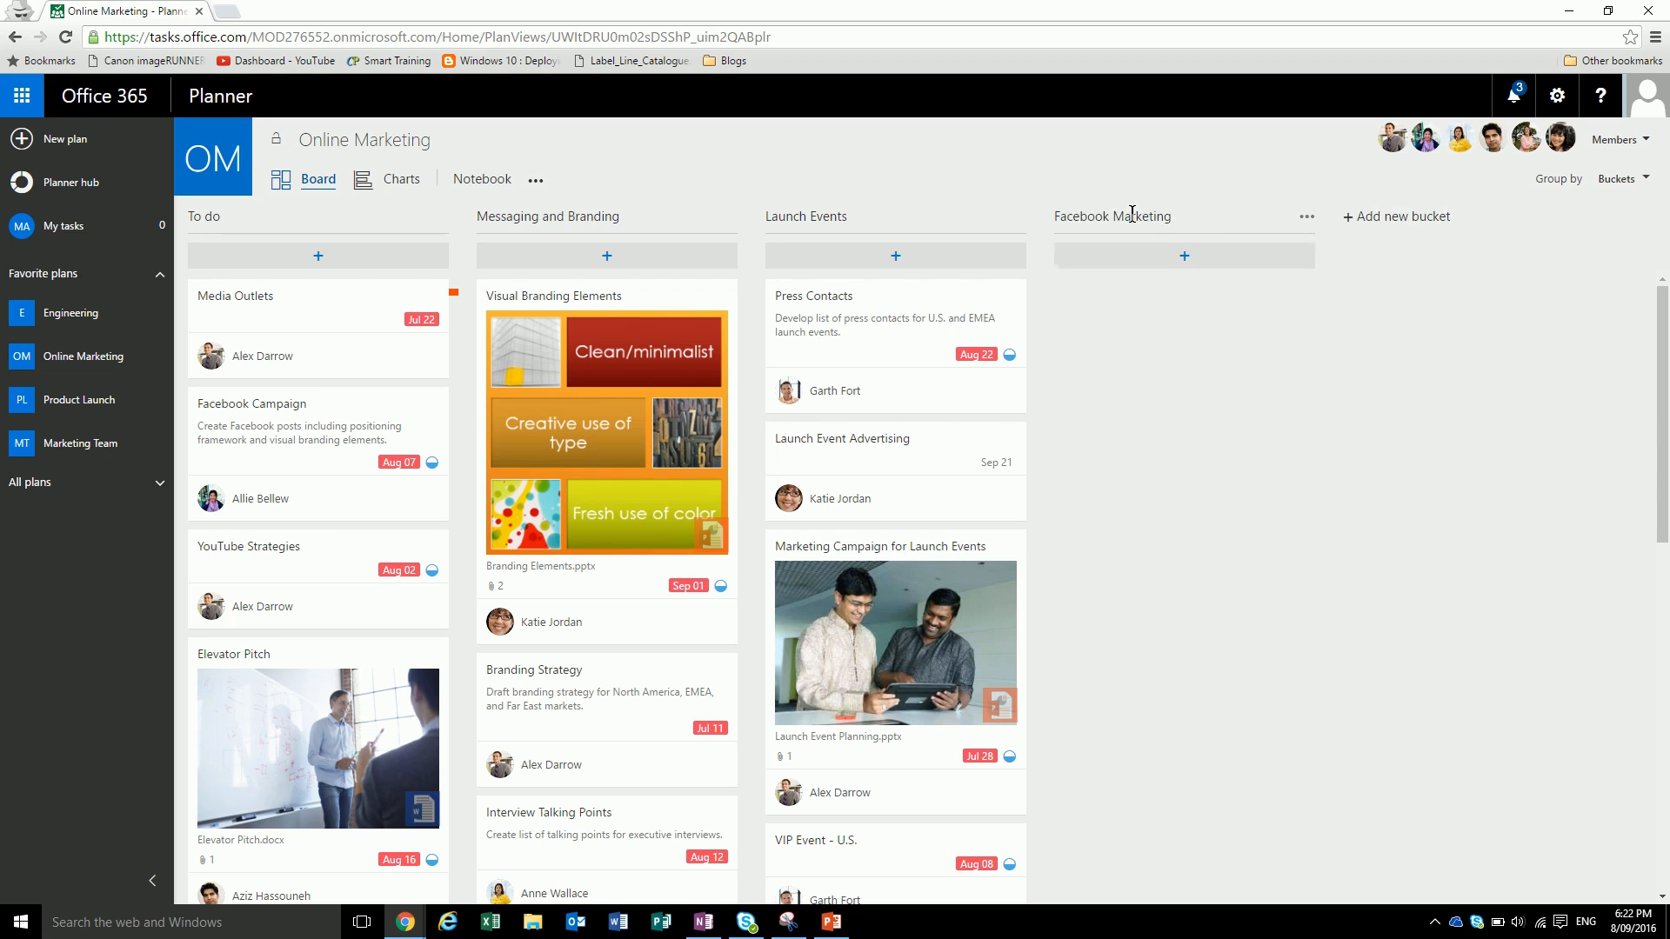
pyautogui.moveTo(1179, 367)
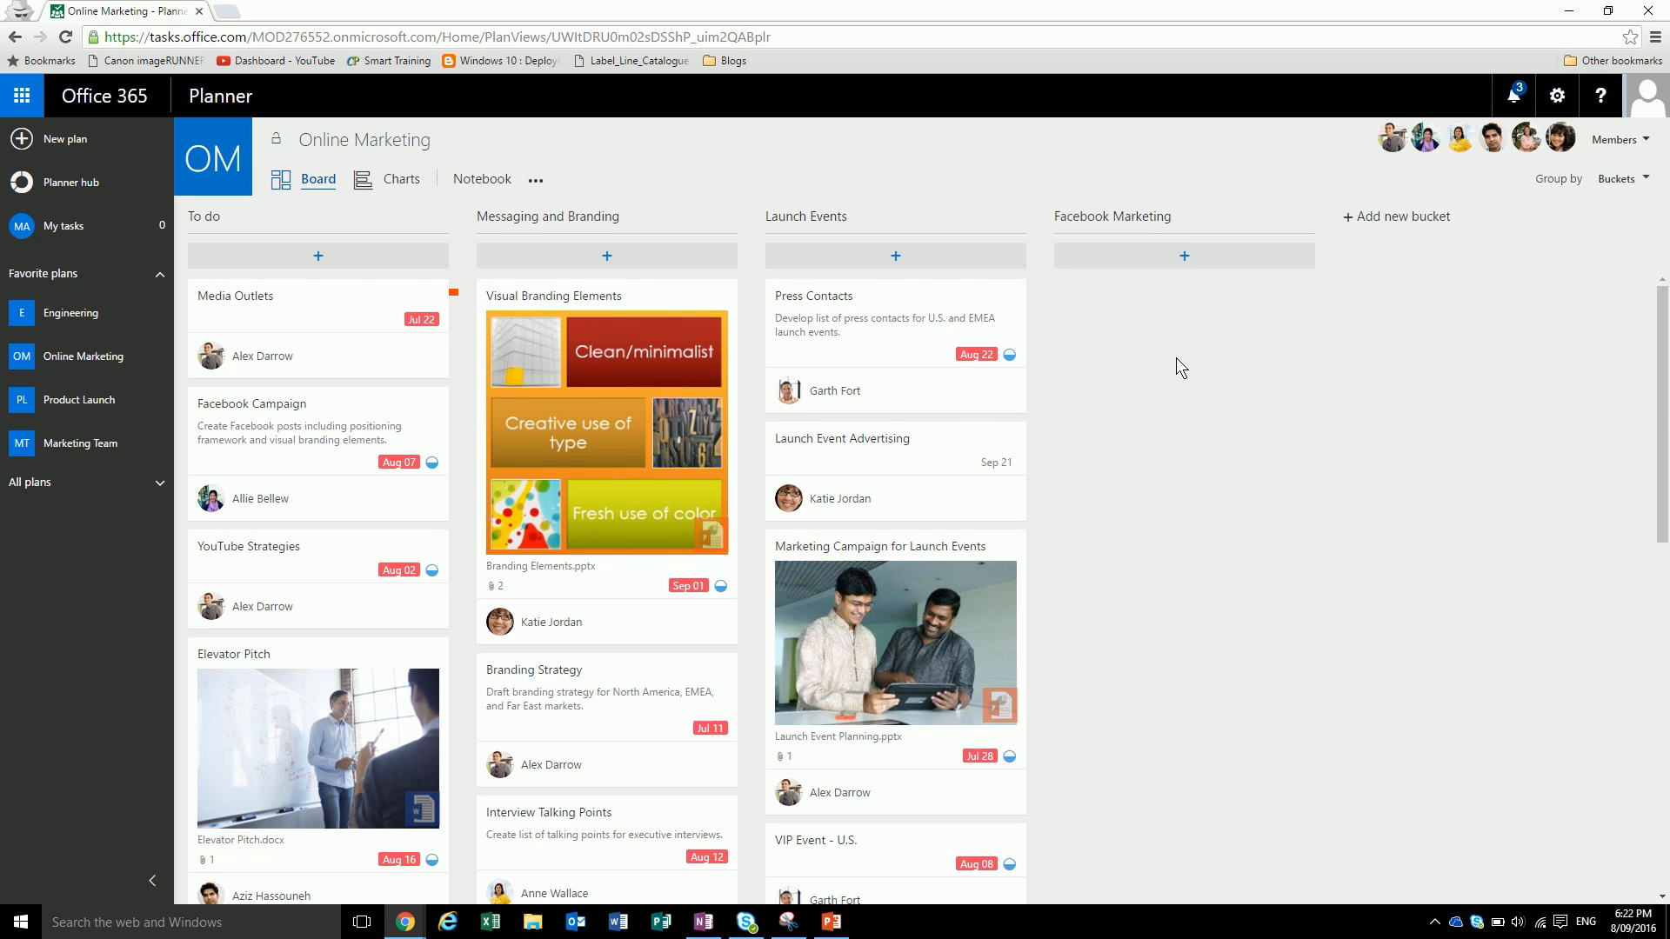
pyautogui.moveTo(1182, 263)
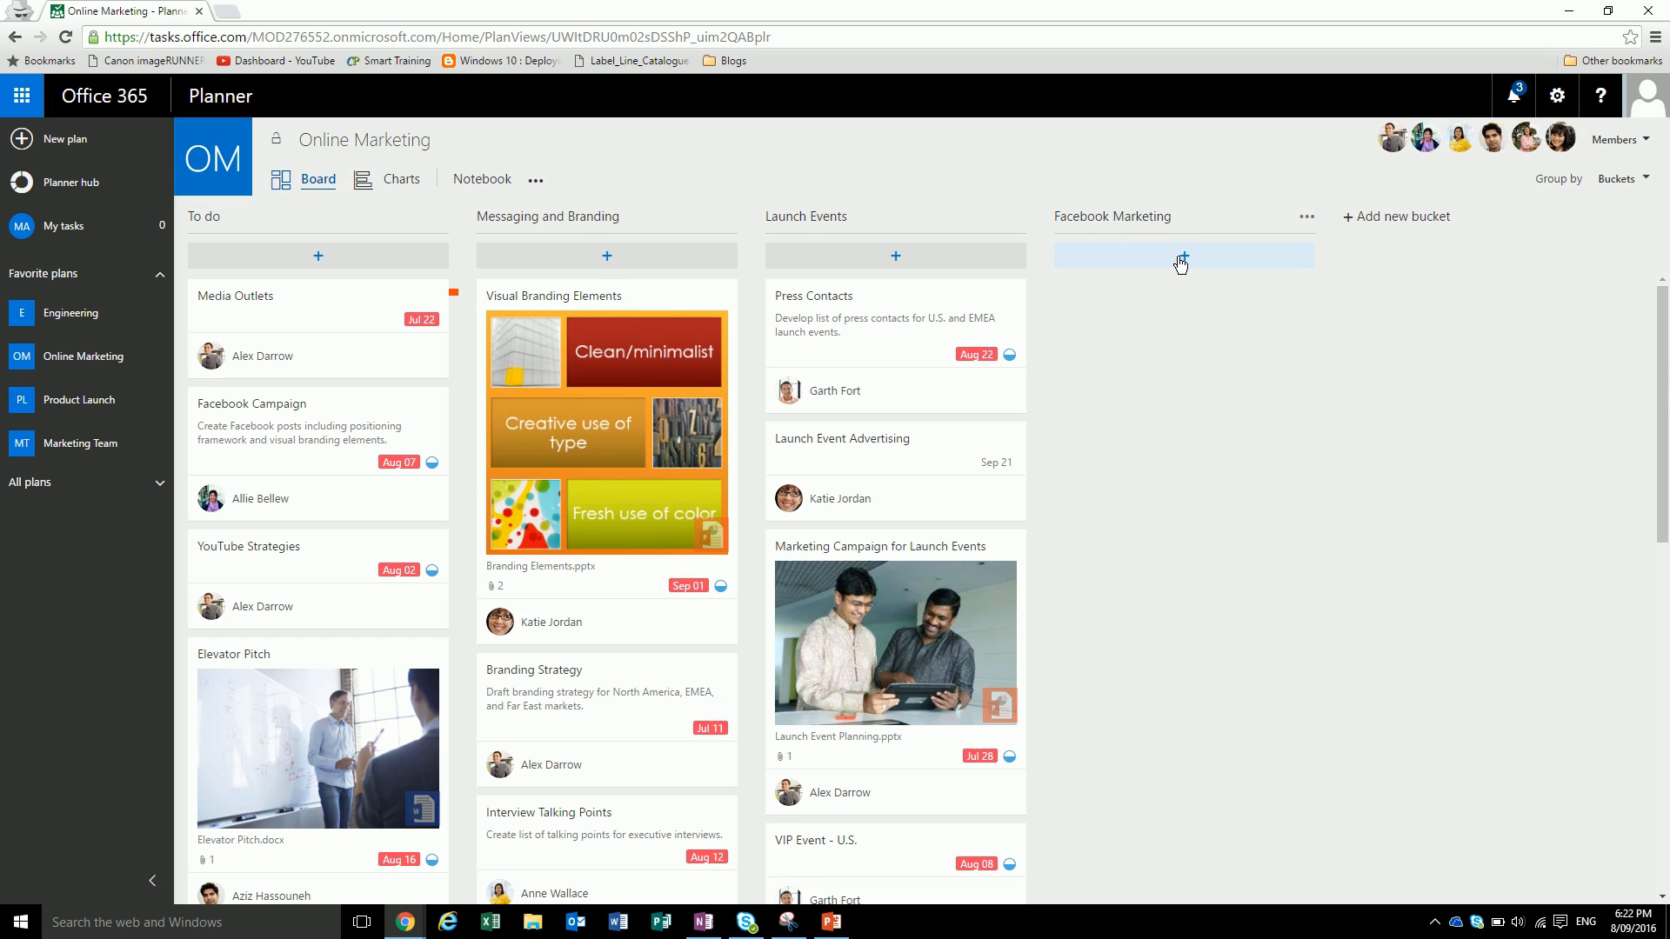
# - Start a Launch facebook ads task in Facebook Marketing with due date Sep 13
pyautogui.click(1182, 255)
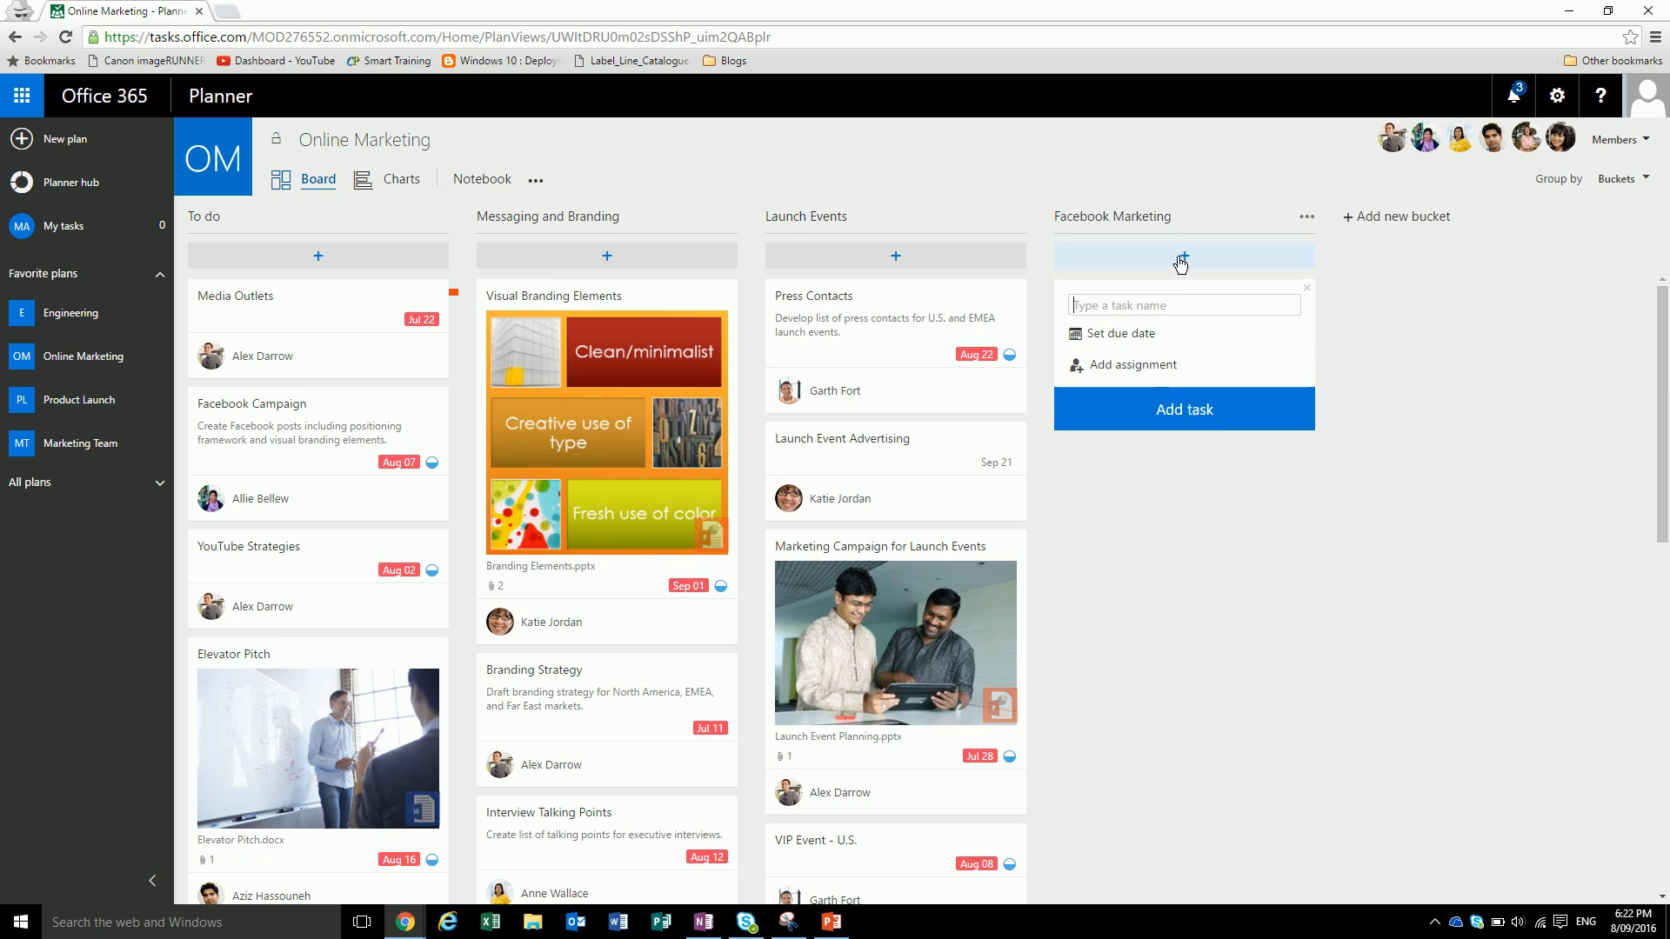
pyautogui.write('Launch facebook ads')
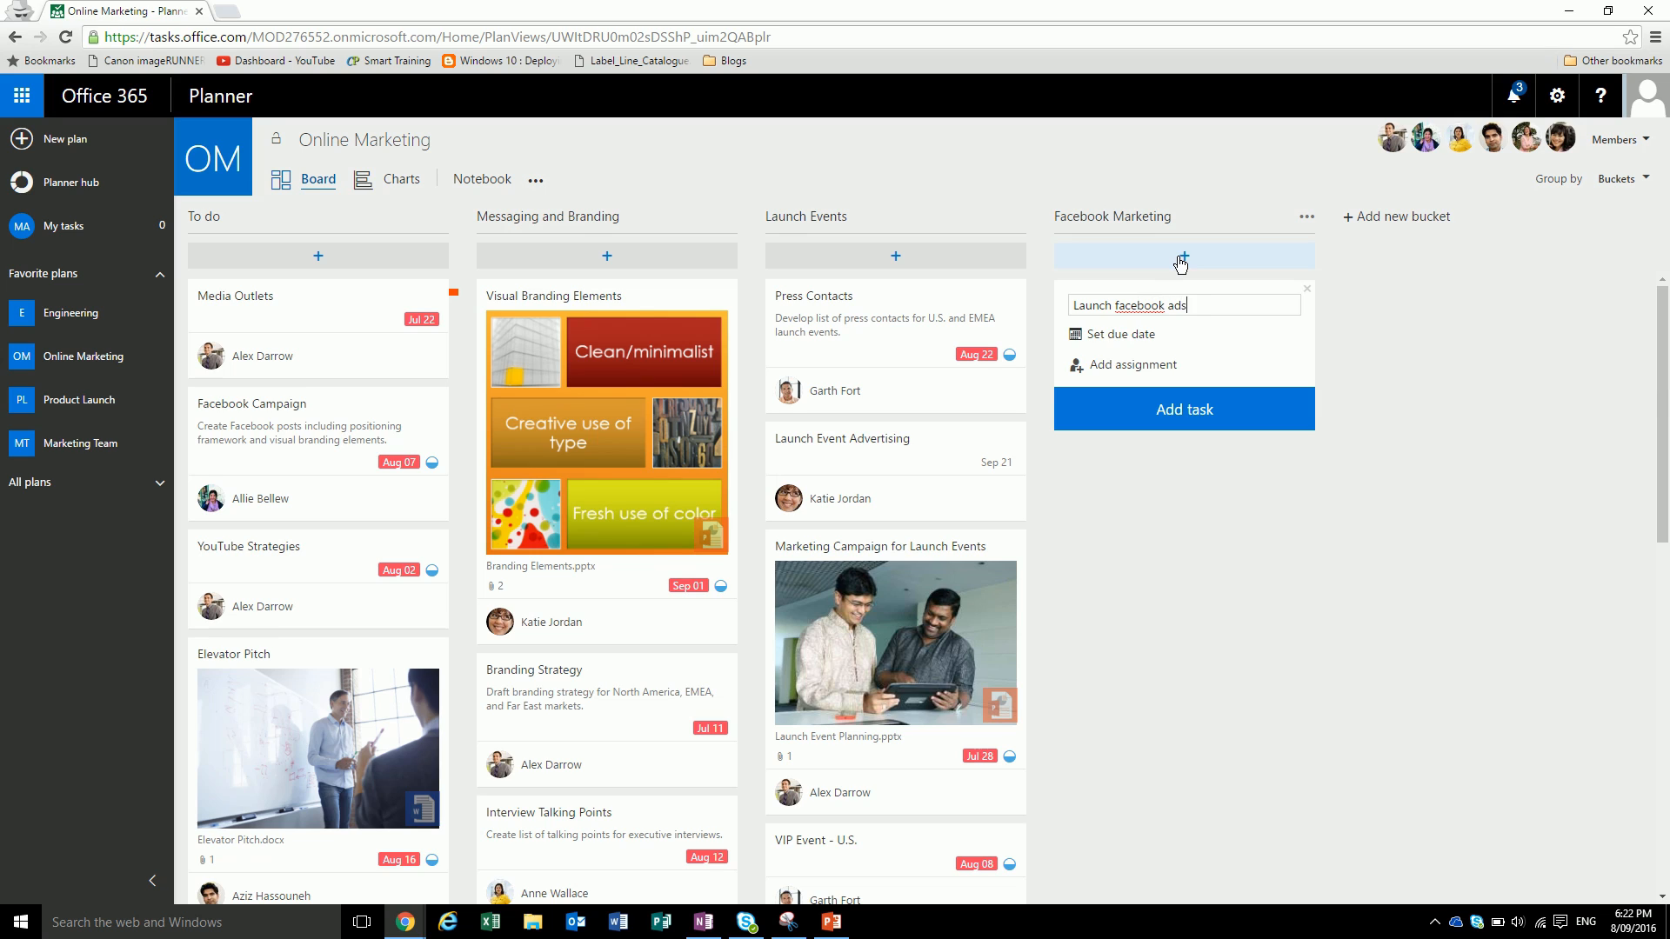
pyautogui.moveTo(1118, 334)
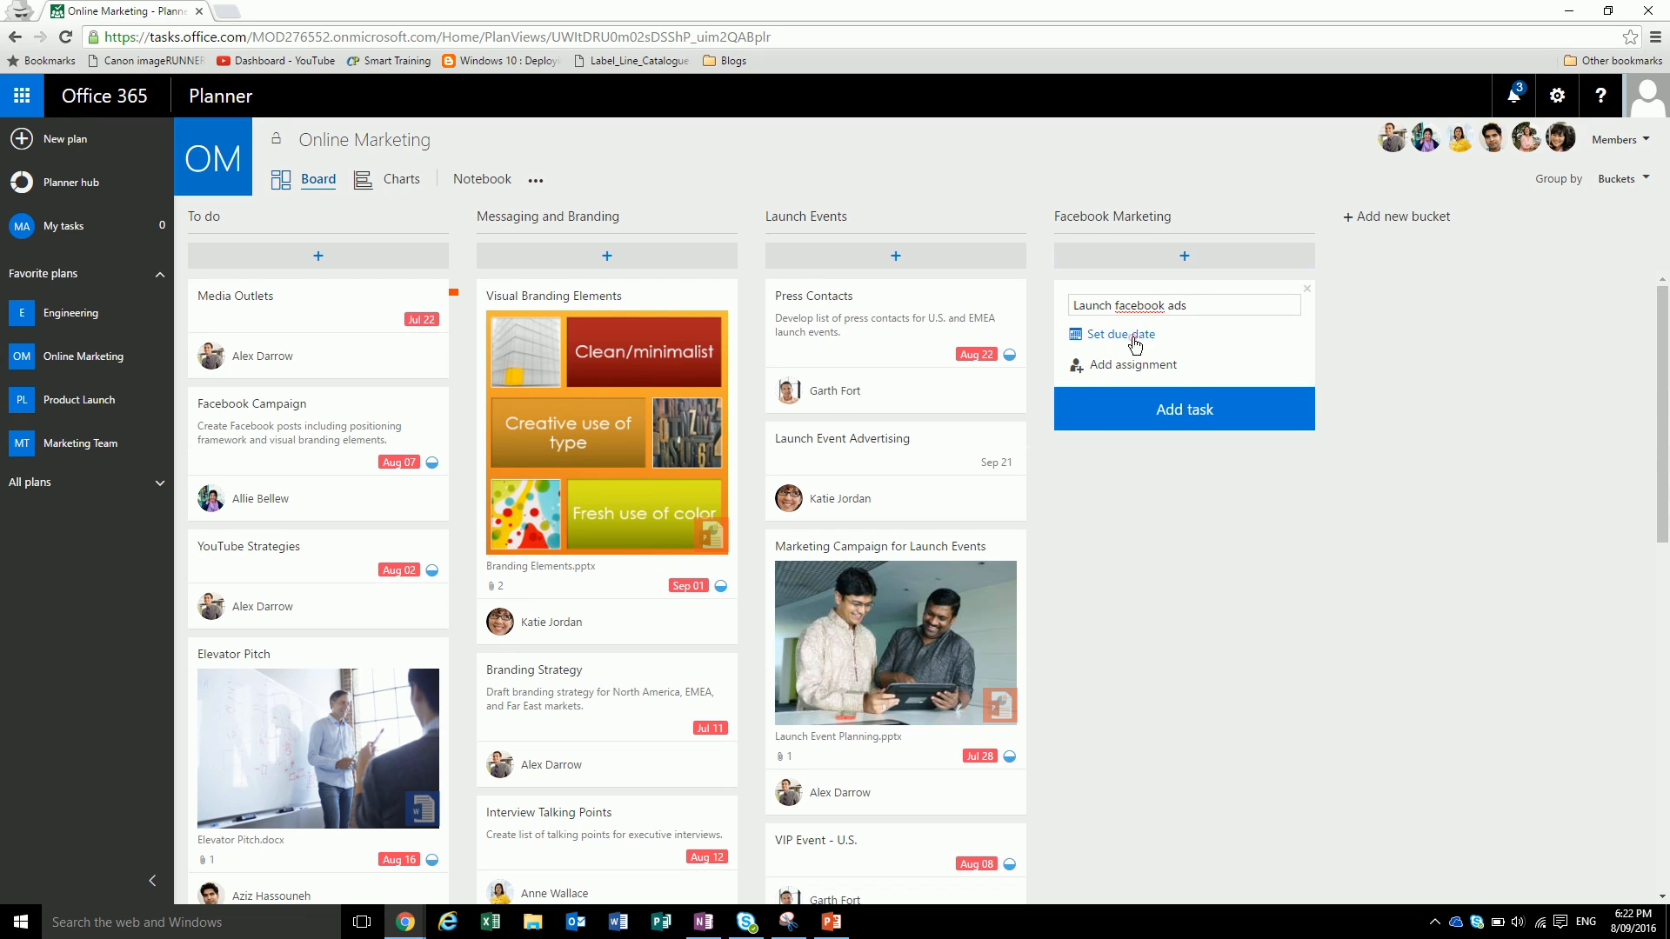
pyautogui.click(1120, 333)
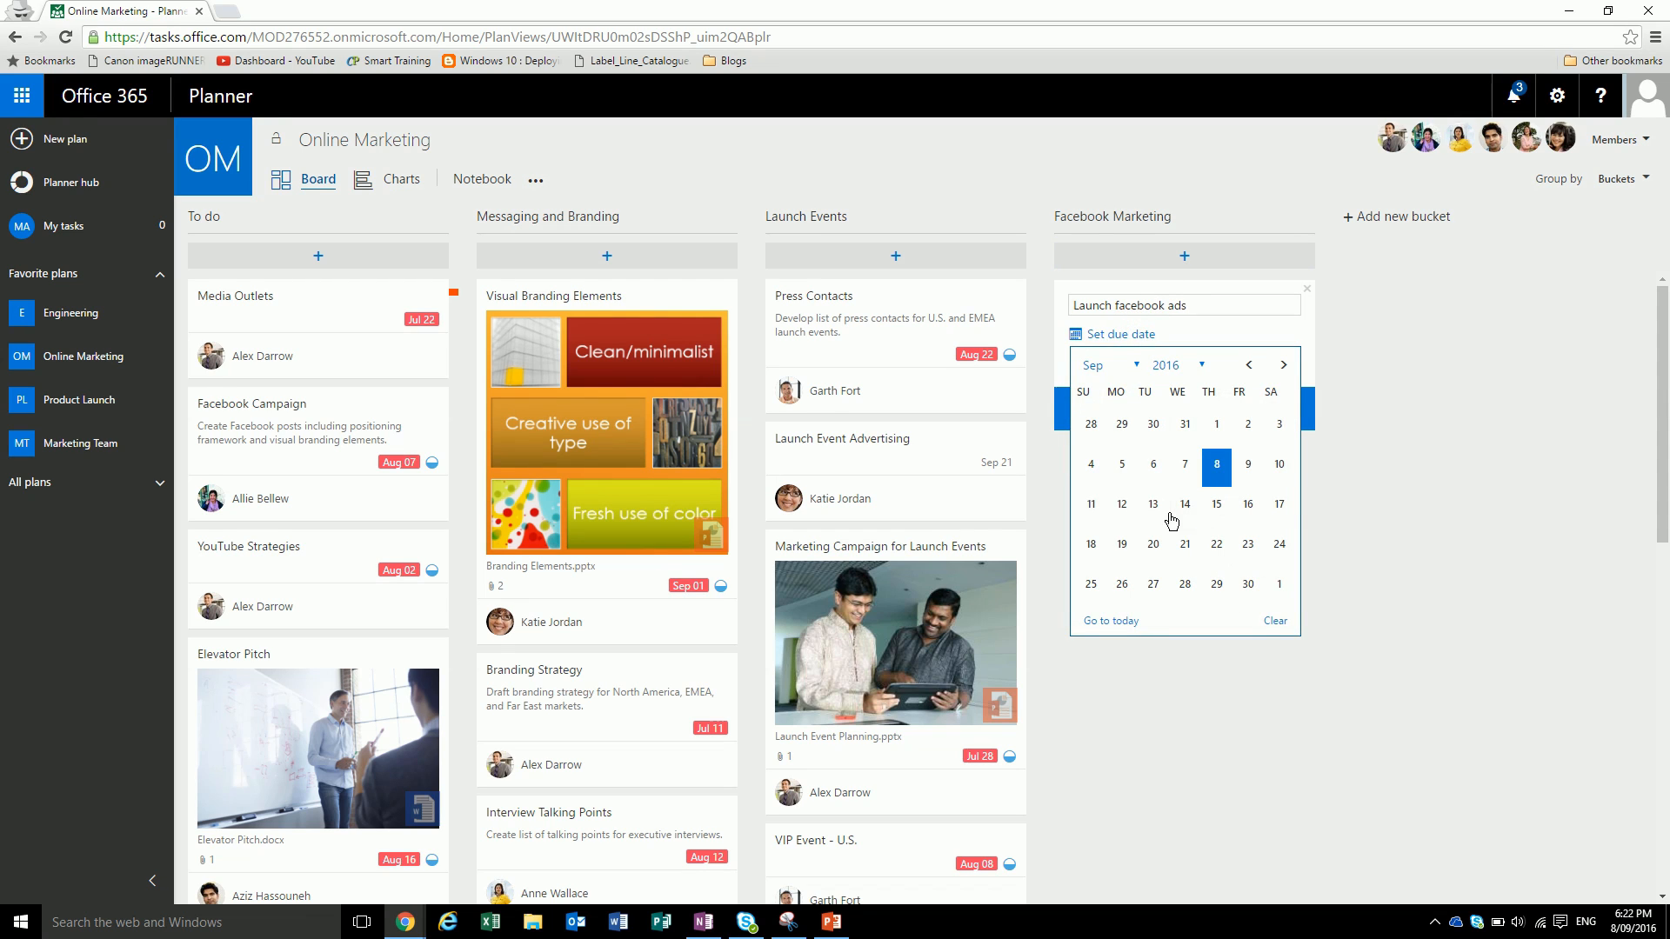
pyautogui.click(1152, 503)
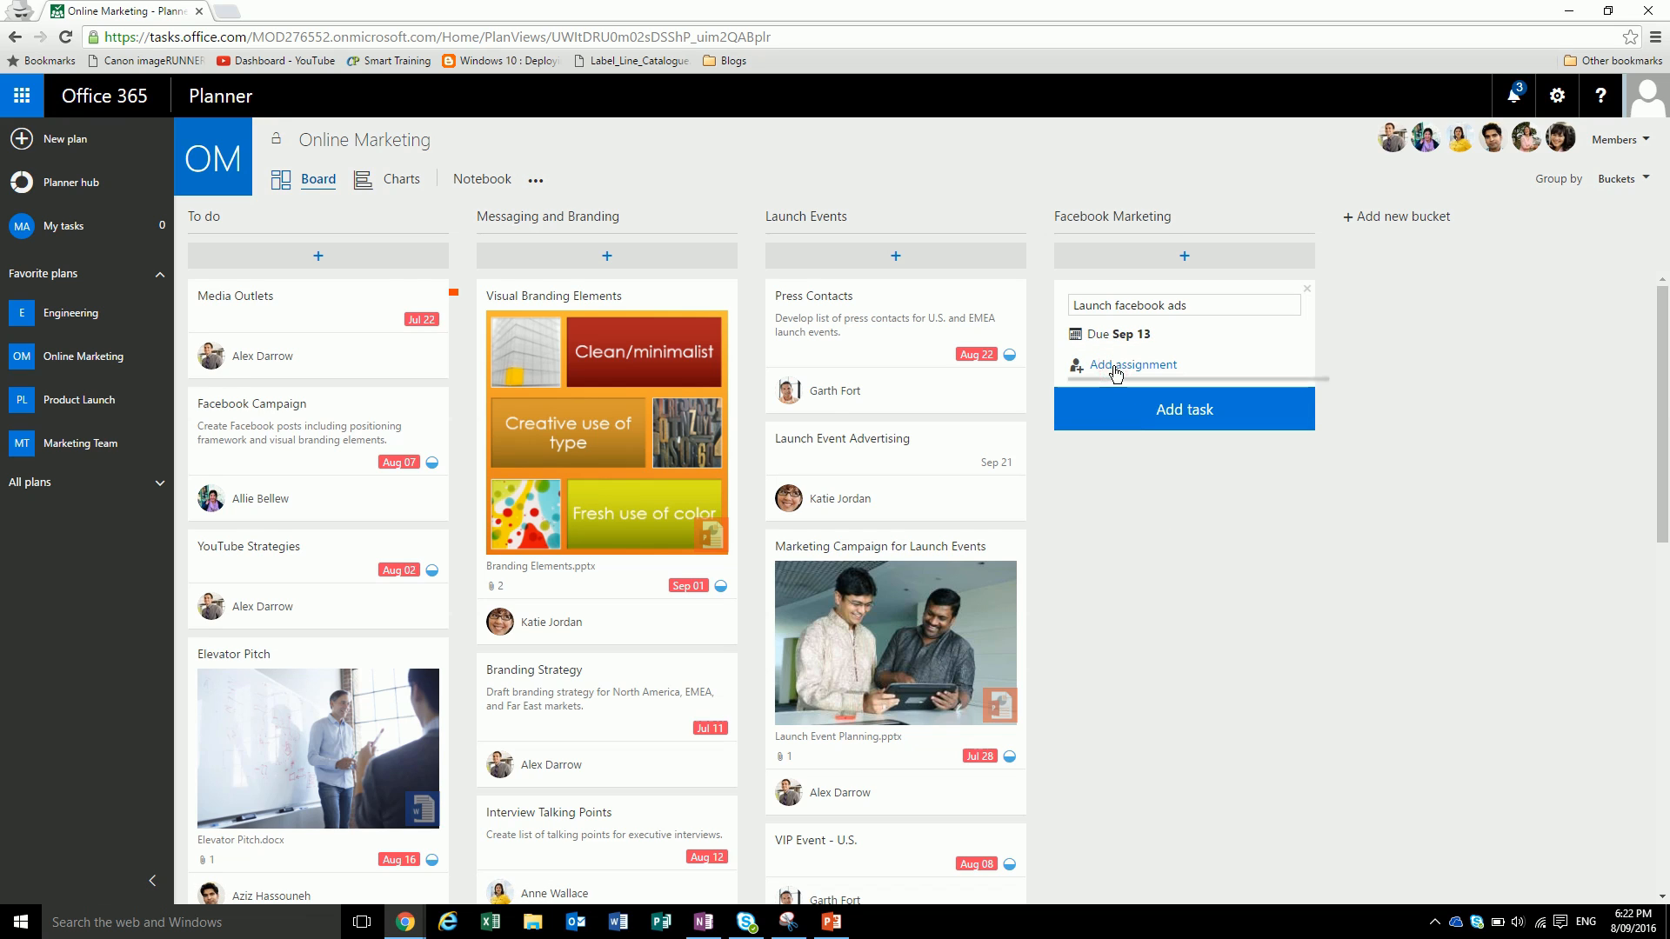
pyautogui.click(1133, 364)
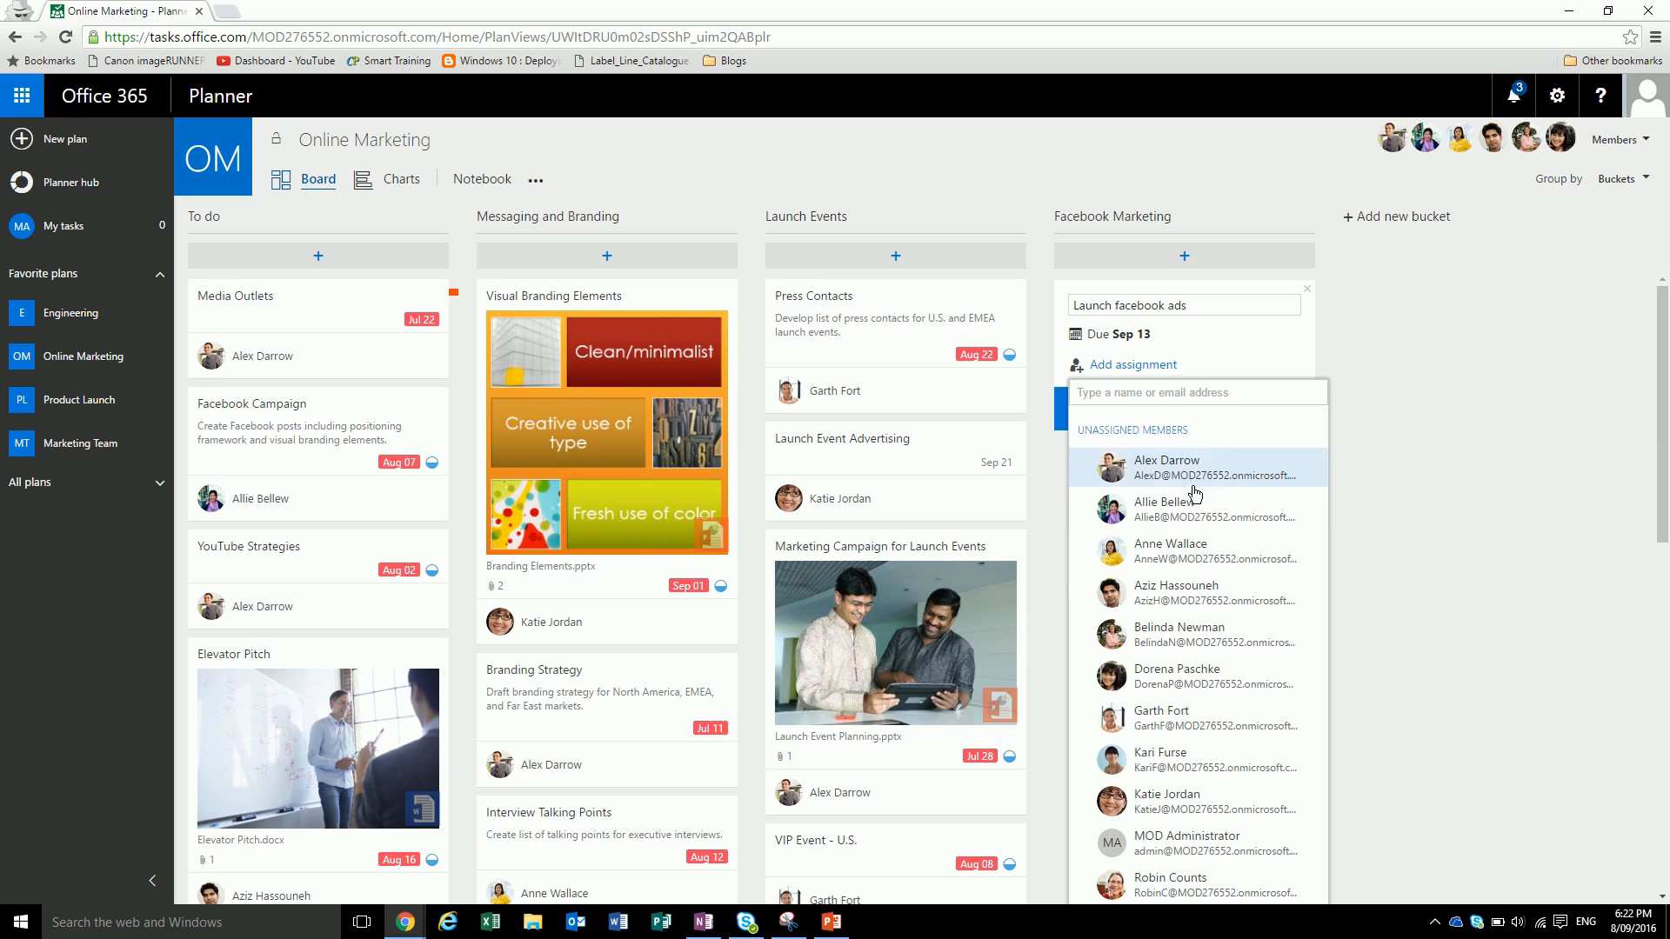
pyautogui.moveTo(1190, 551)
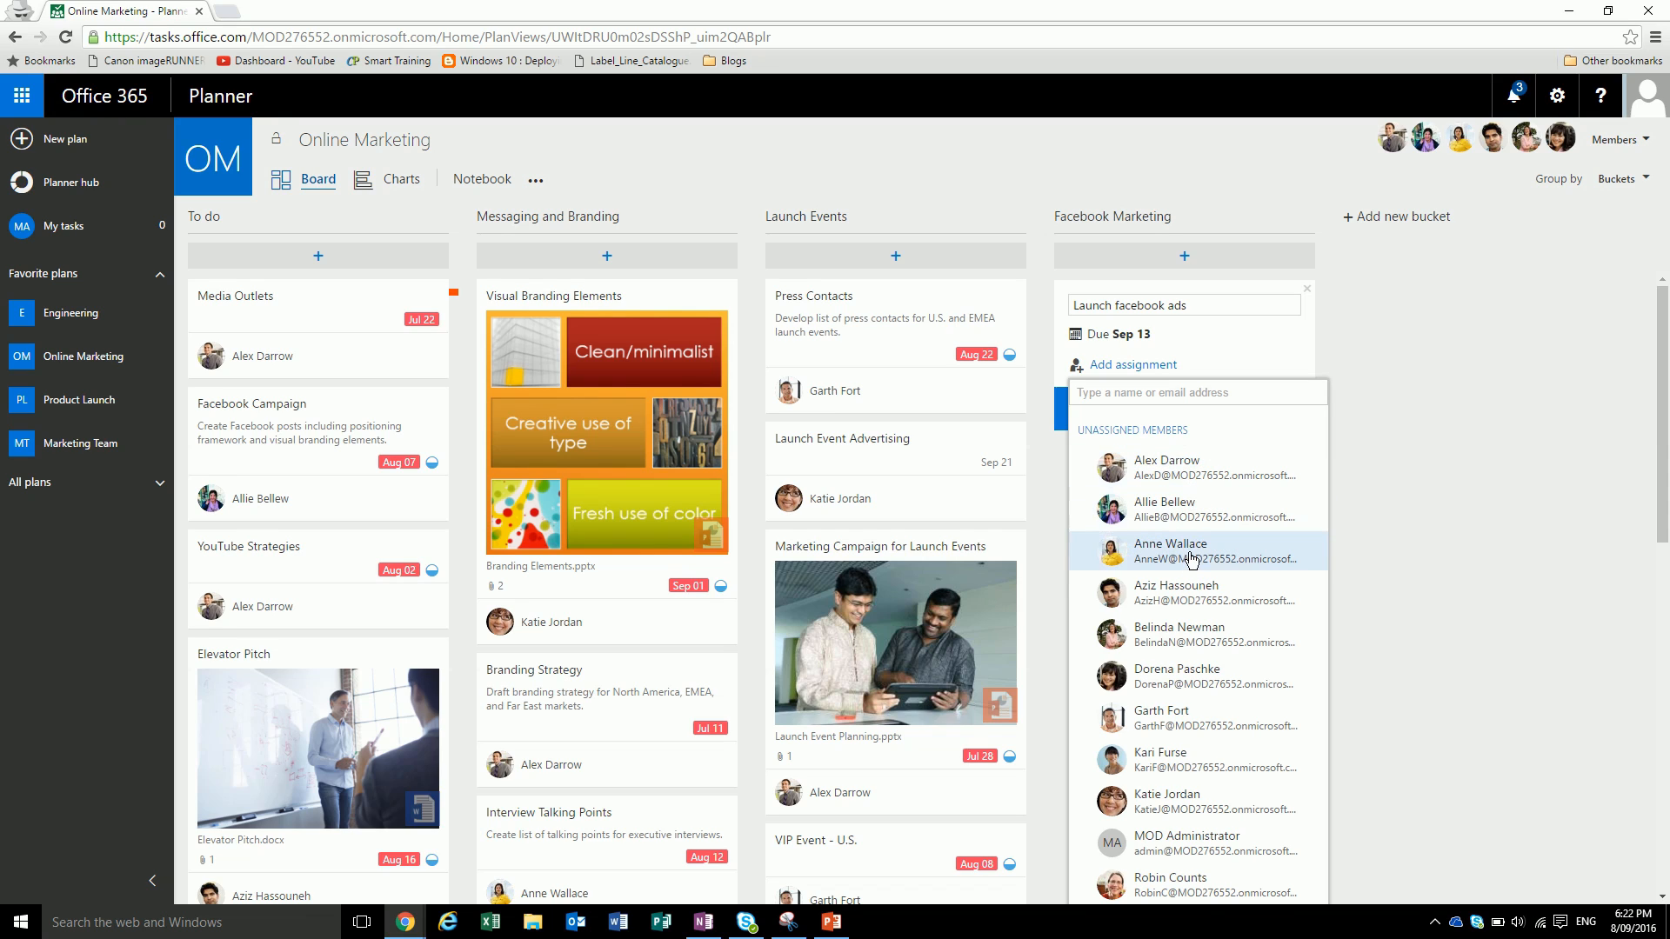
pyautogui.click(1172, 552)
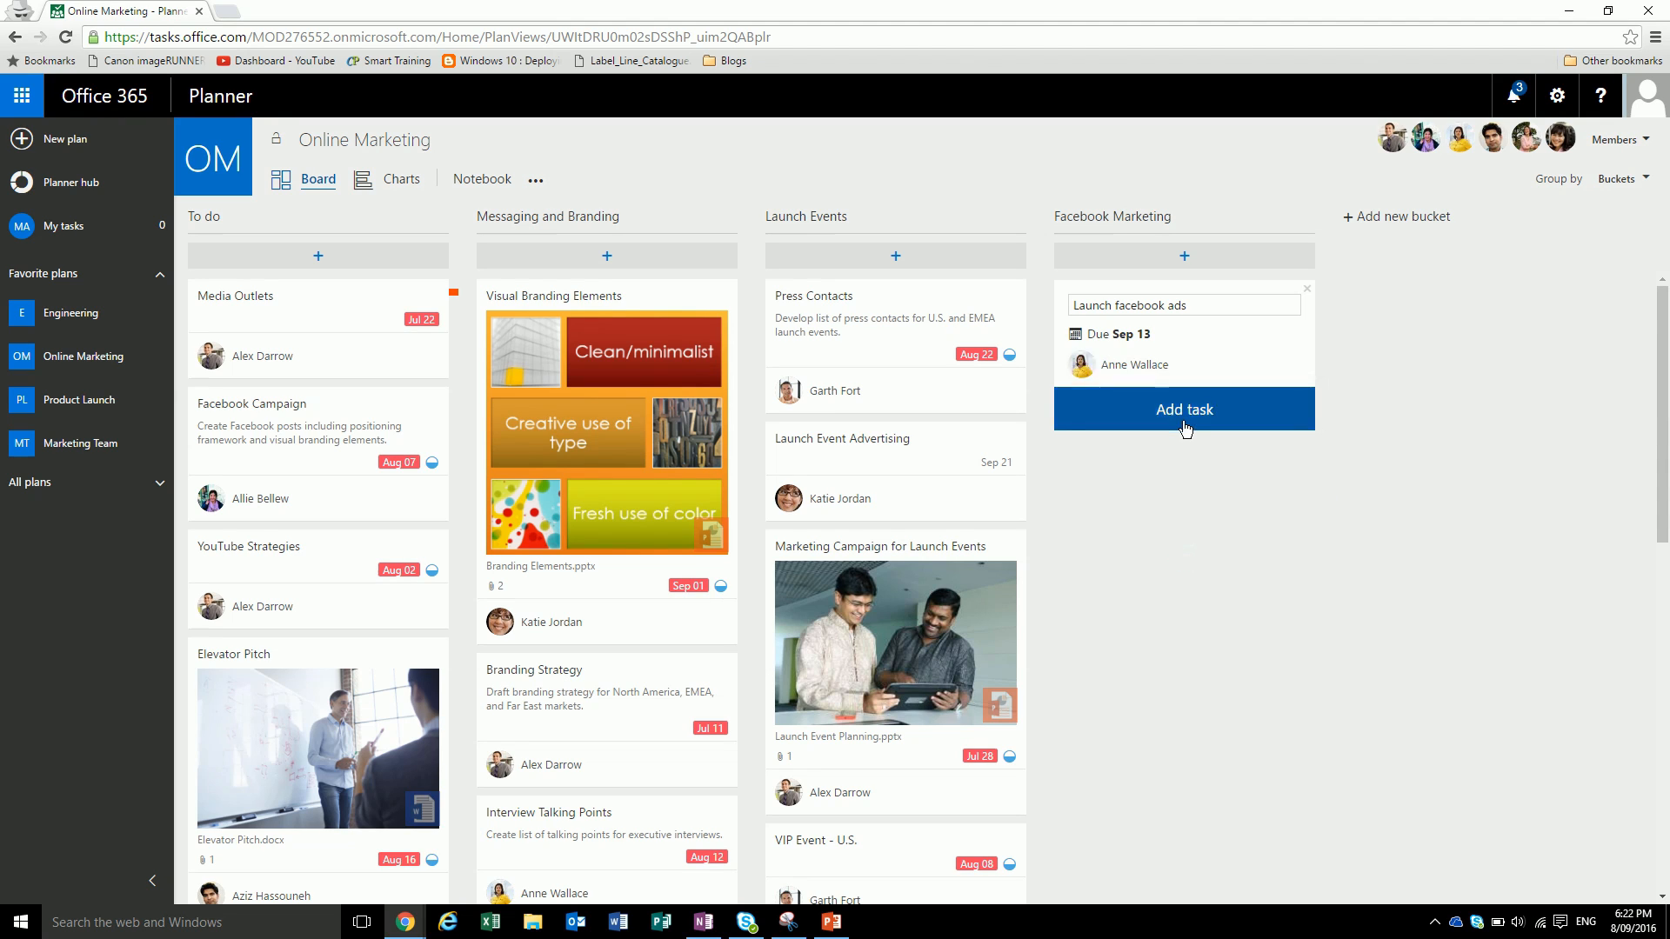
pyautogui.click(1183, 409)
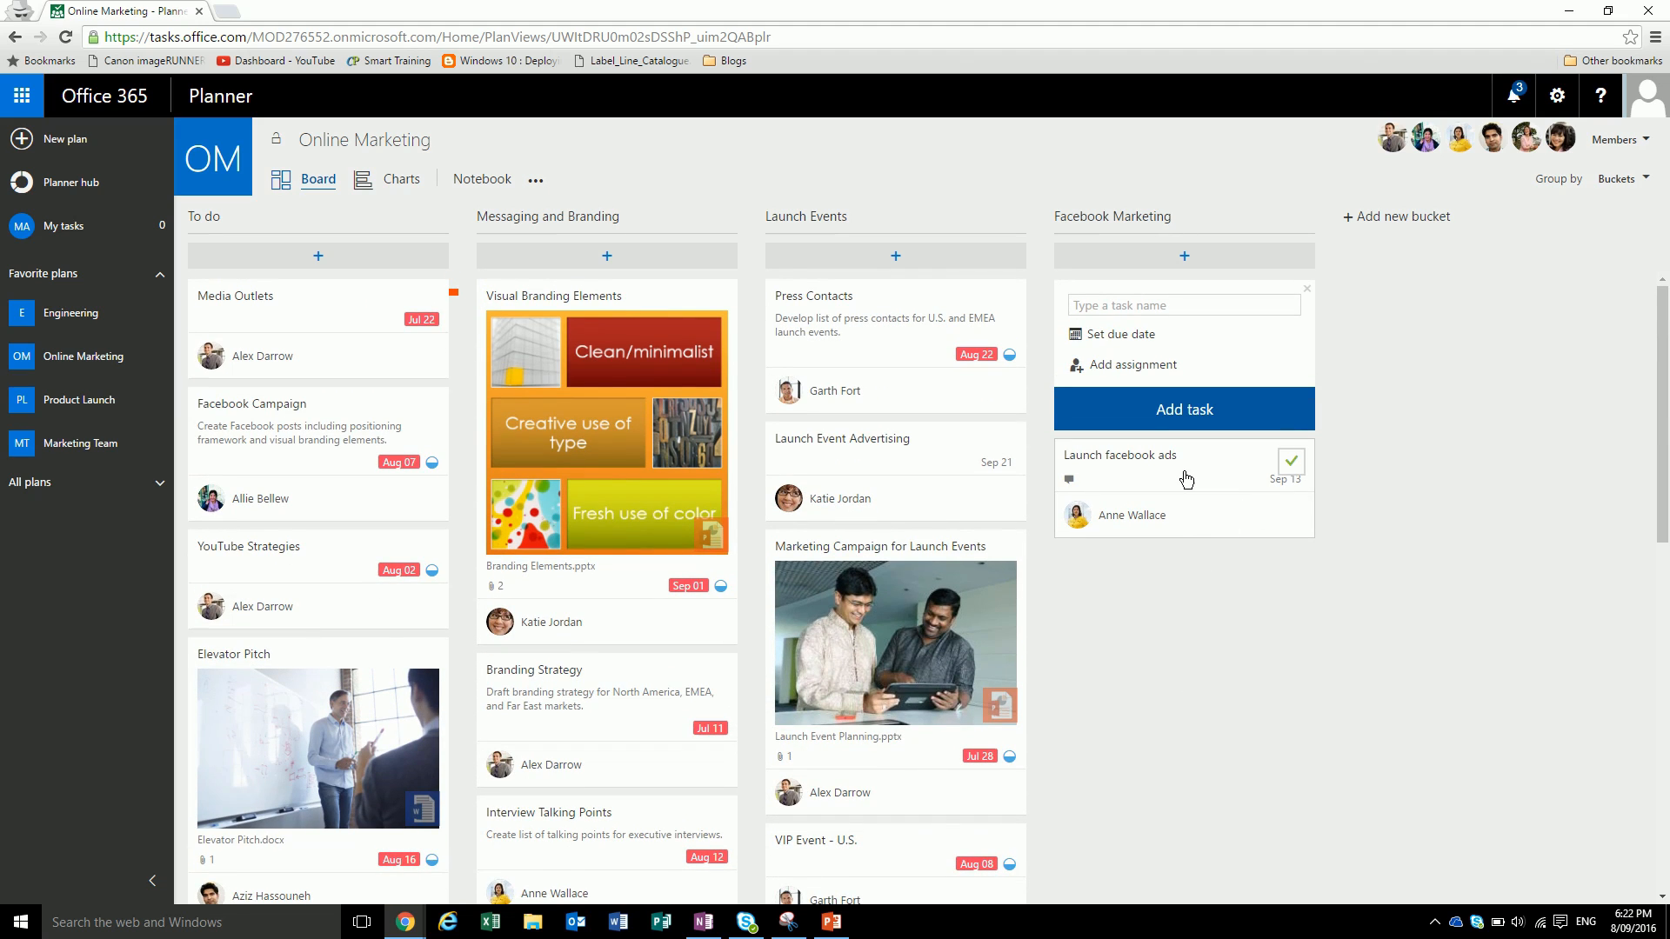
pyautogui.click(1305, 288)
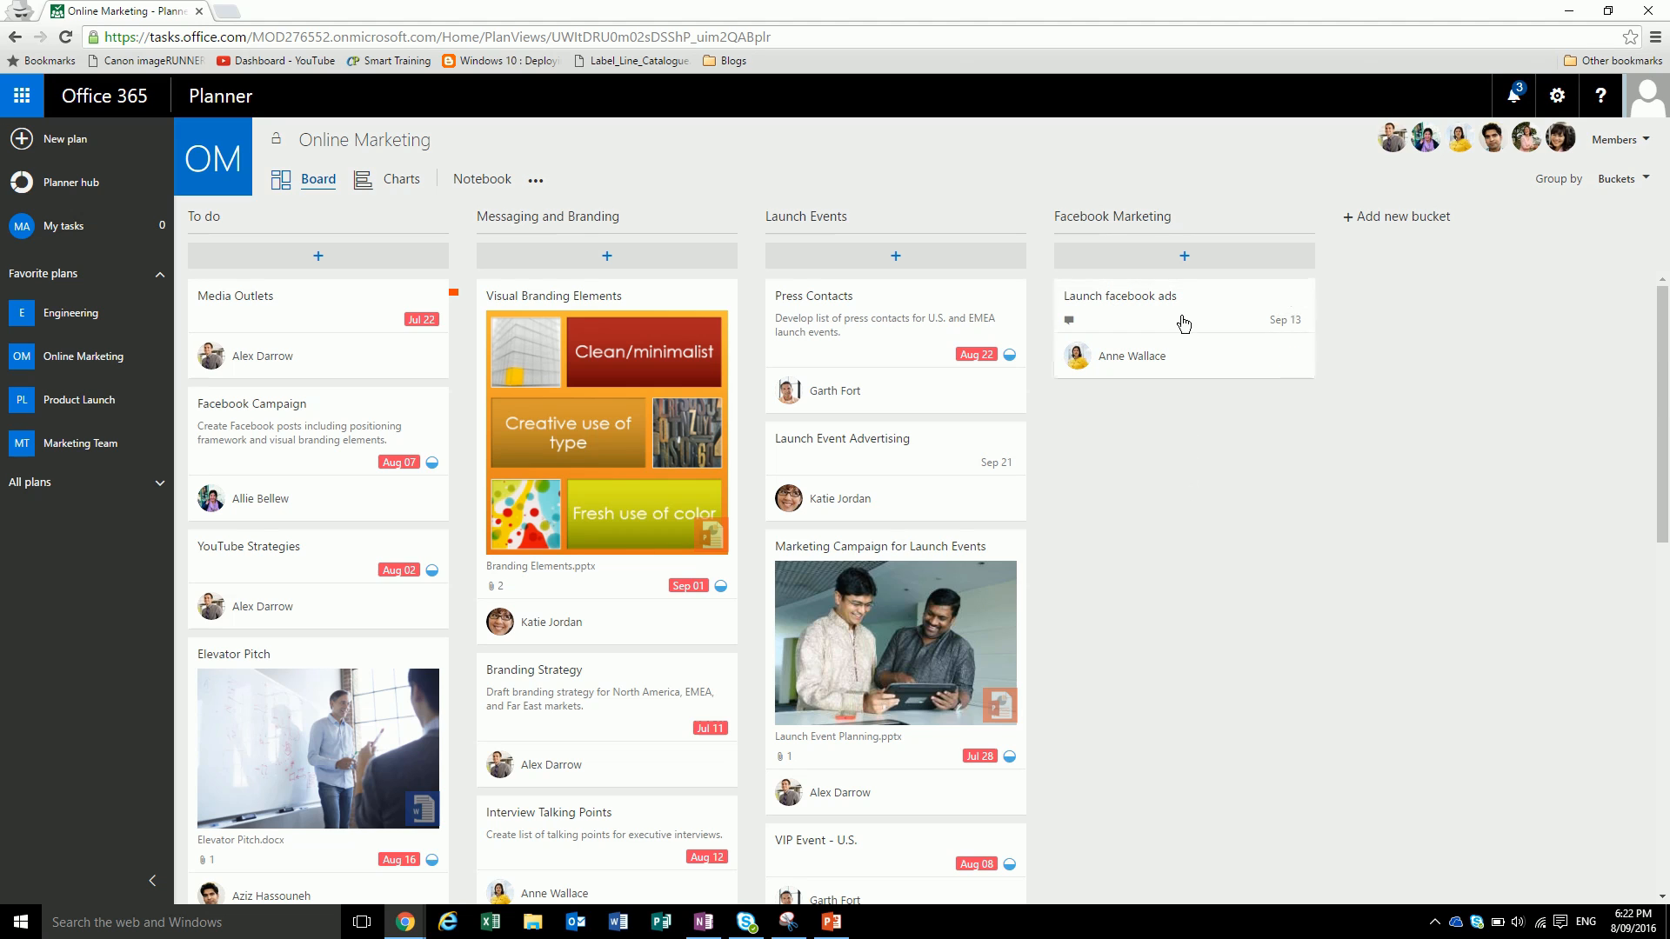
# - Set the Launch facebook ads task's progress to In progress in its details
pyautogui.click(1119, 296)
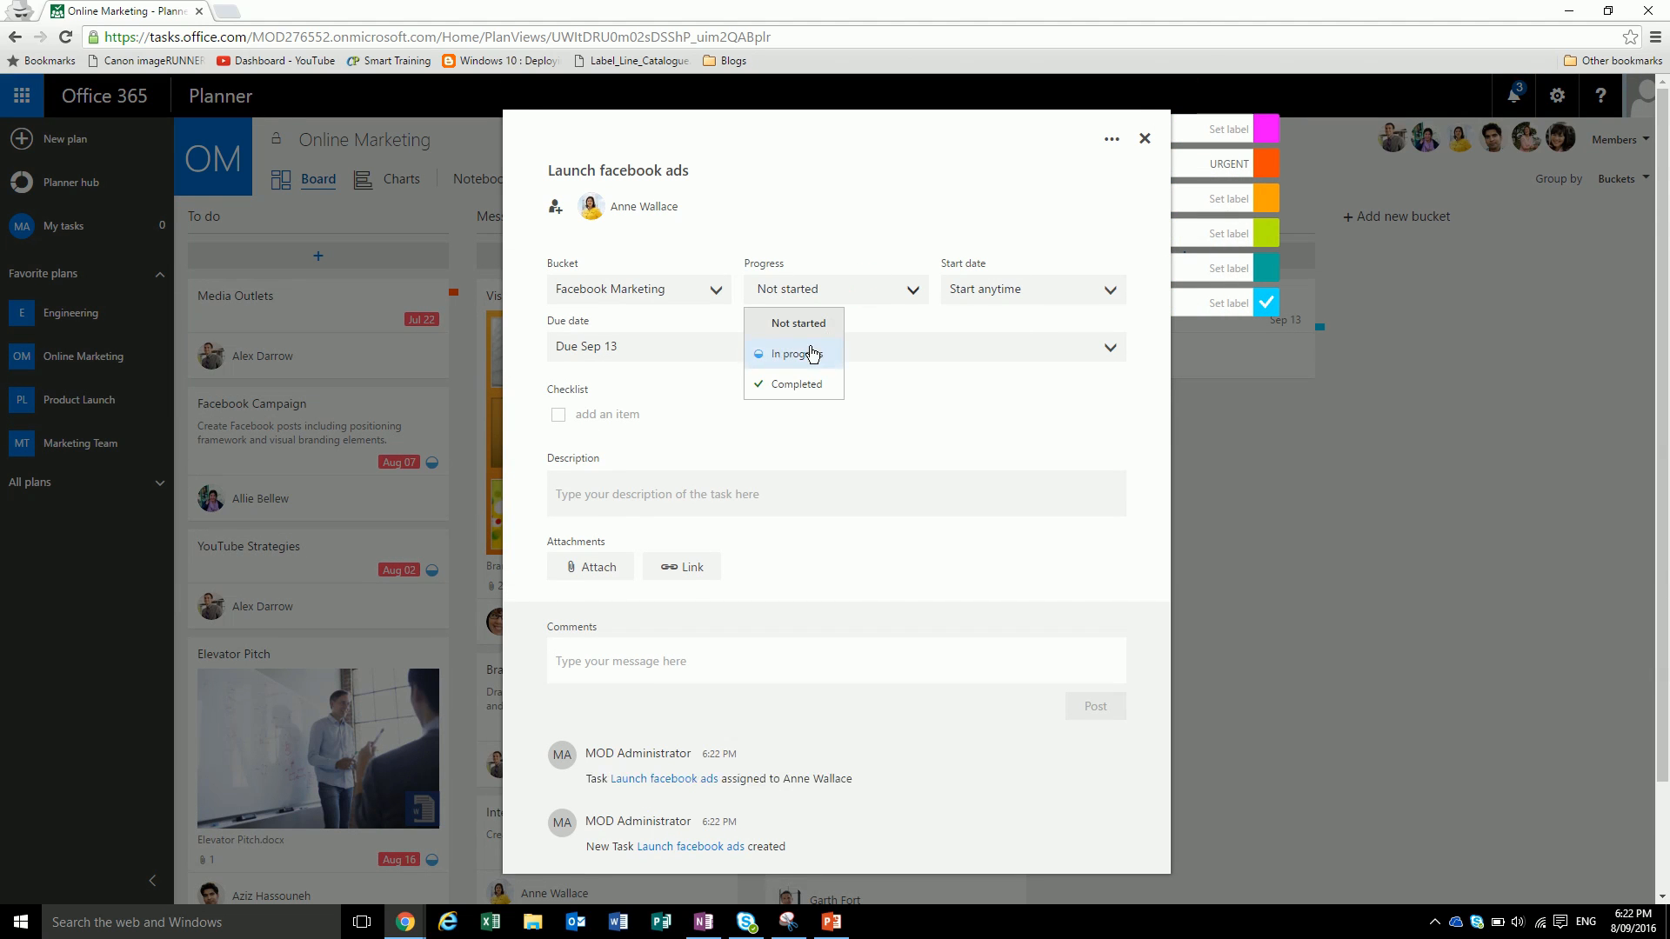
pyautogui.click(799, 354)
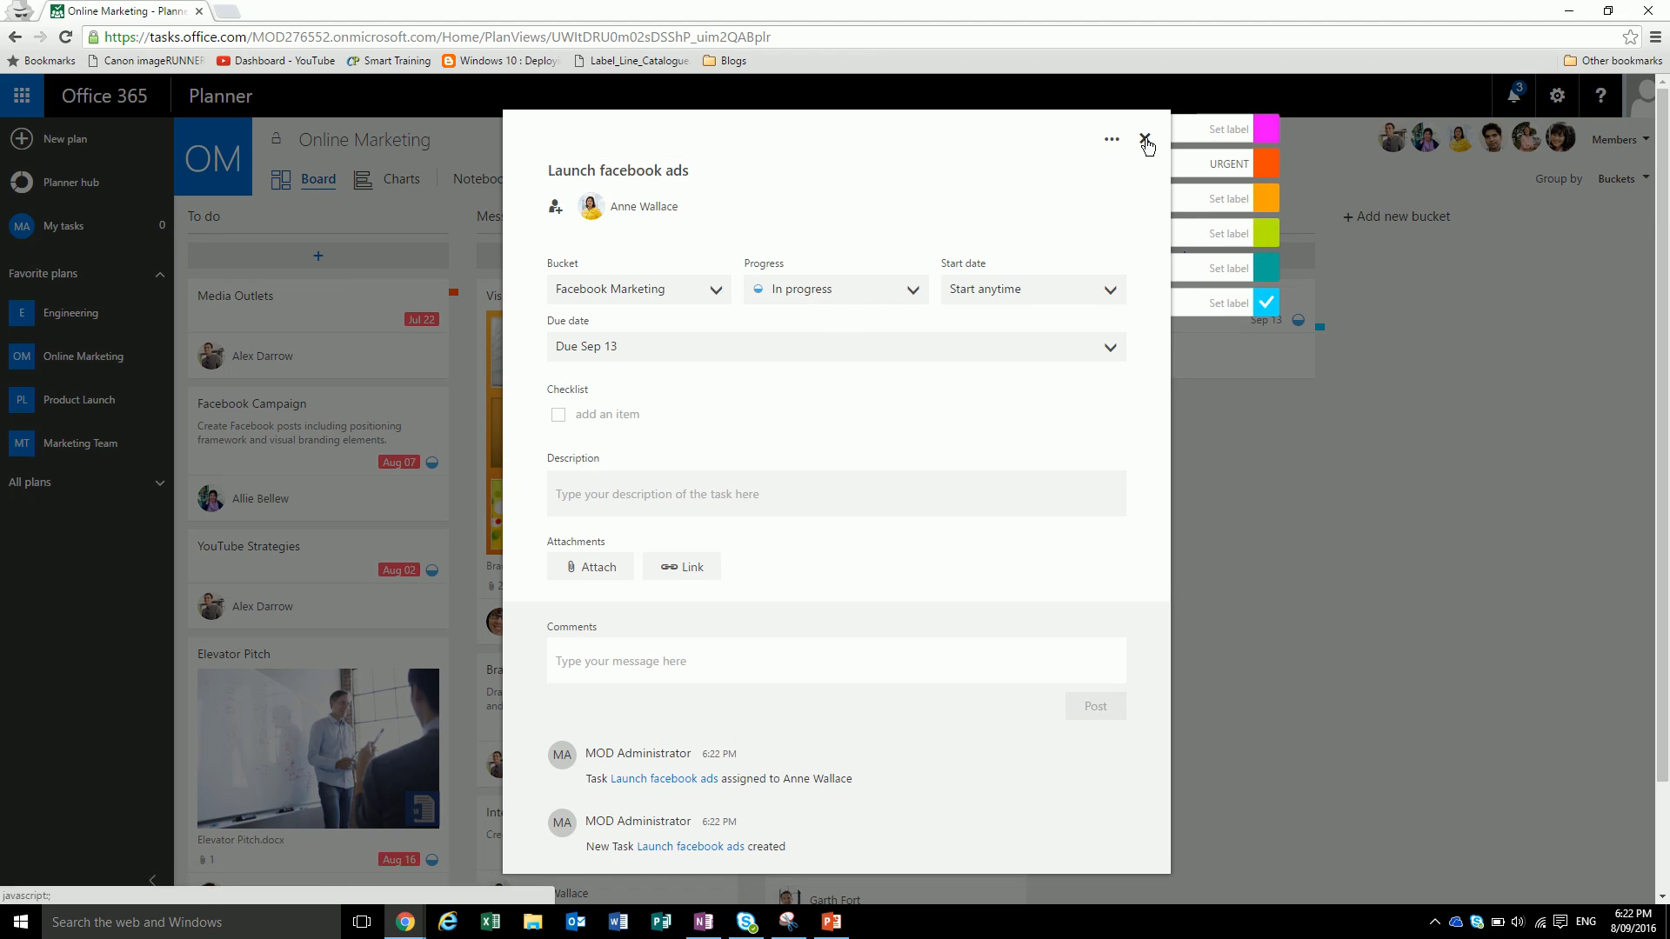
pyautogui.click(1146, 140)
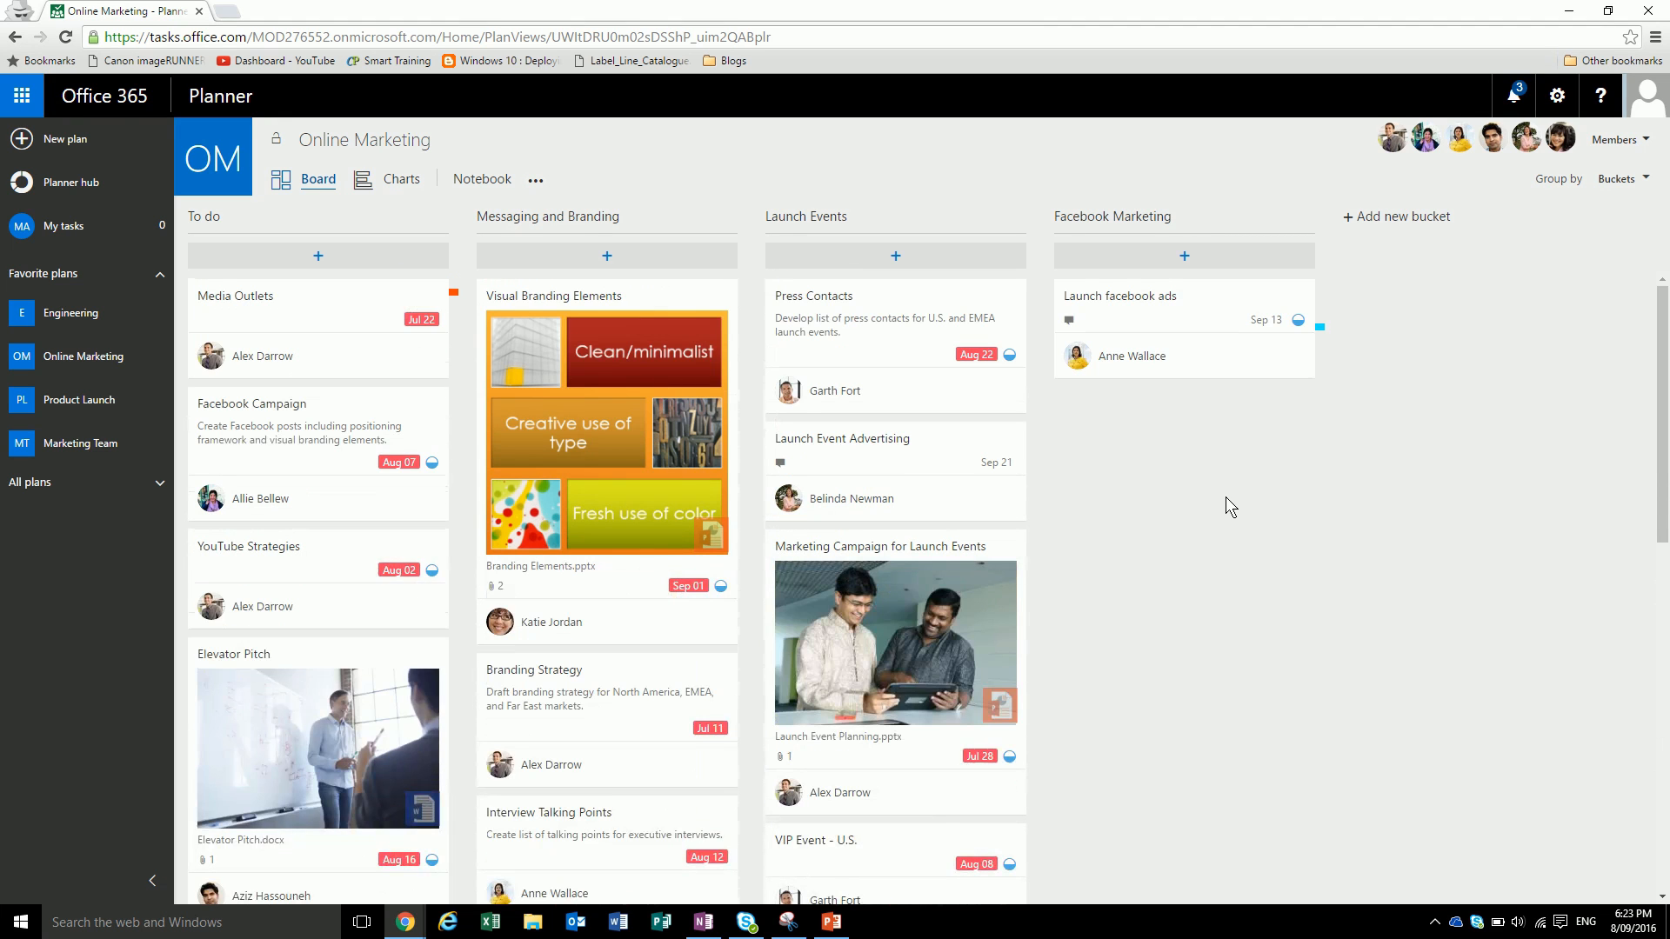
pyautogui.moveTo(1625, 179)
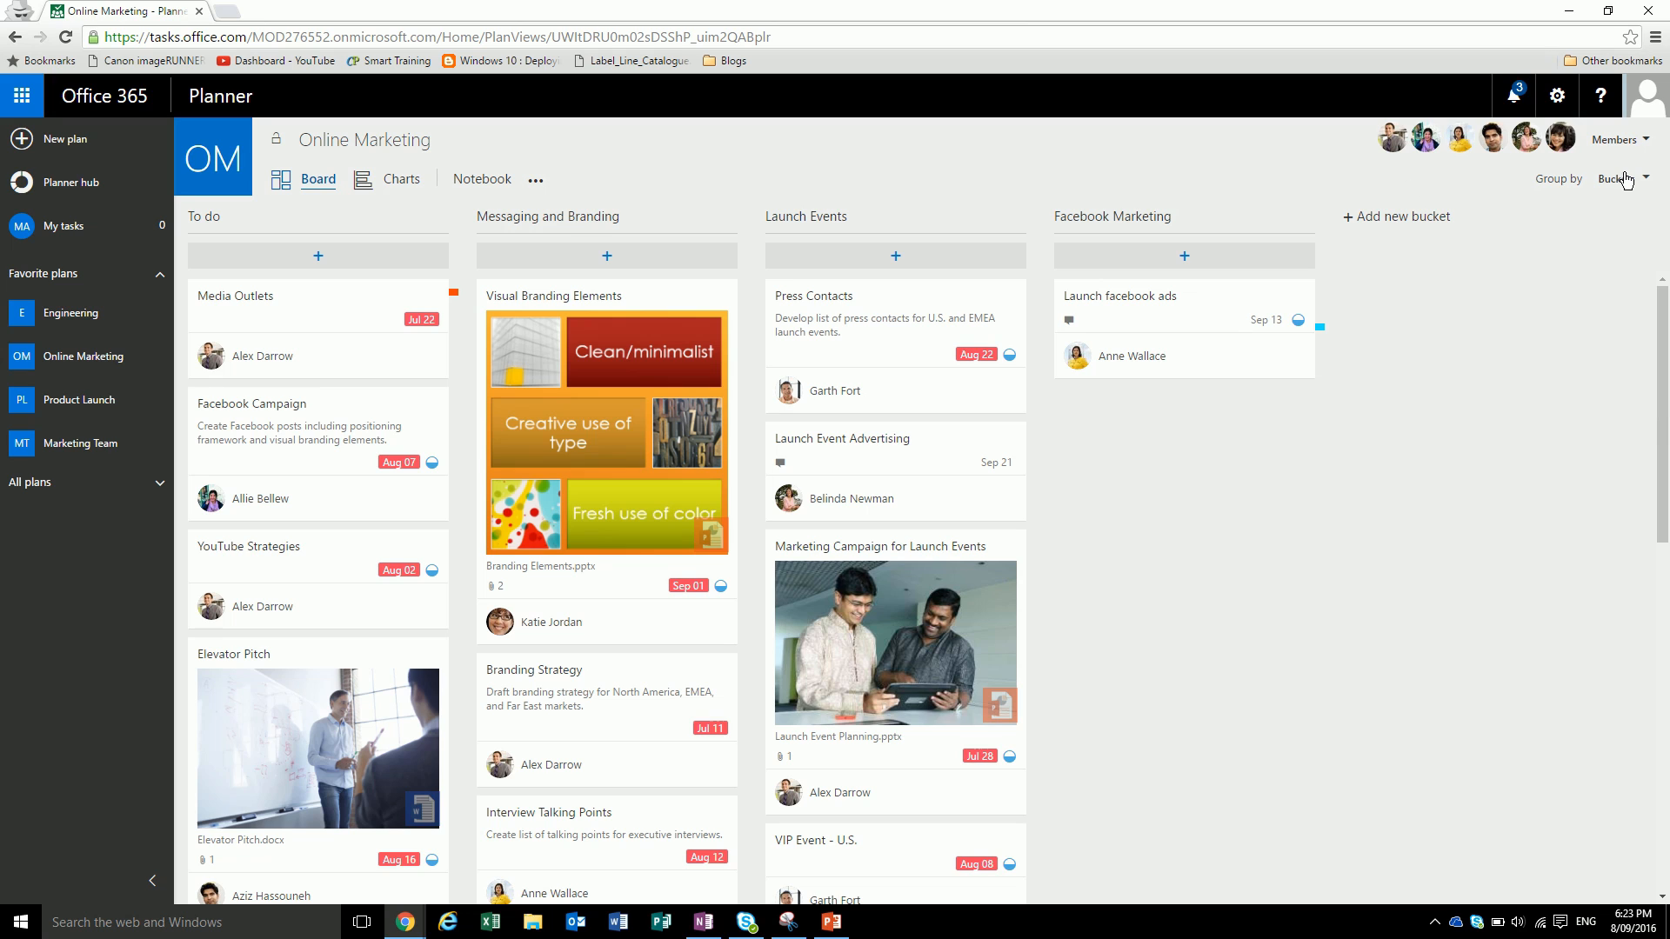
# - Group the board by Assigned to and look across the assignee columns
pyautogui.click(1618, 177)
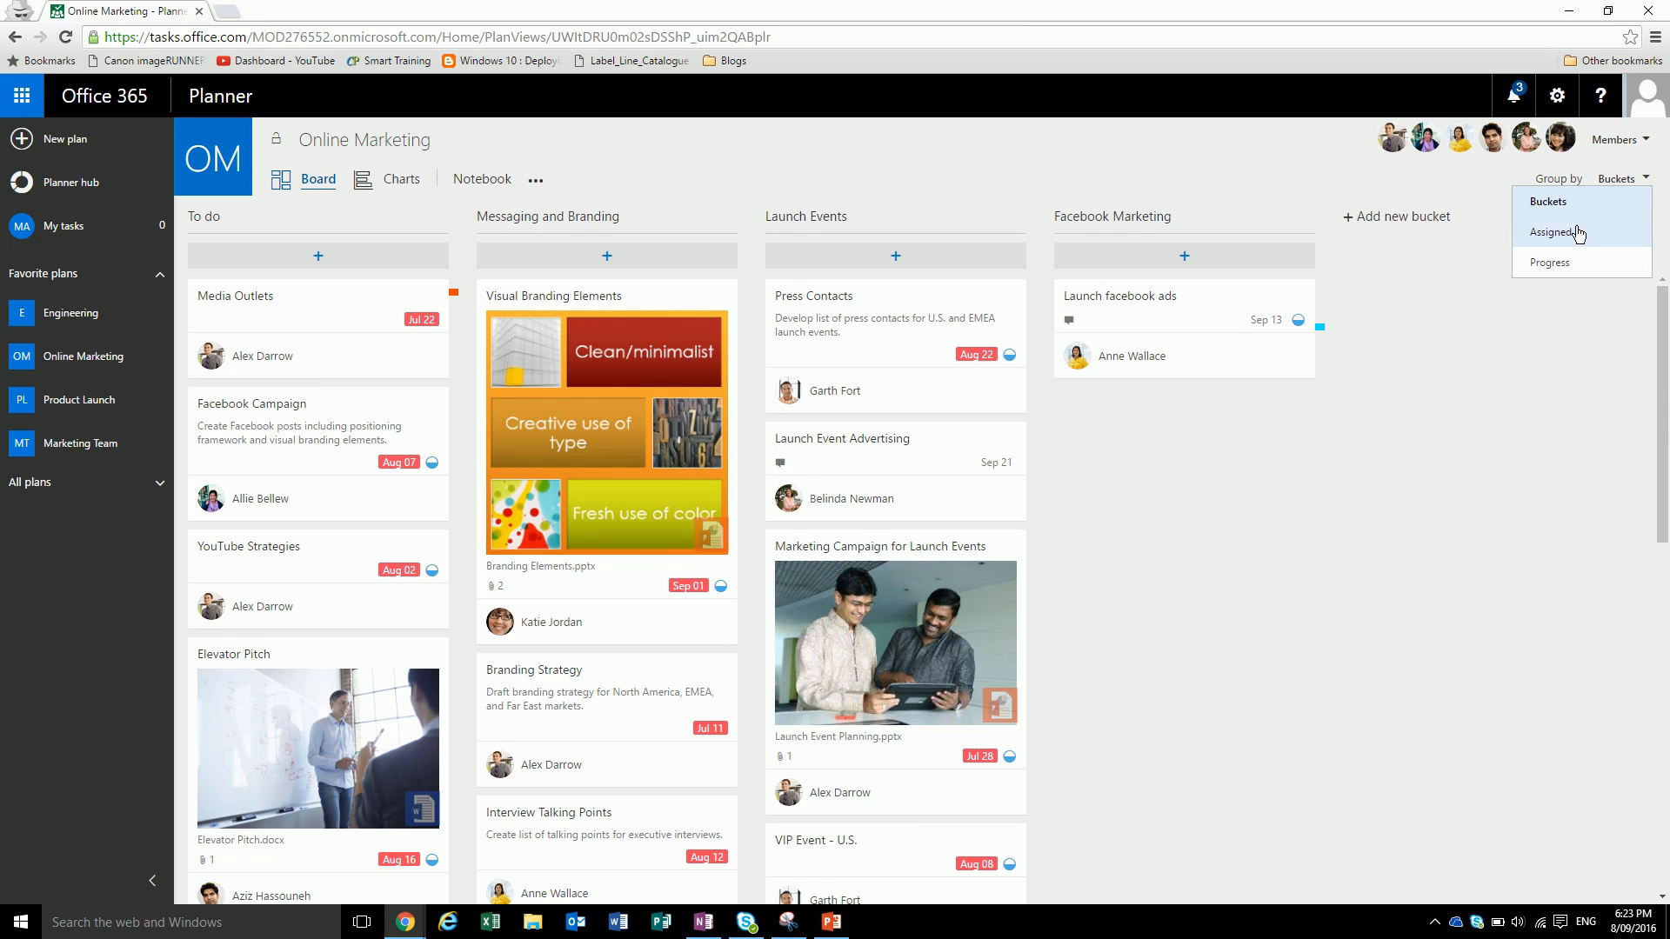
pyautogui.click(1555, 232)
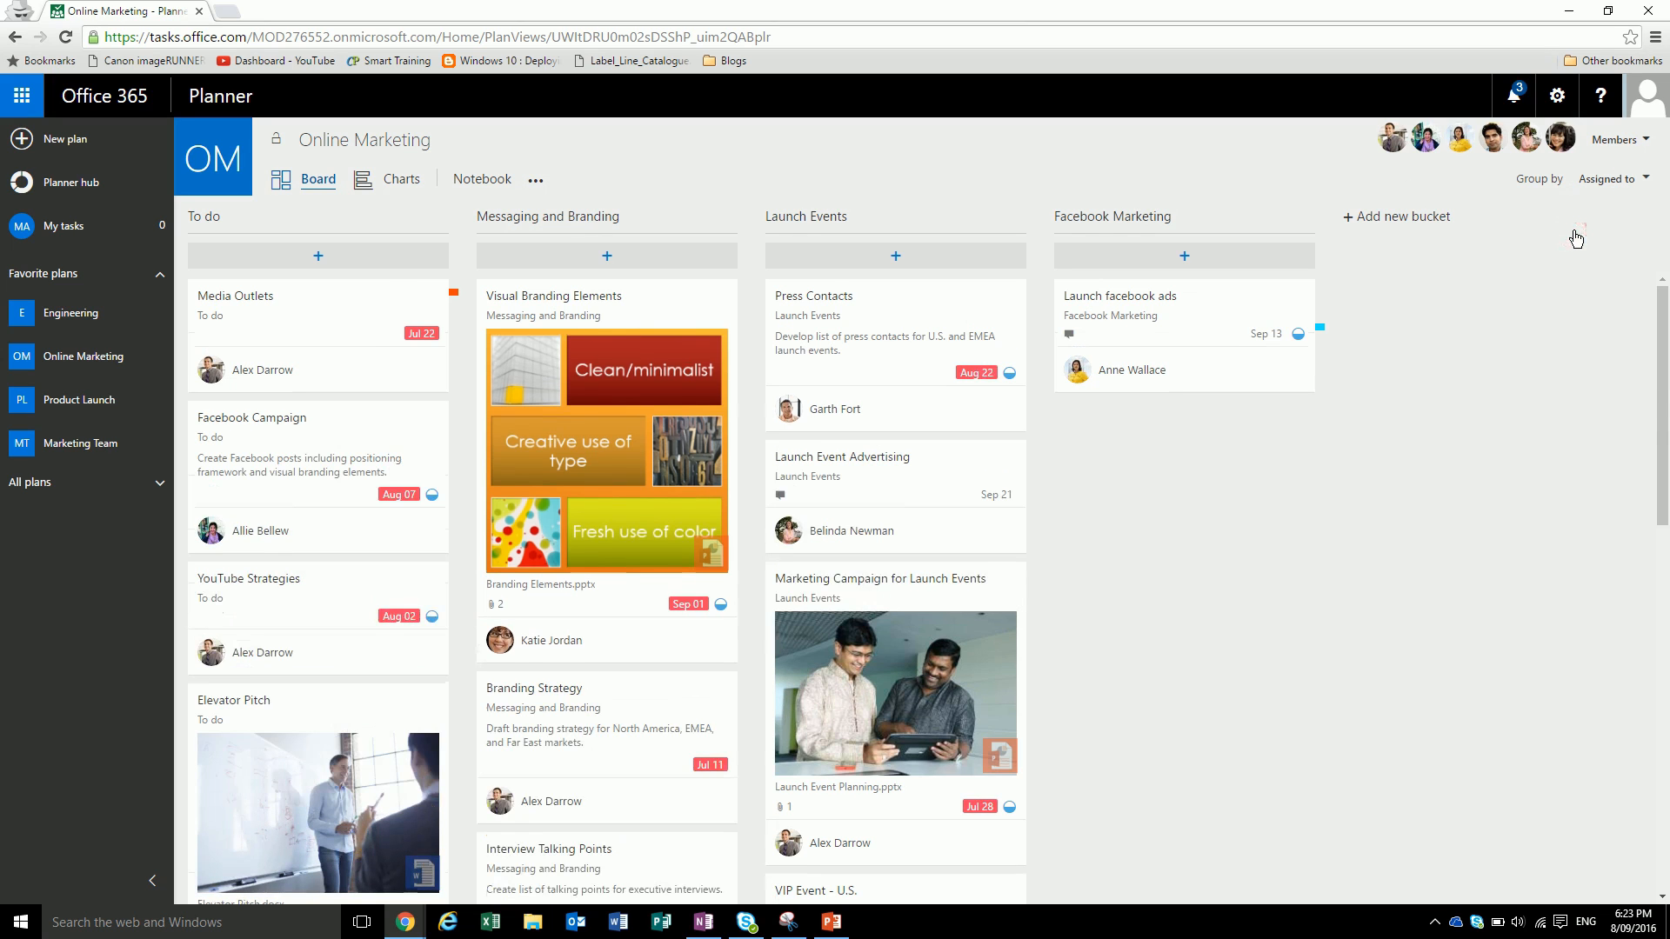
pyautogui.click(1608, 177)
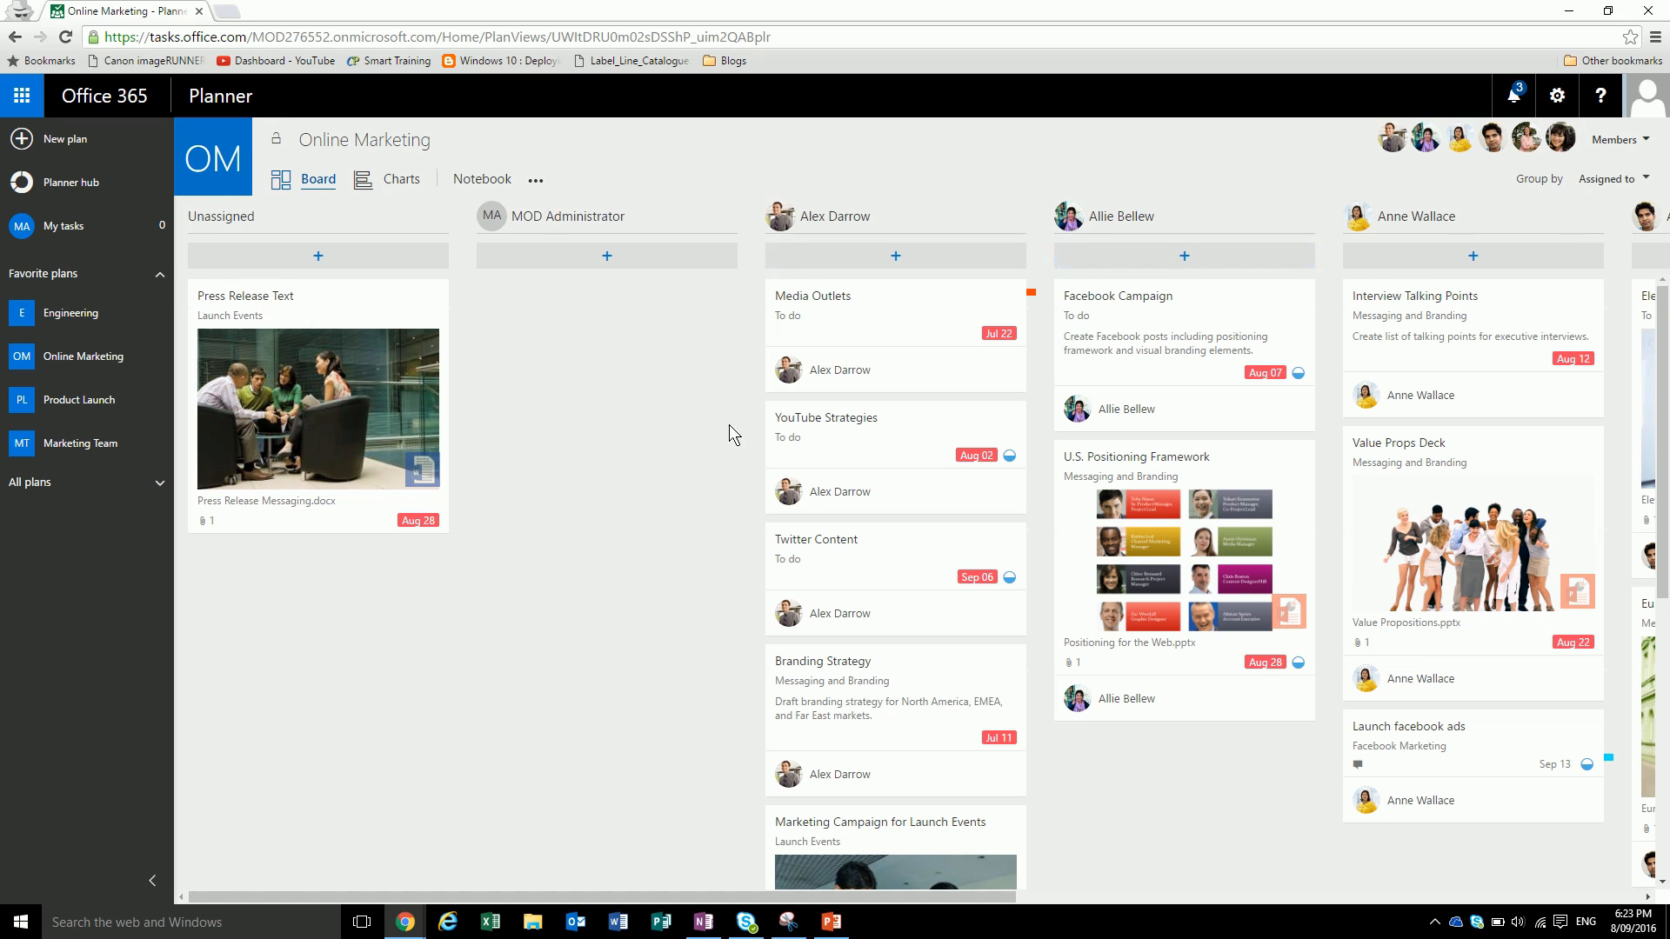
pyautogui.hscroll(3)
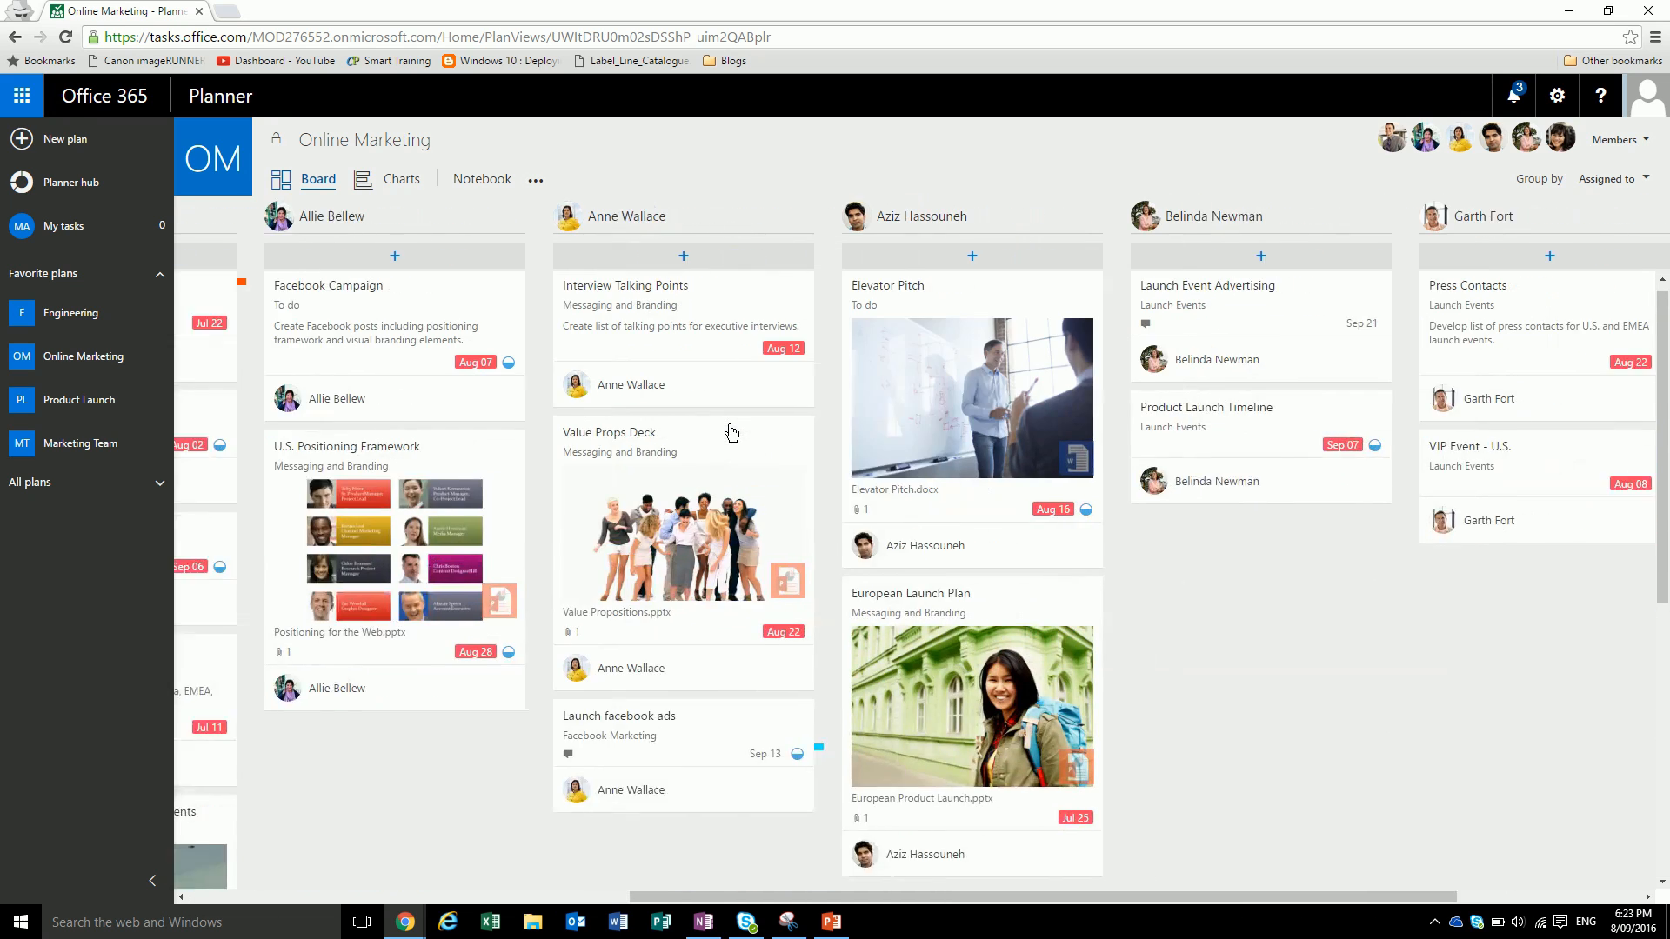
pyautogui.hscroll(3)
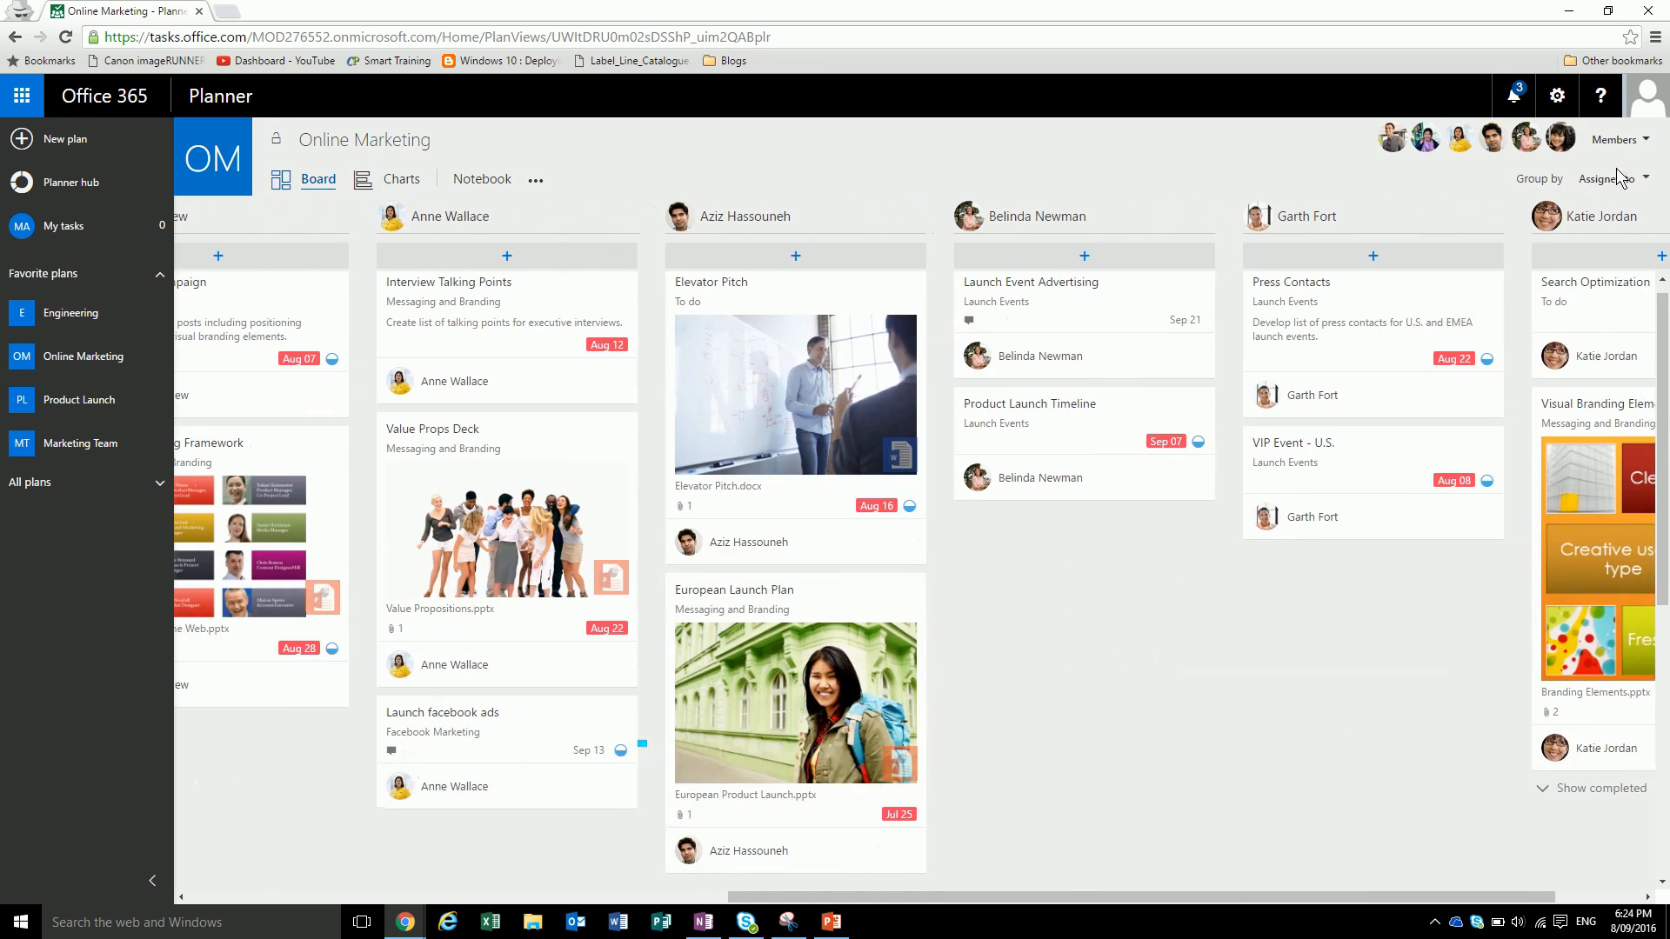
# - Regroup the board by Progress into Not started, In progress and Completed columns
pyautogui.click(1609, 178)
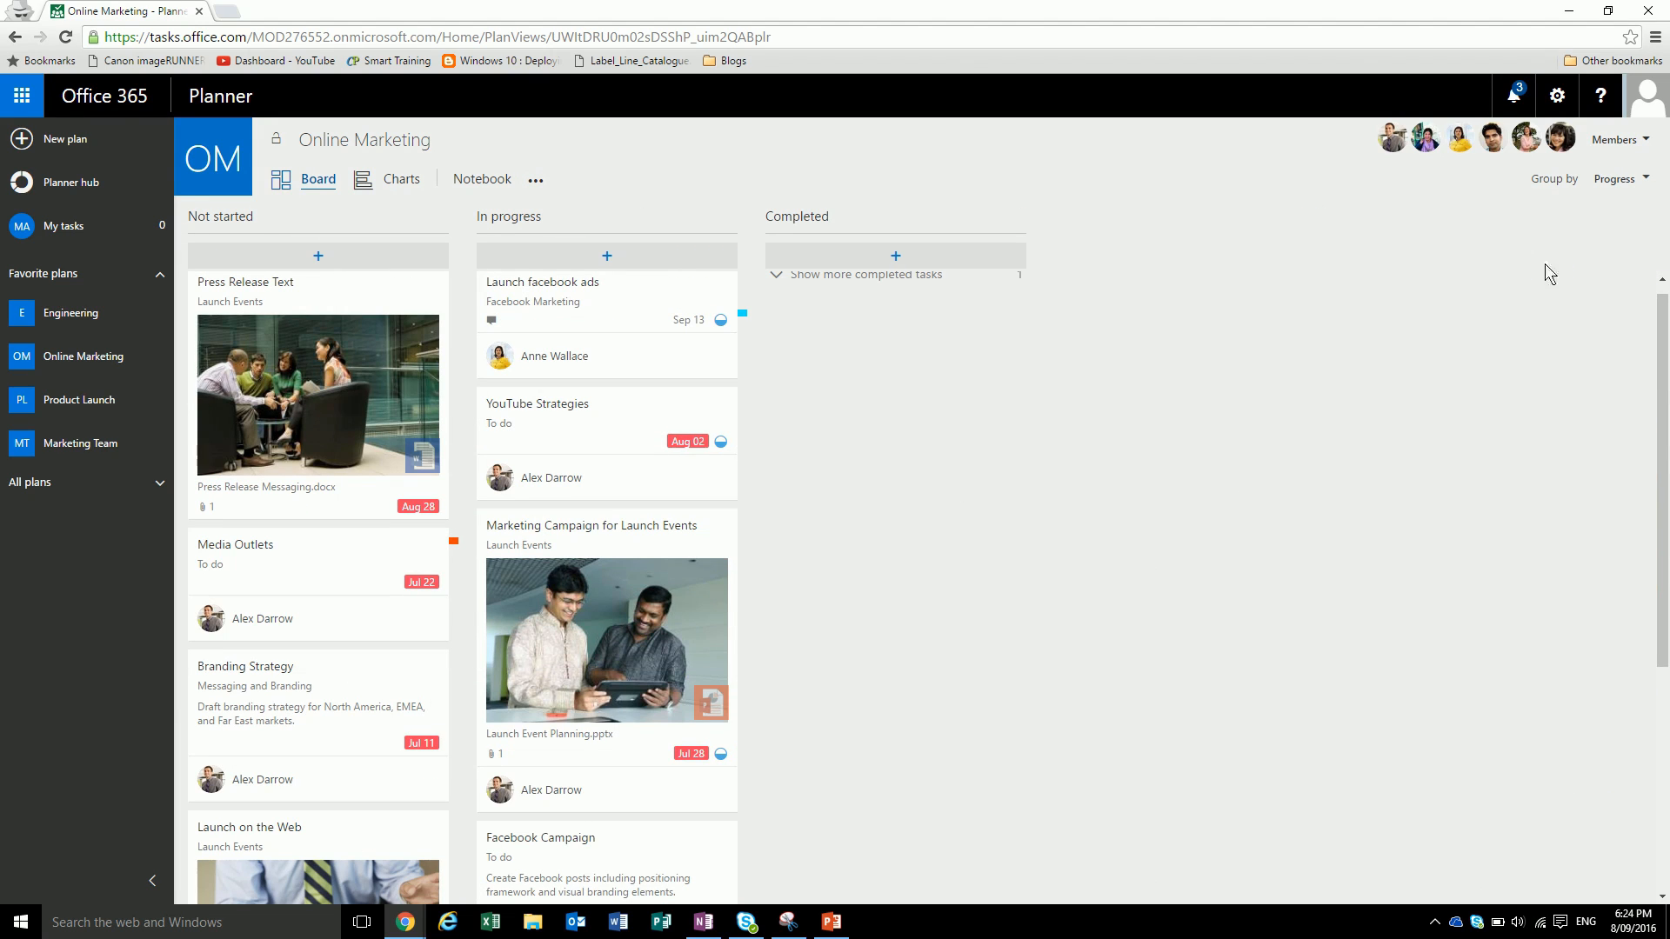
pyautogui.moveTo(813, 274)
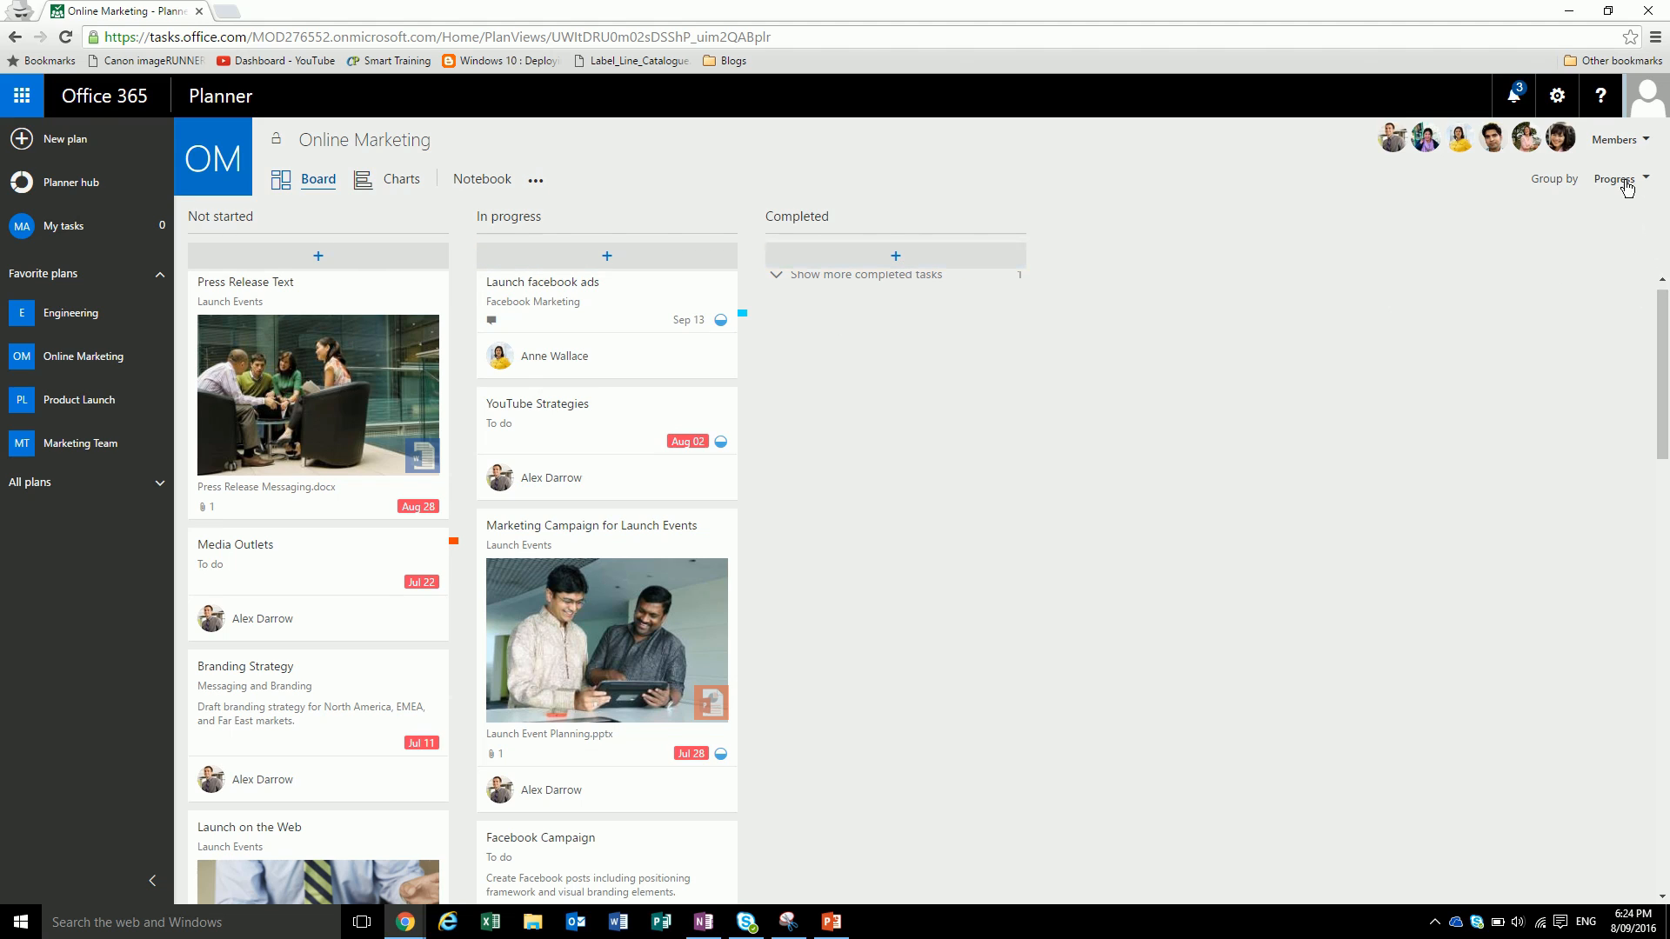
pyautogui.click(1614, 179)
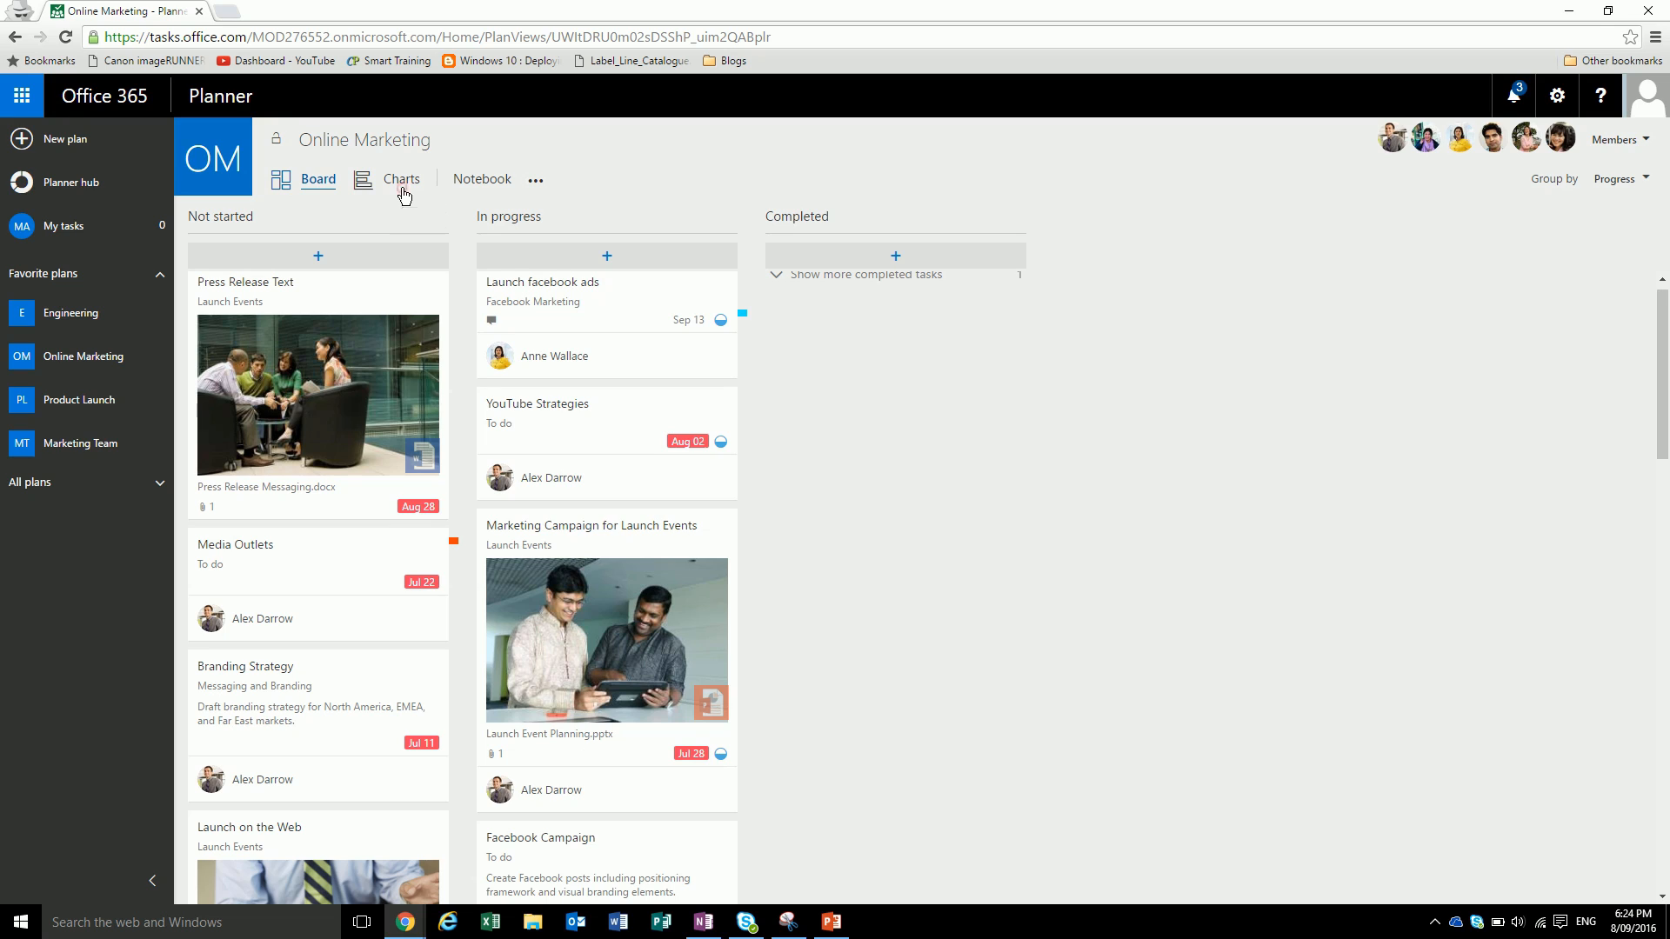
# - View the plan's status charts, then open its notebook from the More pages list
pyautogui.click(402, 178)
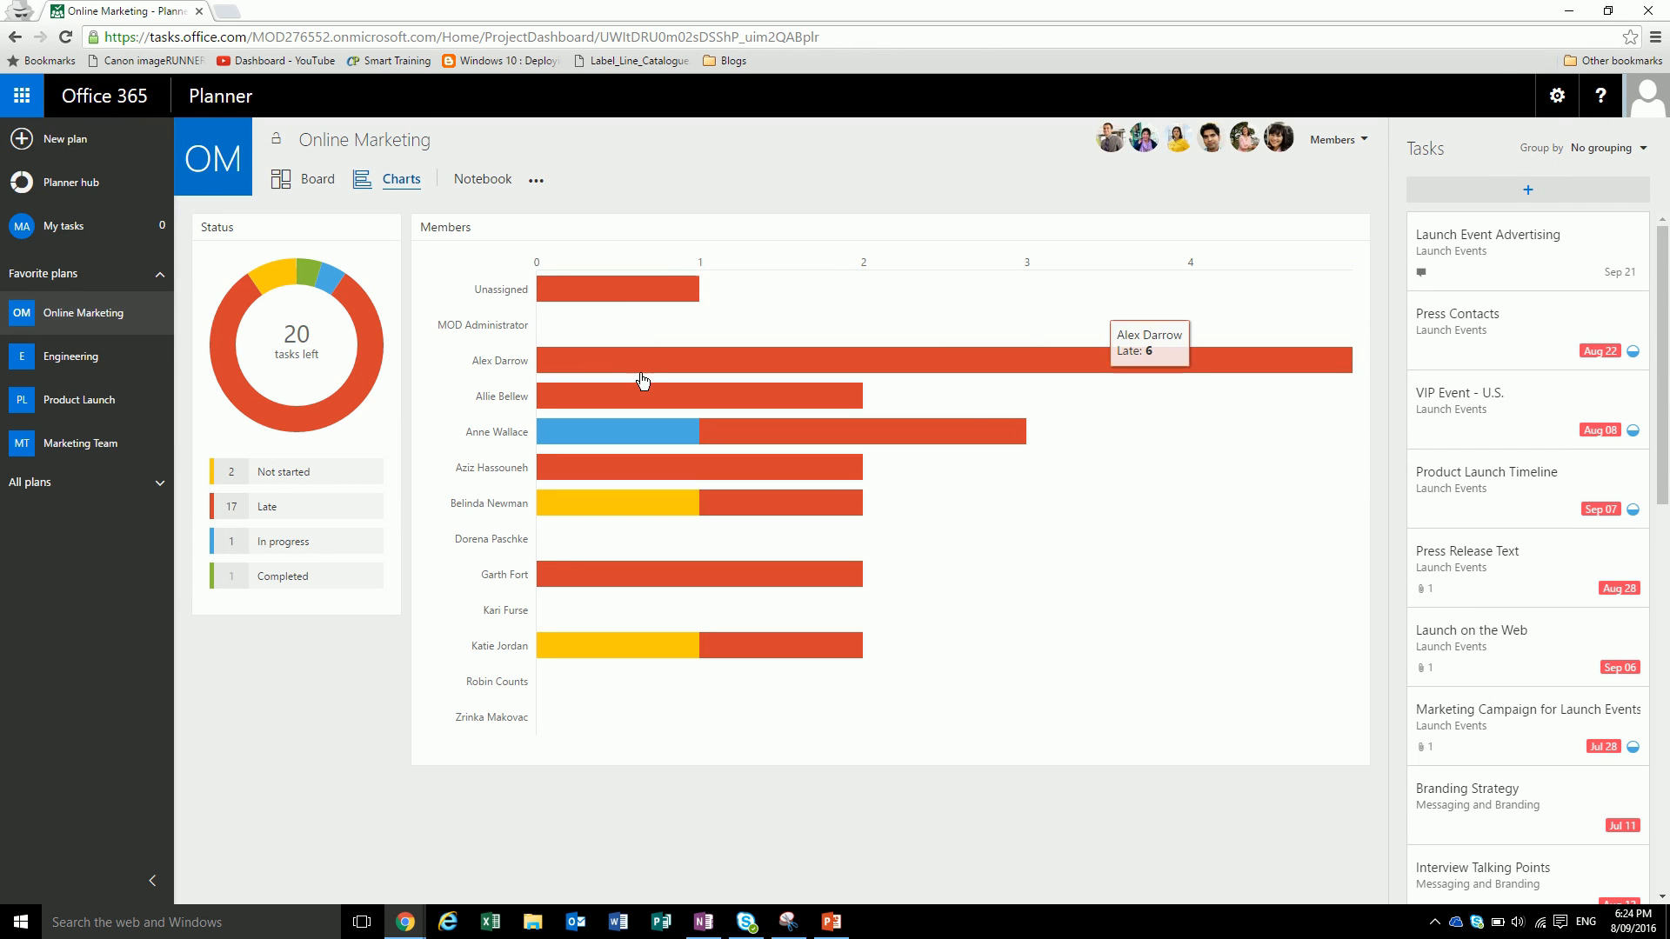
pyautogui.moveTo(646, 657)
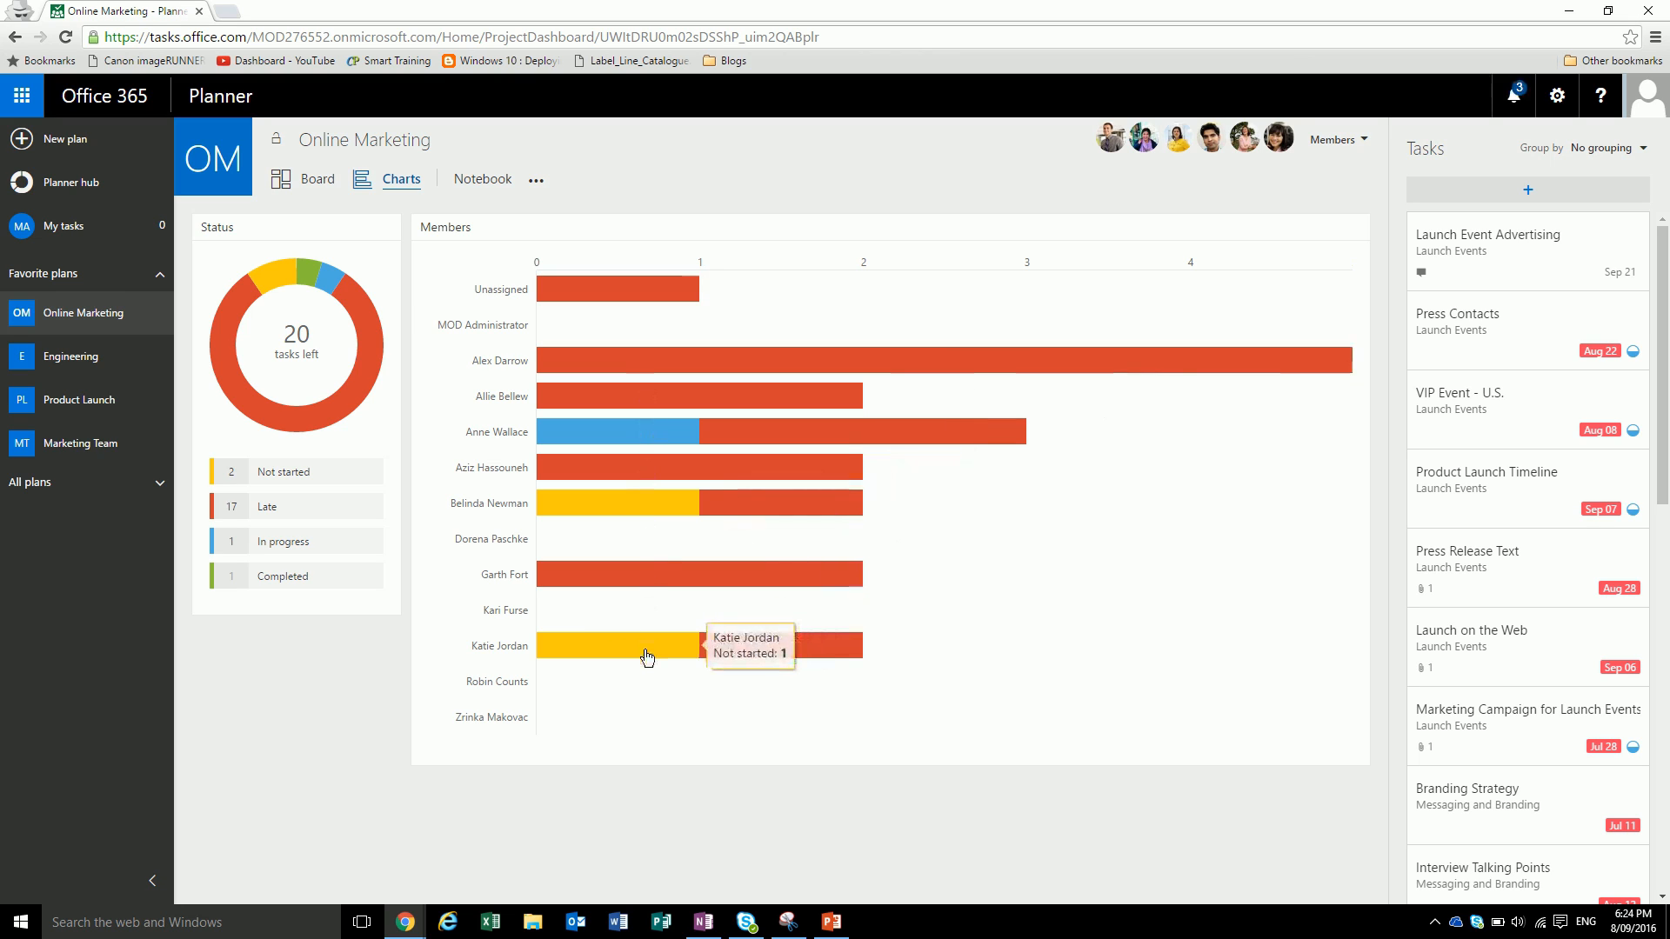
pyautogui.moveTo(631, 305)
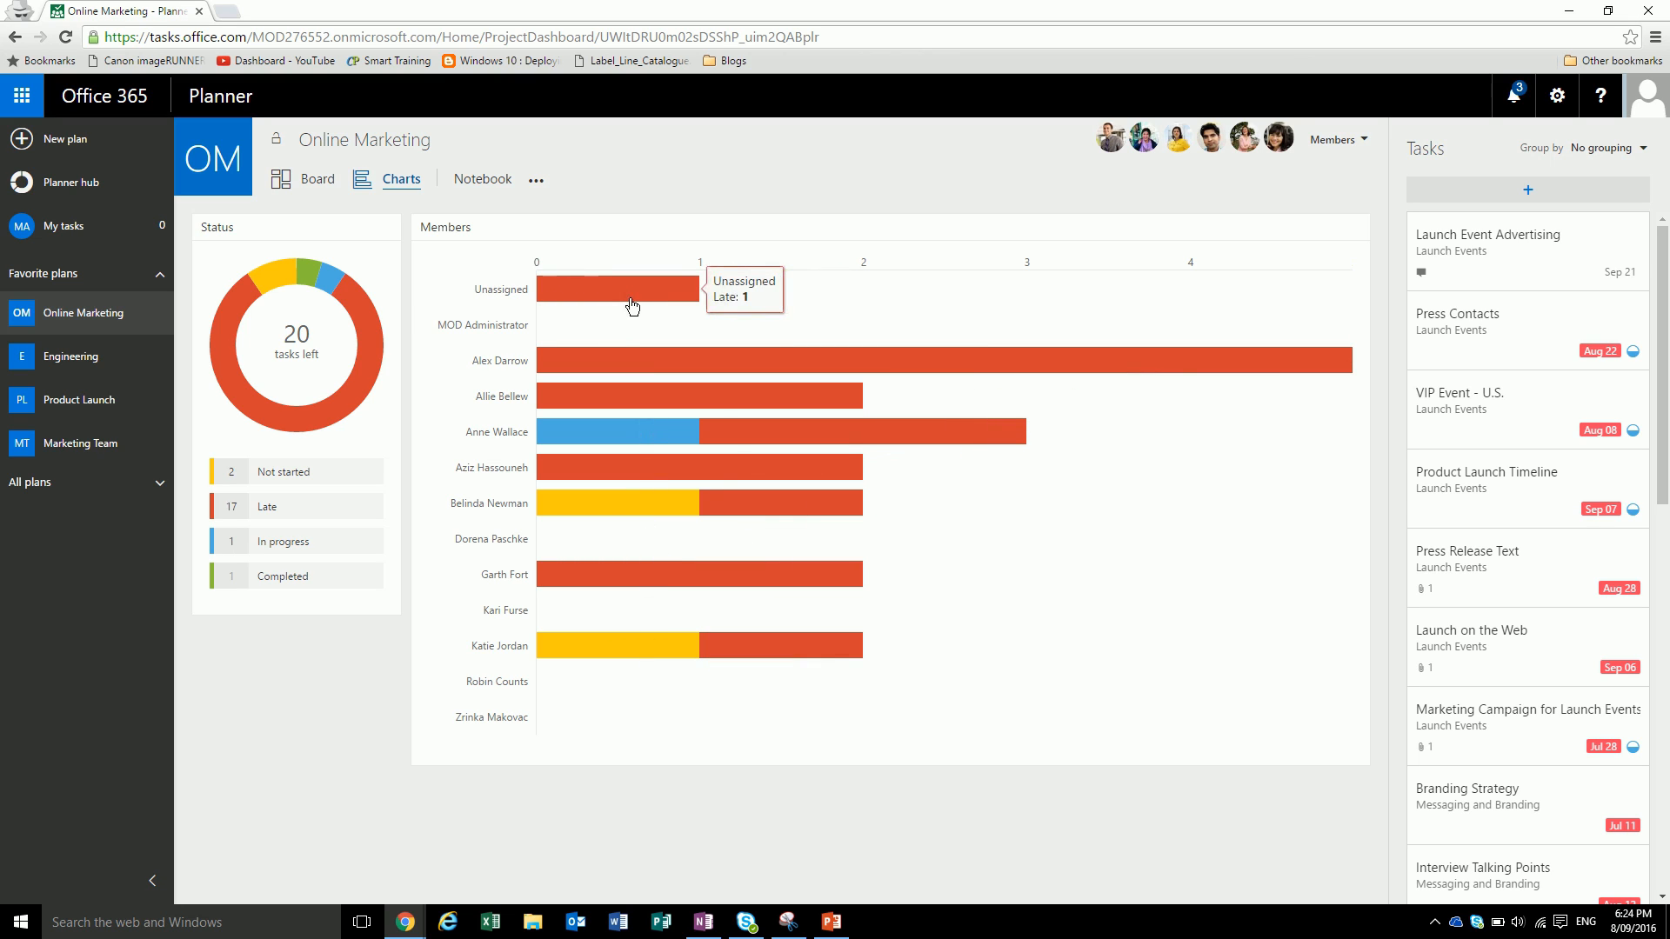
pyautogui.moveTo(316, 353)
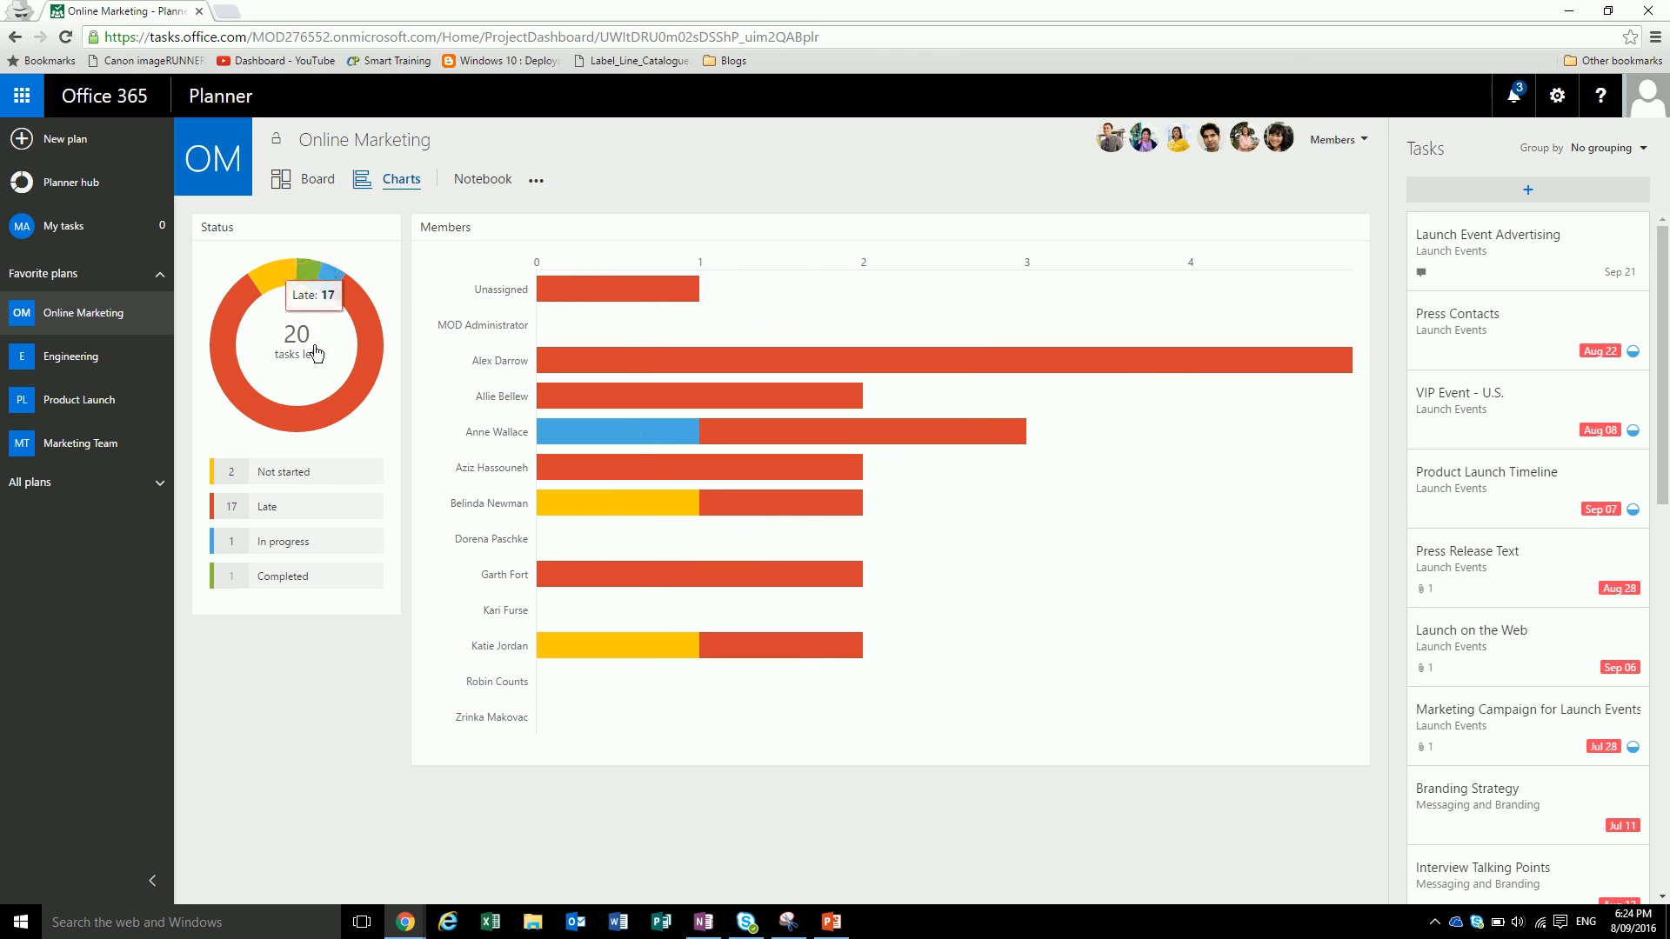
pyautogui.moveTo(330, 461)
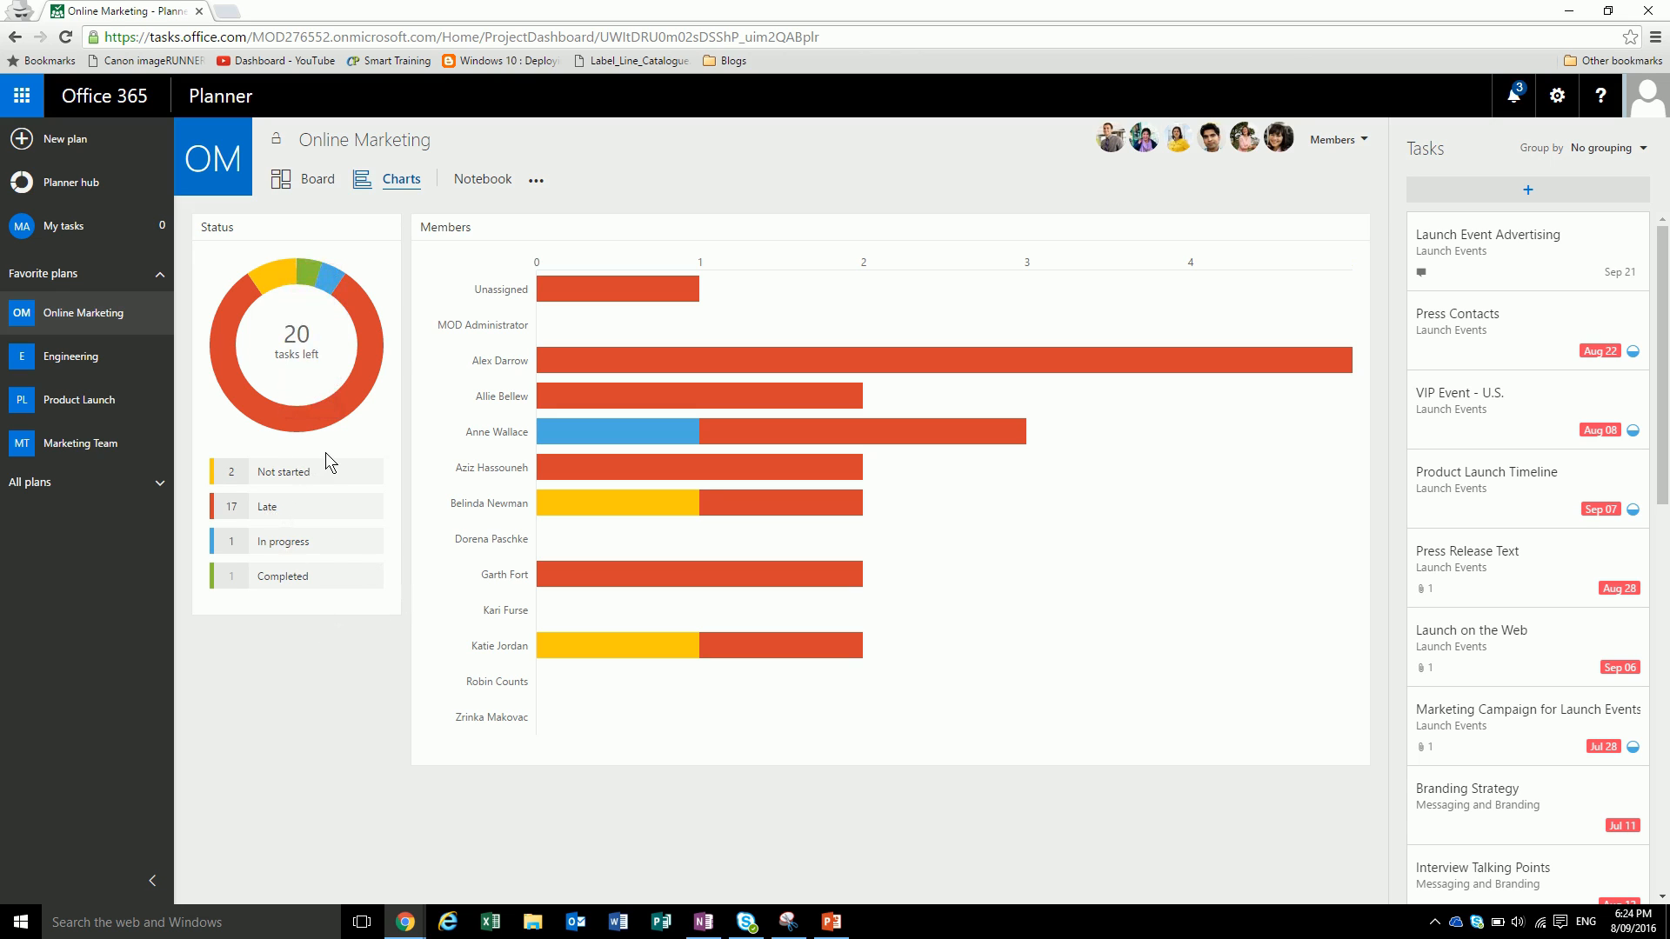
pyautogui.moveTo(490, 183)
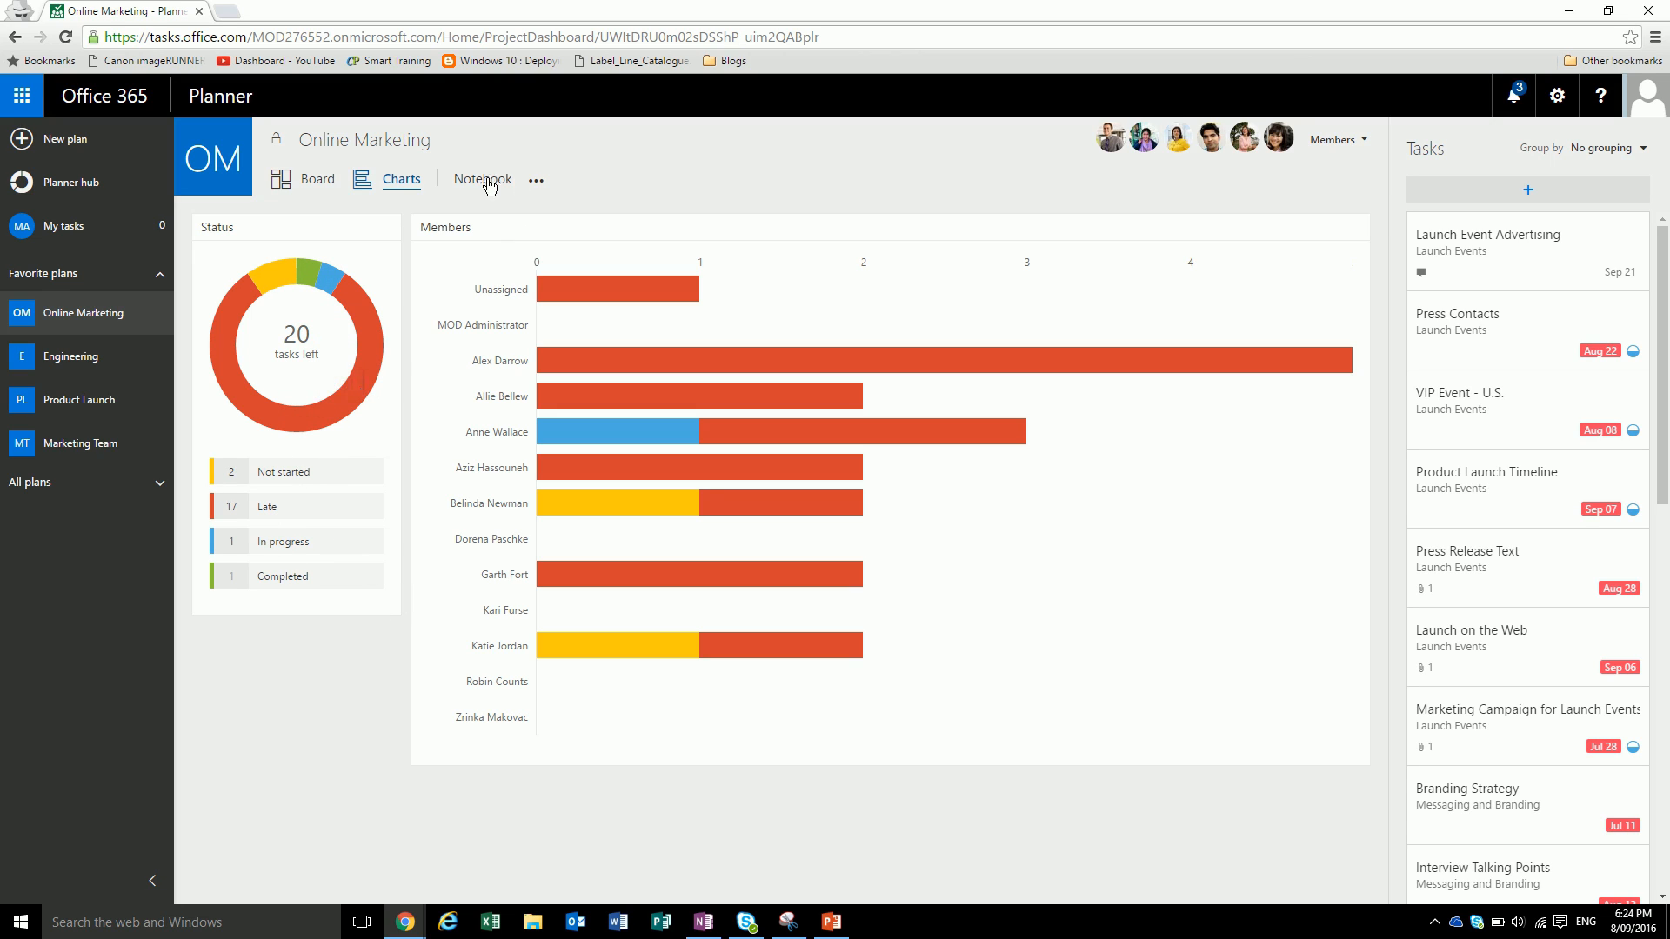
pyautogui.moveTo(543, 189)
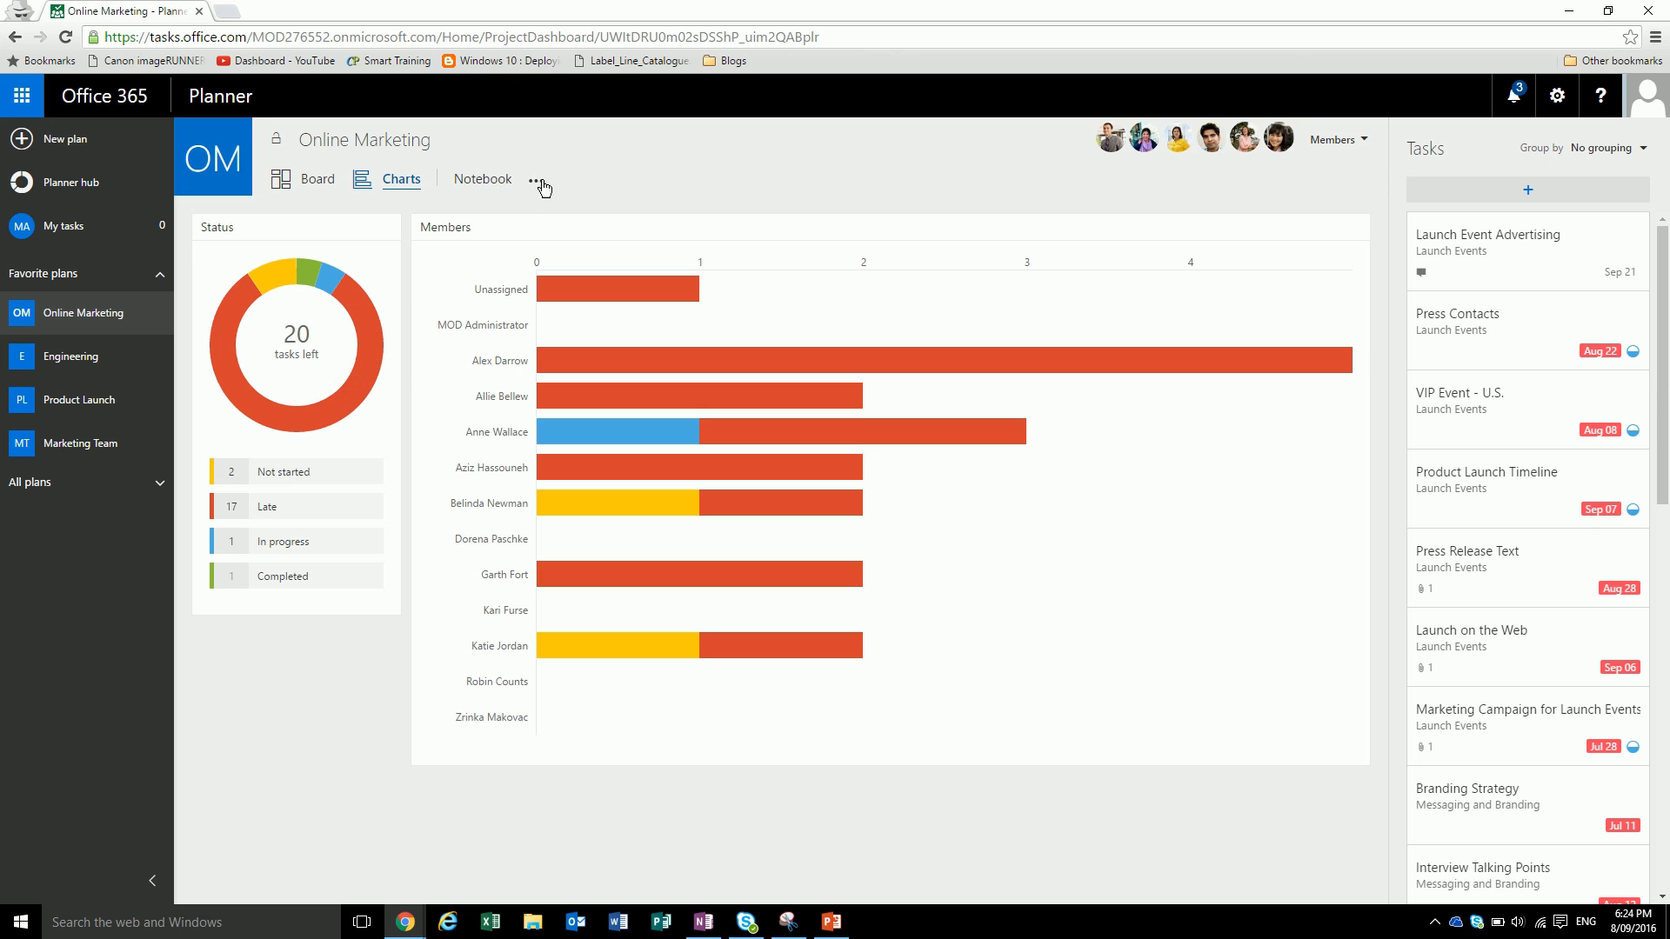
pyautogui.click(536, 179)
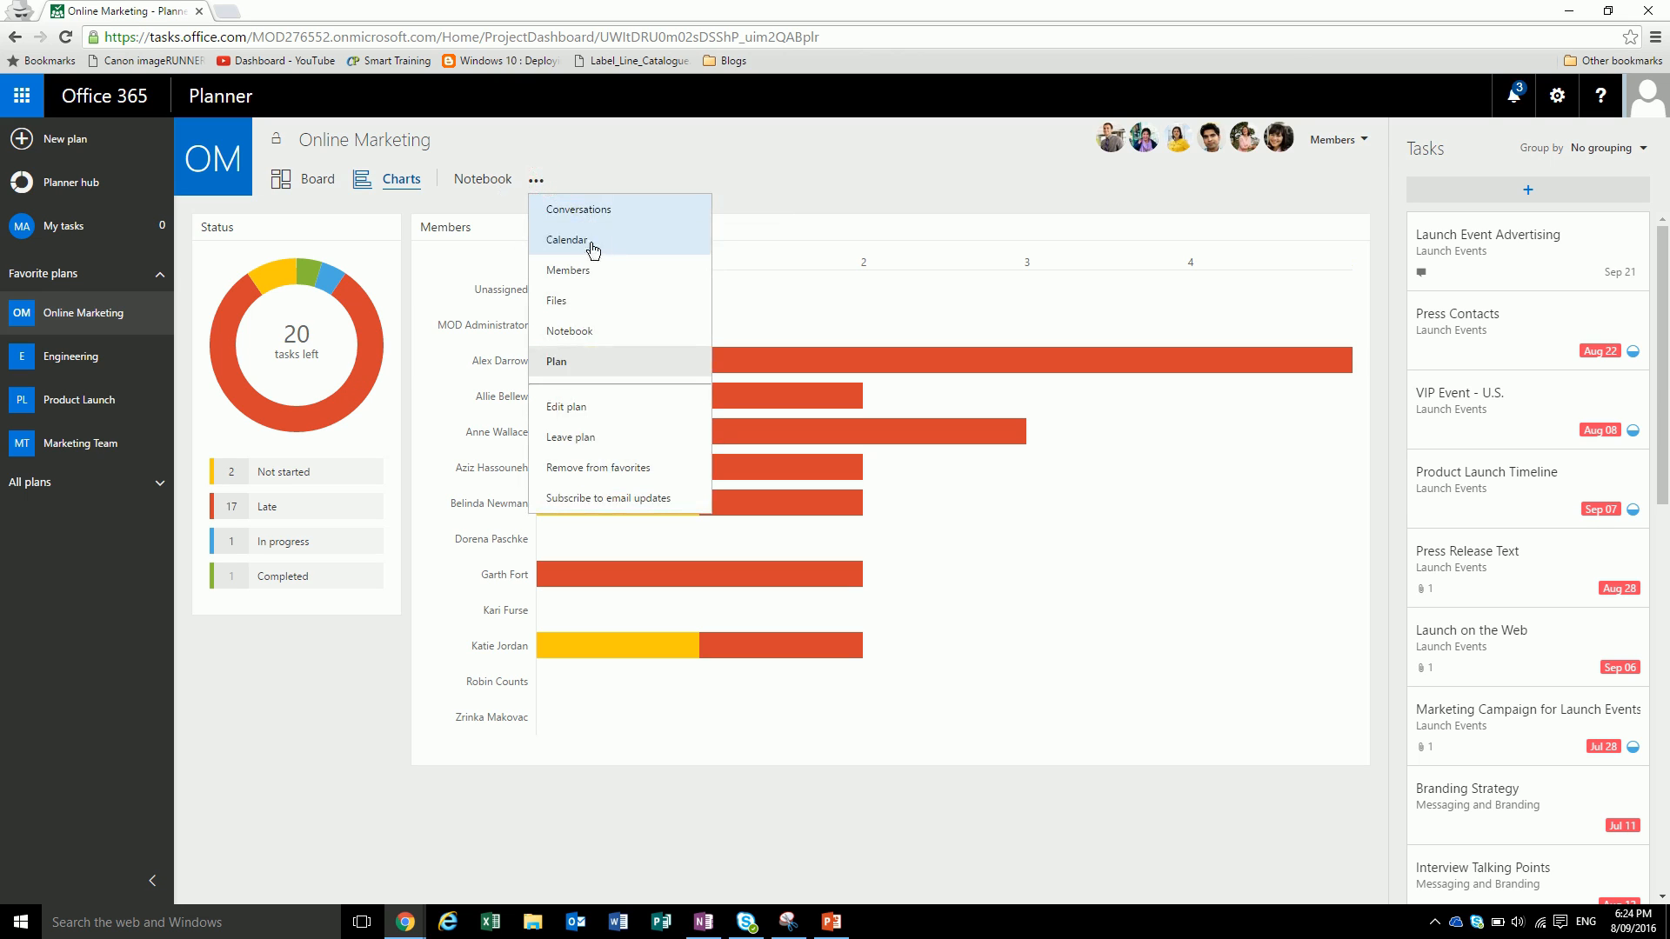
pyautogui.moveTo(588, 300)
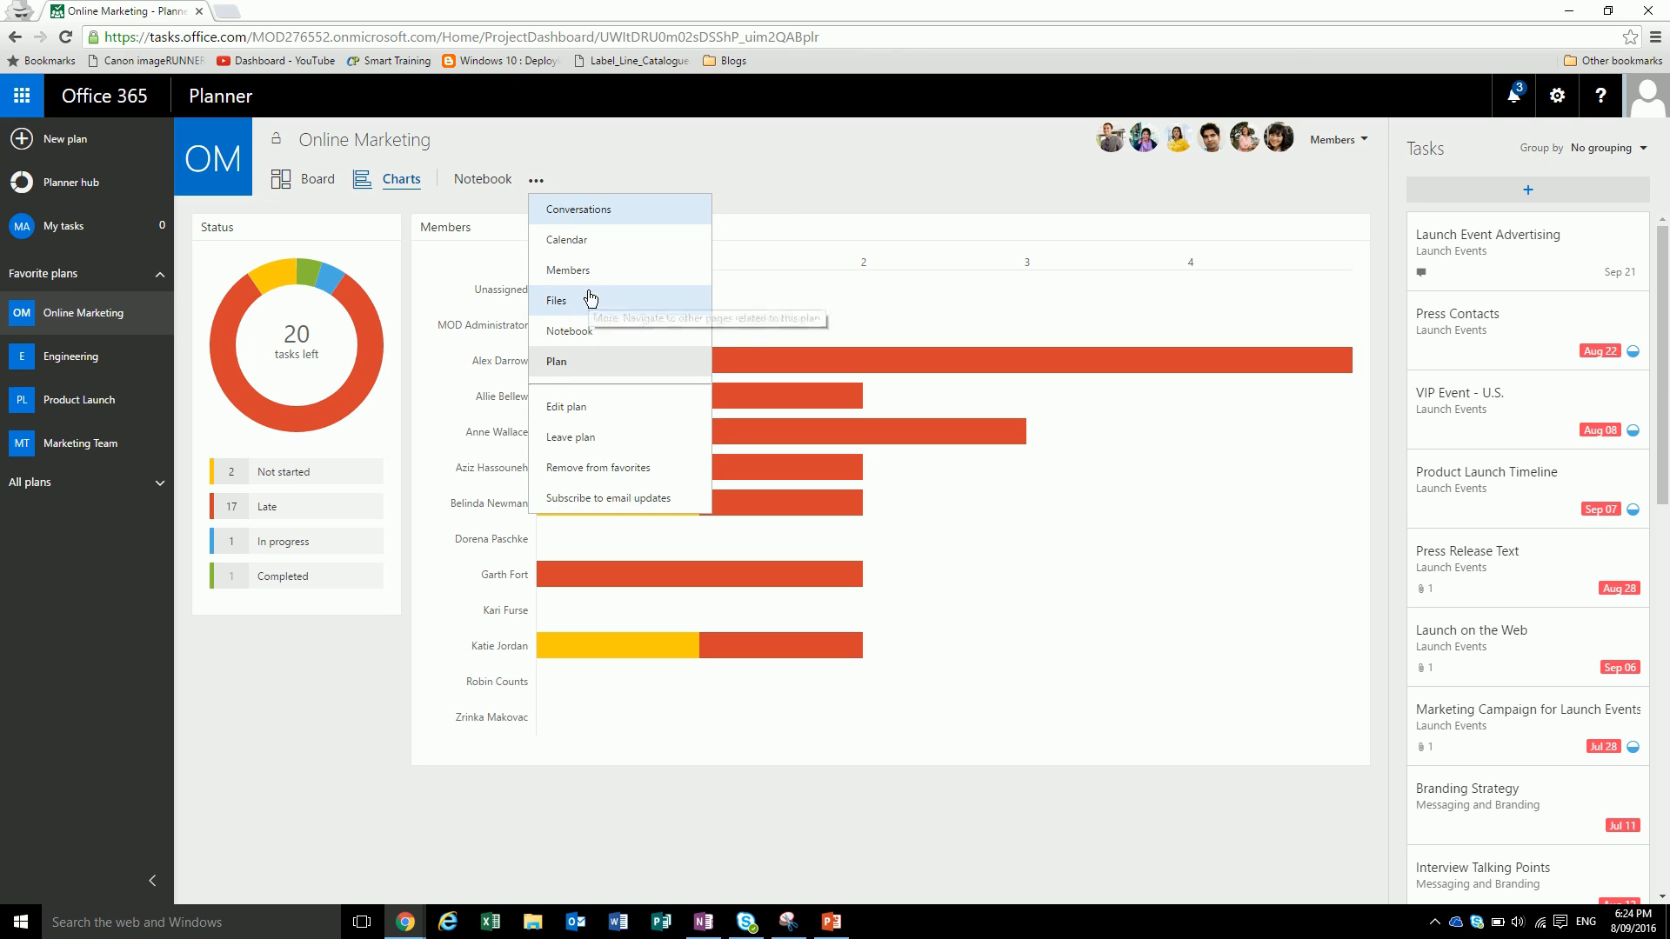
pyautogui.moveTo(574, 269)
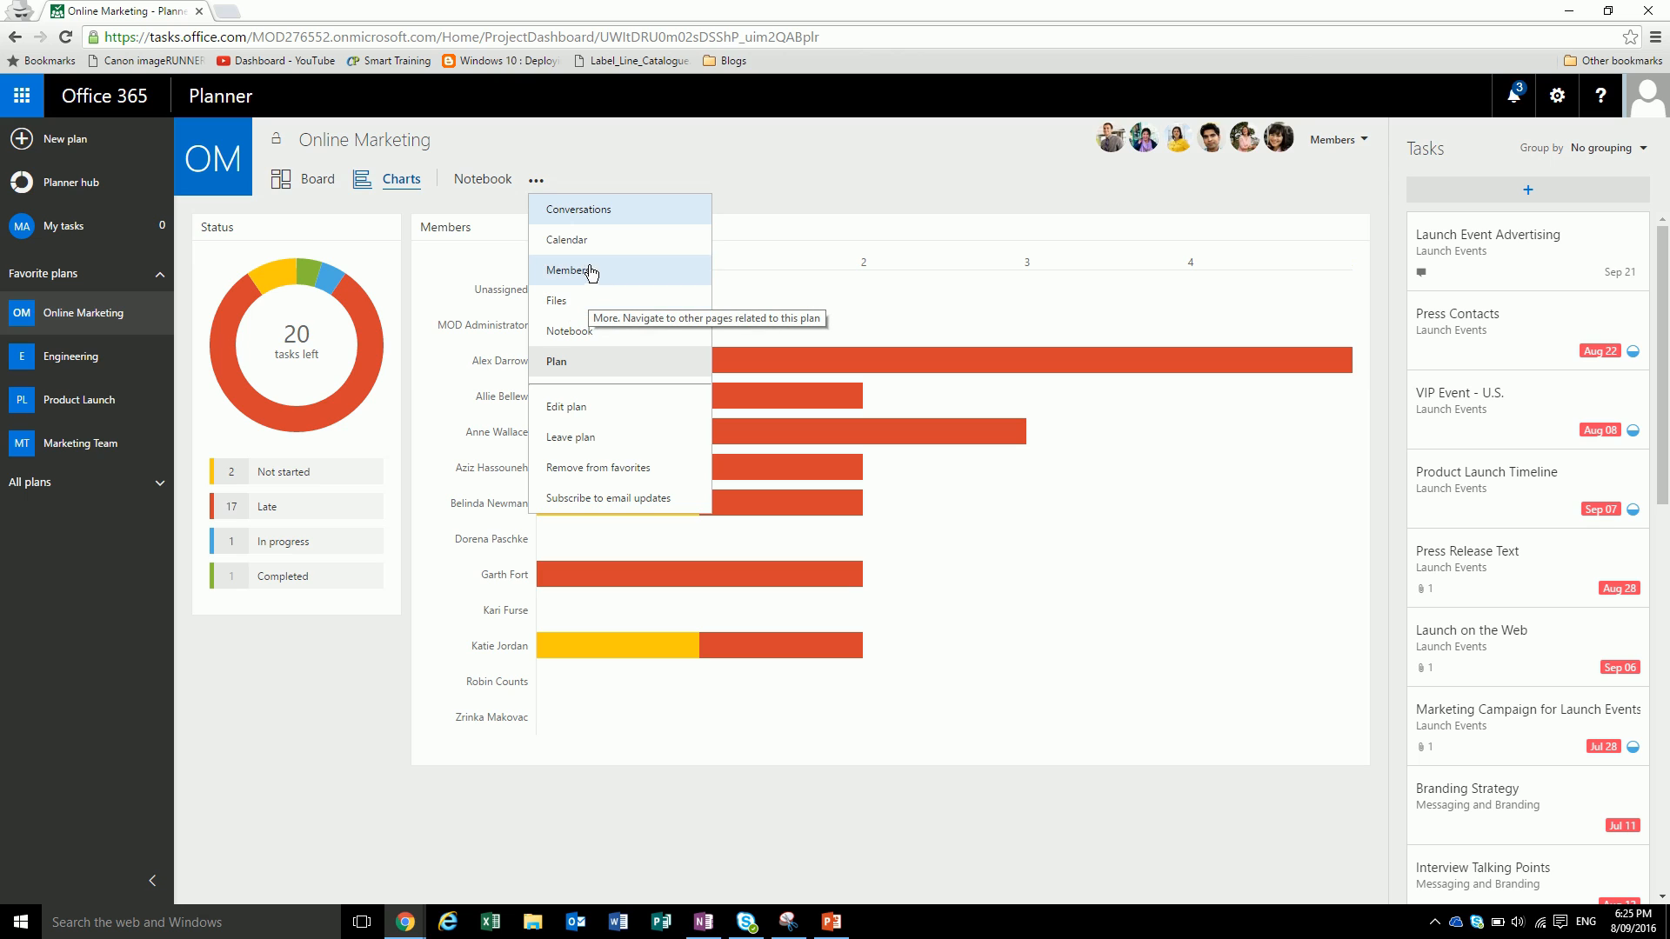
pyautogui.moveTo(554, 238)
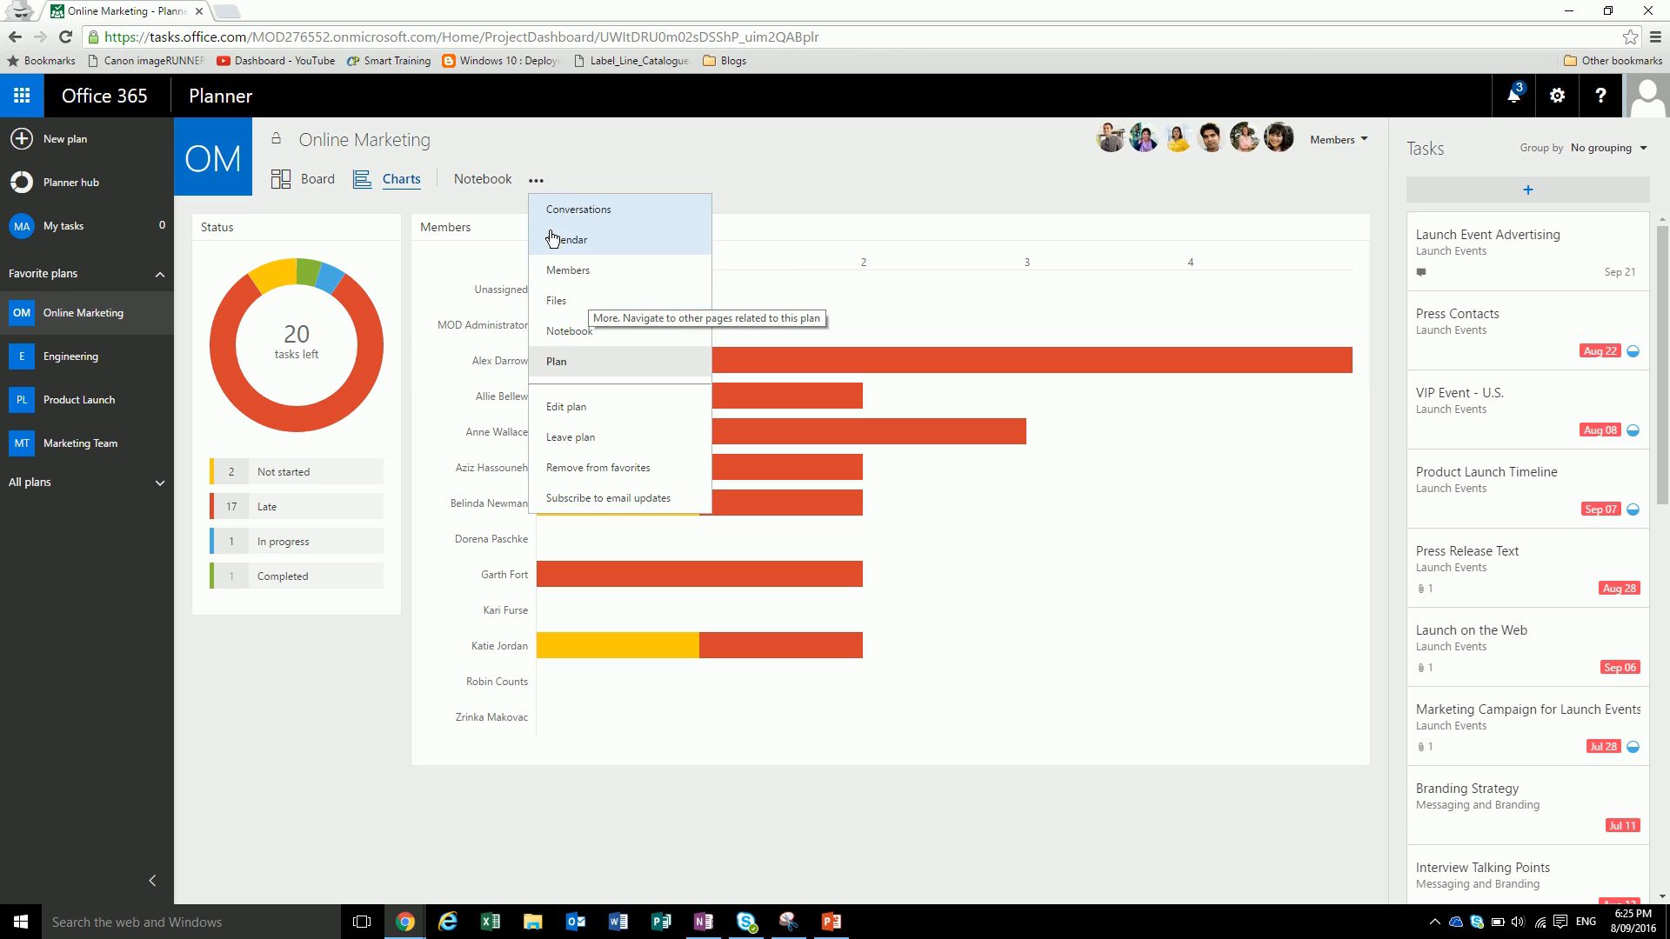
pyautogui.click(569, 331)
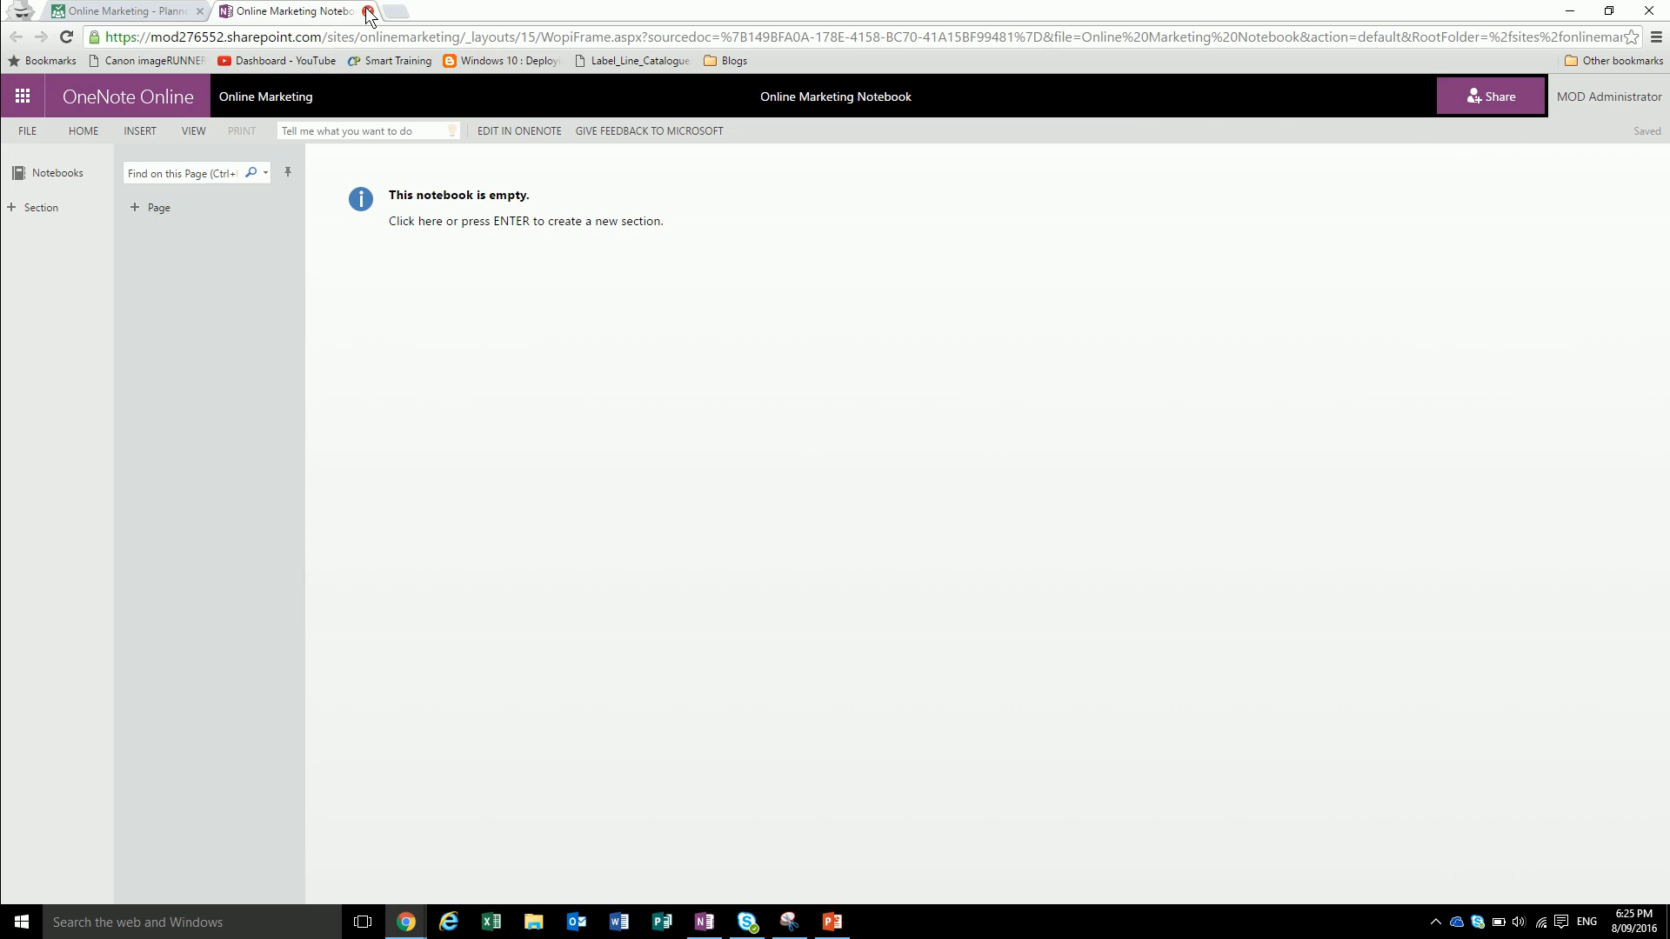
# - Close the OneNote notebook tab to return to the plan's charts in Planner
pyautogui.click(368, 11)
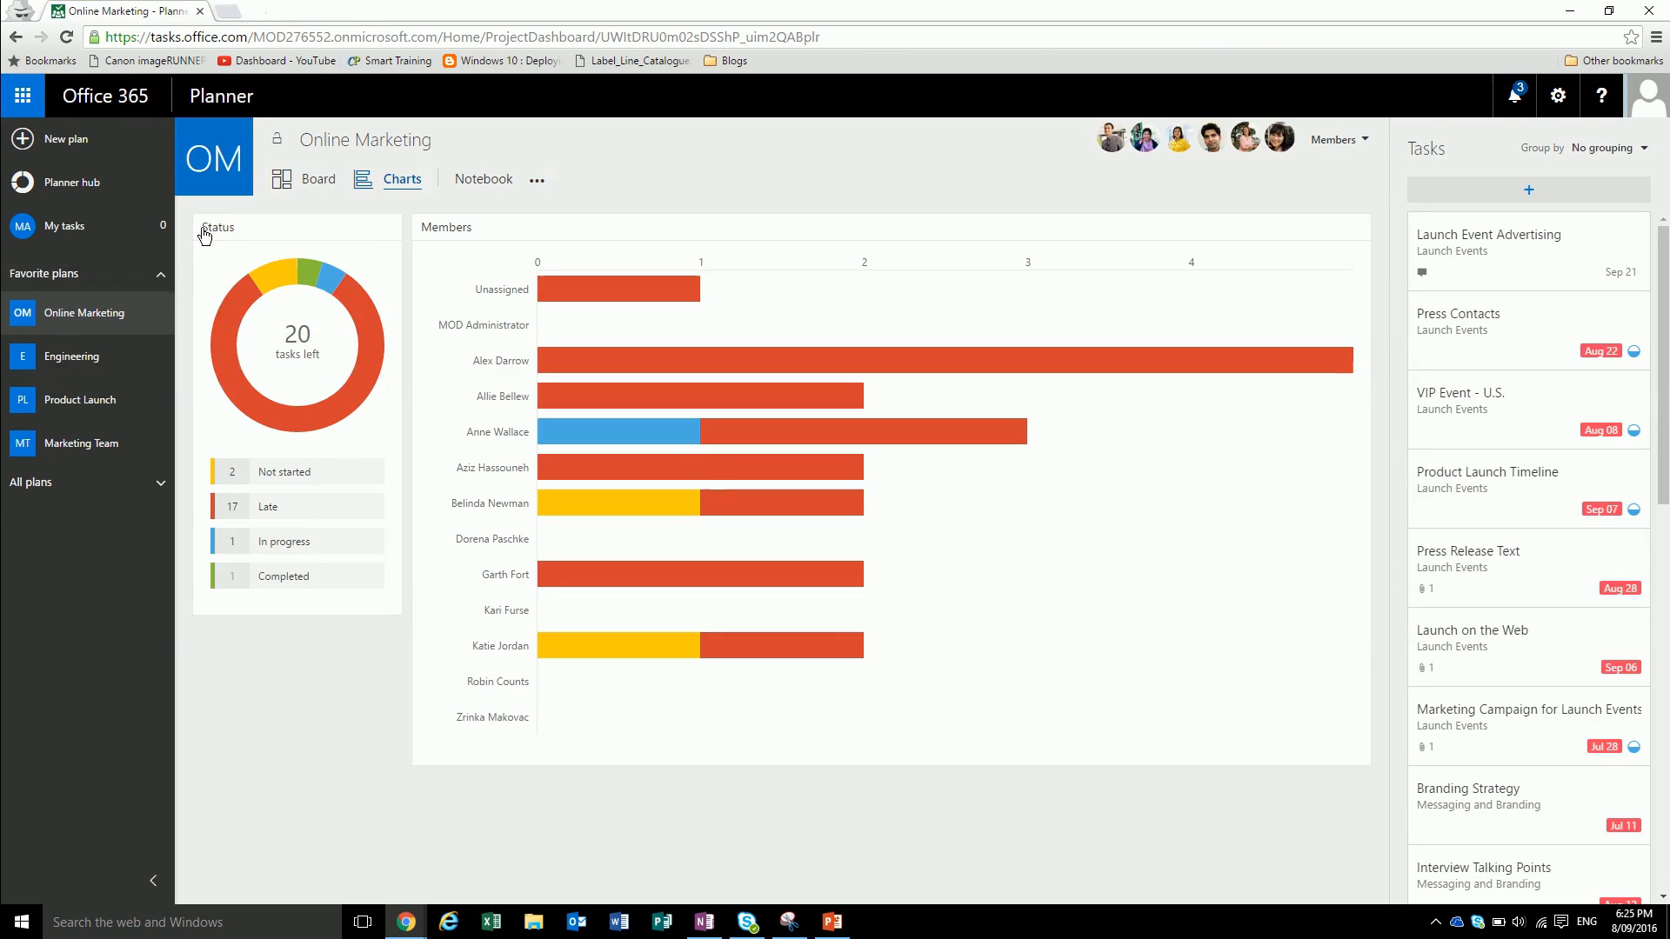
pyautogui.moveTo(518, 215)
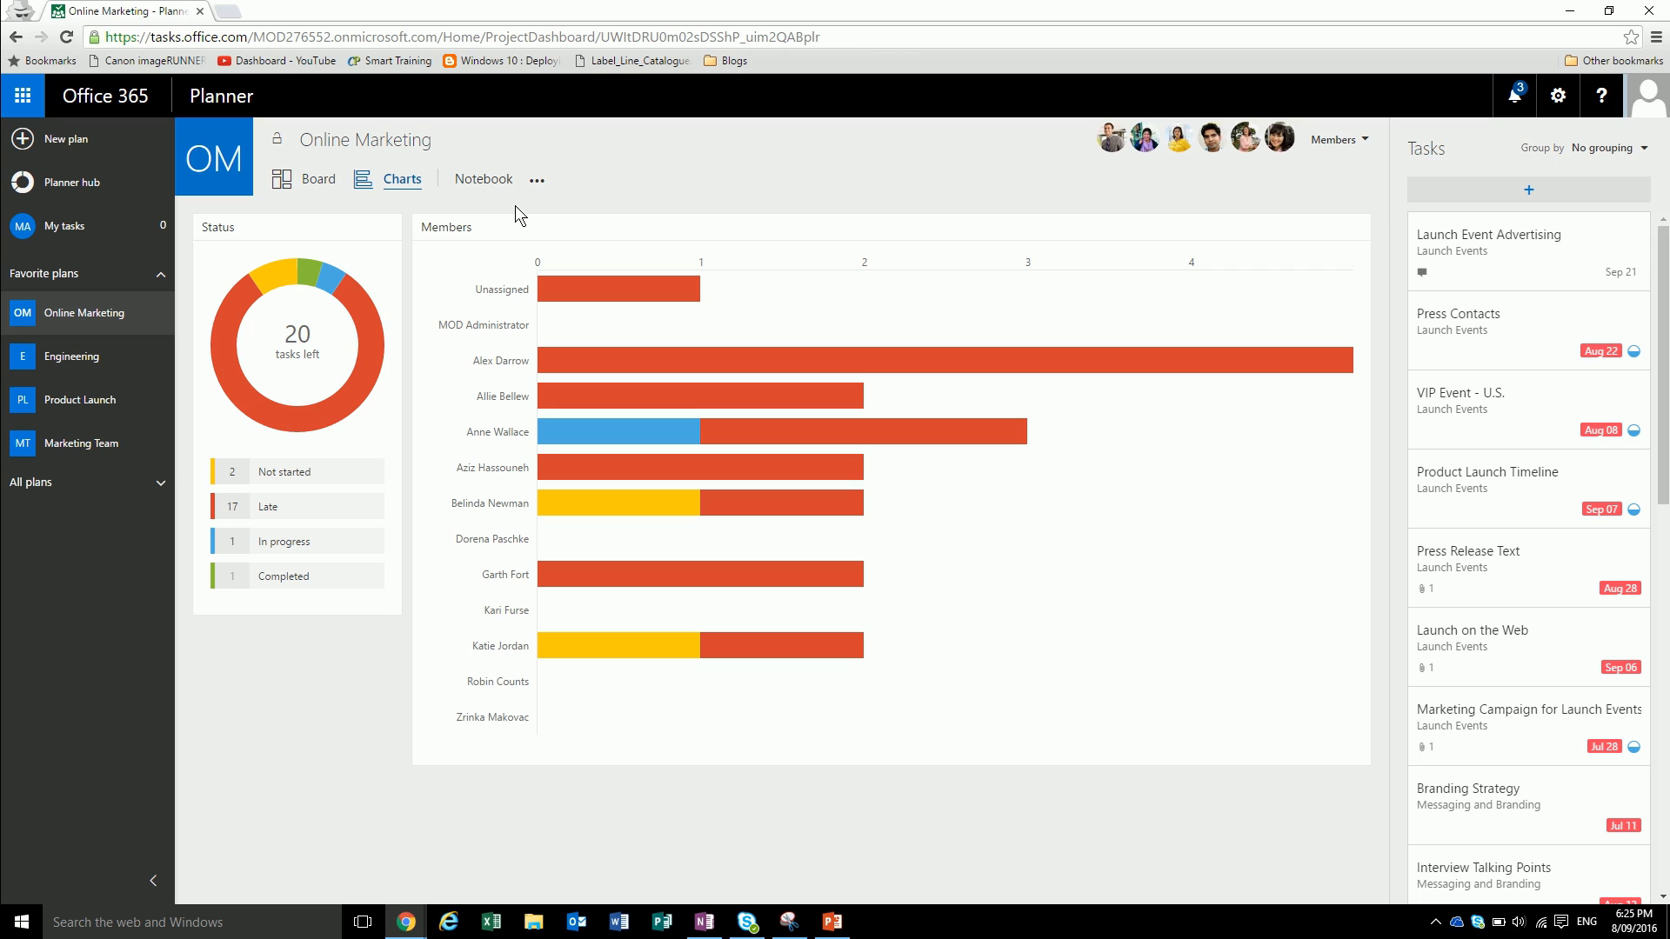
pyautogui.moveTo(100, 142)
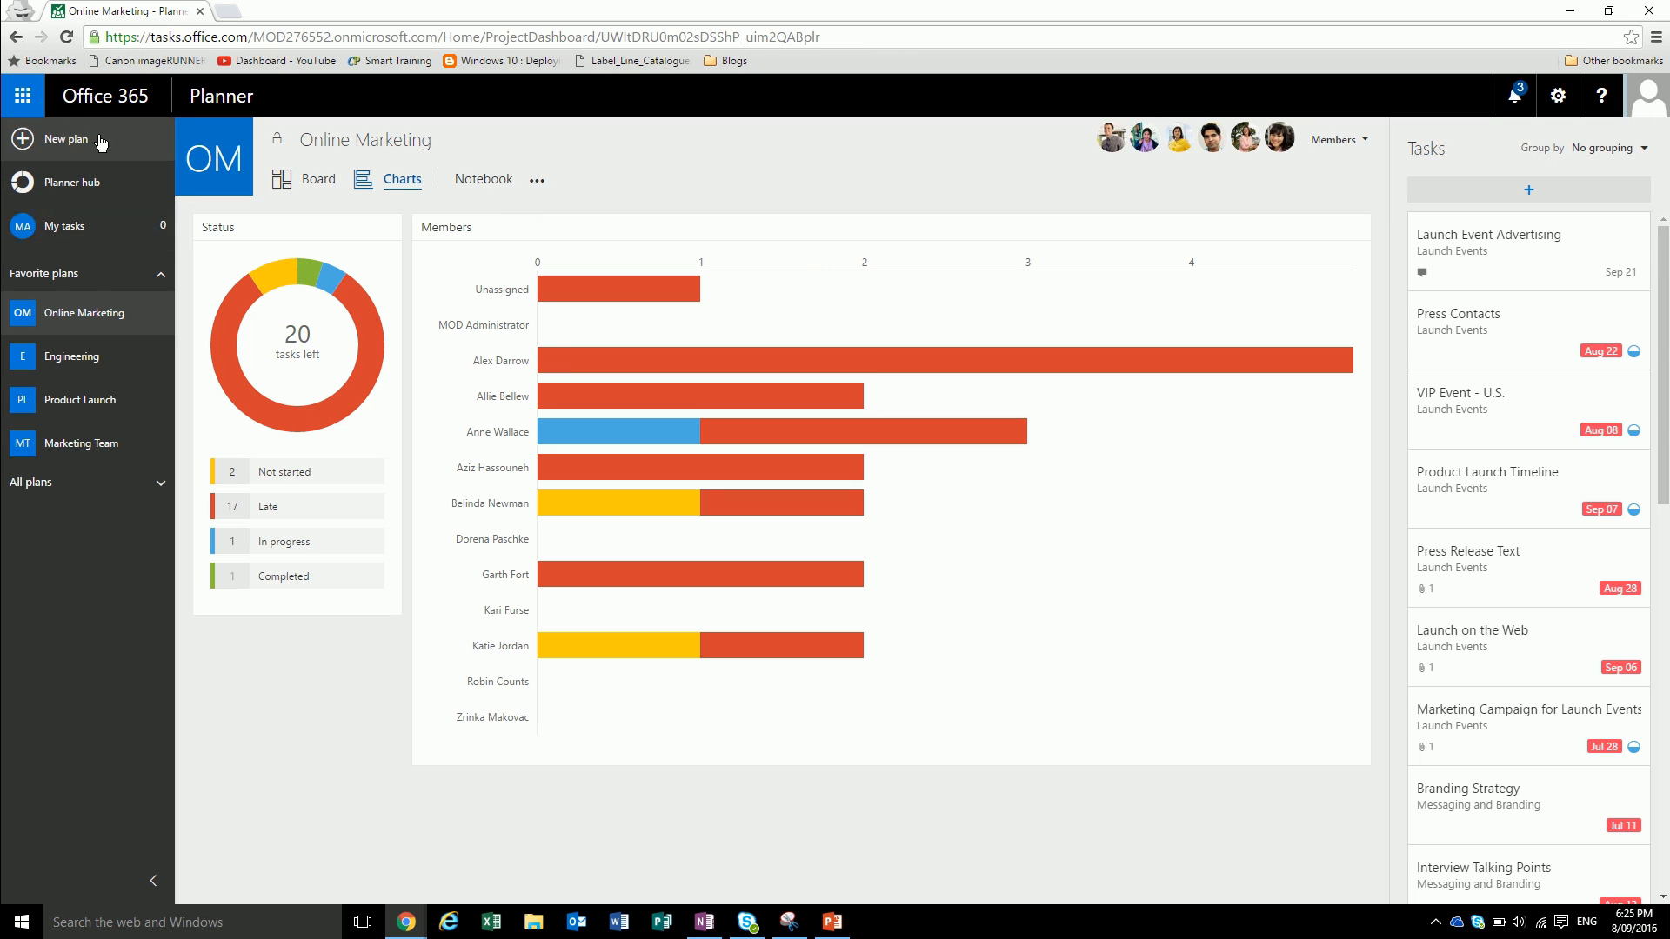
pyautogui.moveTo(67, 139)
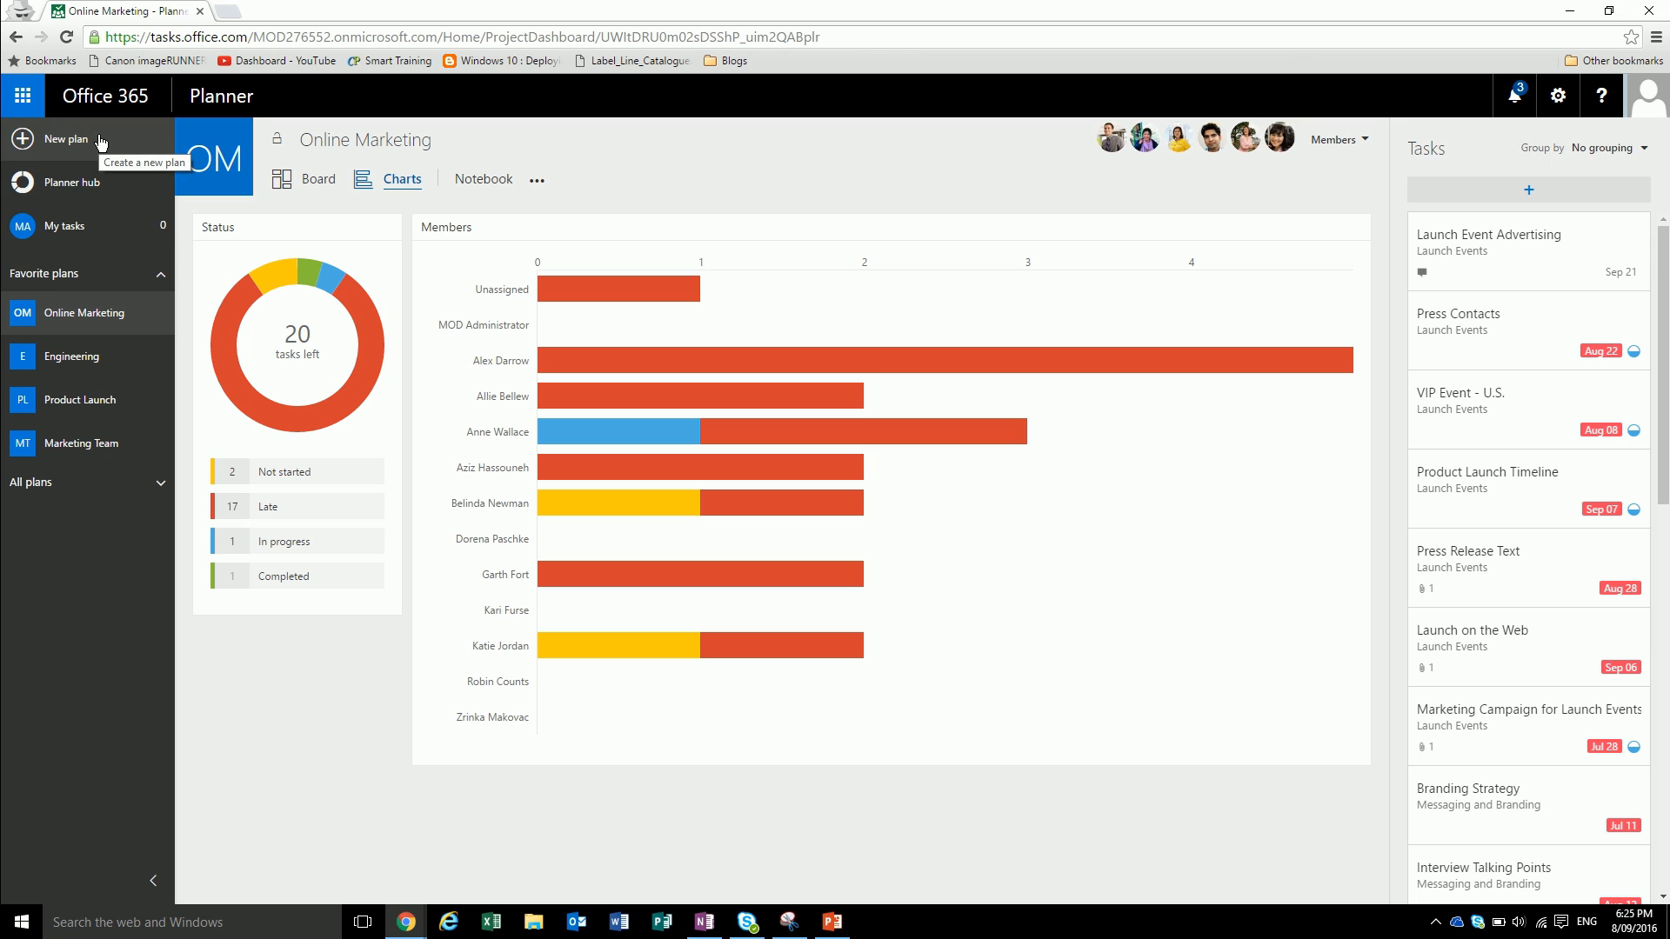
pyautogui.moveTo(63, 144)
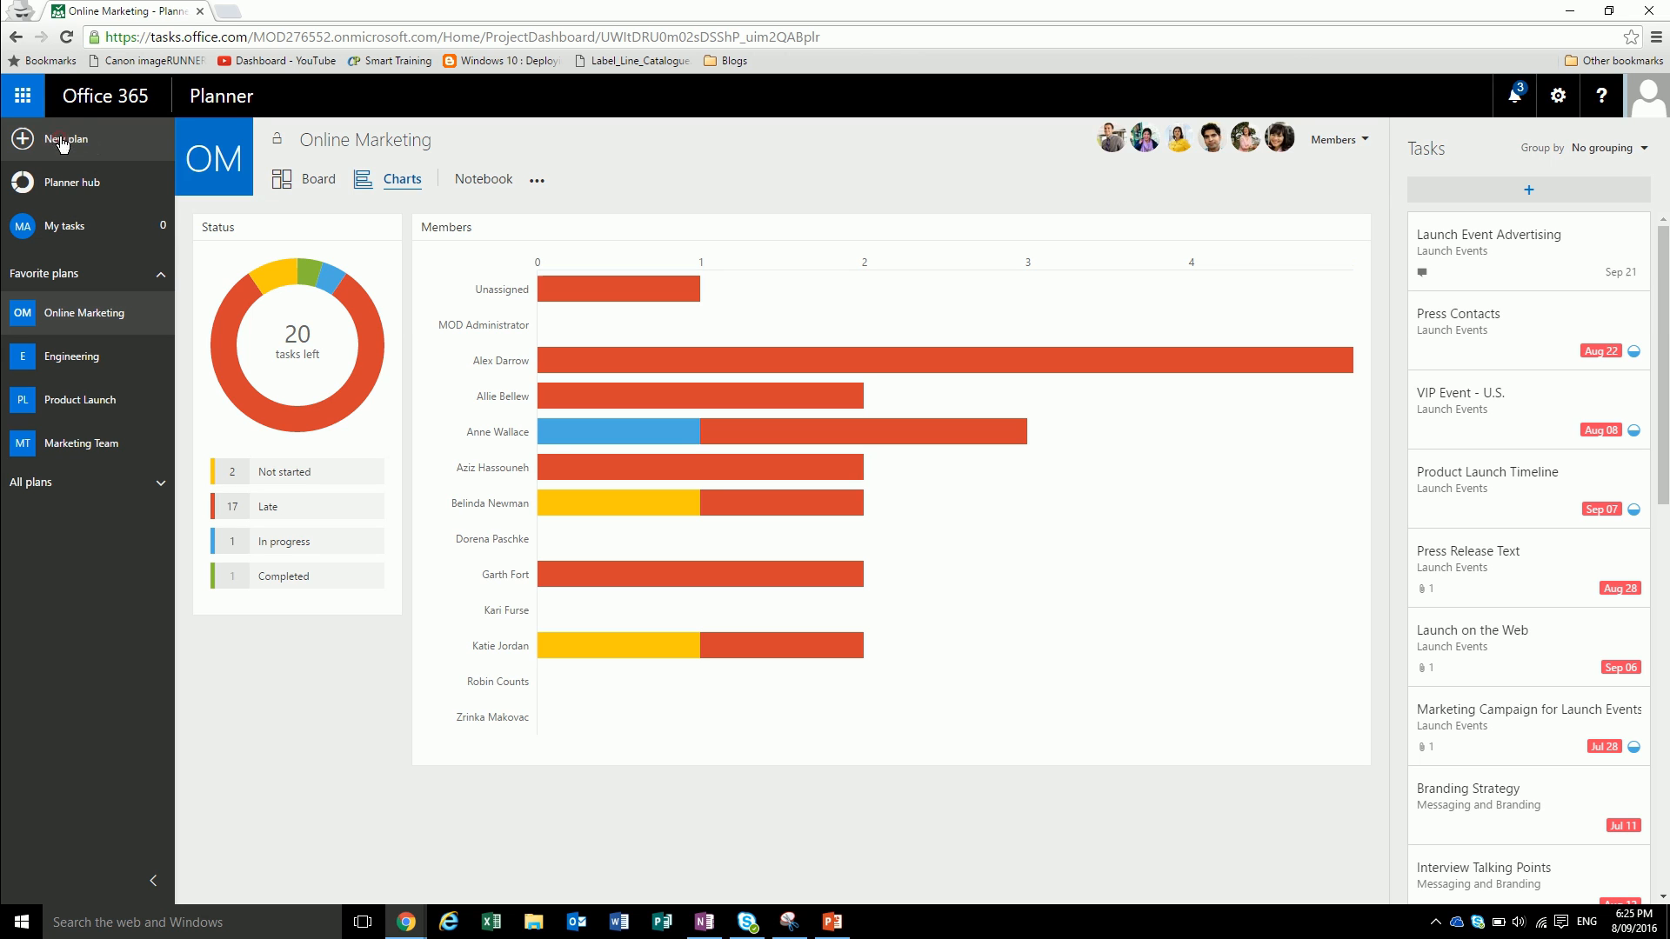
# - Create a new public plan named Computer Refresh
pyautogui.click(63, 139)
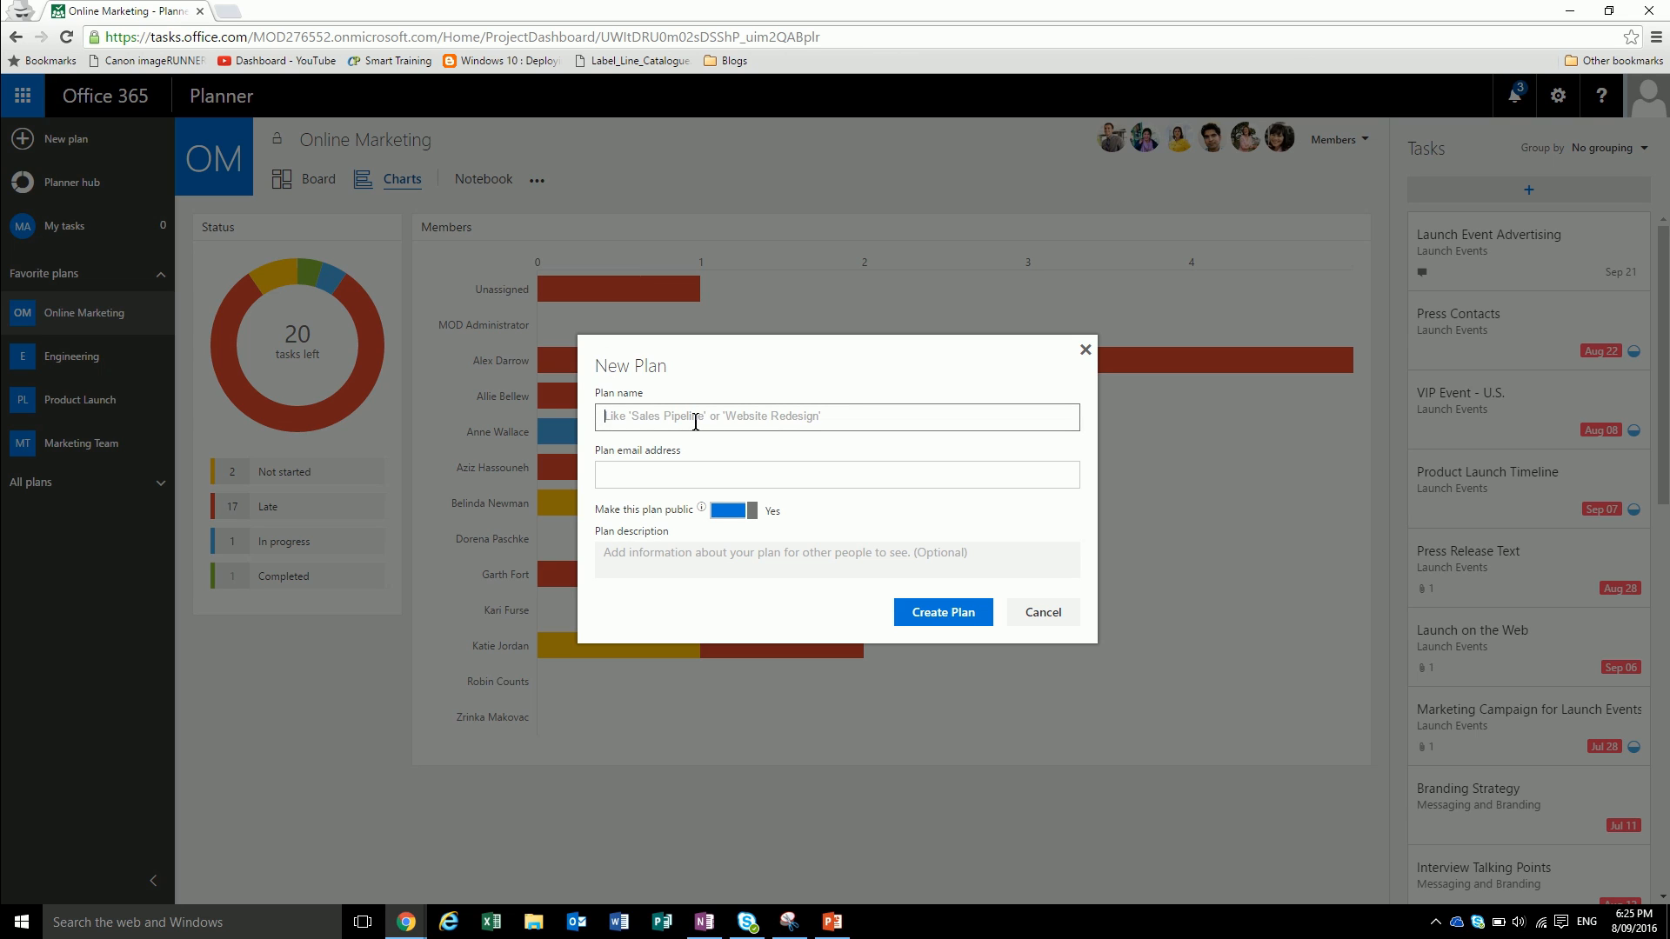
pyautogui.write('Computer Re')
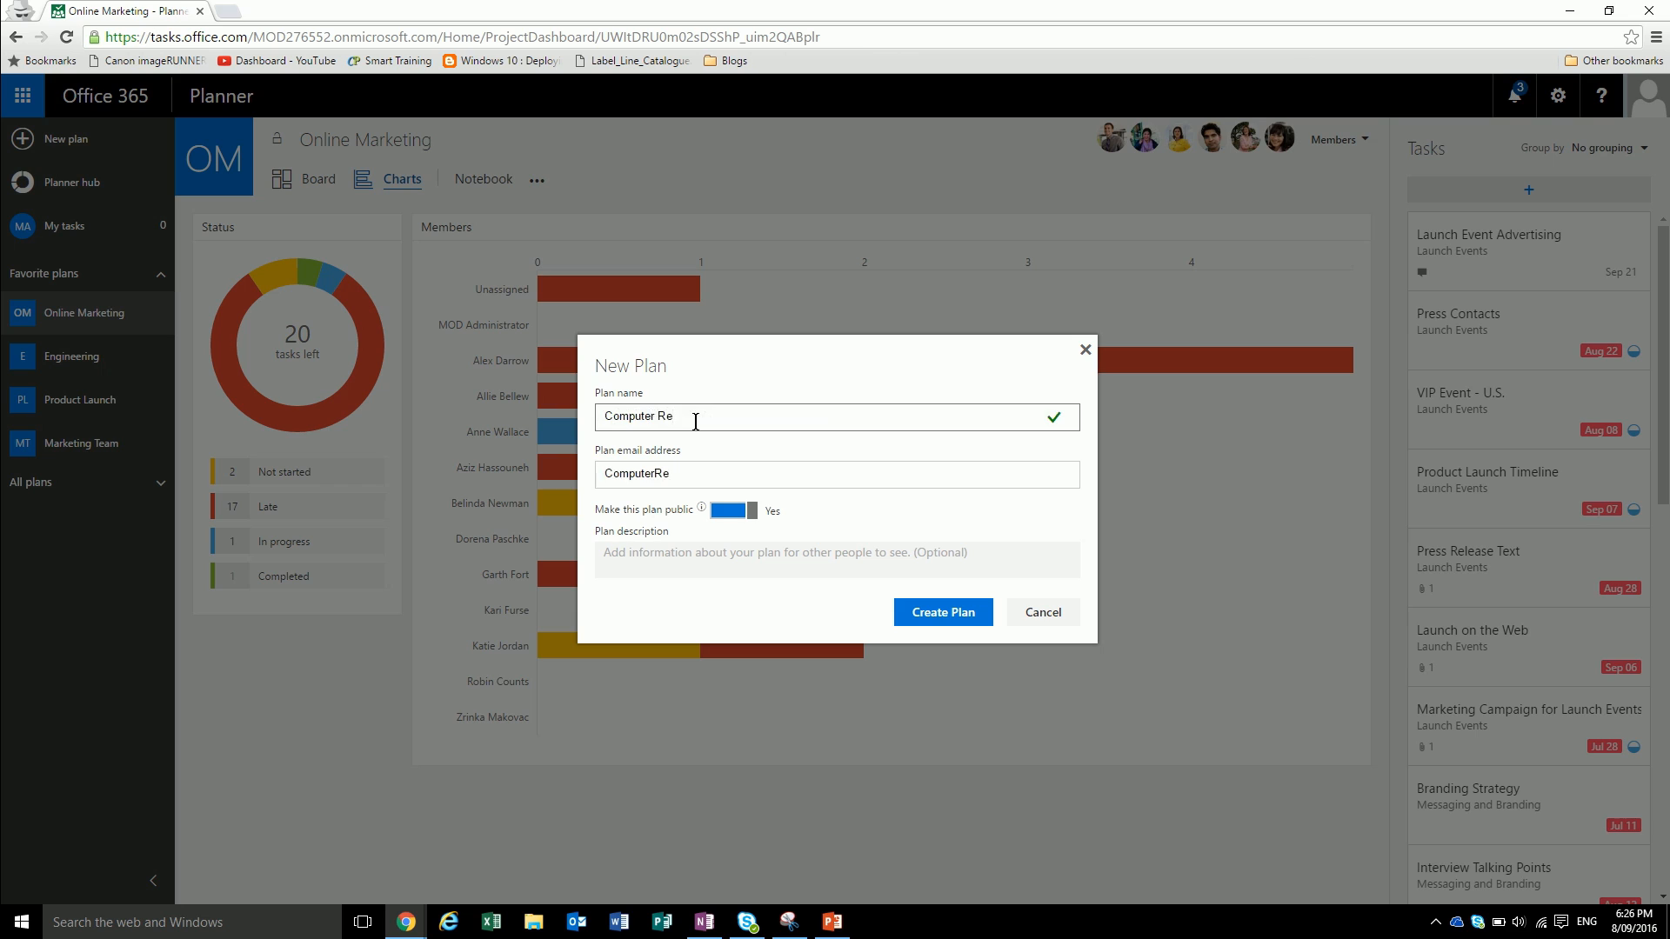
pyautogui.write('fresh')
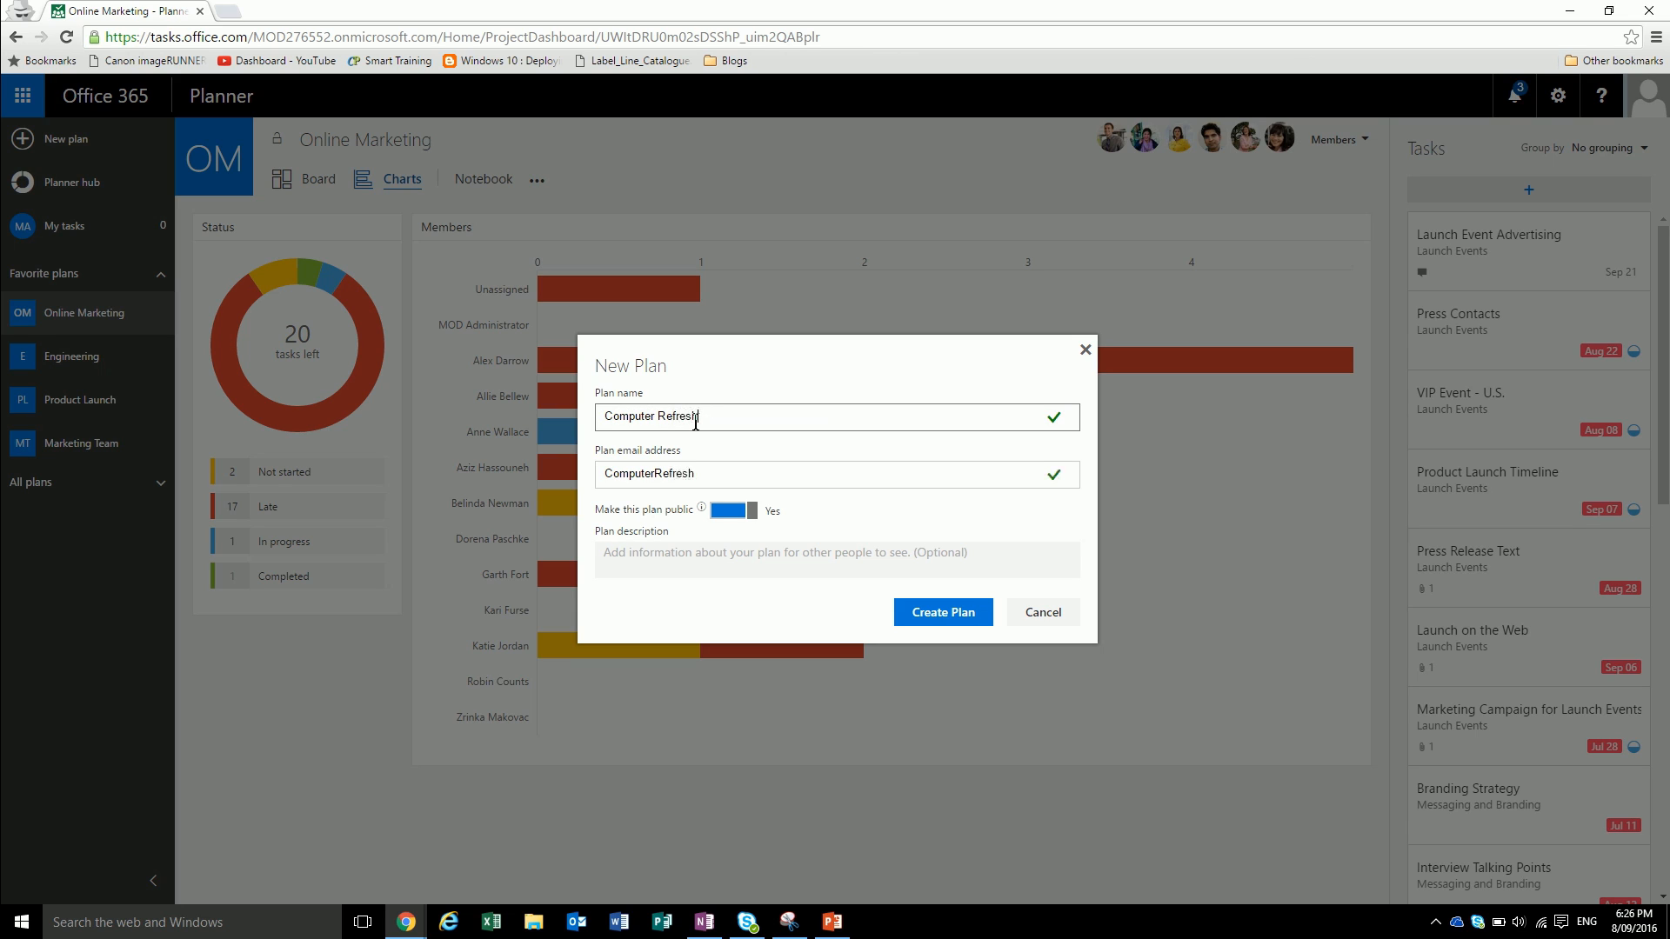
pyautogui.moveTo(775, 501)
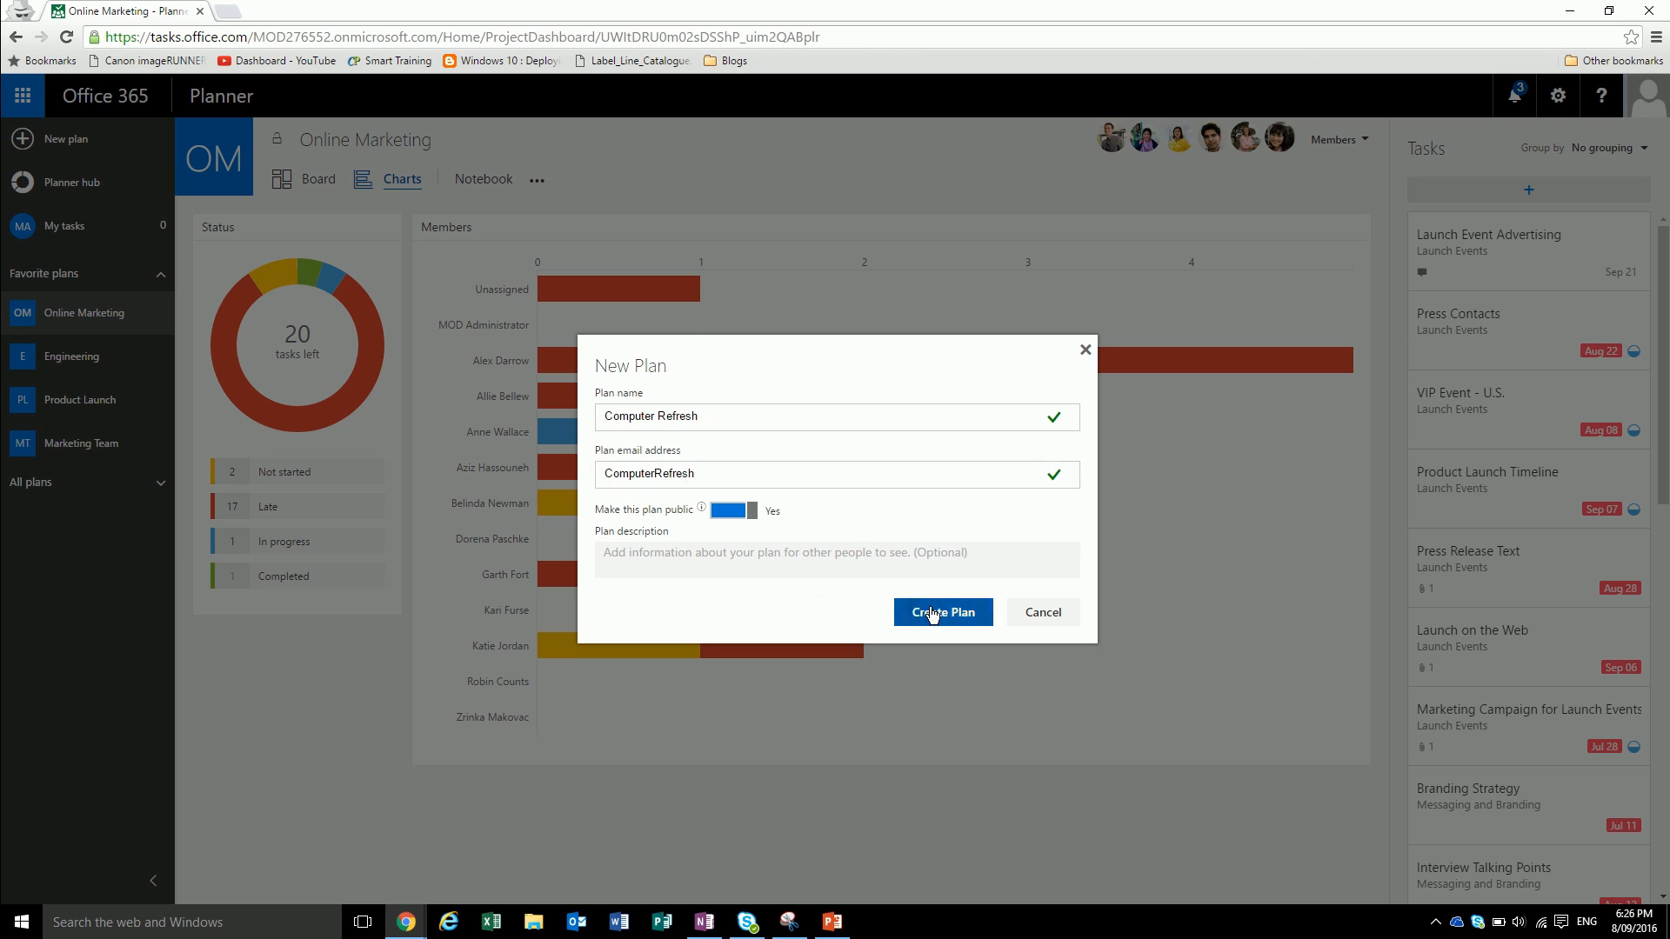
pyautogui.click(941, 612)
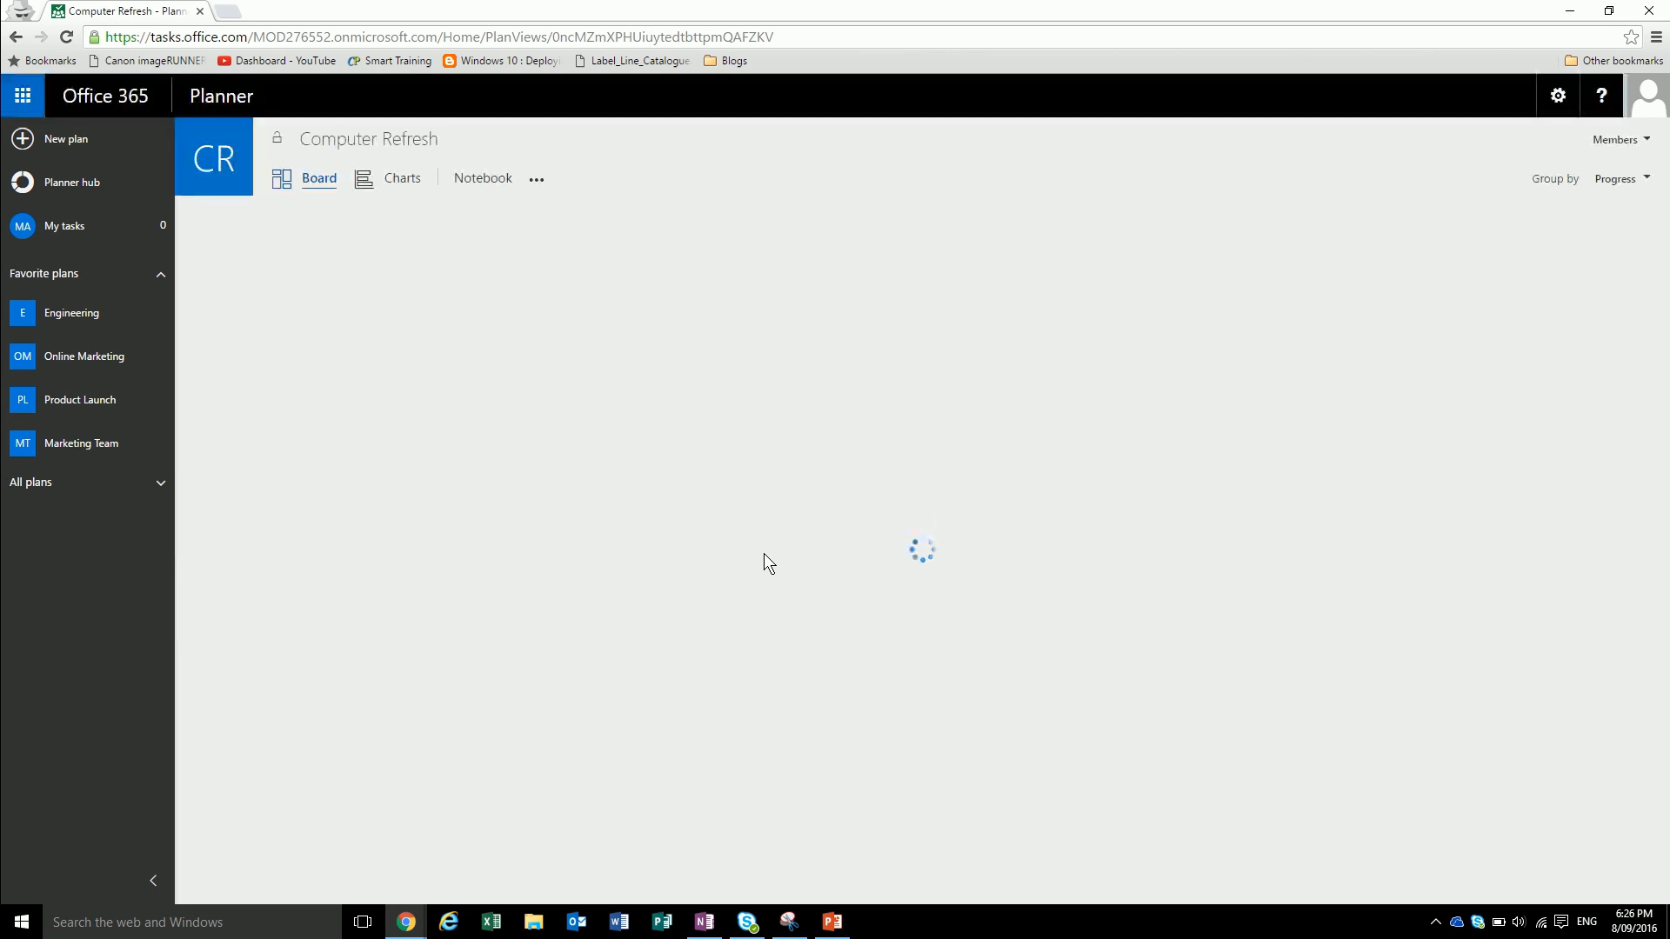
# - Group the Computer Refresh board by buckets and create a new Scope bucket
pyautogui.click(319, 256)
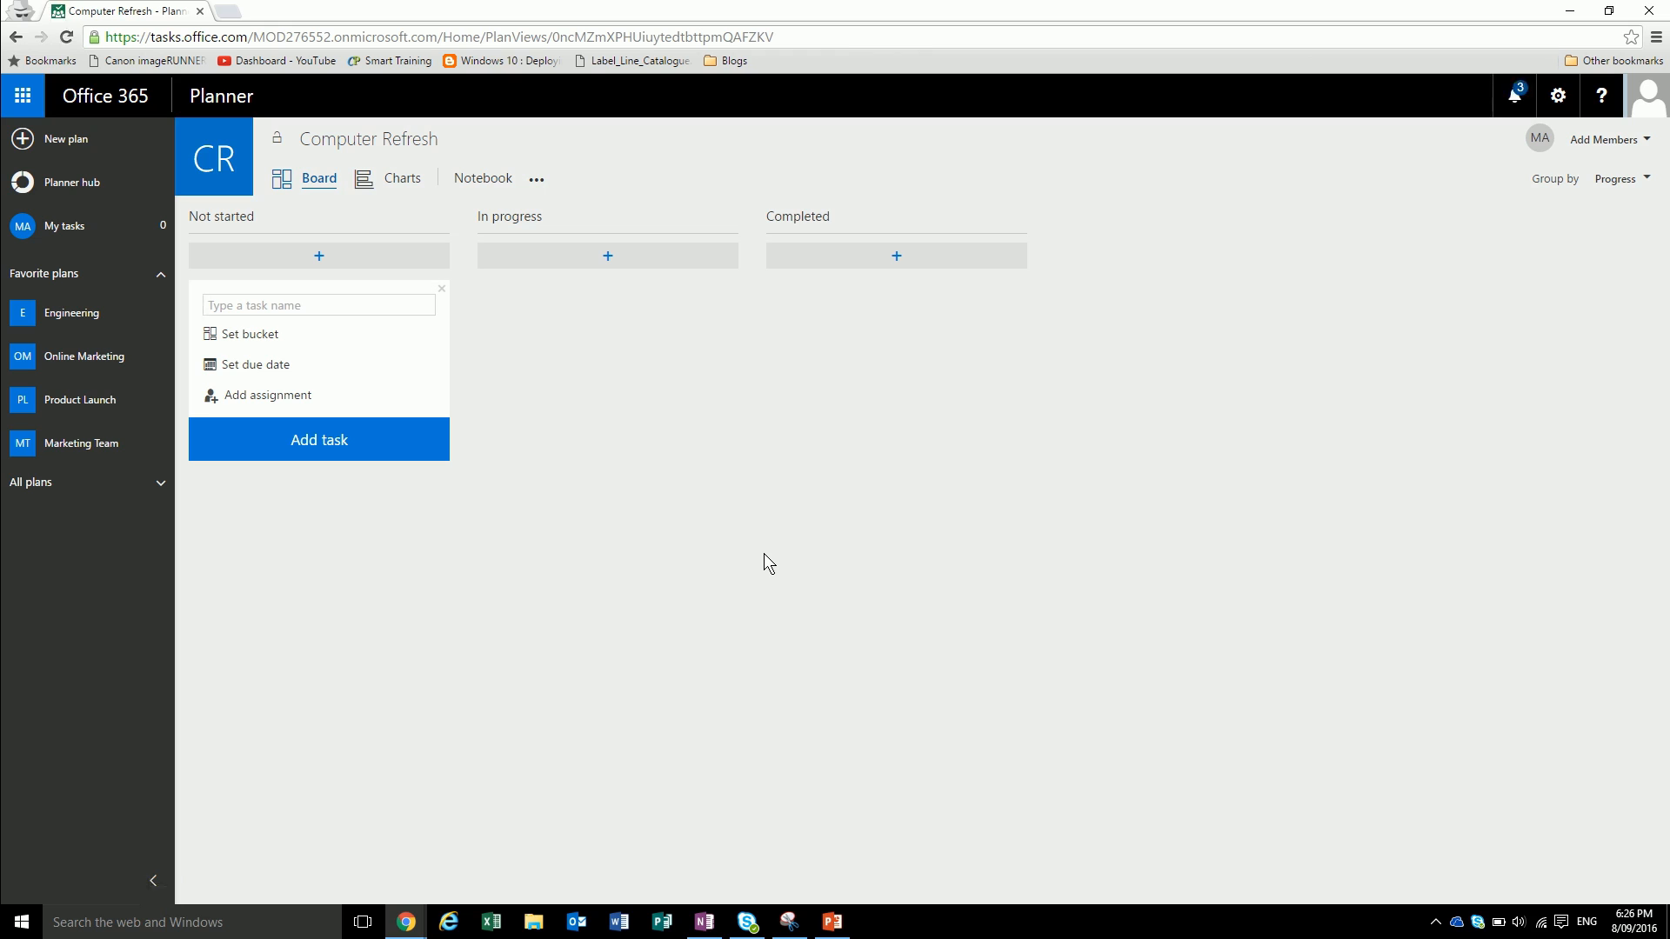
pyautogui.moveTo(1648, 191)
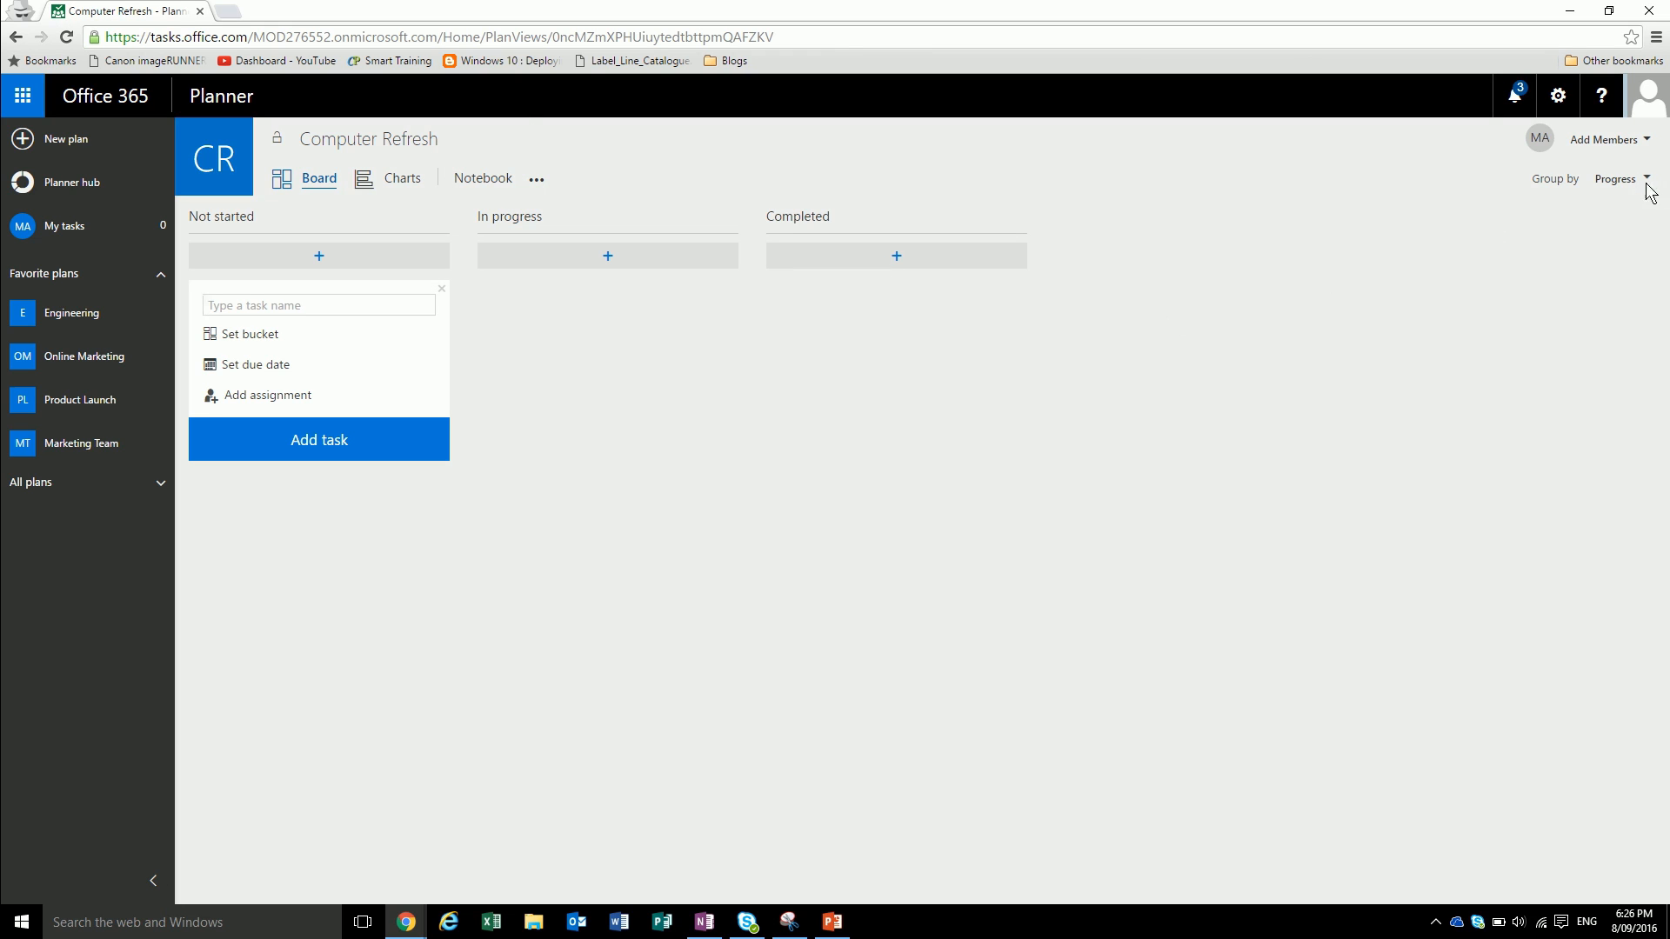
pyautogui.click(1646, 178)
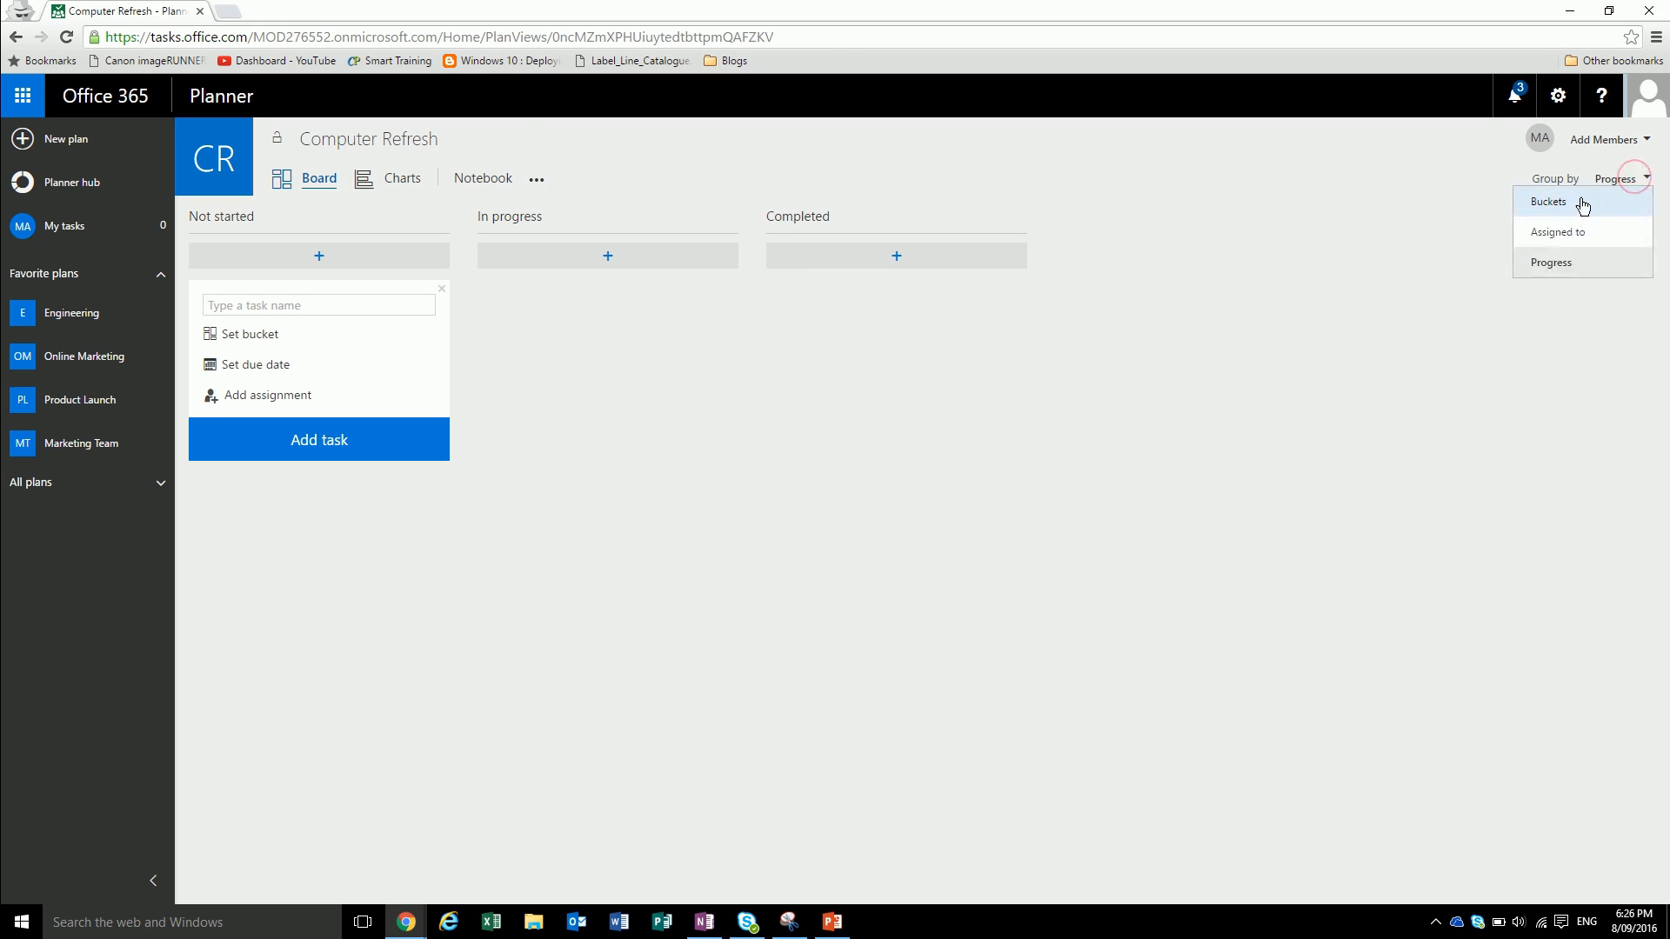
pyautogui.click(1547, 203)
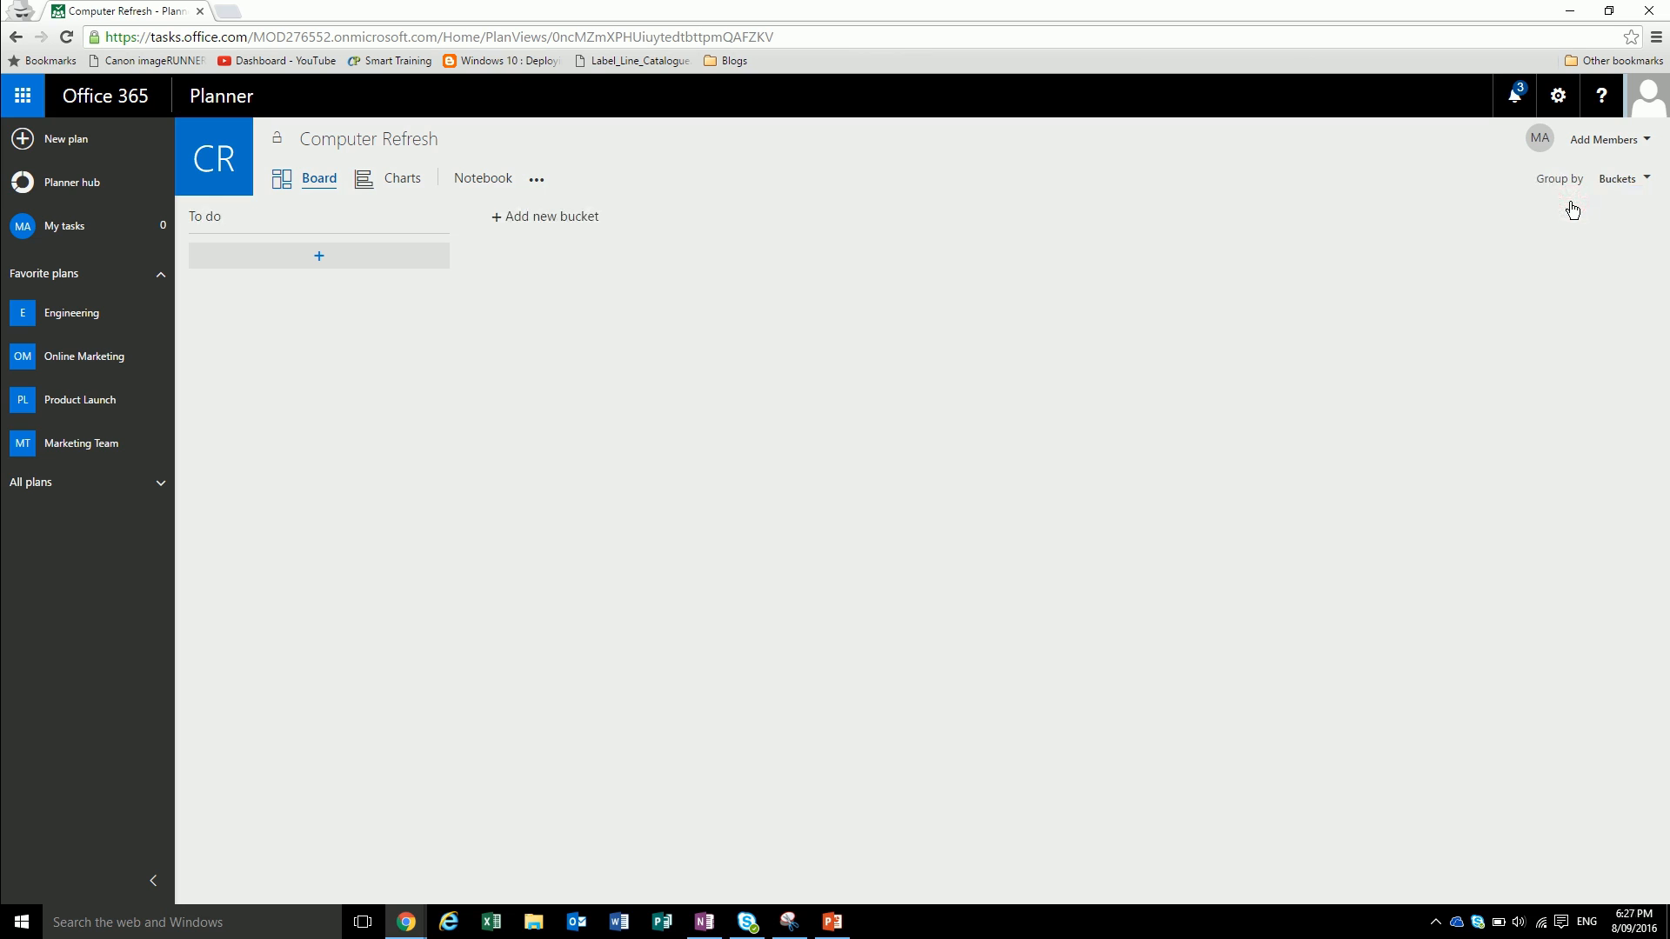
pyautogui.moveTo(544, 216)
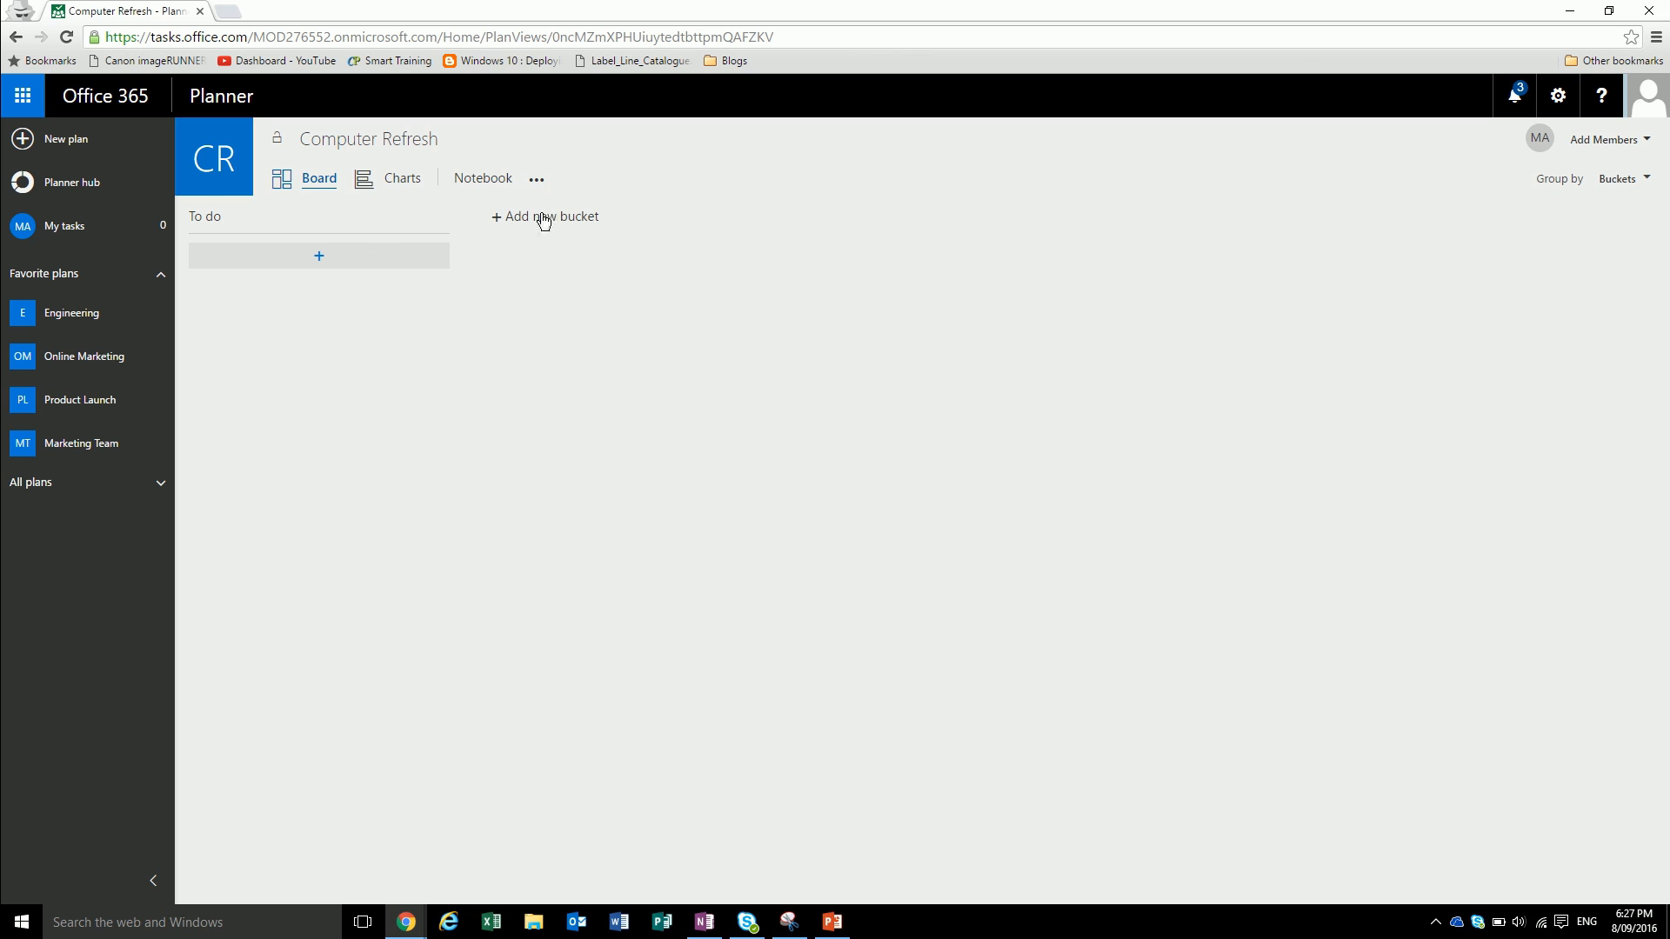
pyautogui.click(545, 217)
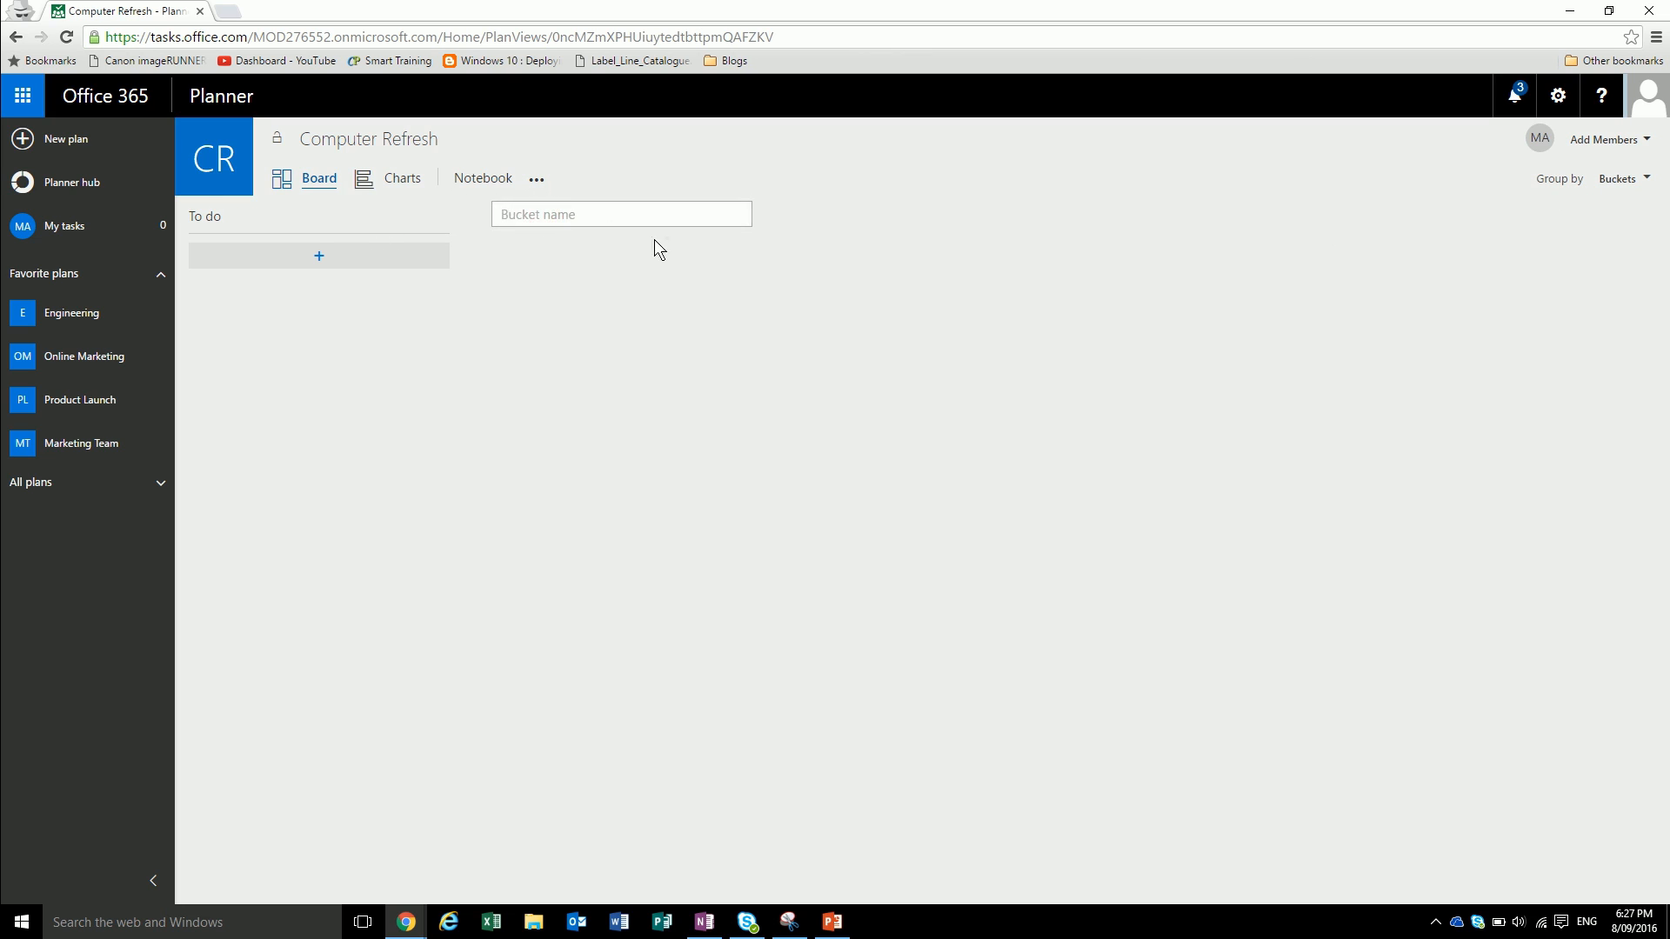
pyautogui.write('Scope')
pyautogui.write('Find correc')
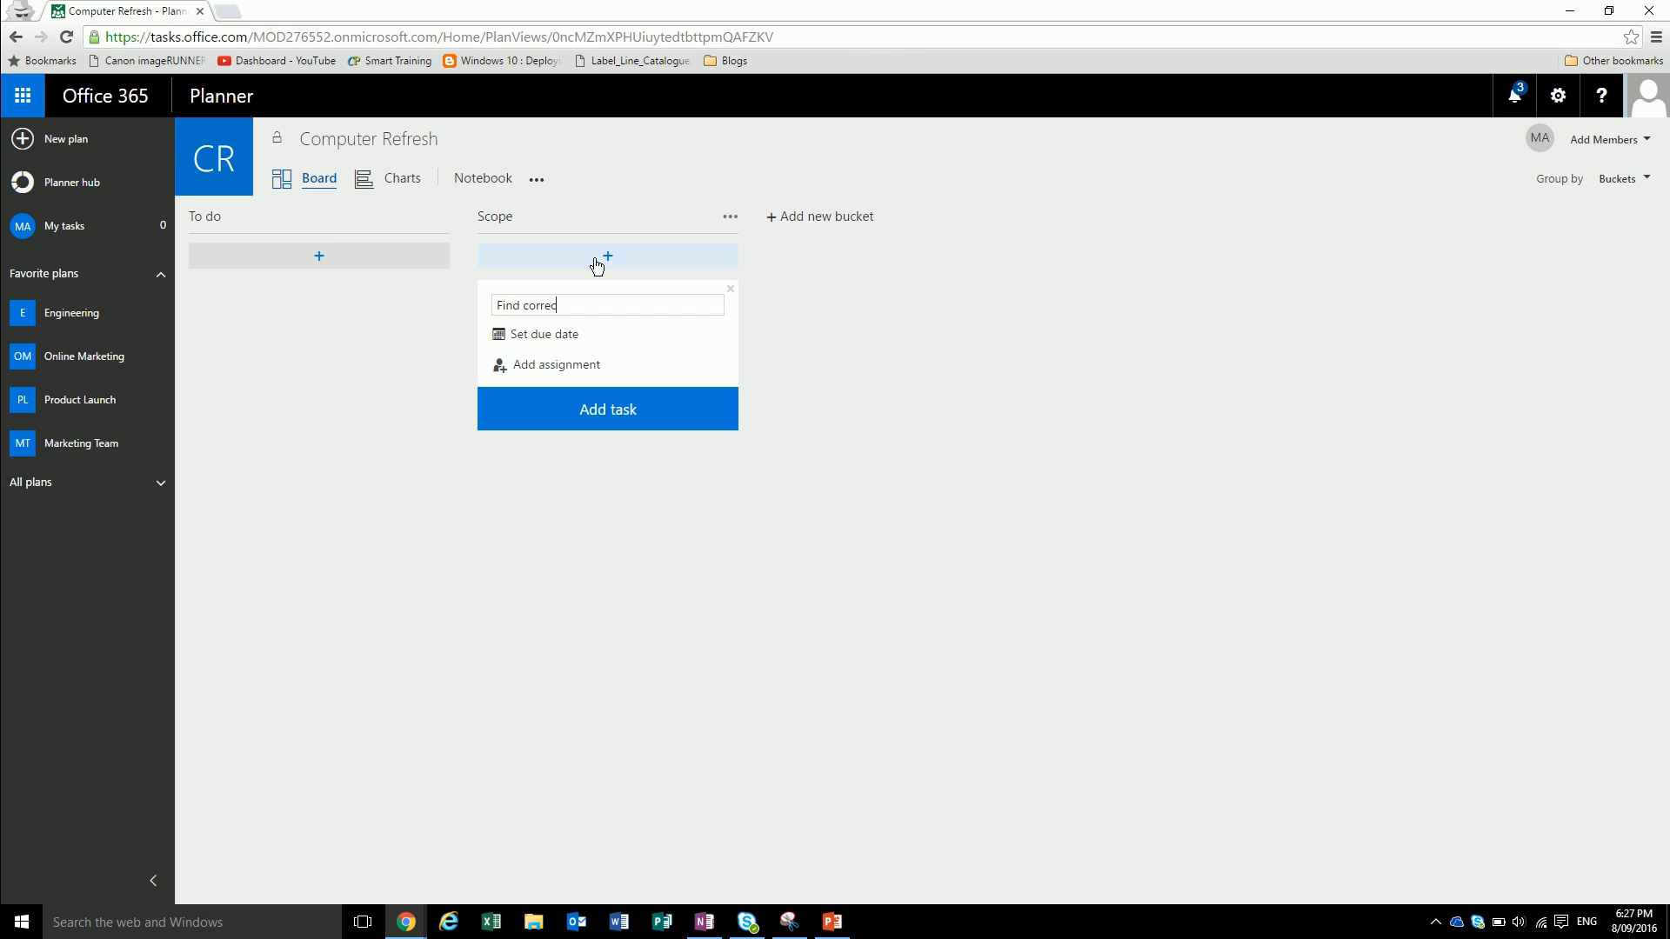
# - Add 'Find correct laptops' under Scope and start the 'Roll out laptops' task
pyautogui.write('t')
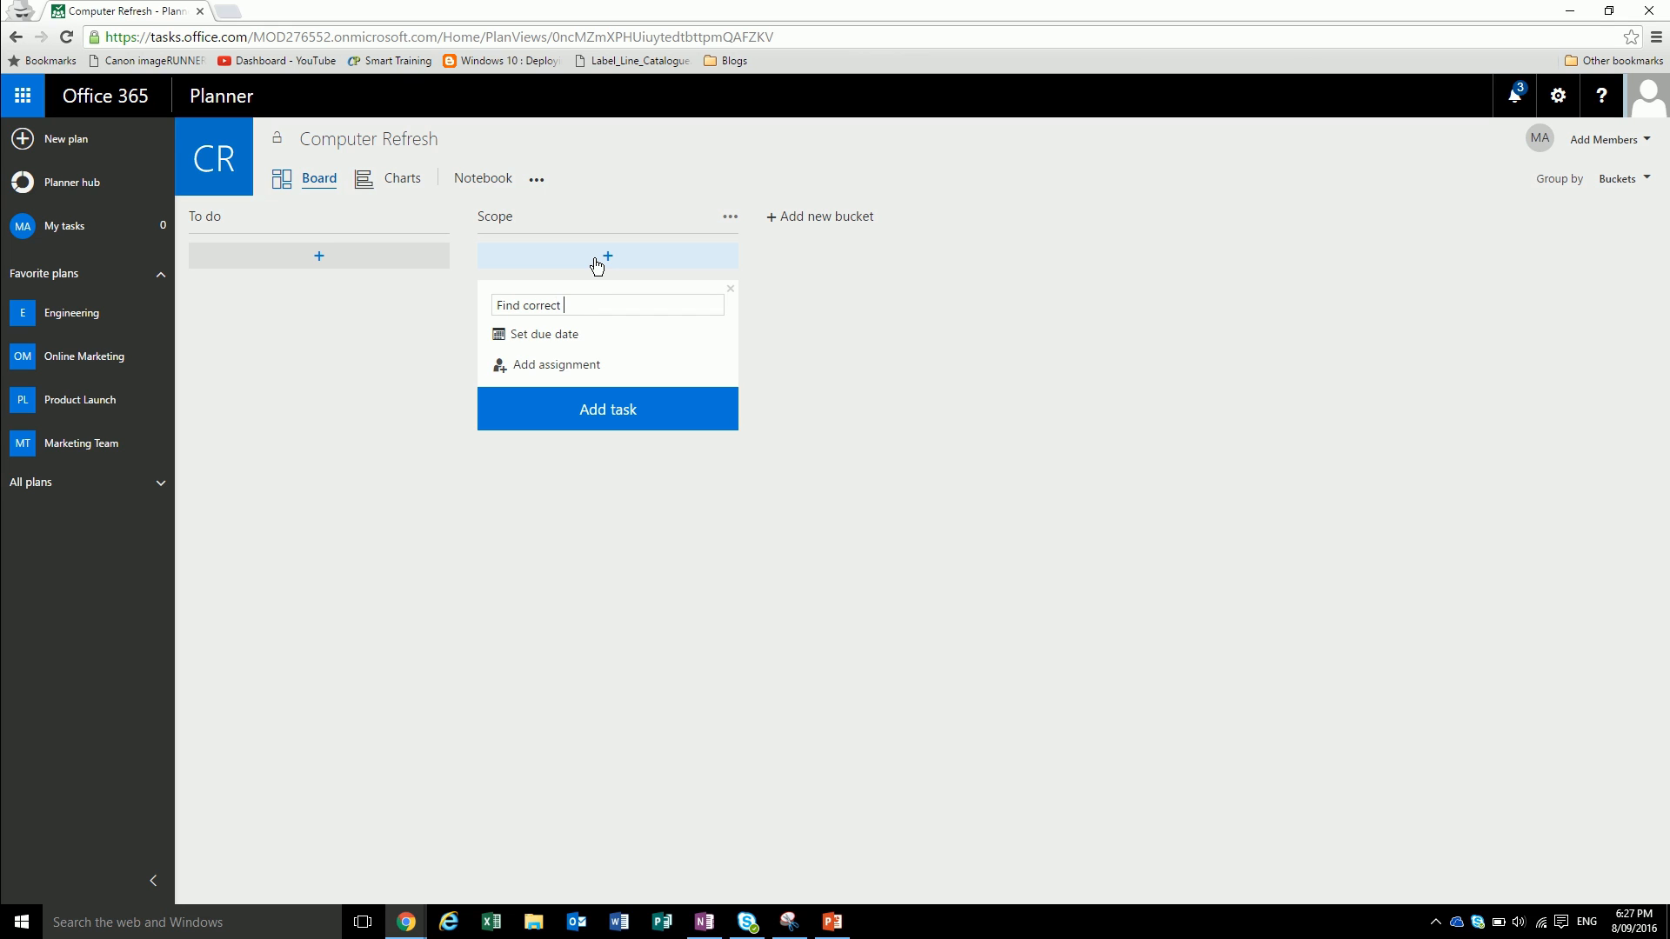
pyautogui.write('lap')
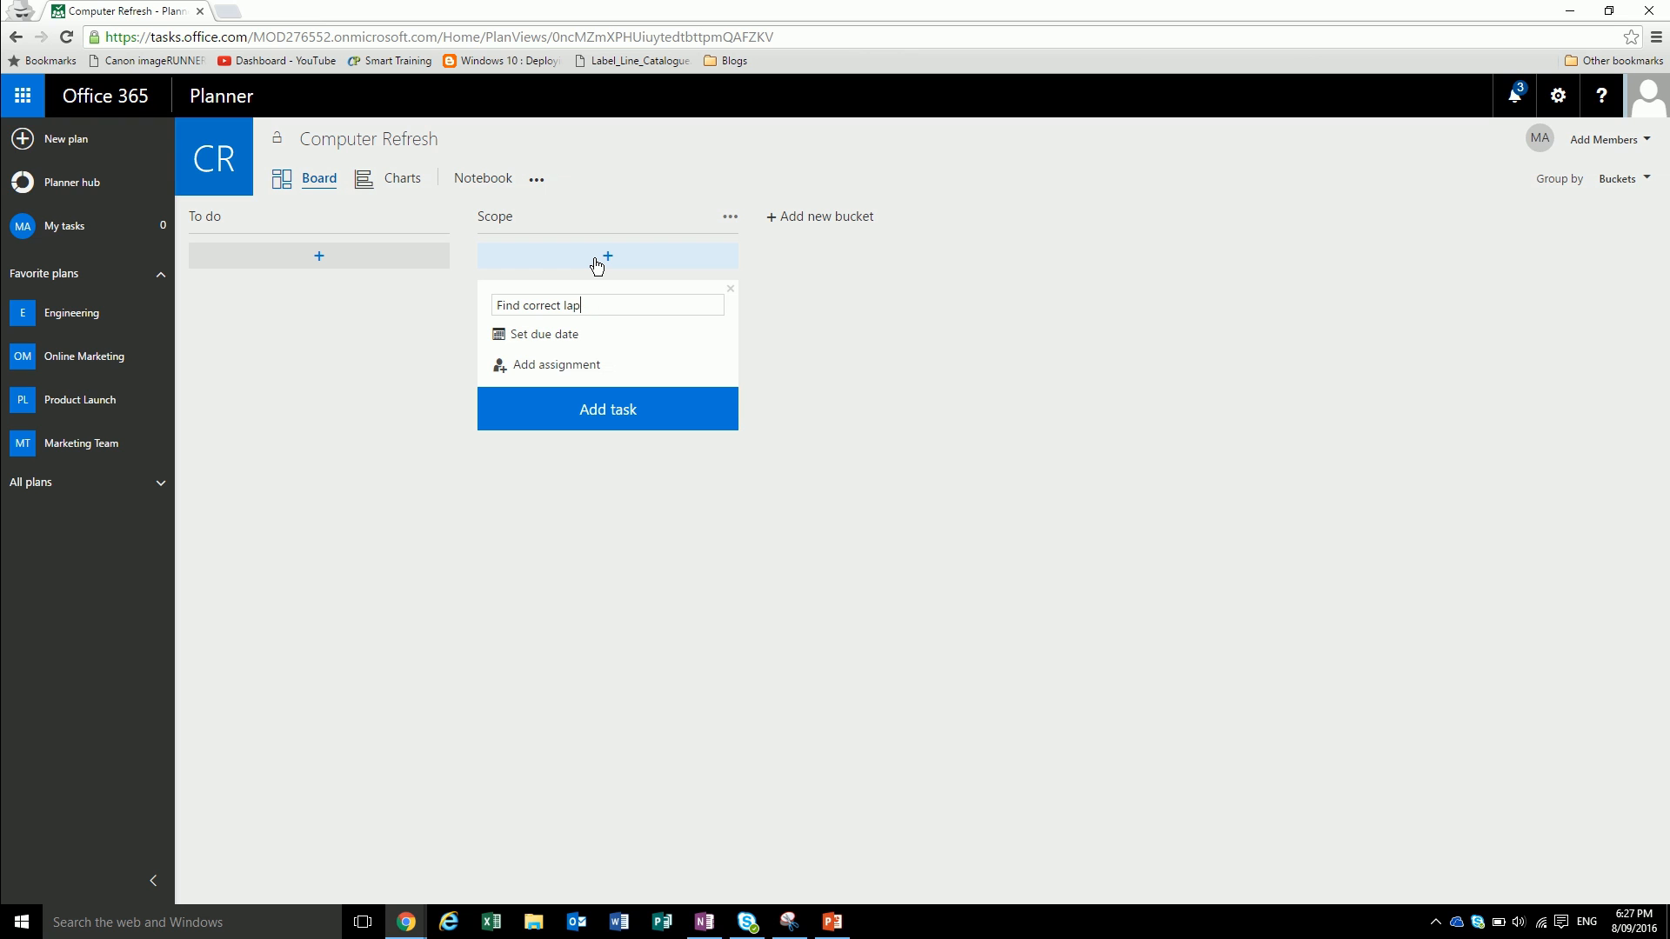
pyautogui.click(607, 409)
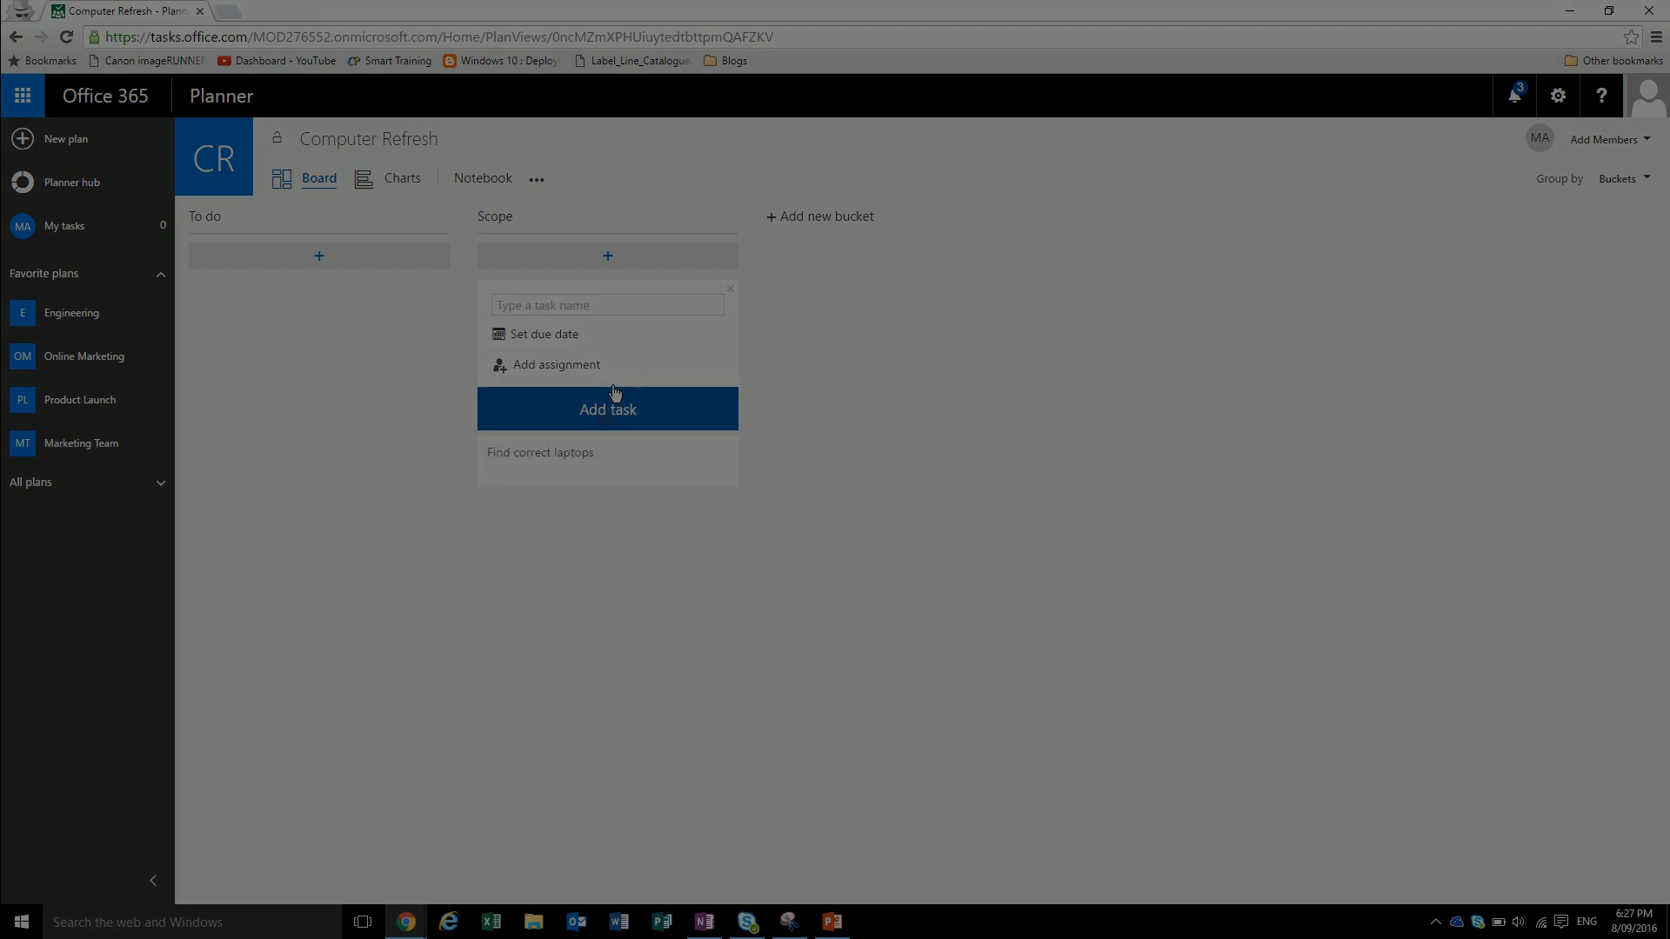
pyautogui.write('Roll out laptops')
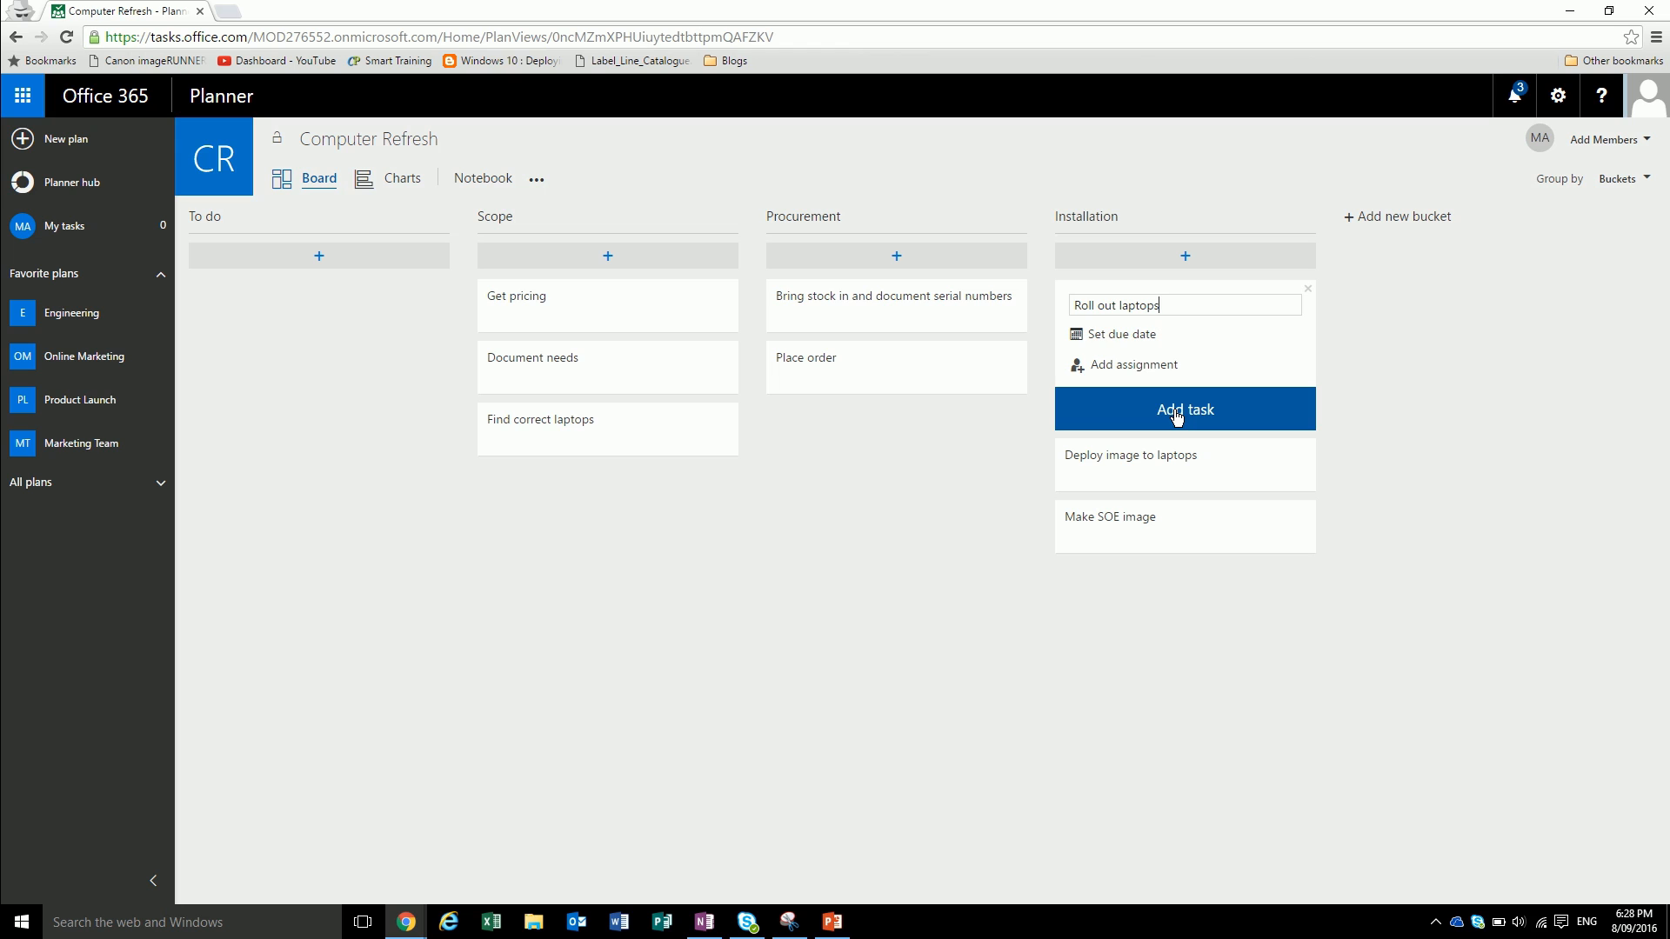
pyautogui.moveTo(1119, 334)
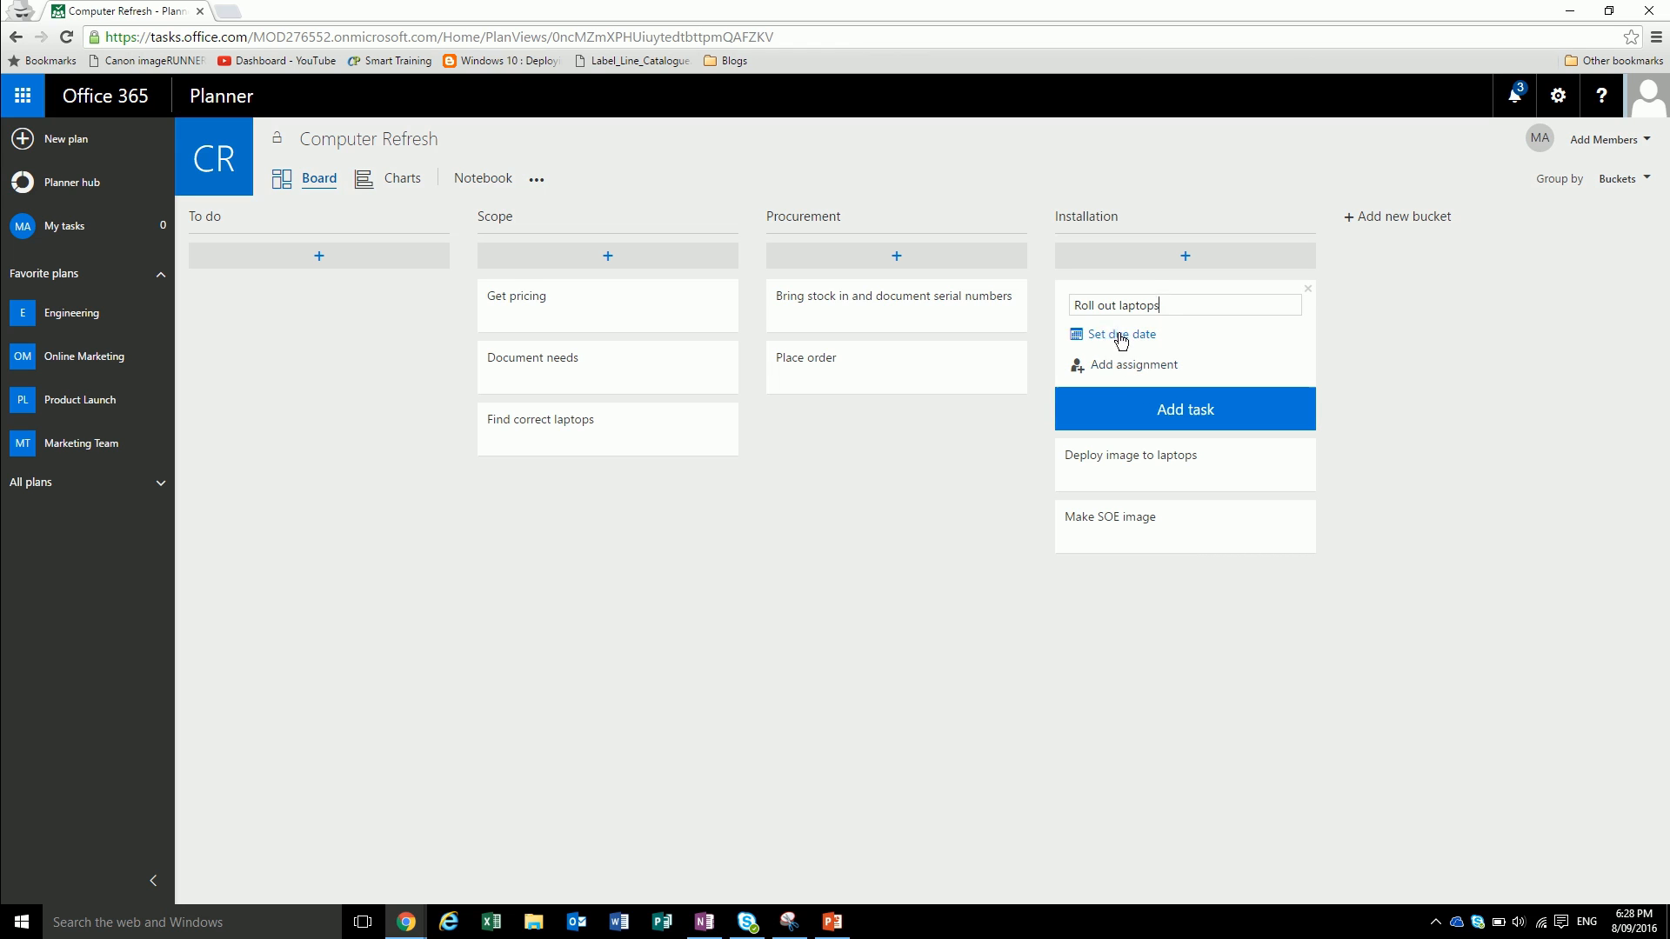
# - Give the Roll out laptops task a due date of October 27
pyautogui.click(1120, 333)
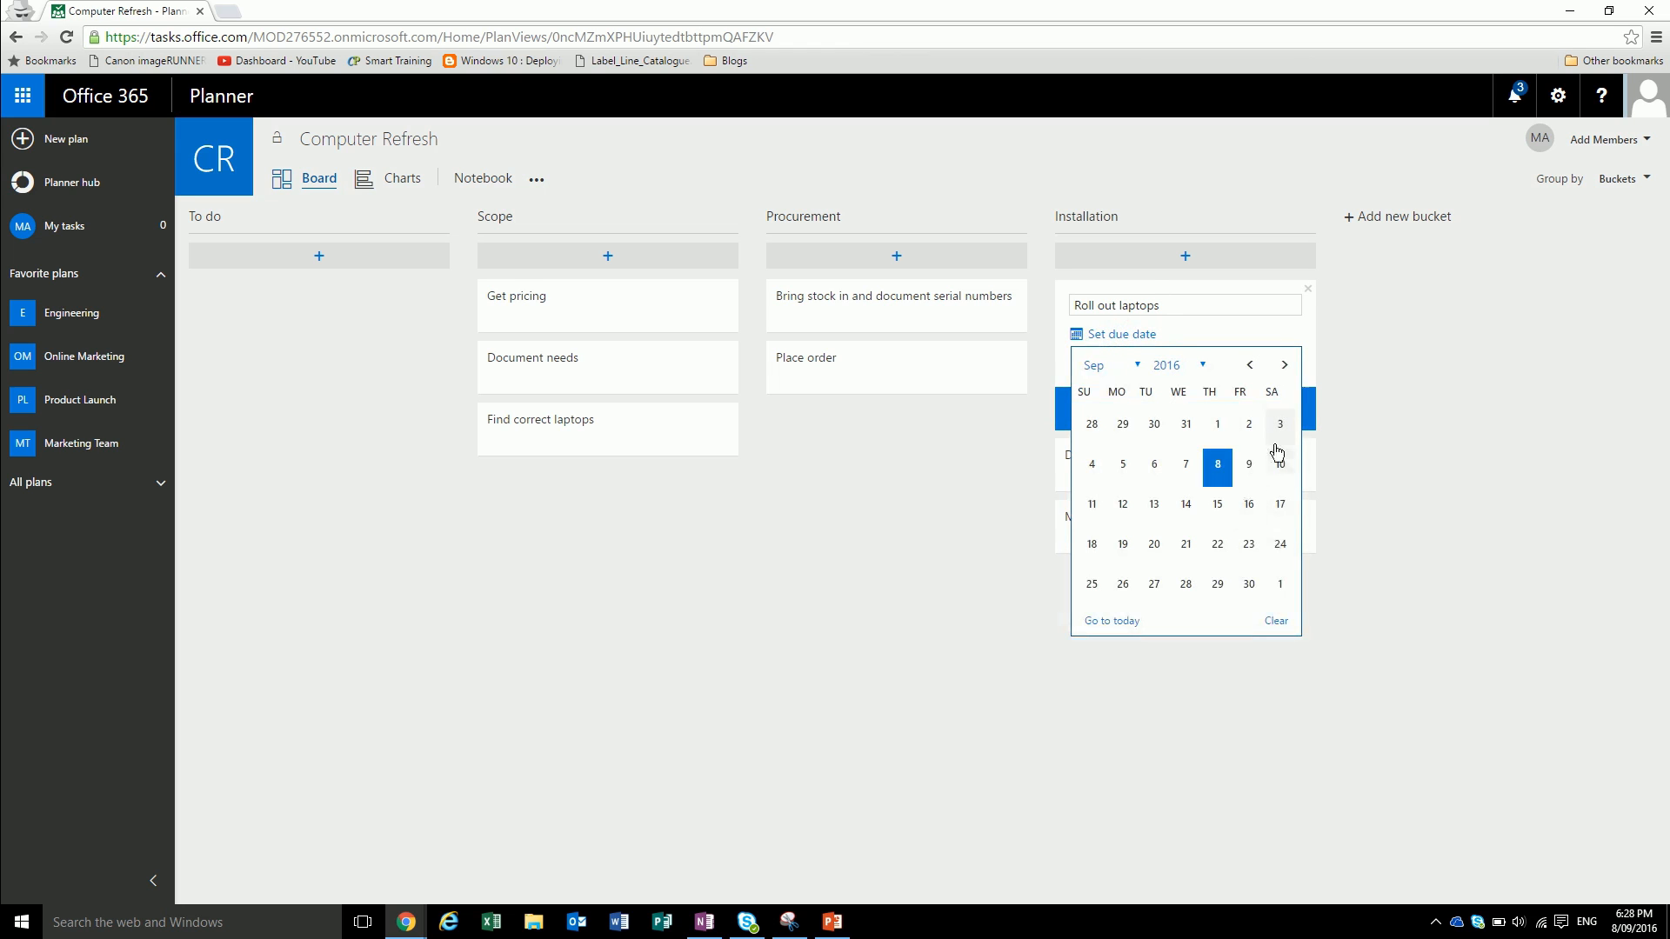
pyautogui.click(1284, 364)
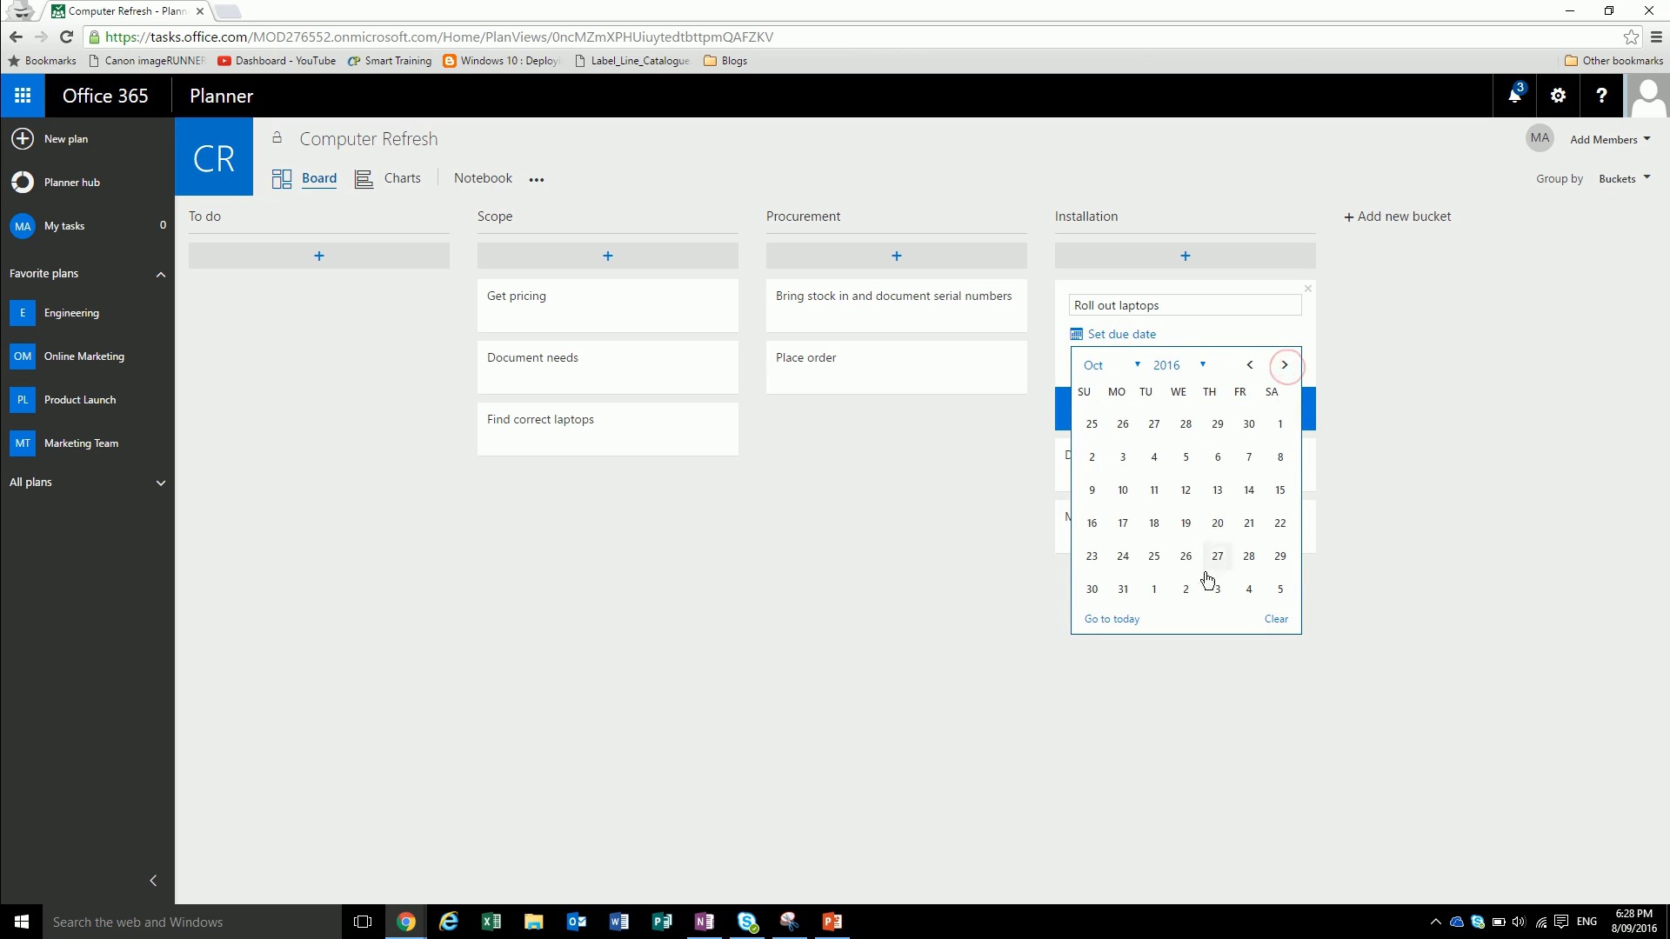
pyautogui.click(1216, 555)
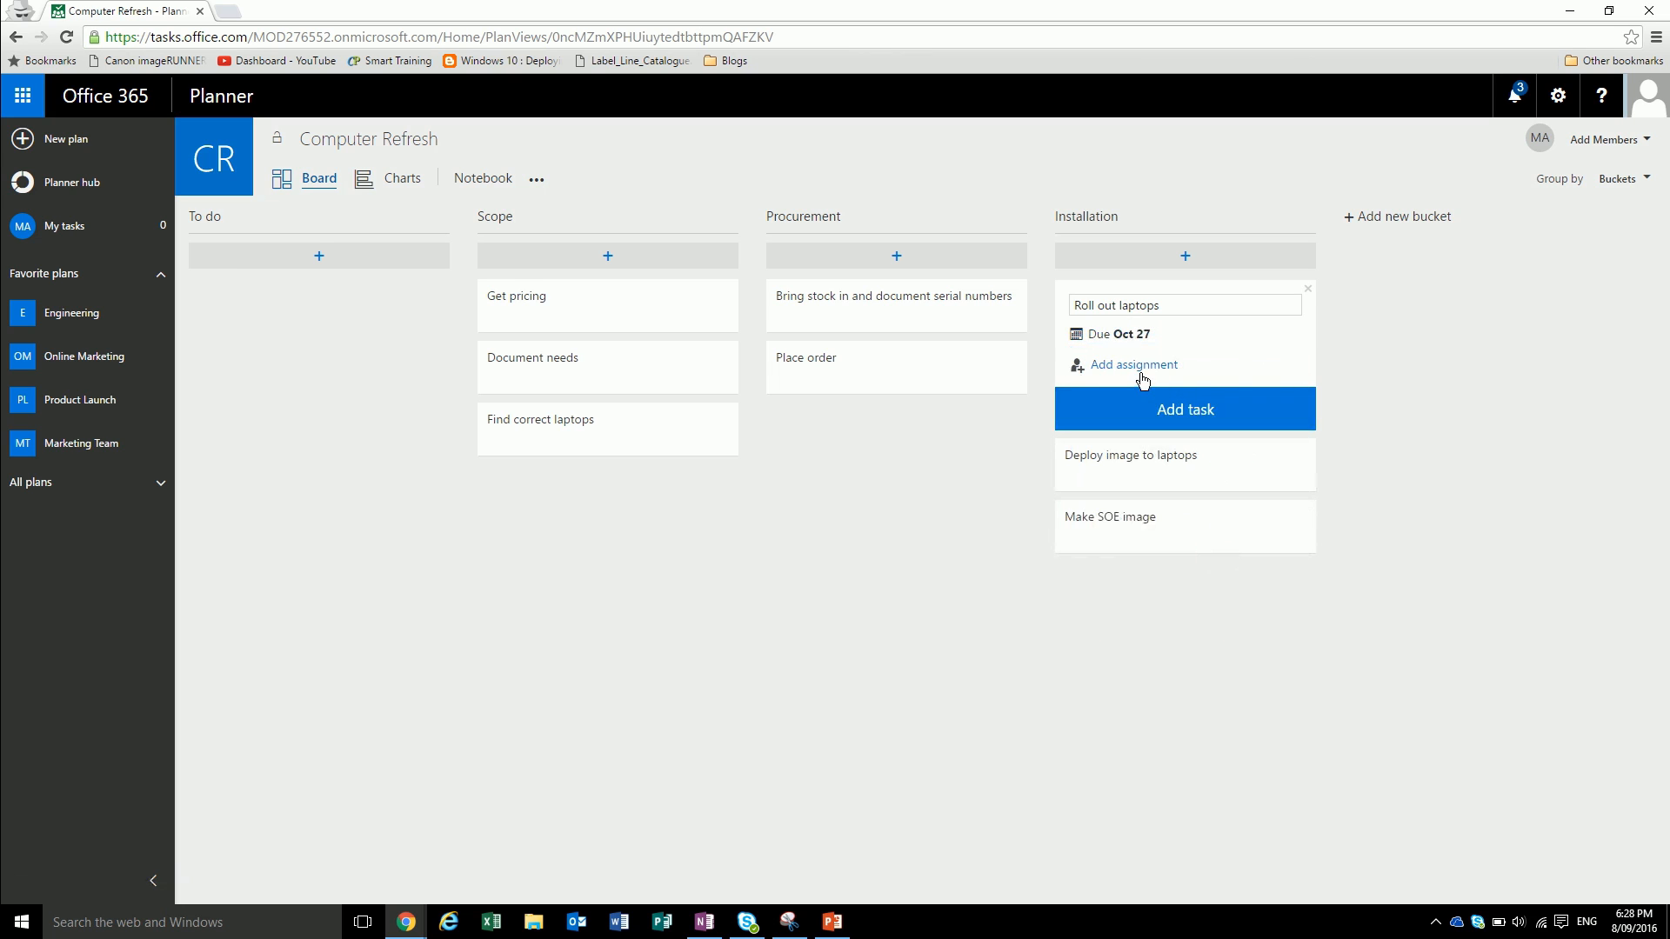
pyautogui.moveTo(1607, 153)
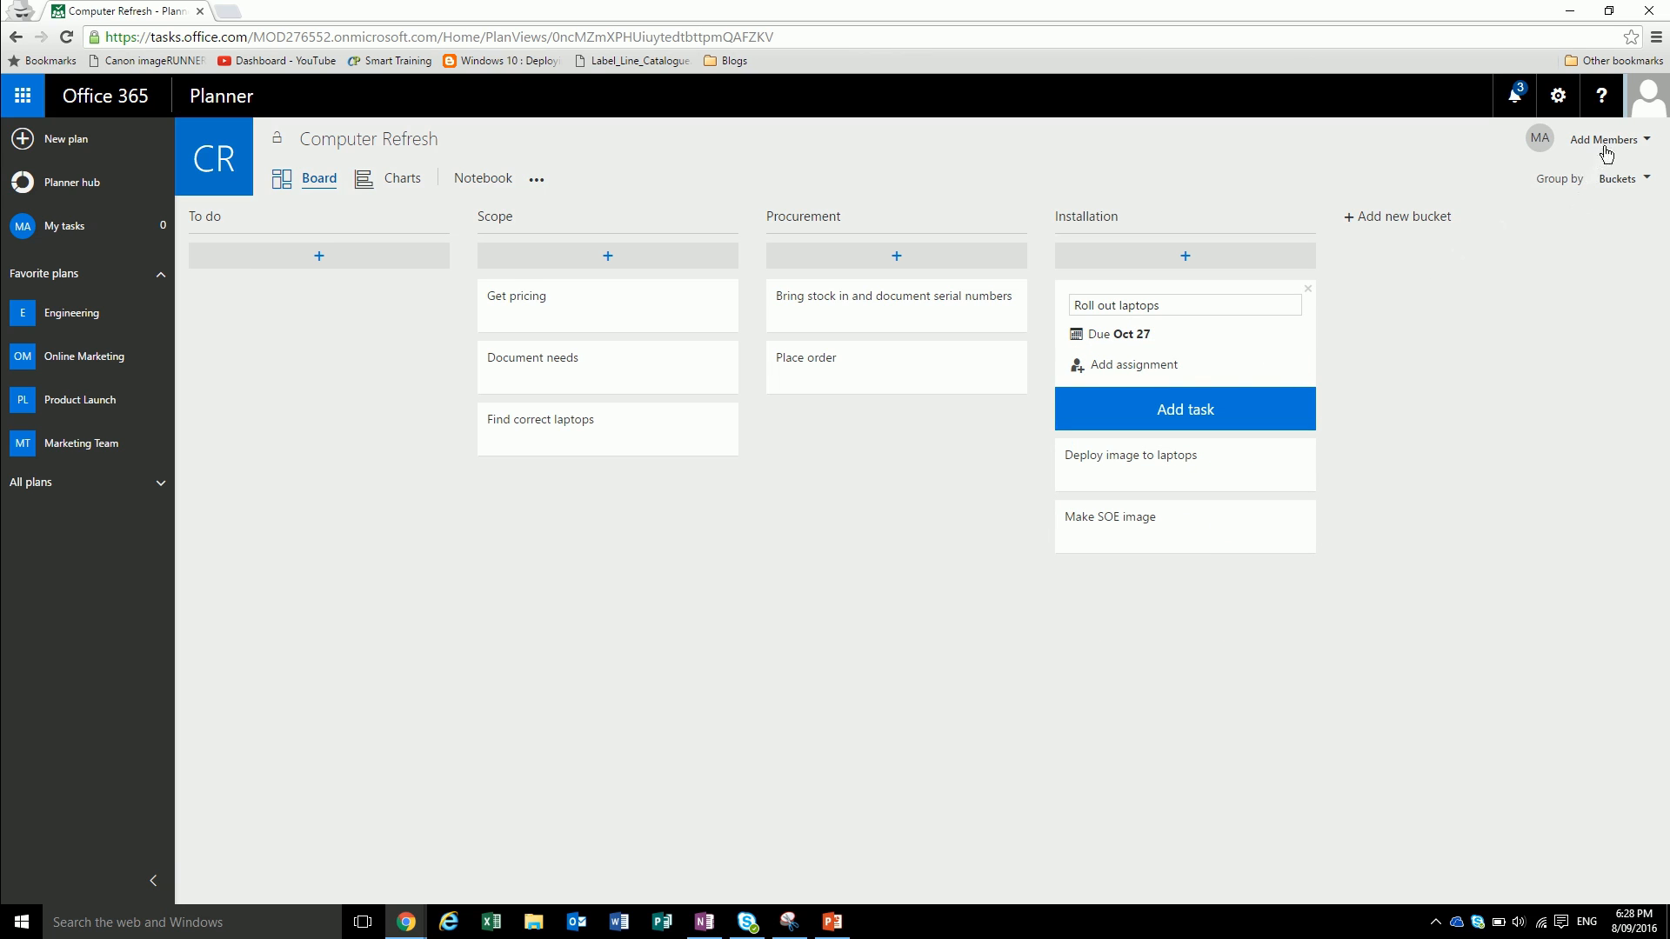
# - Add Alex Darrow, Anne Wallace and Brian Johnson as plan members and close the member list
pyautogui.click(1606, 139)
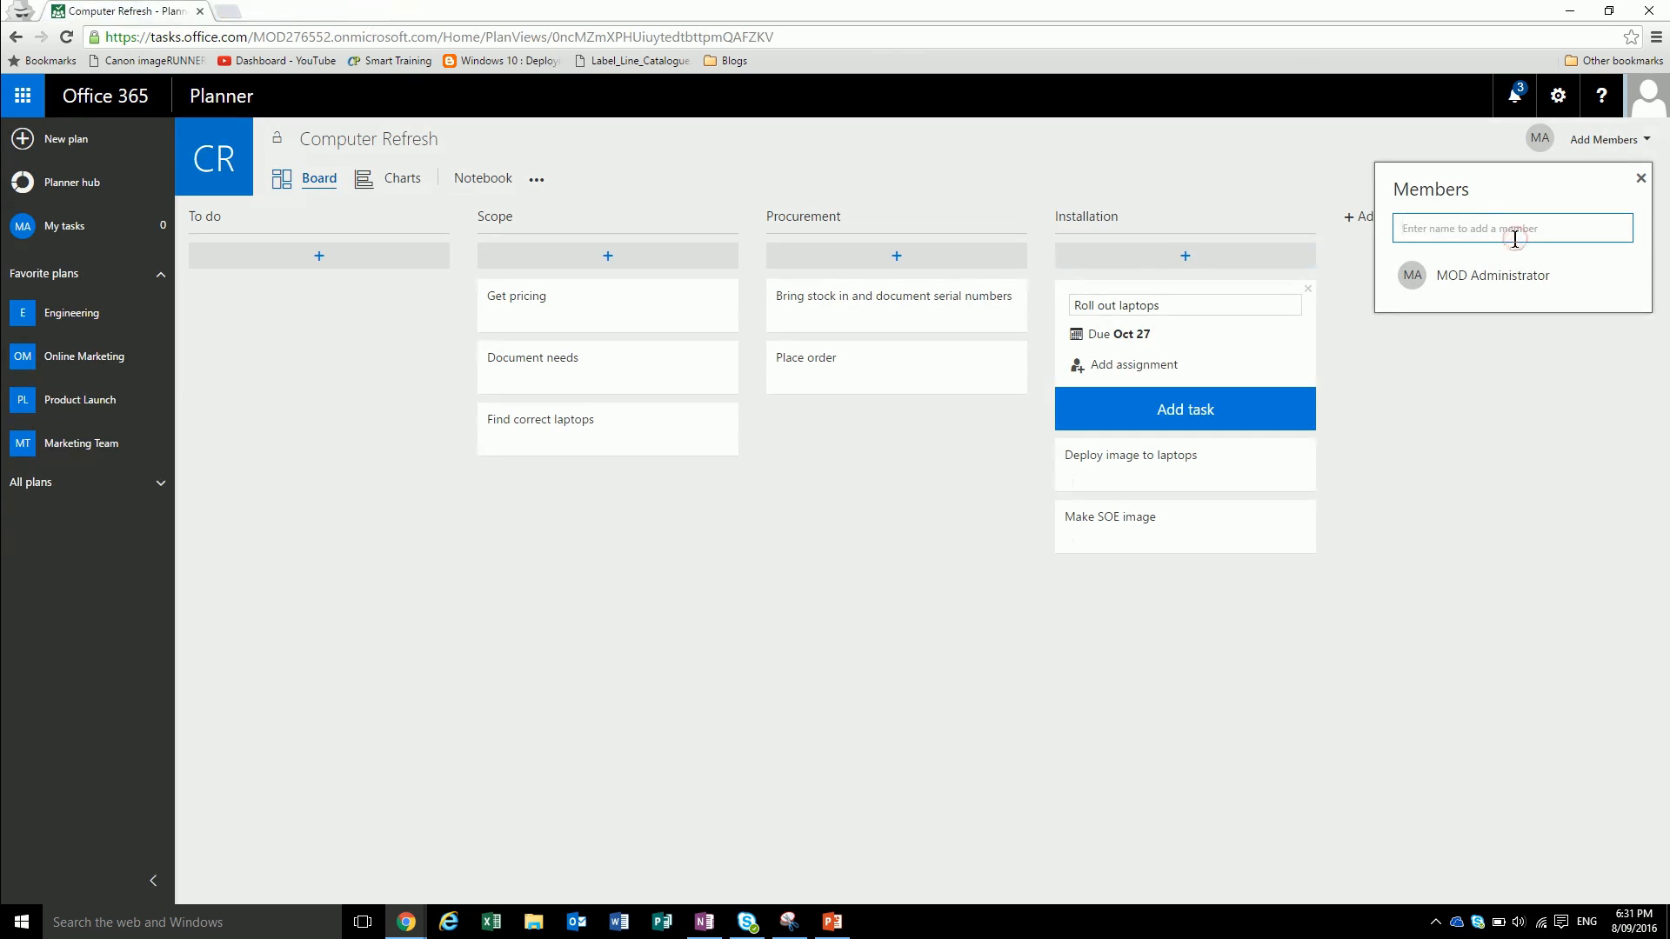
pyautogui.press('Return')
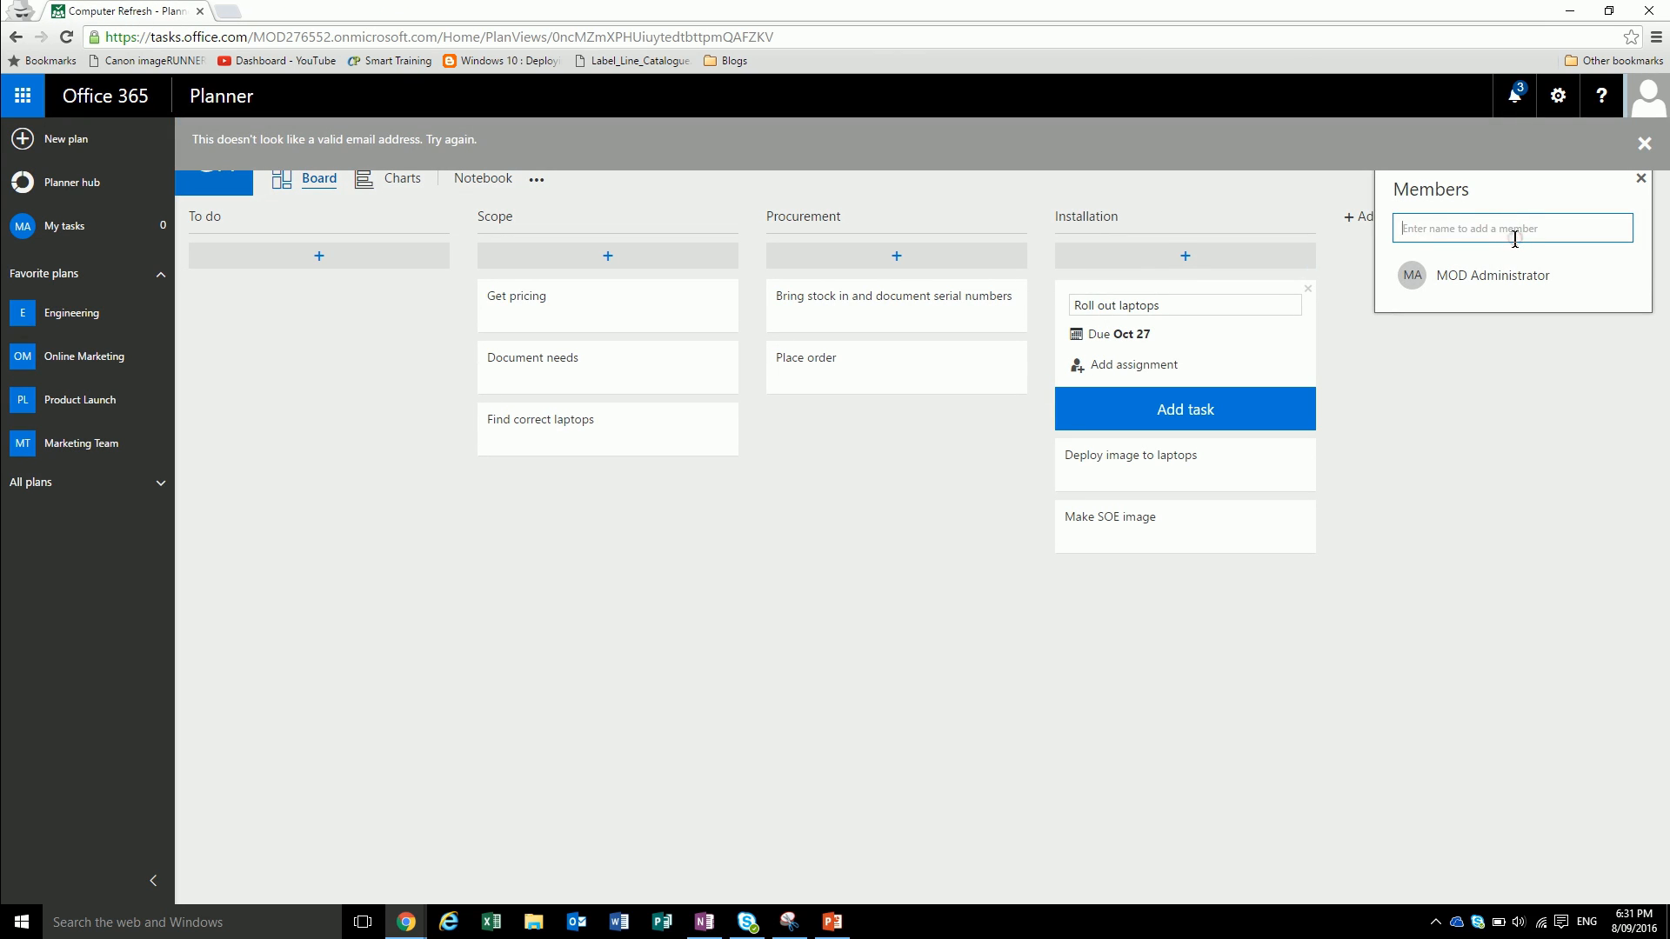
pyautogui.write('ale')
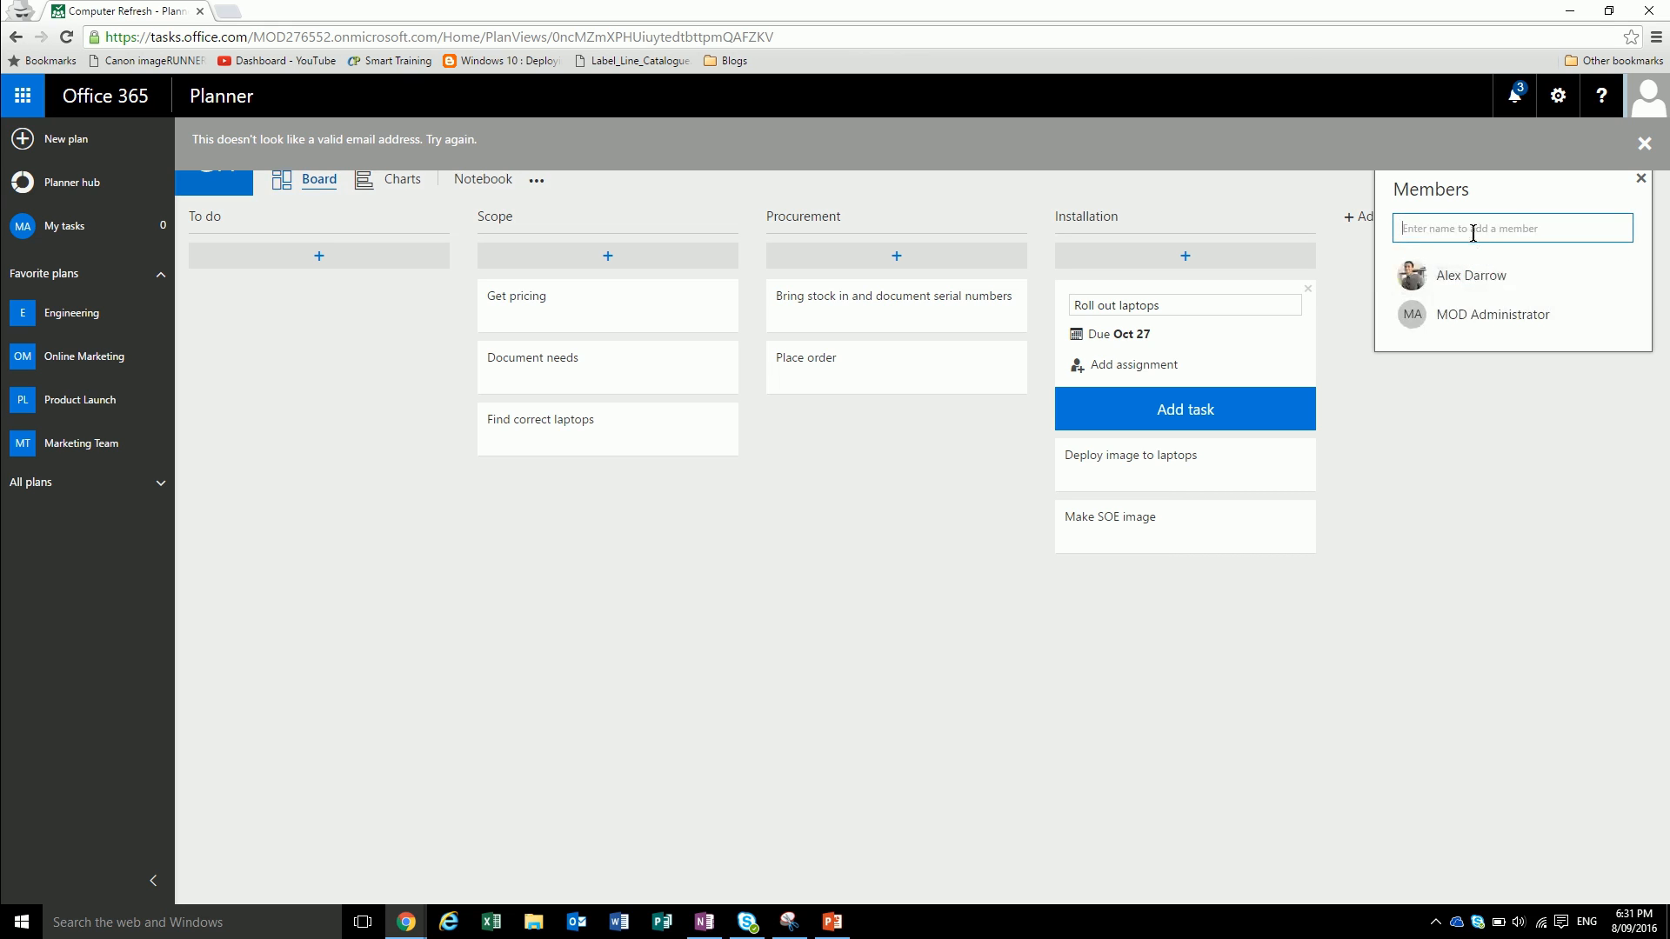
pyautogui.write('anne')
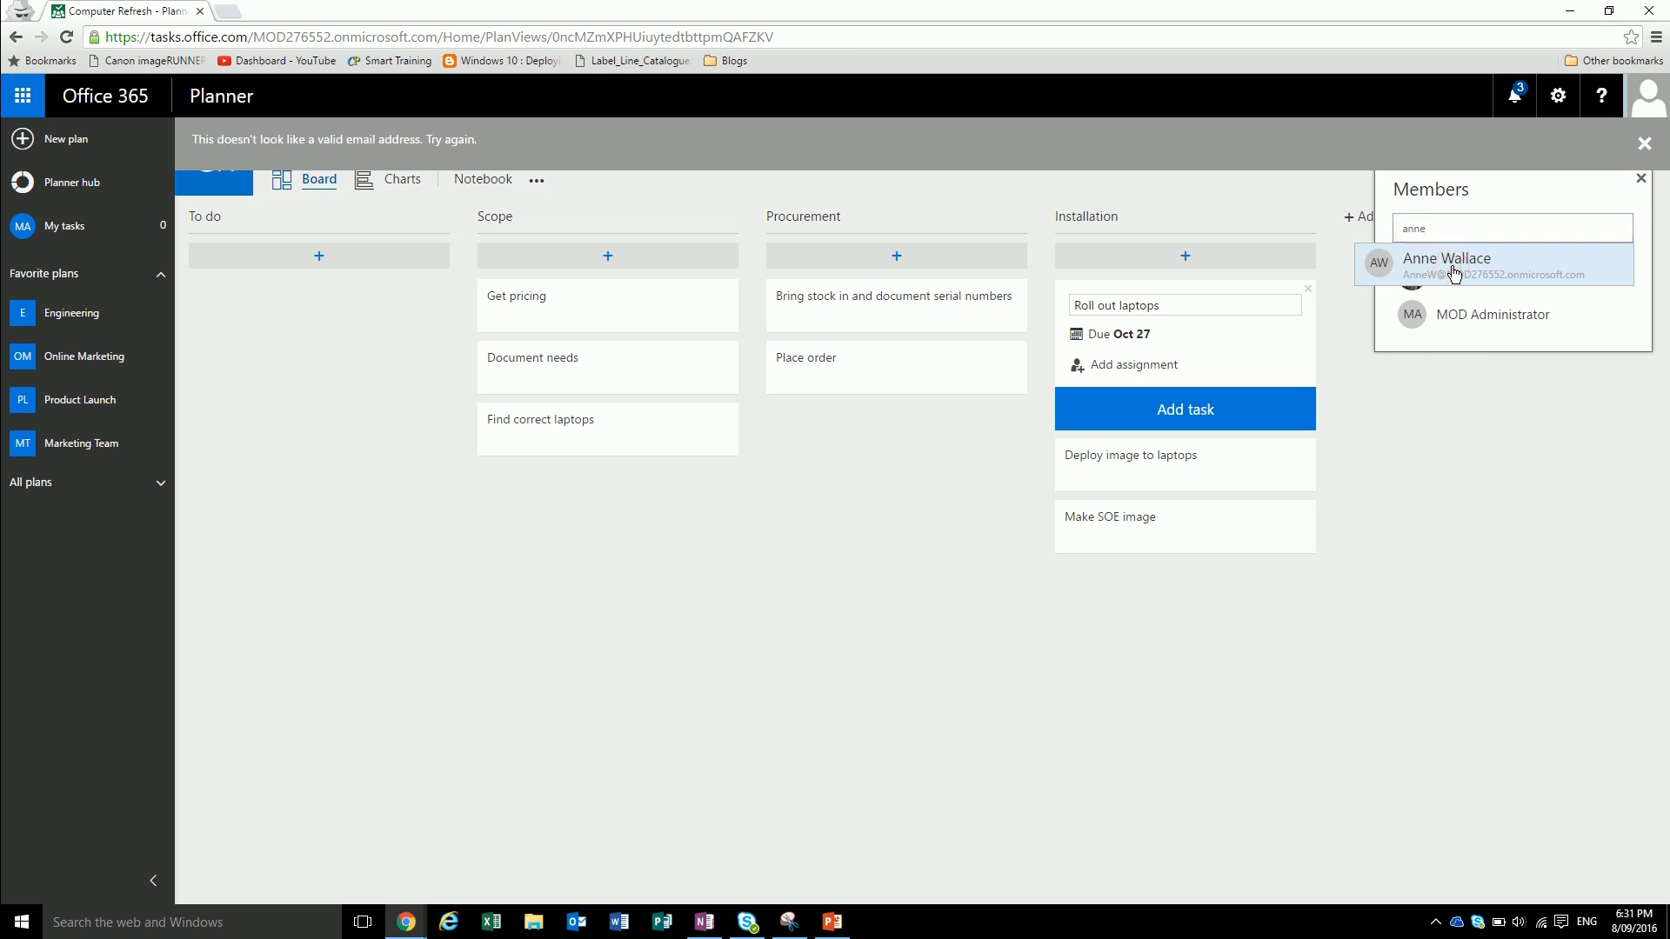
pyautogui.write('br')
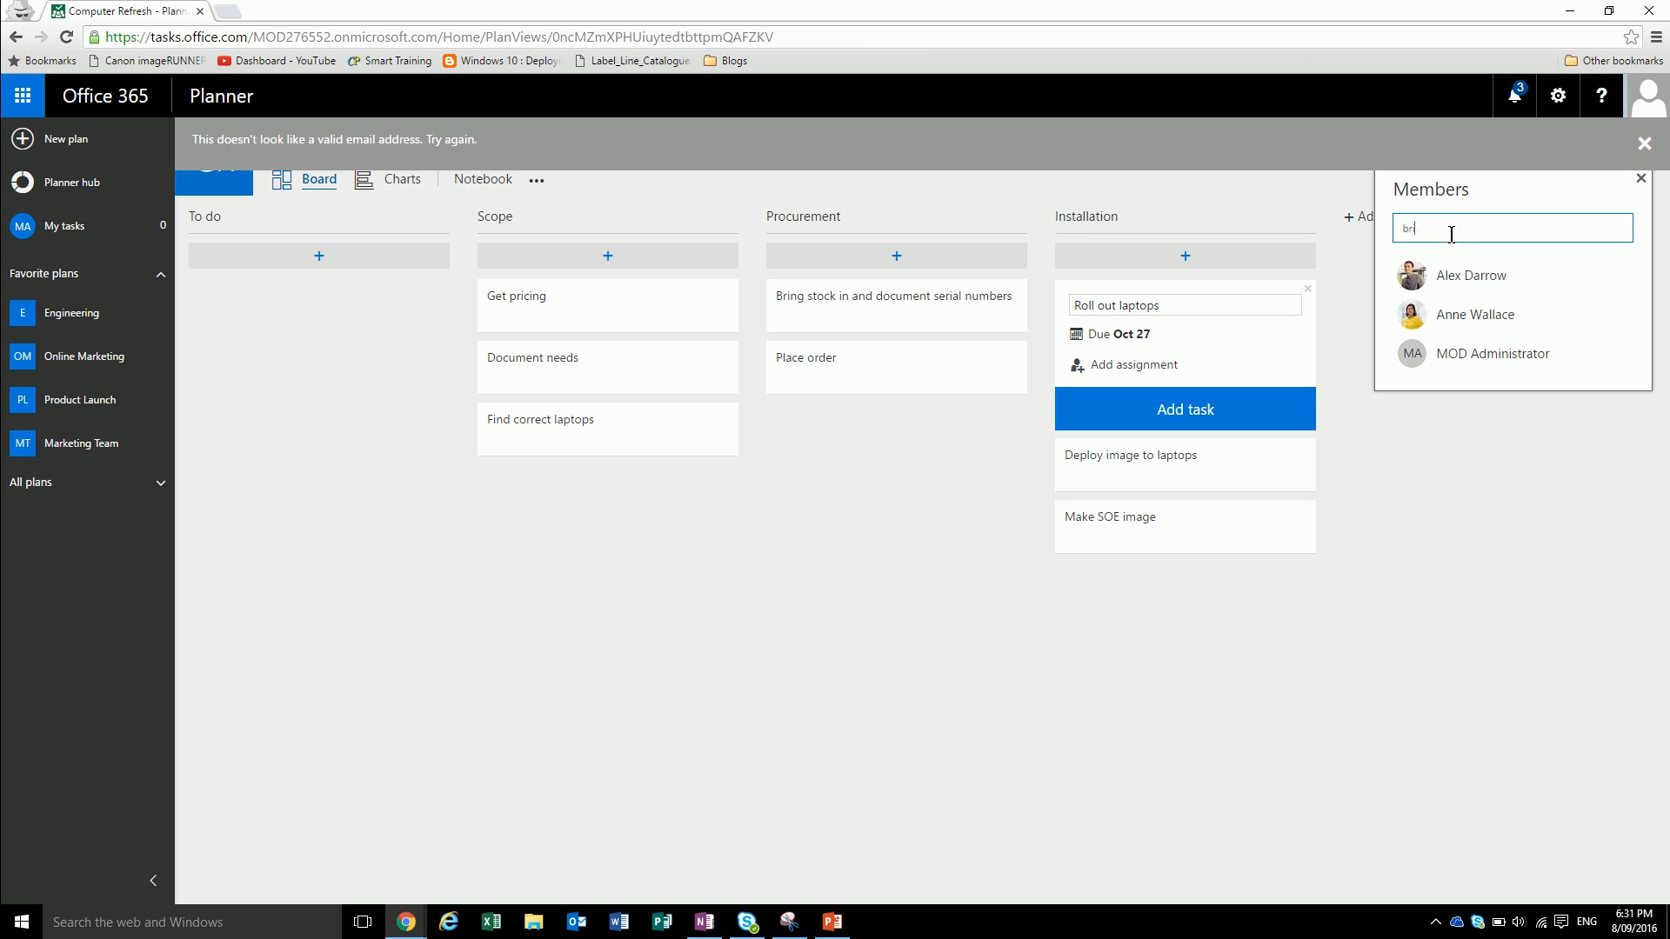
pyautogui.write('ian')
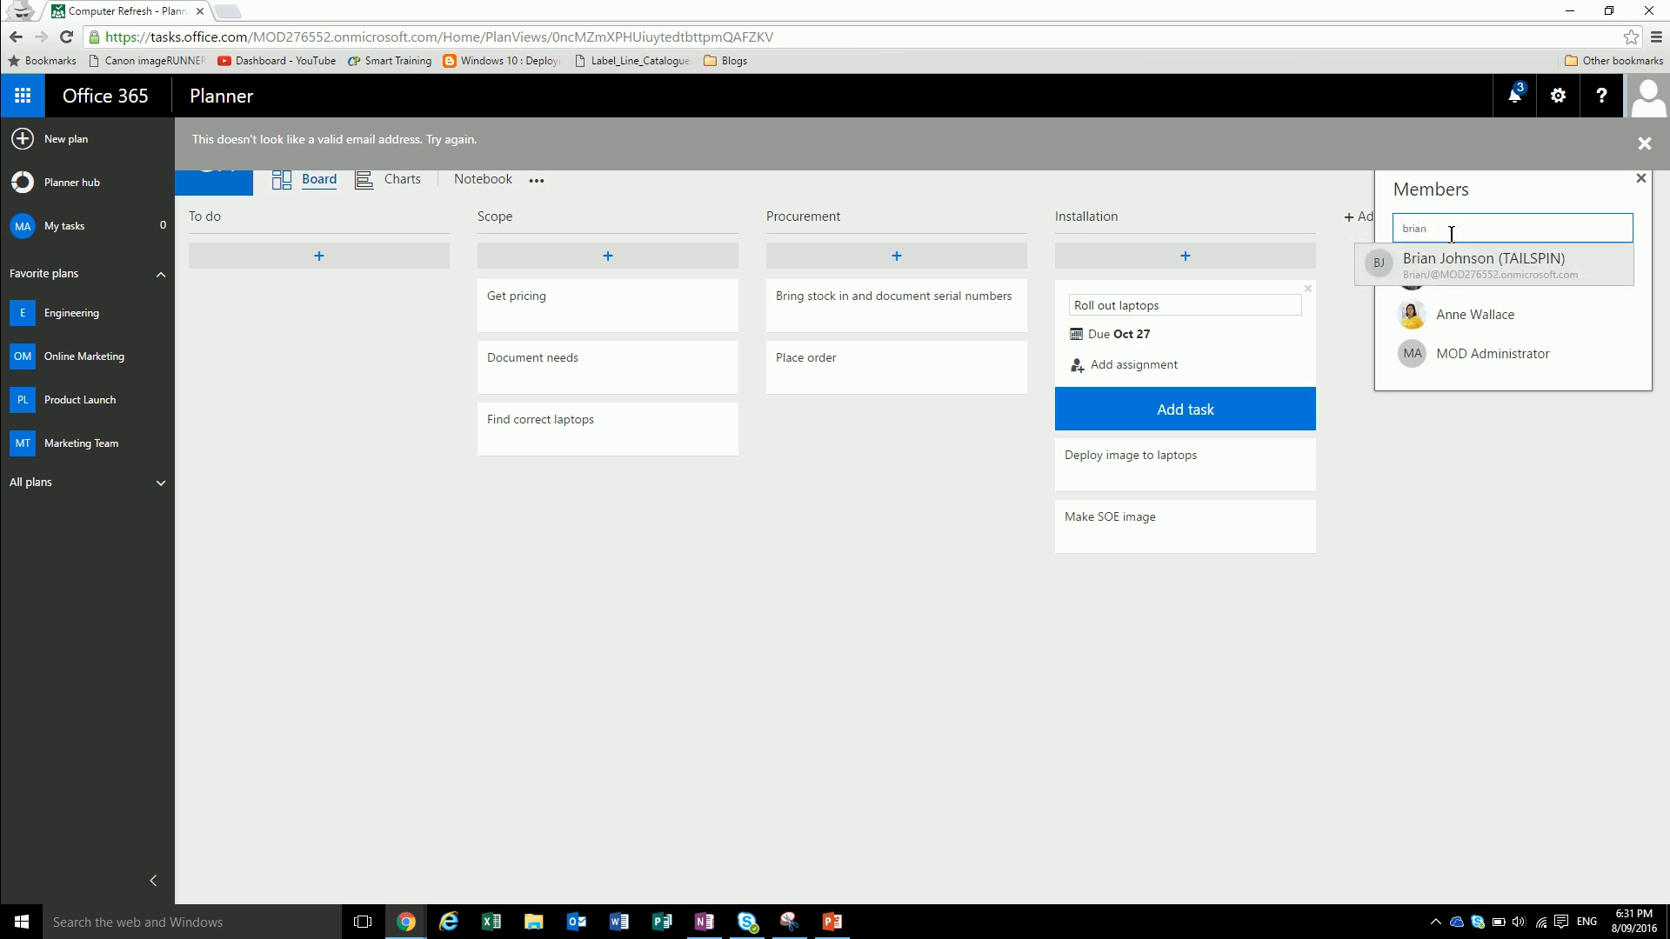
pyautogui.moveTo(1424, 266)
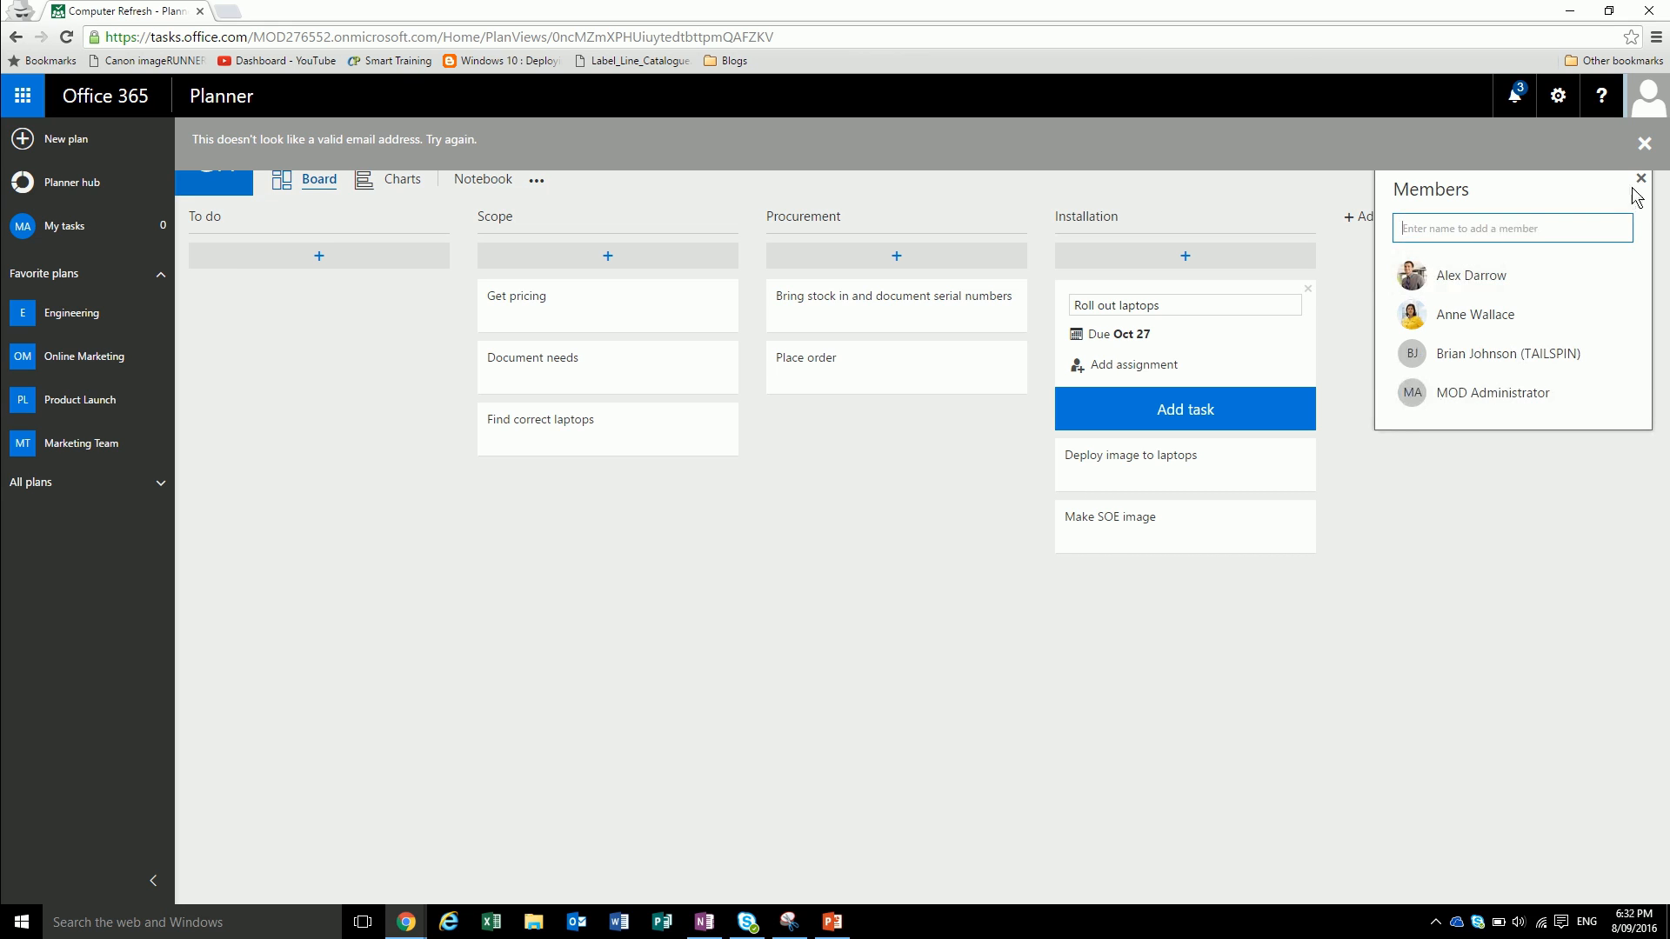
pyautogui.click(1643, 144)
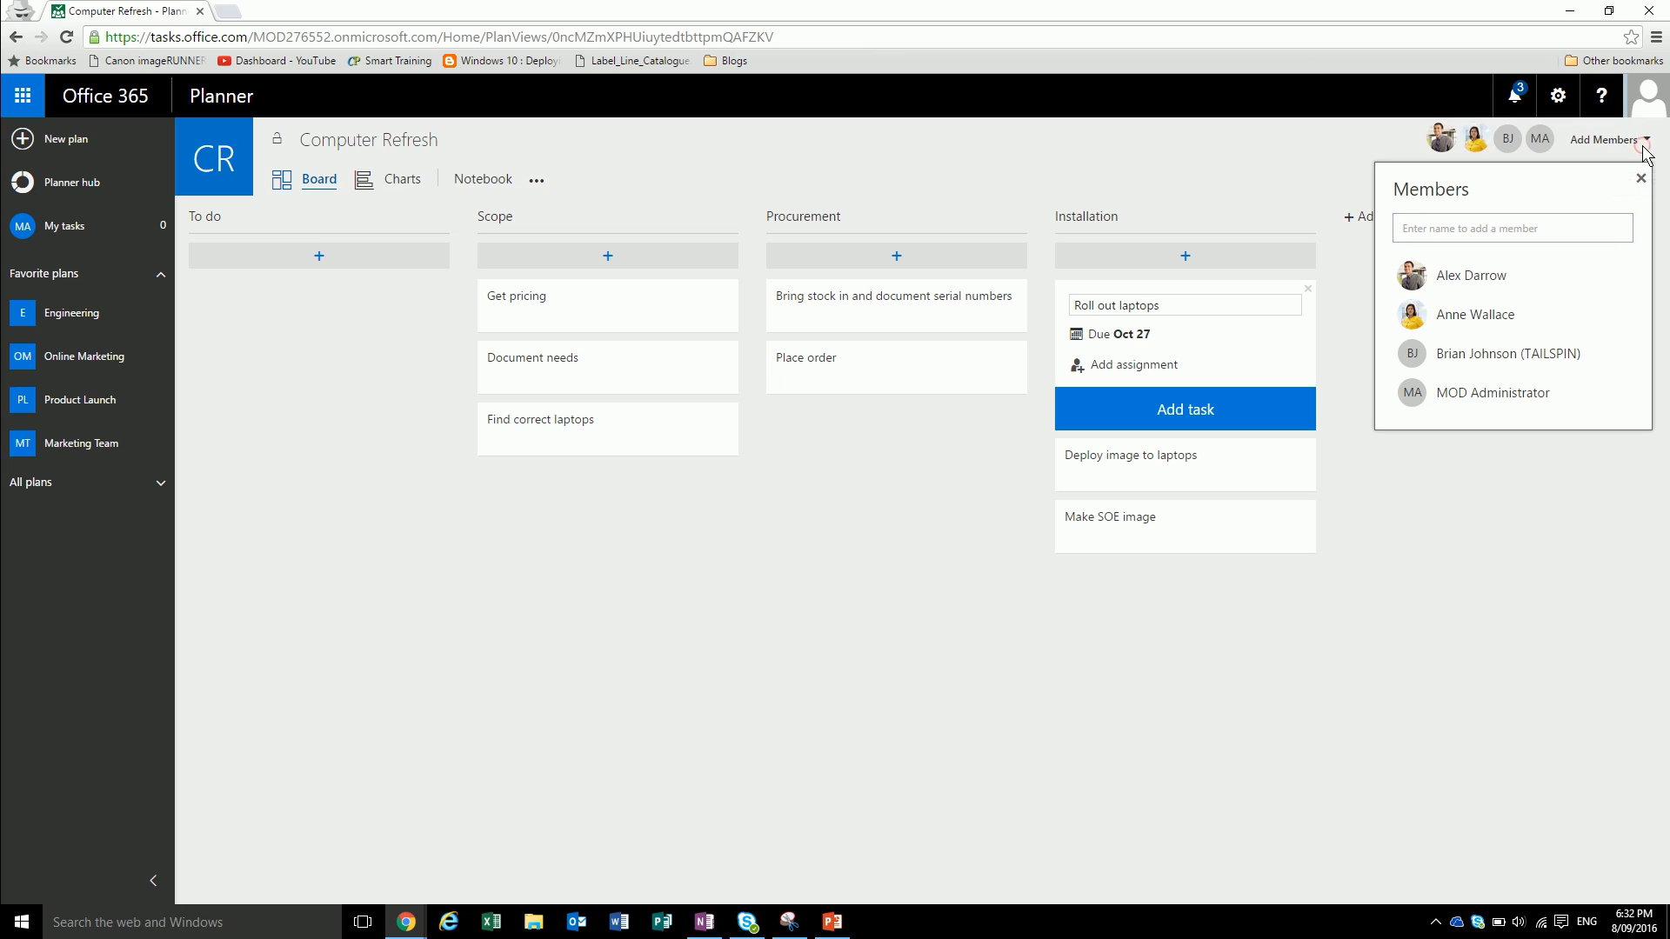
pyautogui.click(1640, 177)
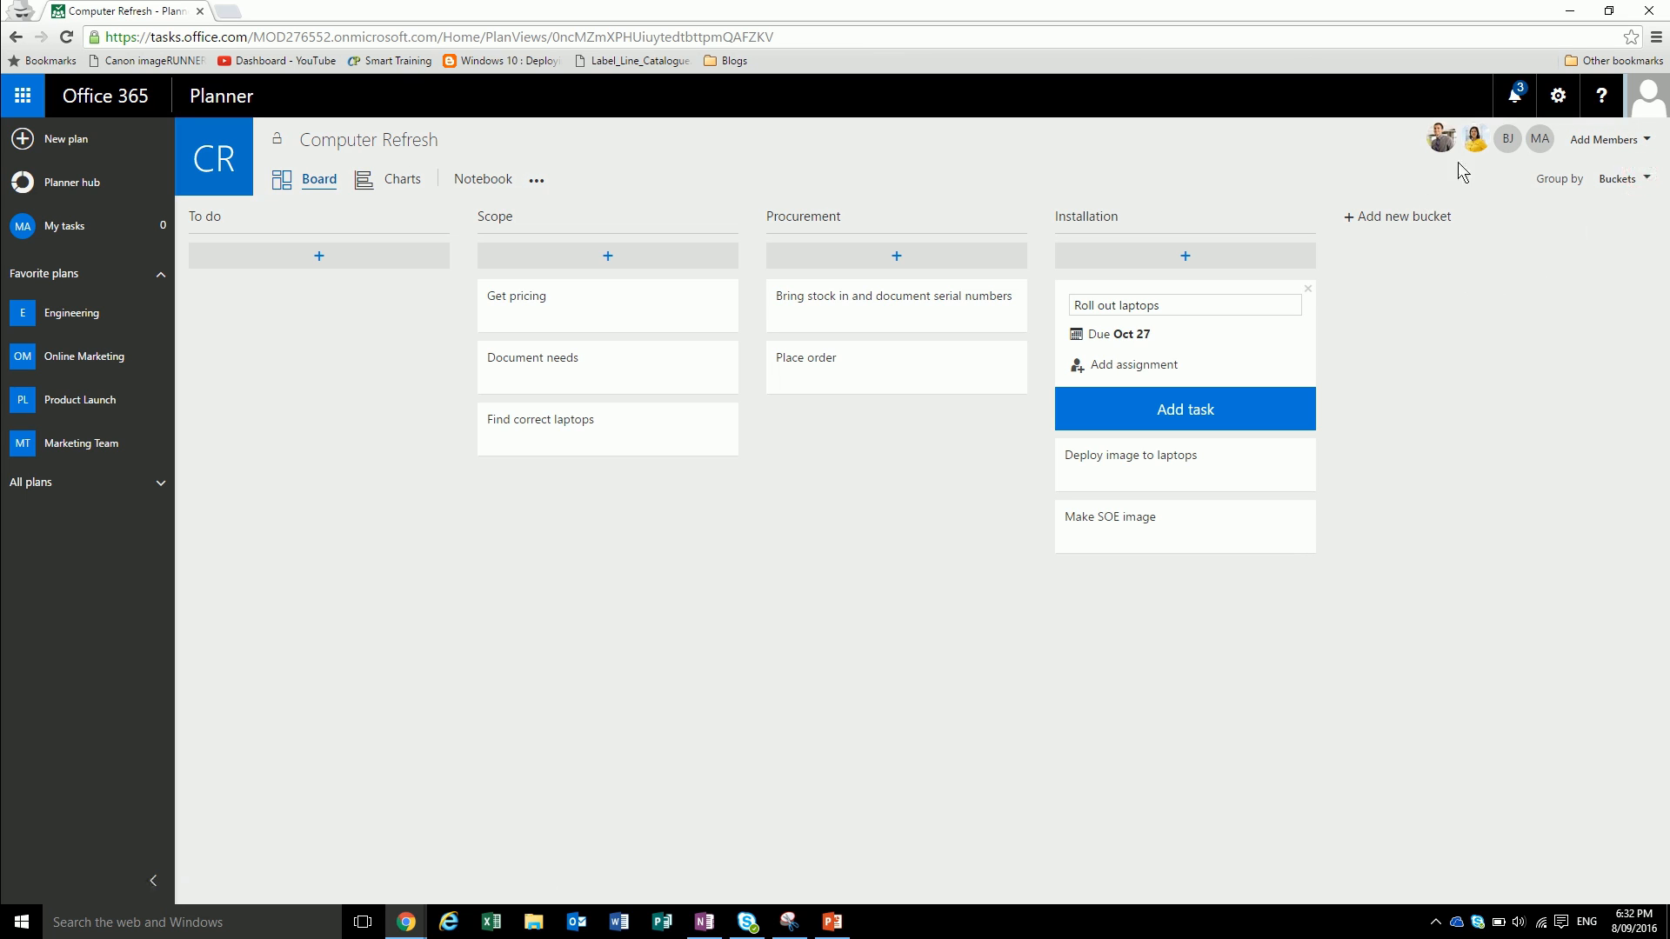
pyautogui.moveTo(1506, 137)
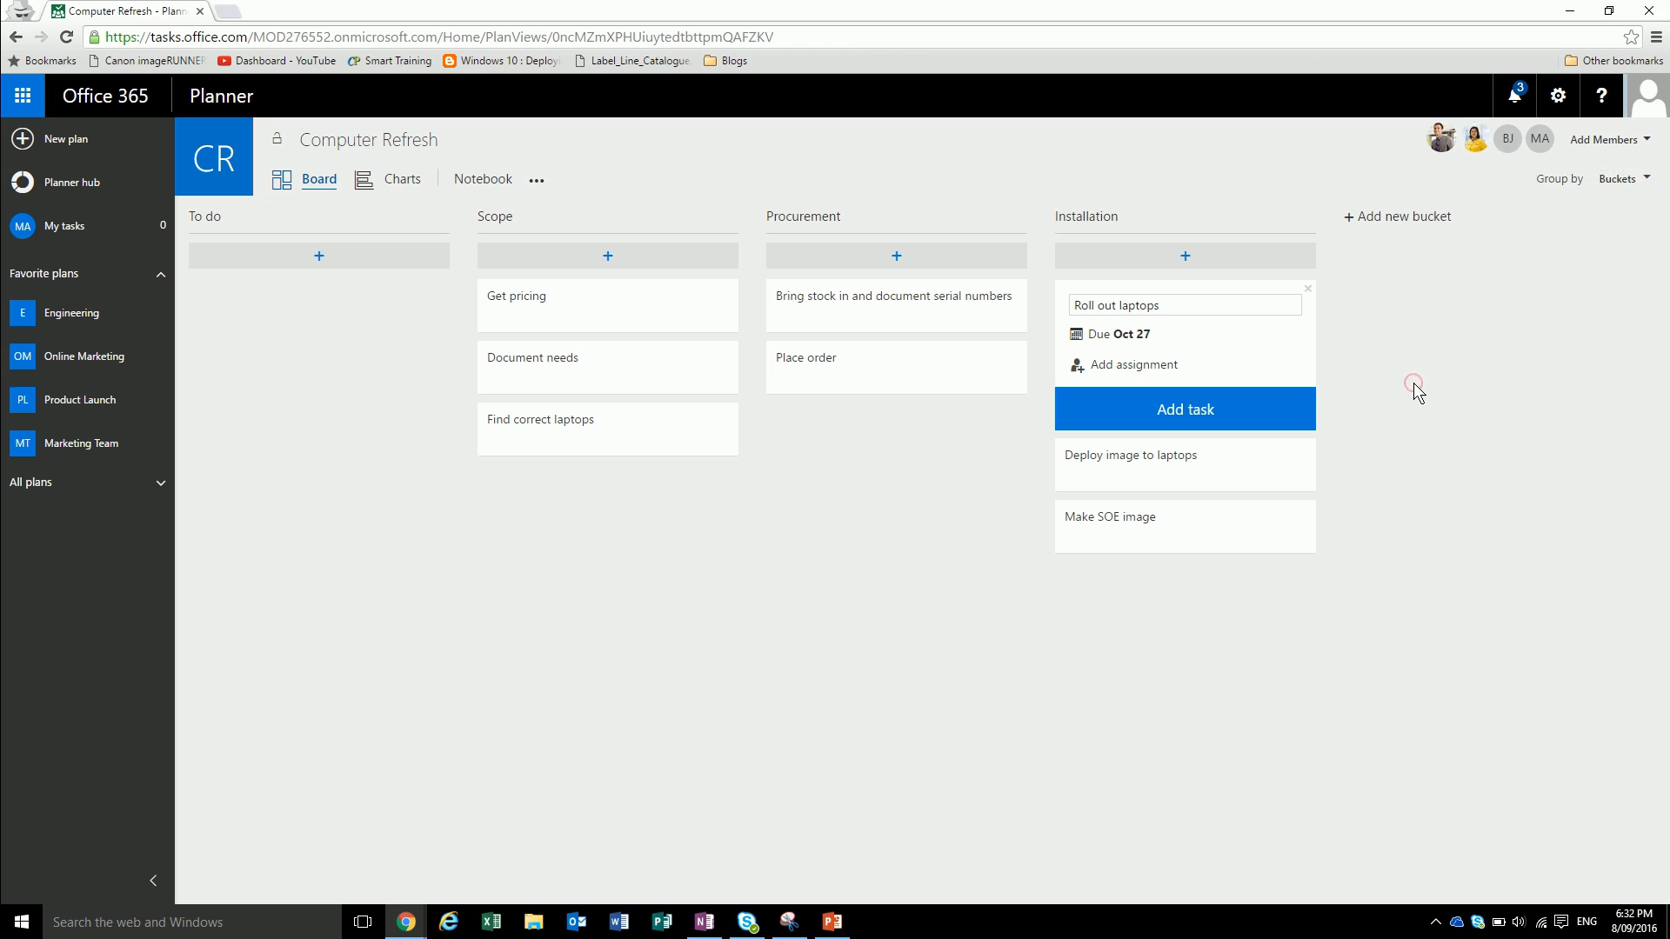
# - Add 'Roll out laptops' to Installation and mark Document needs and Place order complete
pyautogui.click(1183, 408)
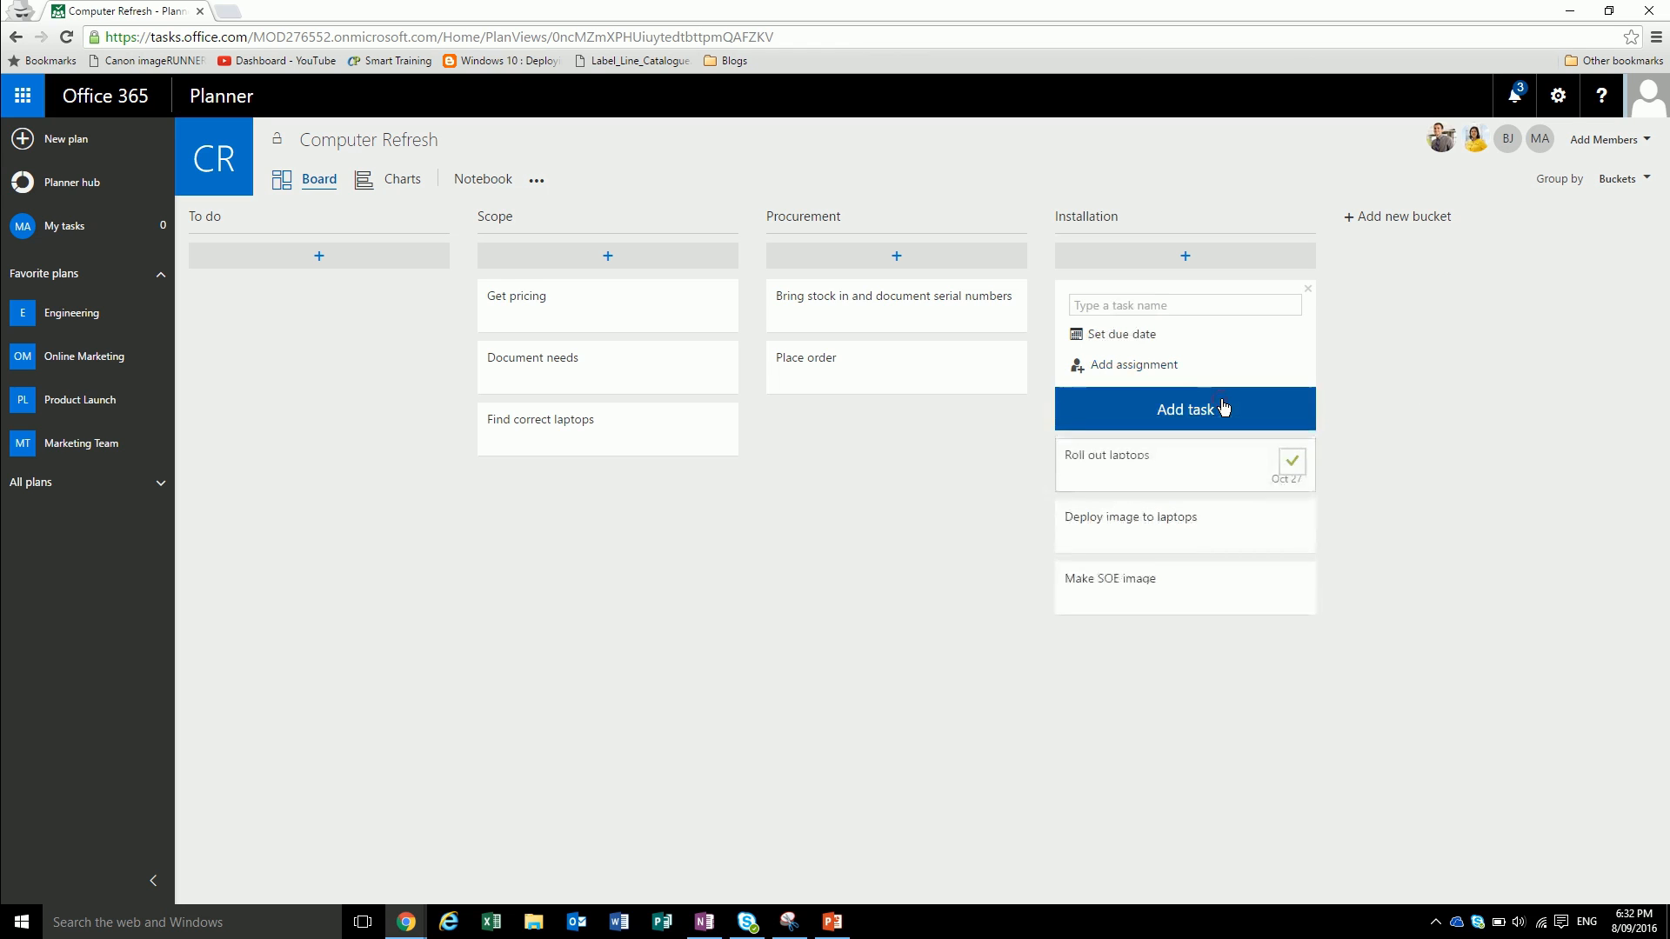
pyautogui.click(1306, 289)
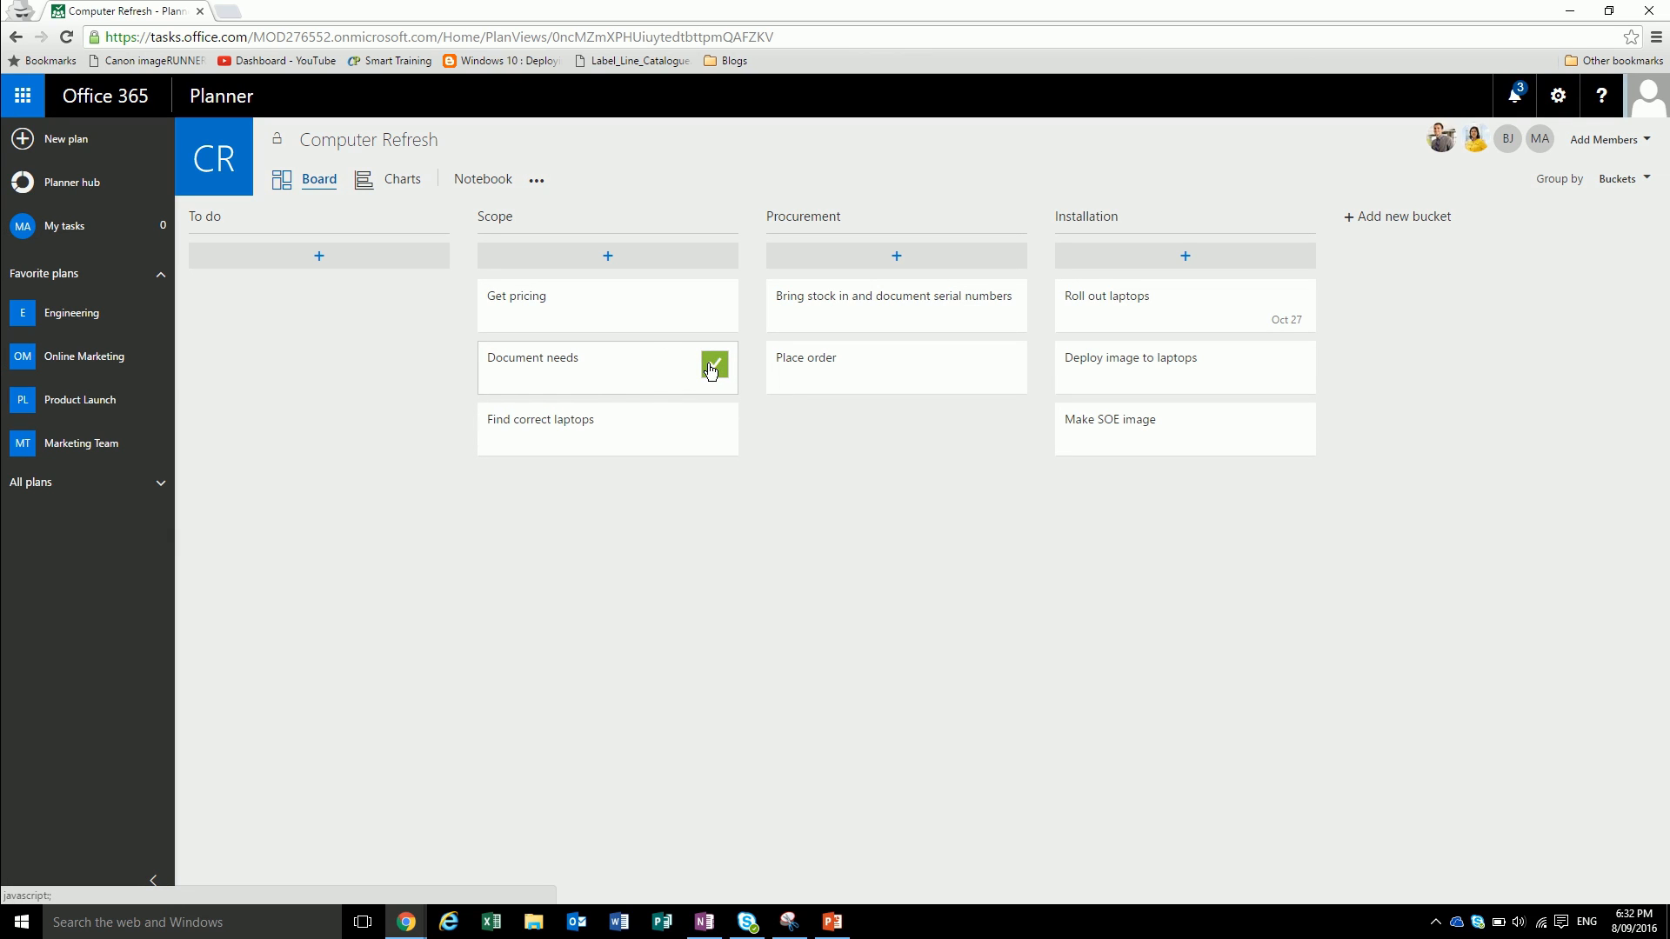
pyautogui.click(713, 367)
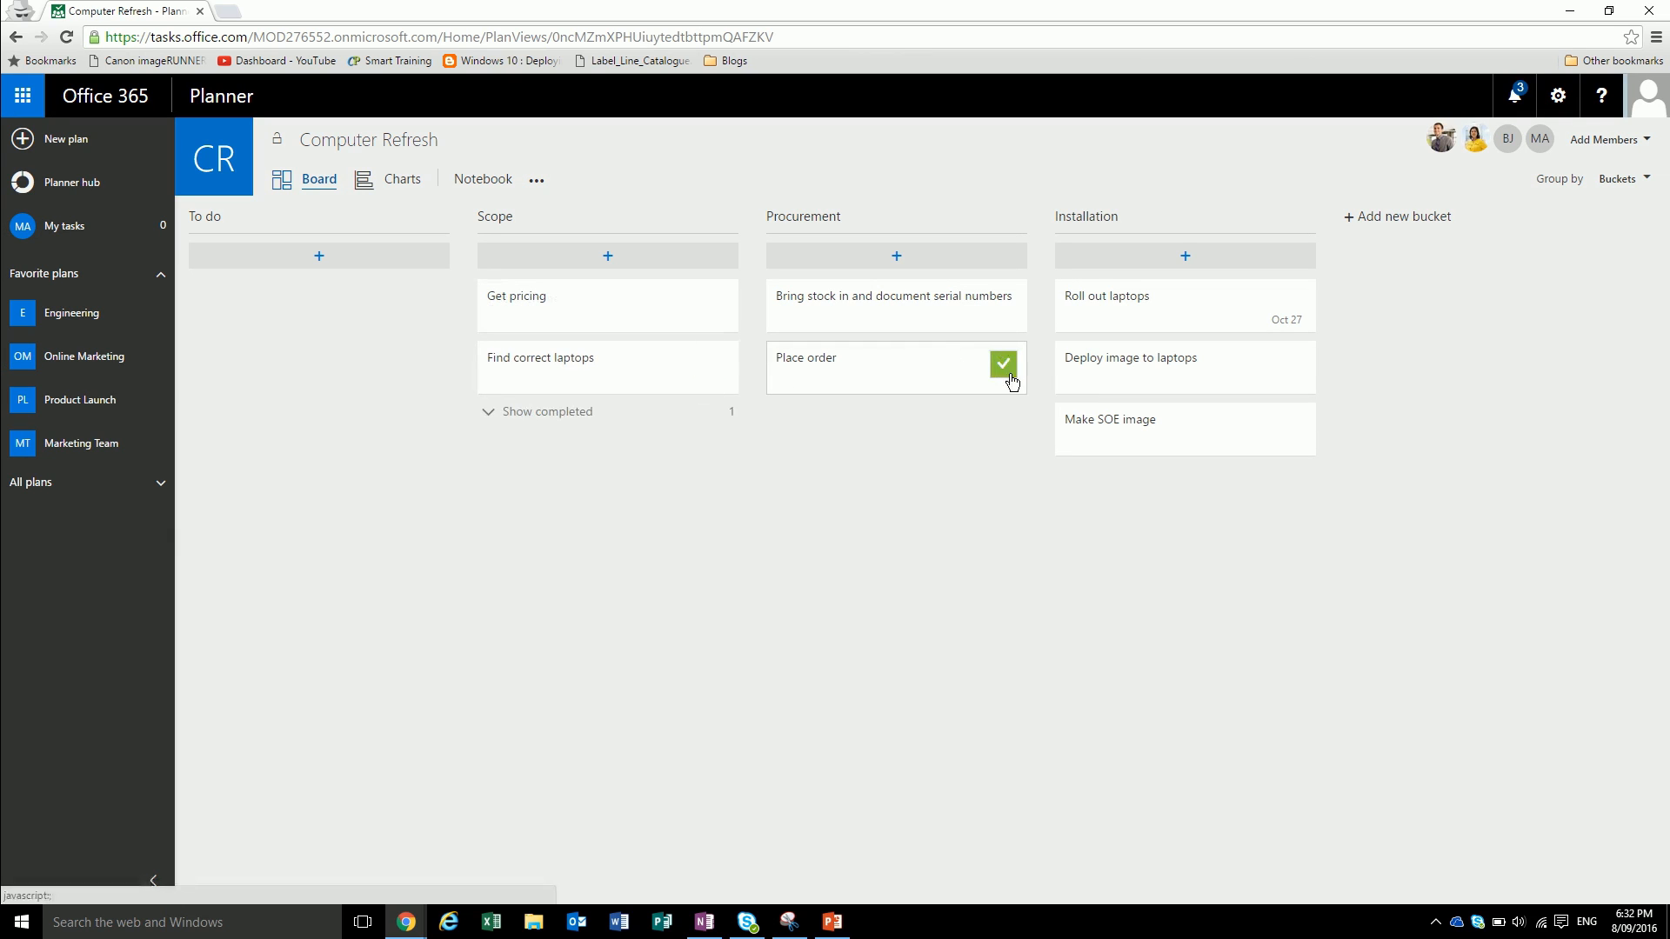
pyautogui.click(895, 295)
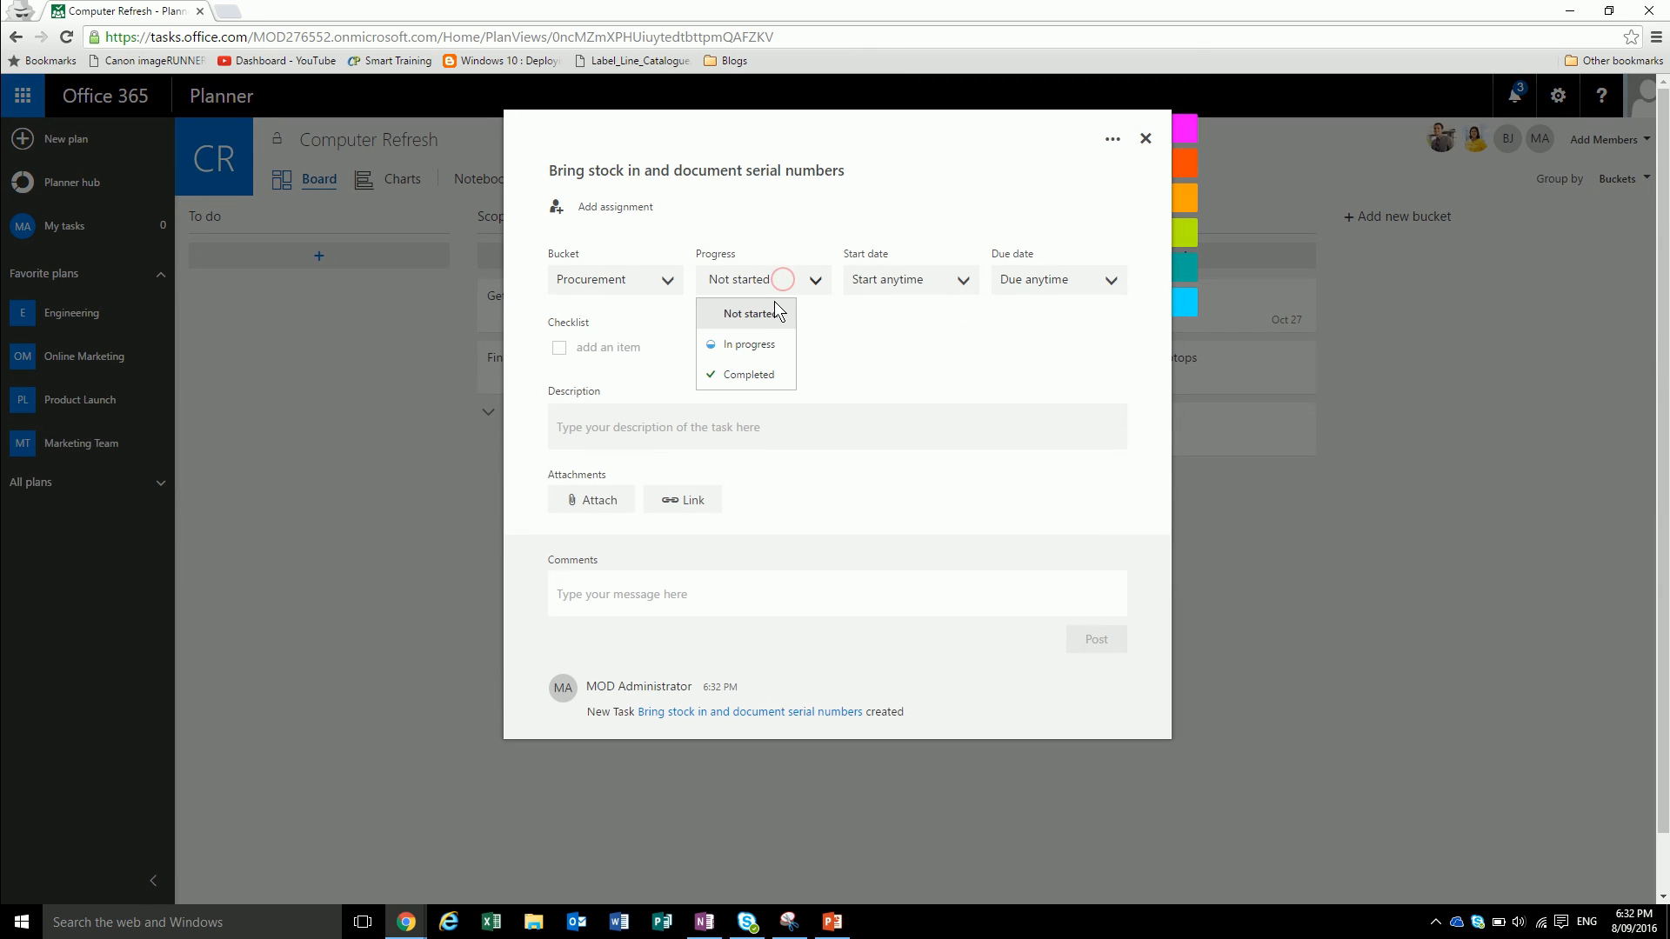
# - Set the serial numbers task In progress with description 'Need to enter serial numbers into database'
pyautogui.click(749, 344)
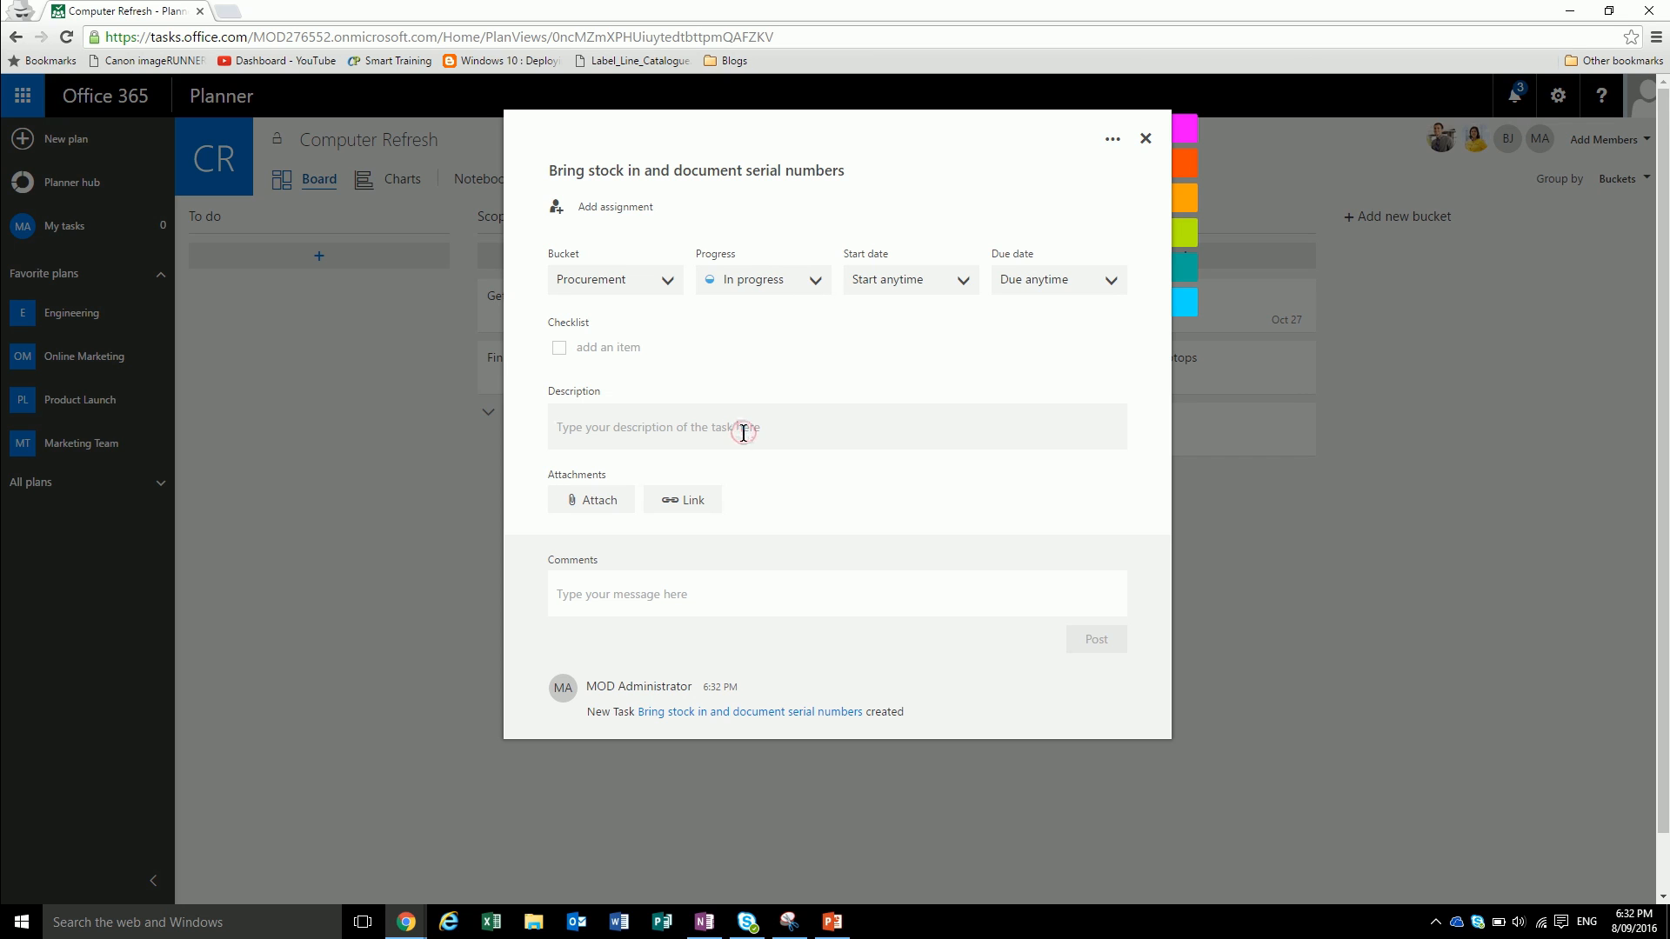
pyautogui.moveTo(742, 431)
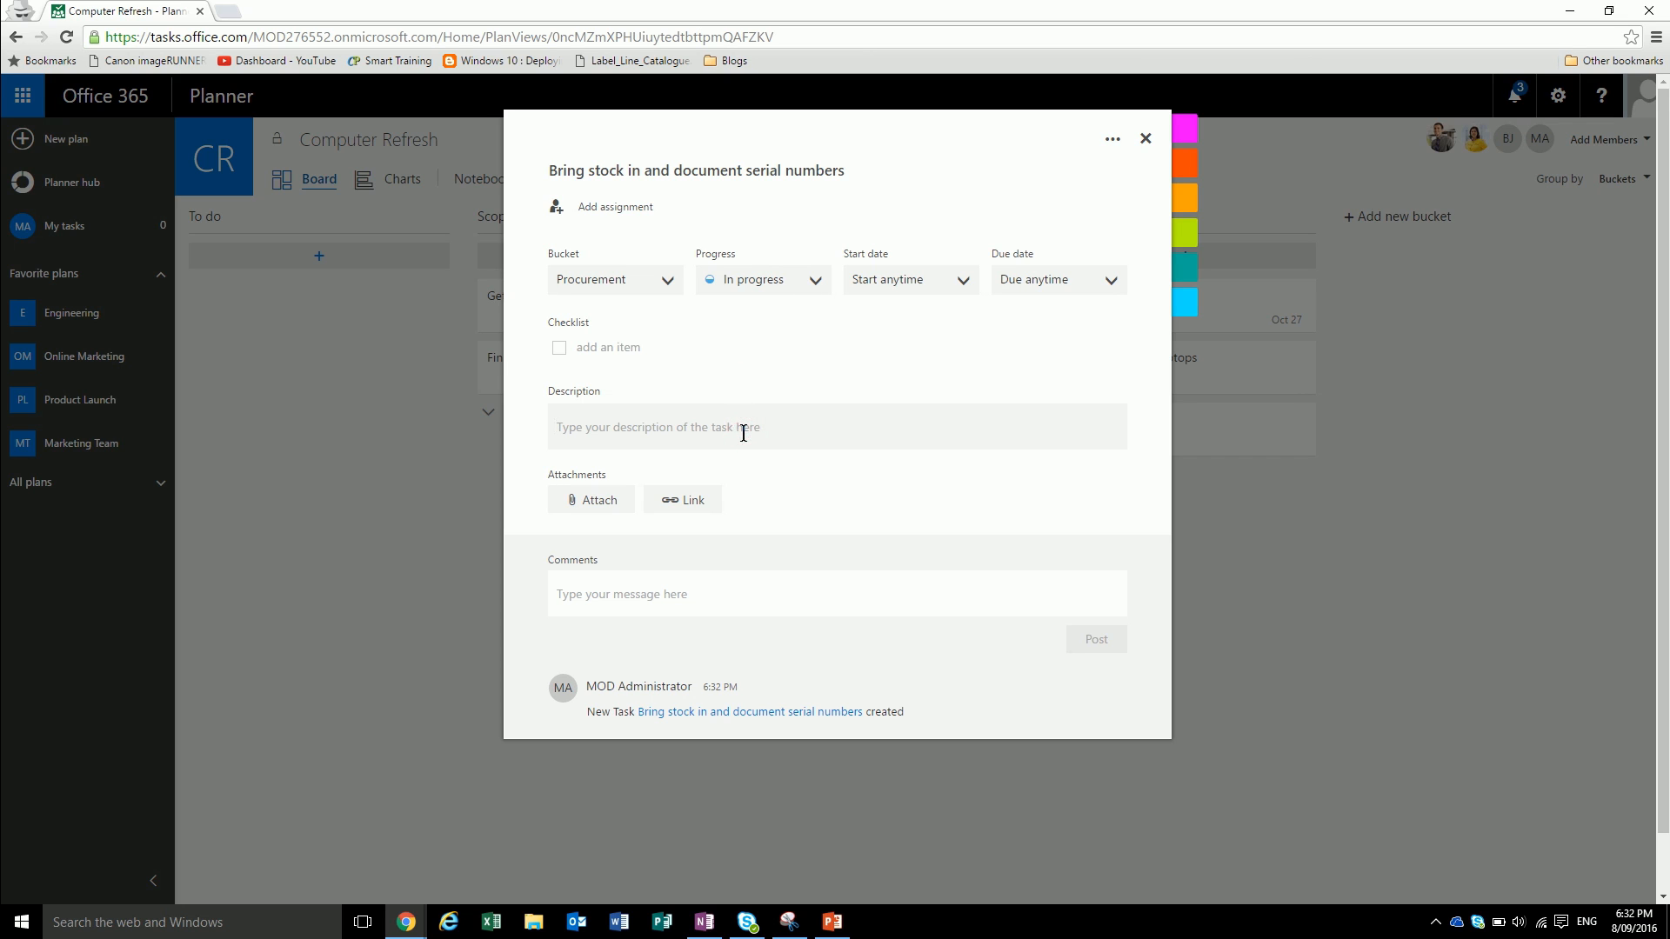
pyautogui.write('Need to en')
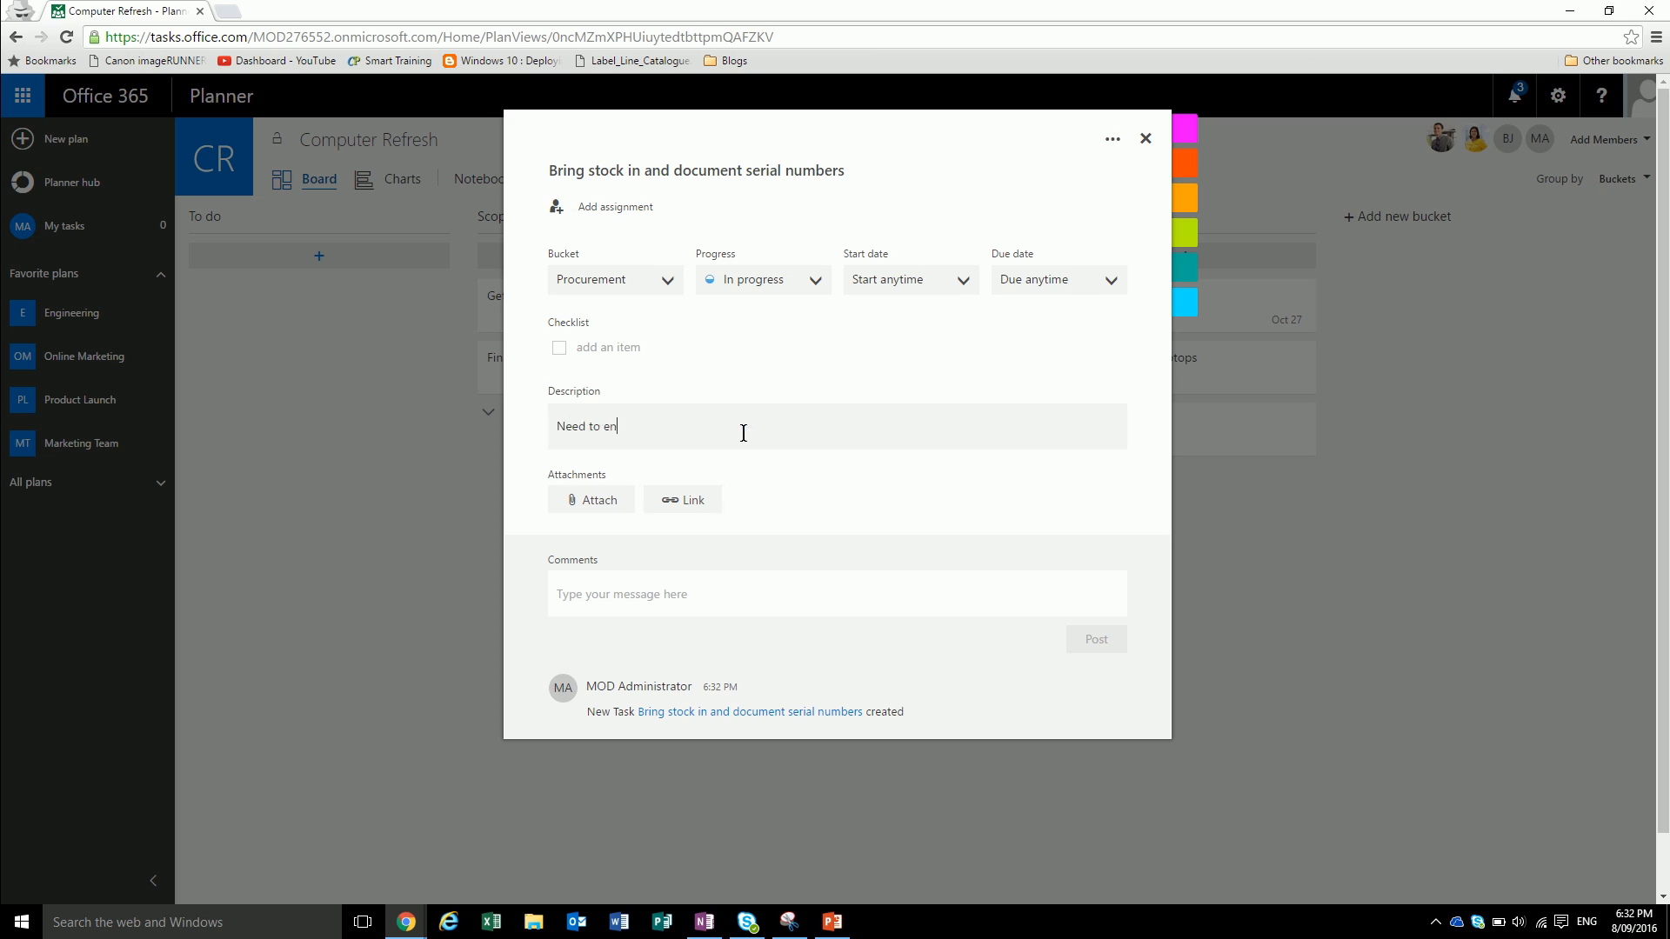
pyautogui.write('ter serial')
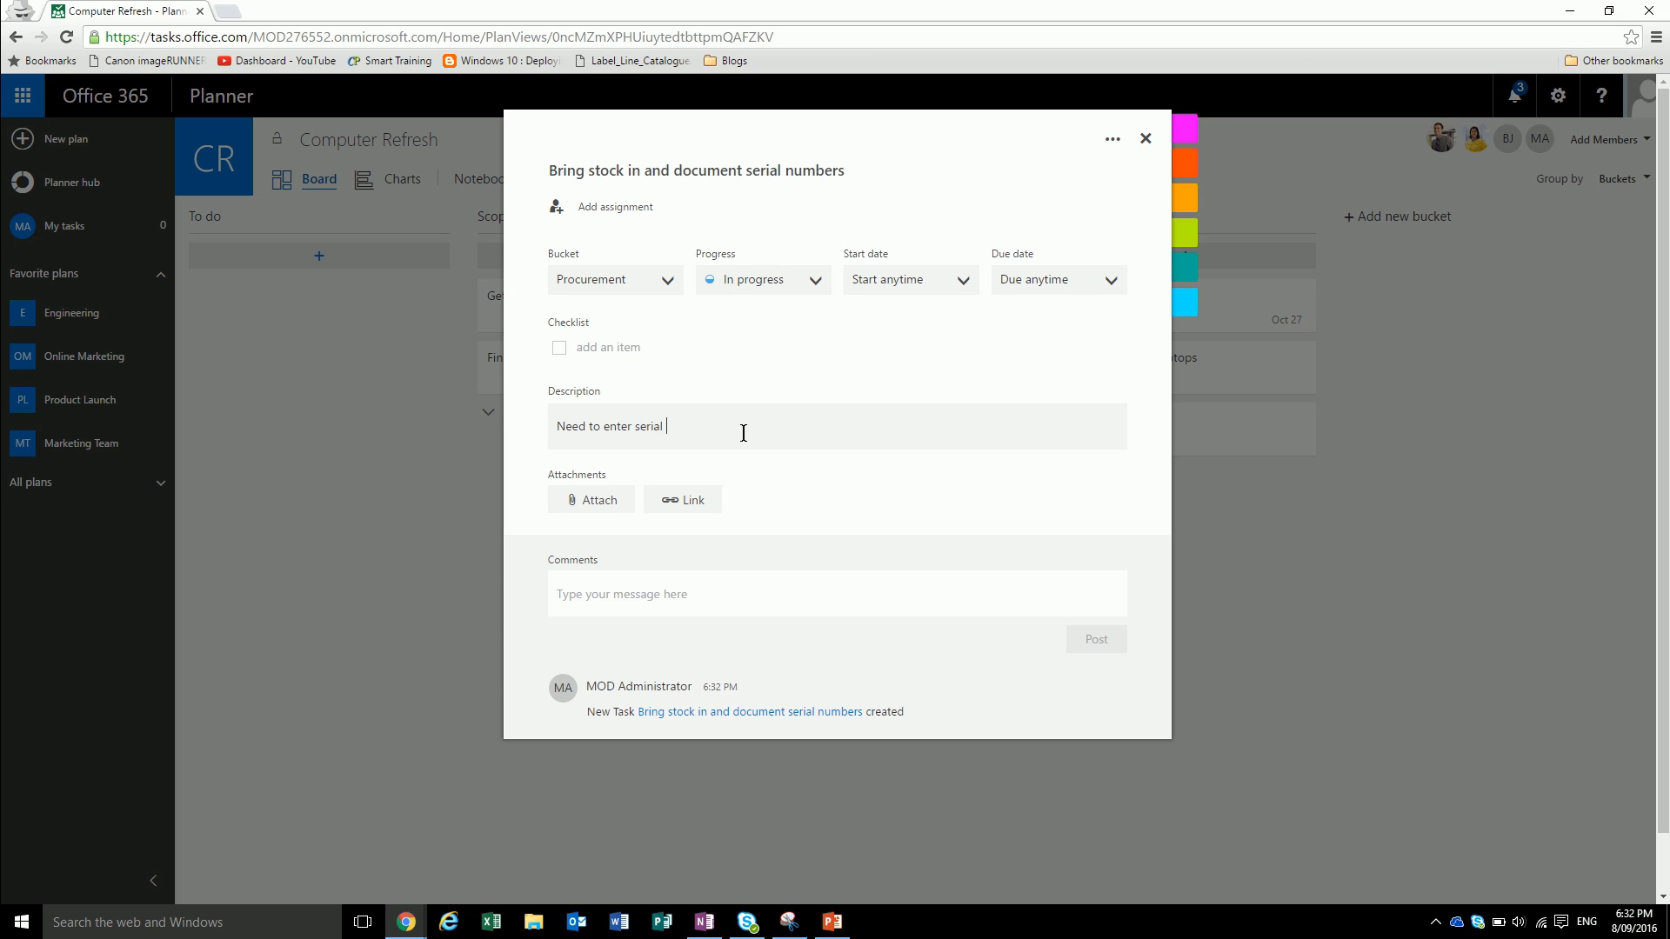
pyautogui.write('numbers into')
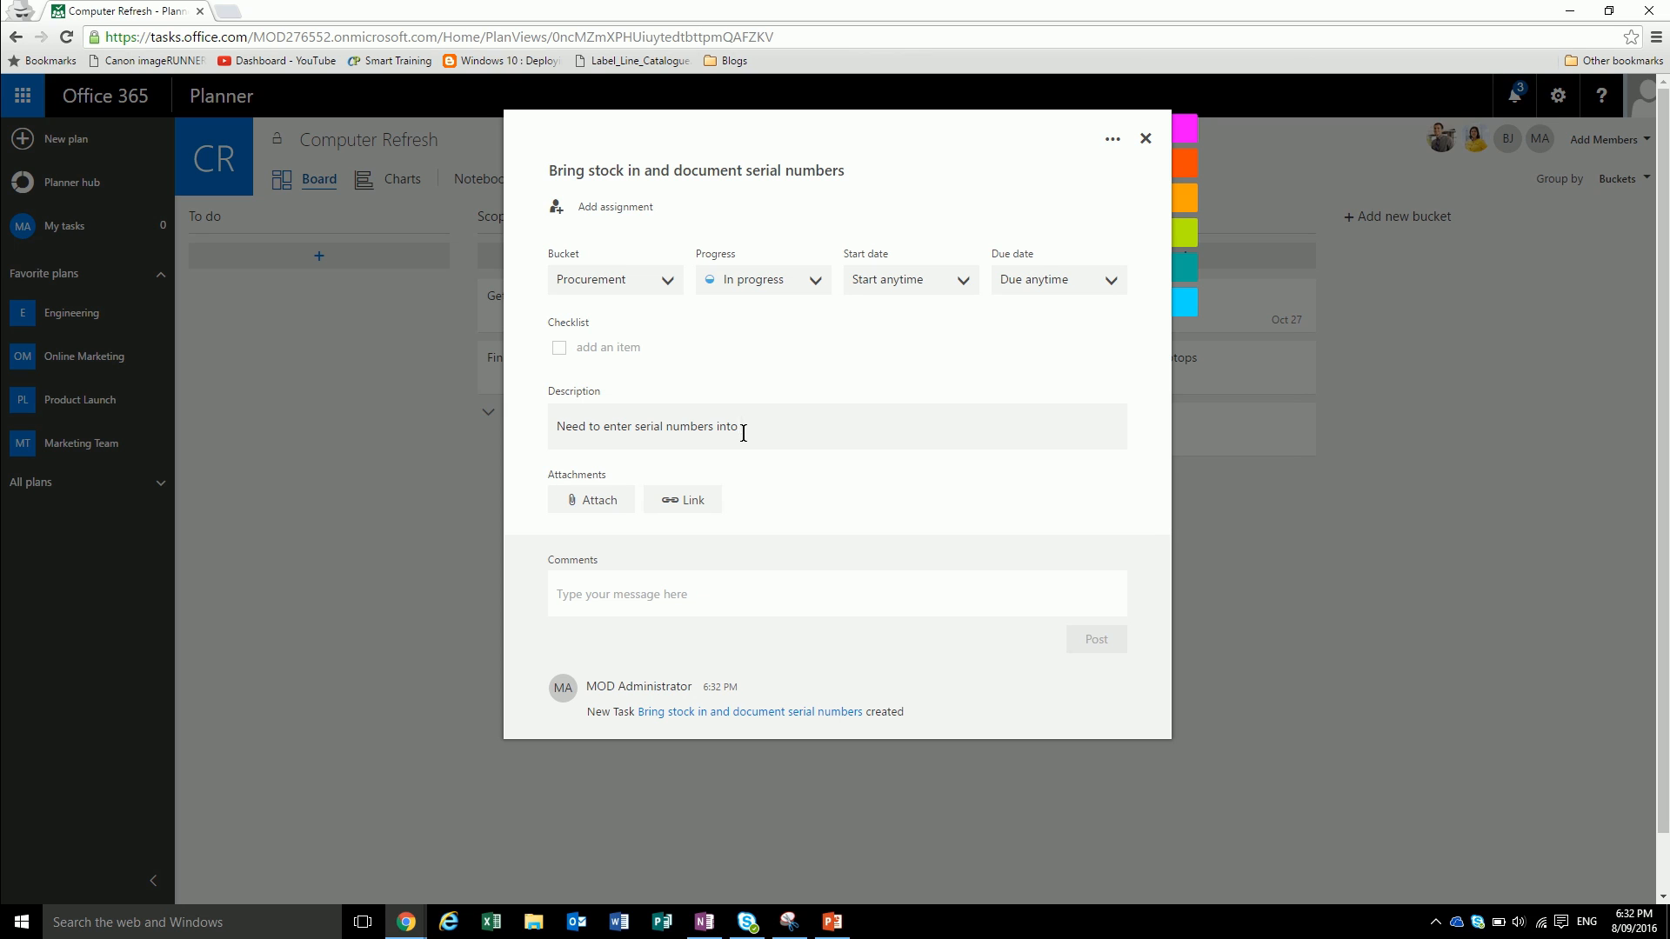
pyautogui.write('database')
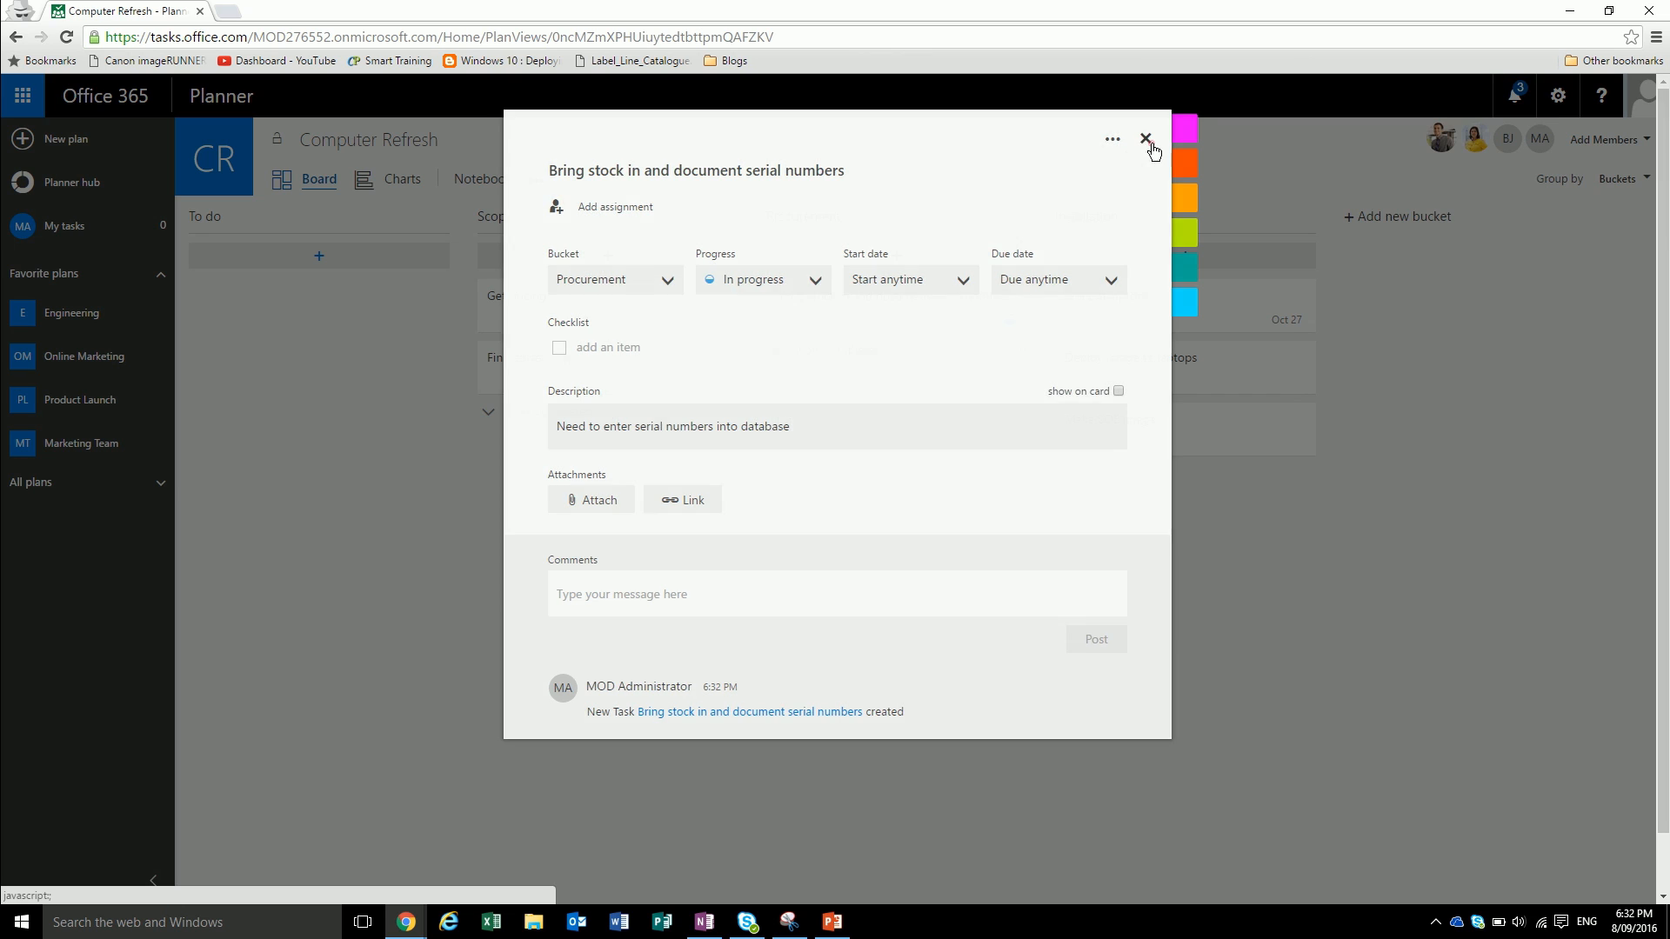
pyautogui.click(1146, 140)
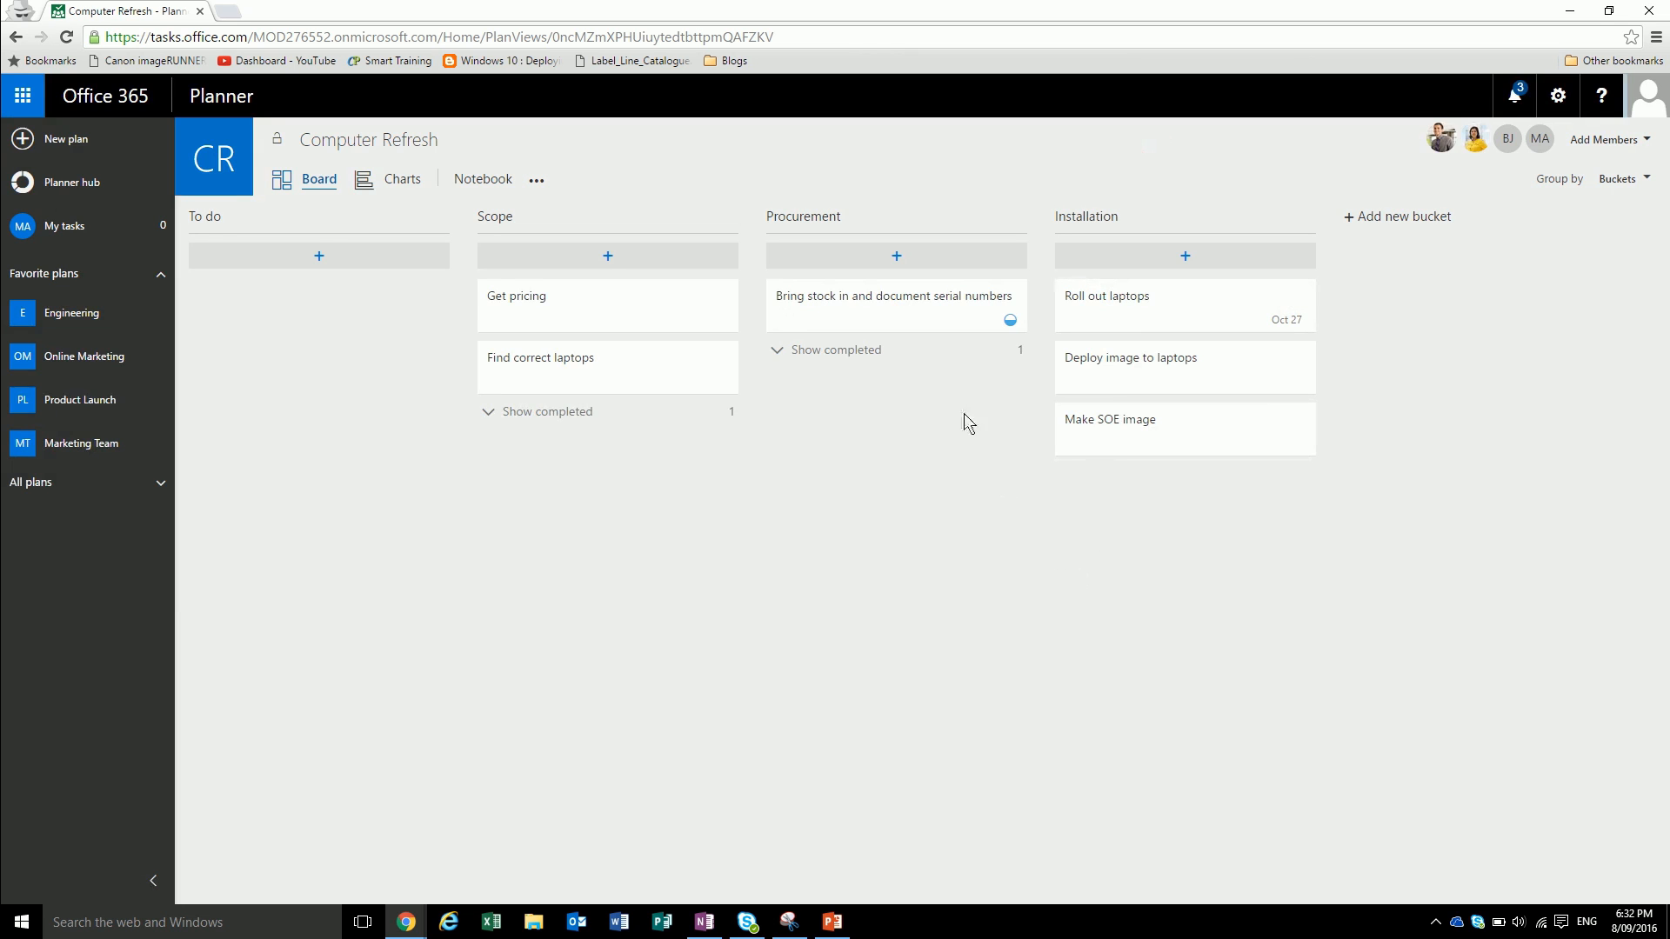
# - Reopen the serial numbers task and show its description on the card
pyautogui.click(893, 296)
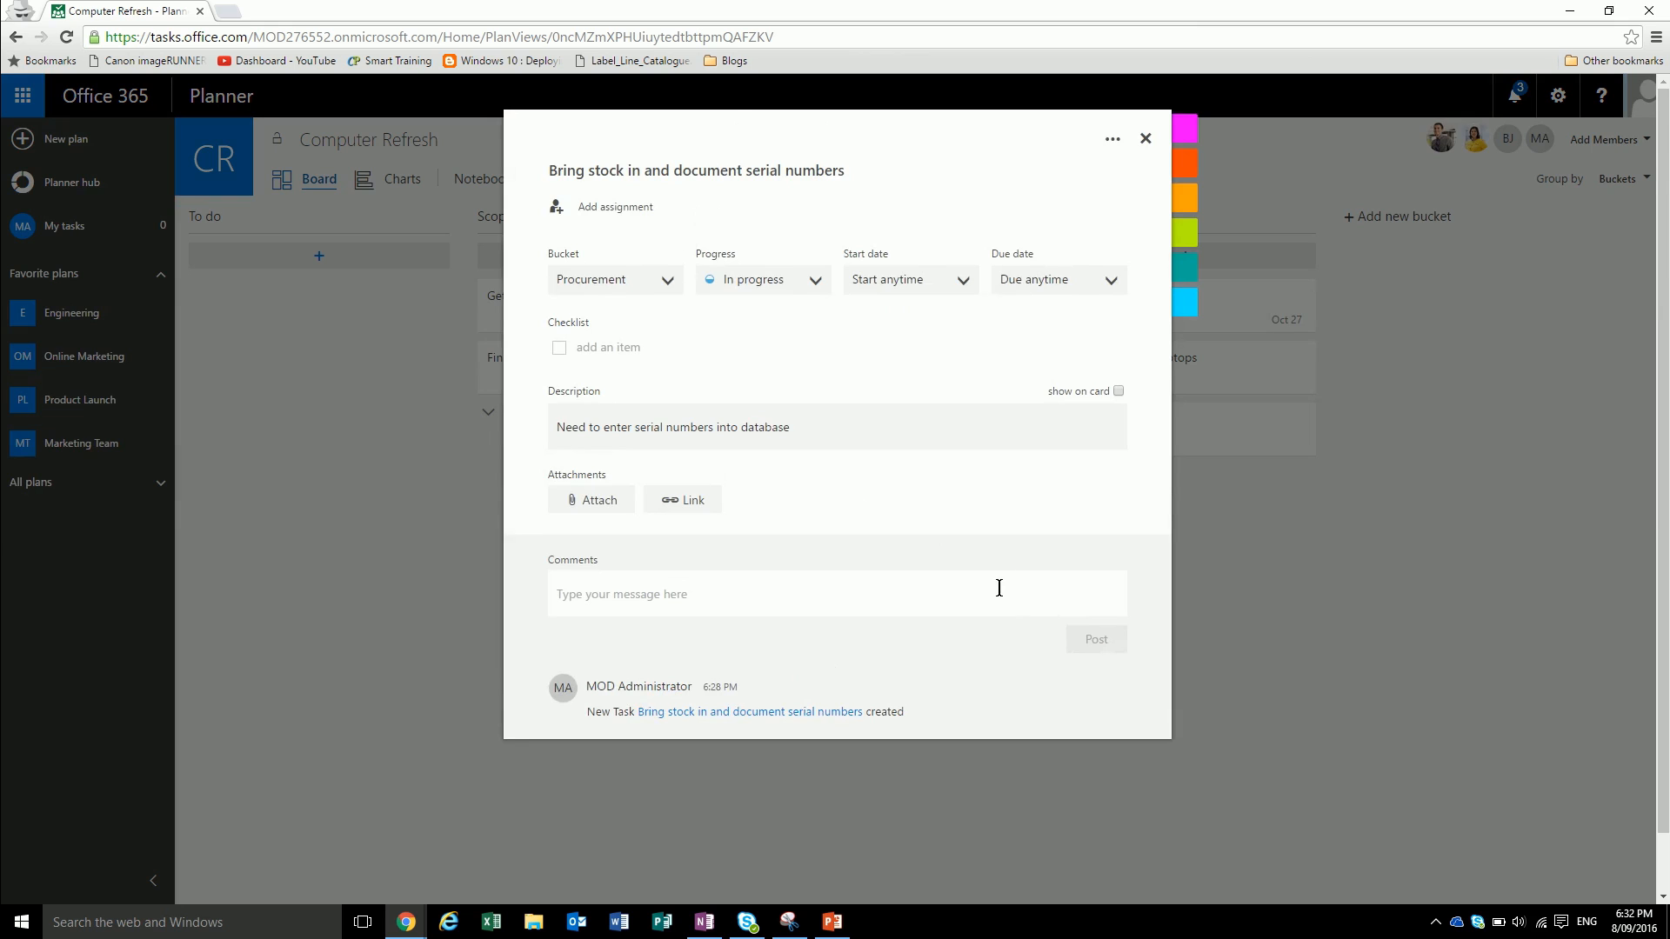
pyautogui.scroll(3)
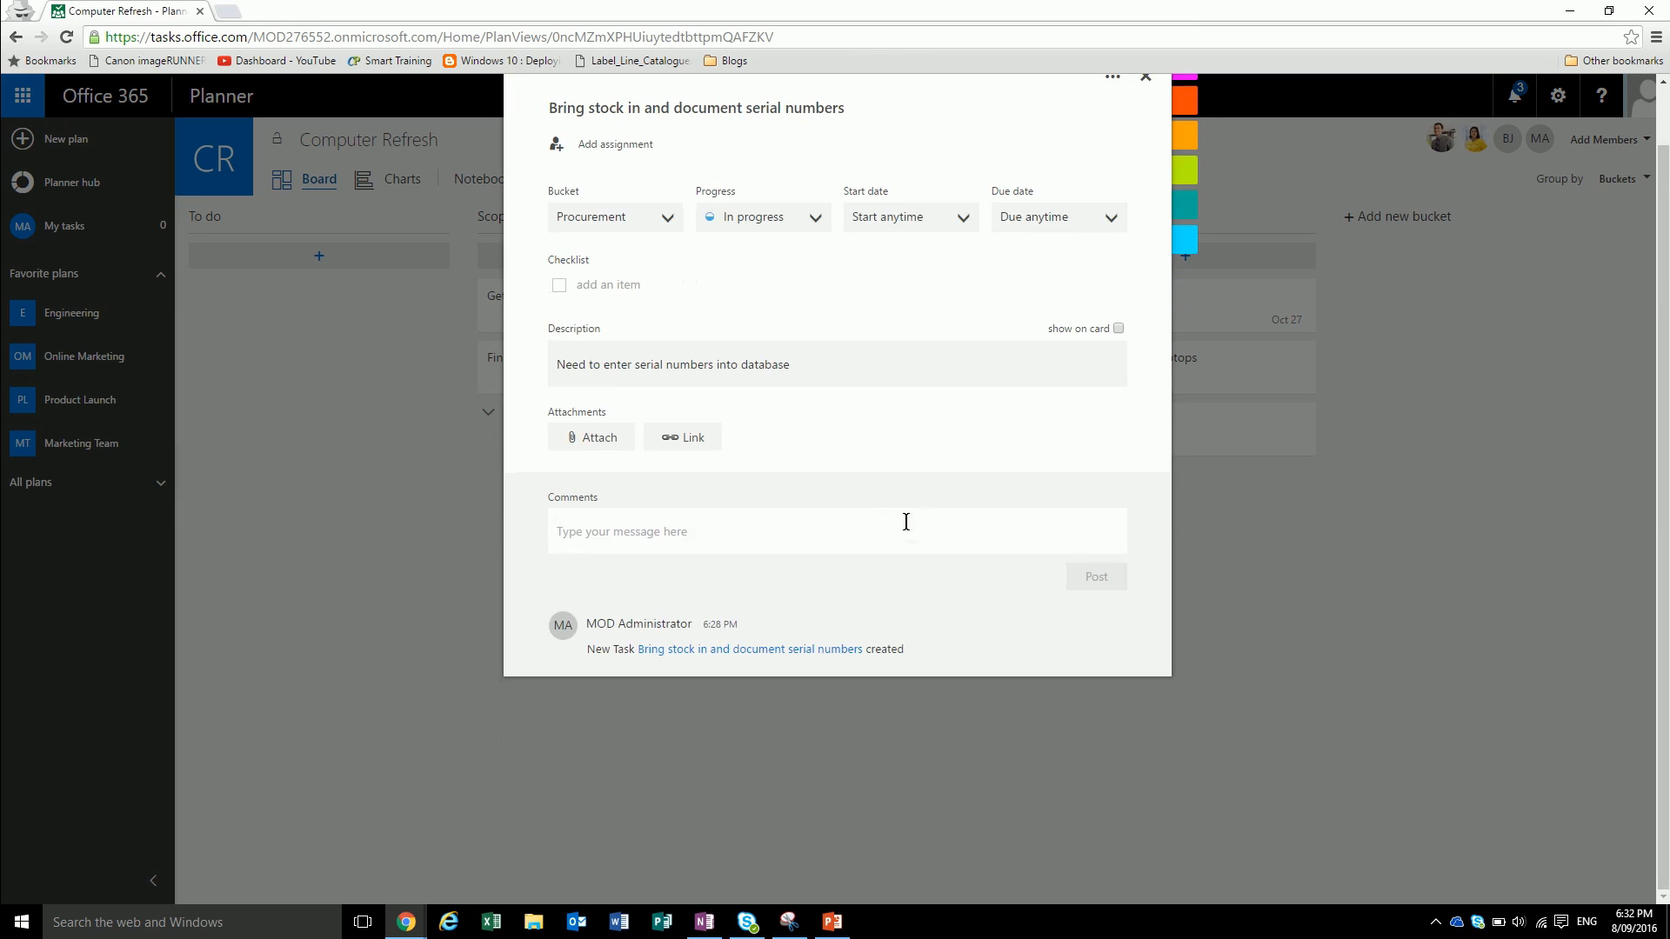
pyautogui.moveTo(839, 521)
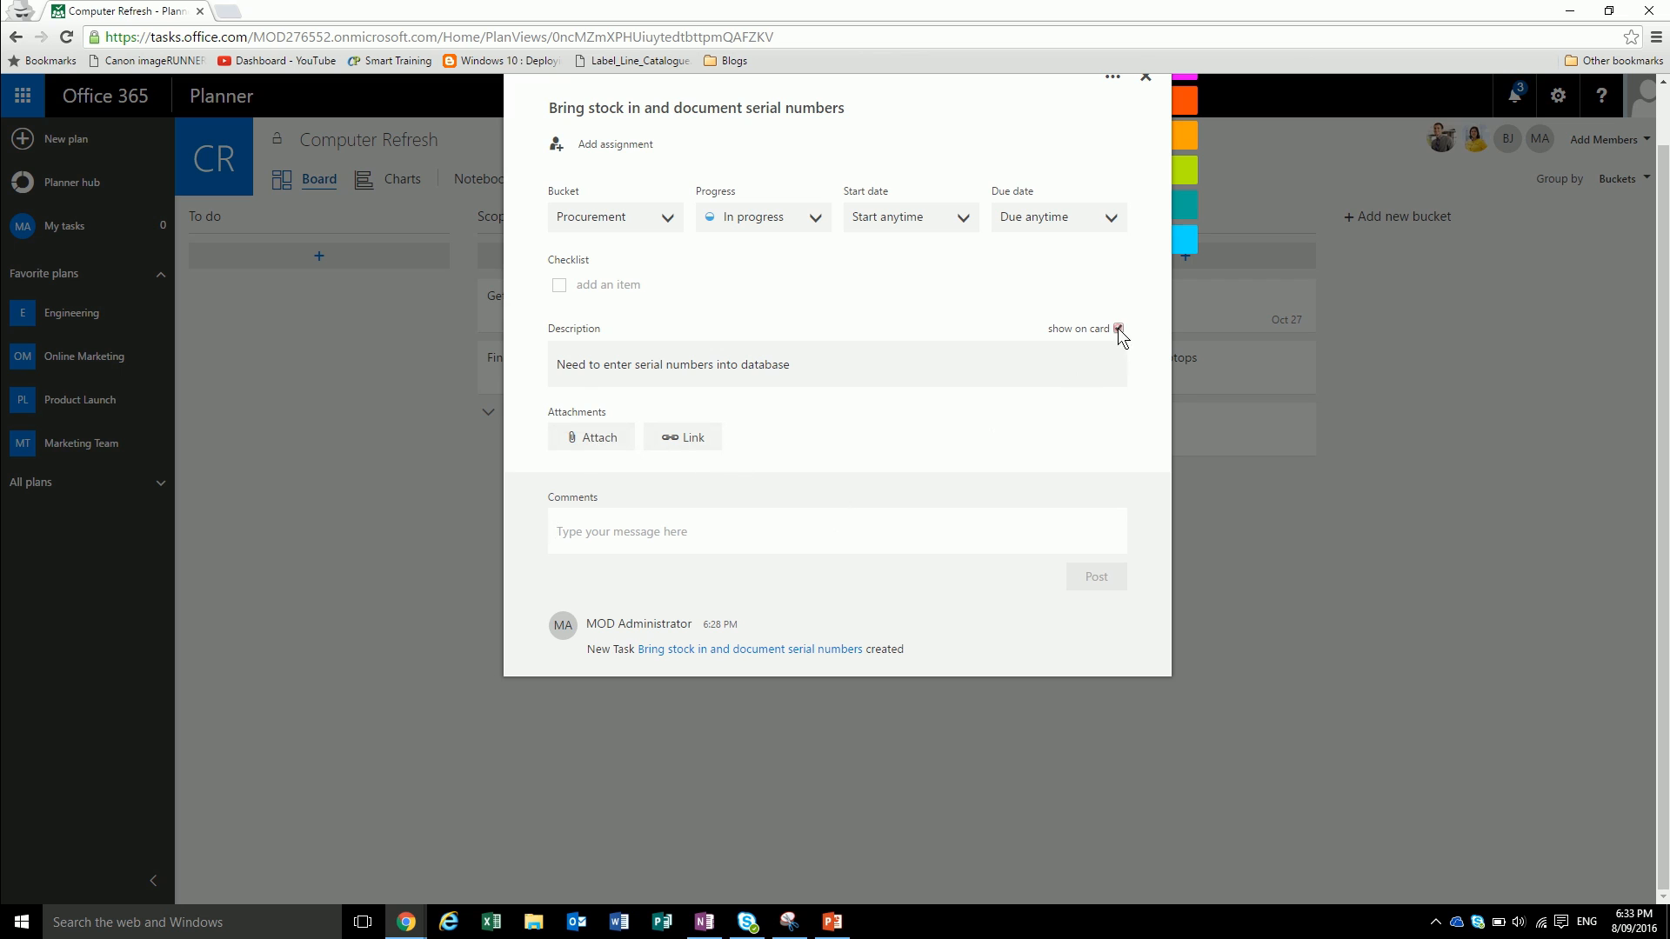
pyautogui.click(1145, 76)
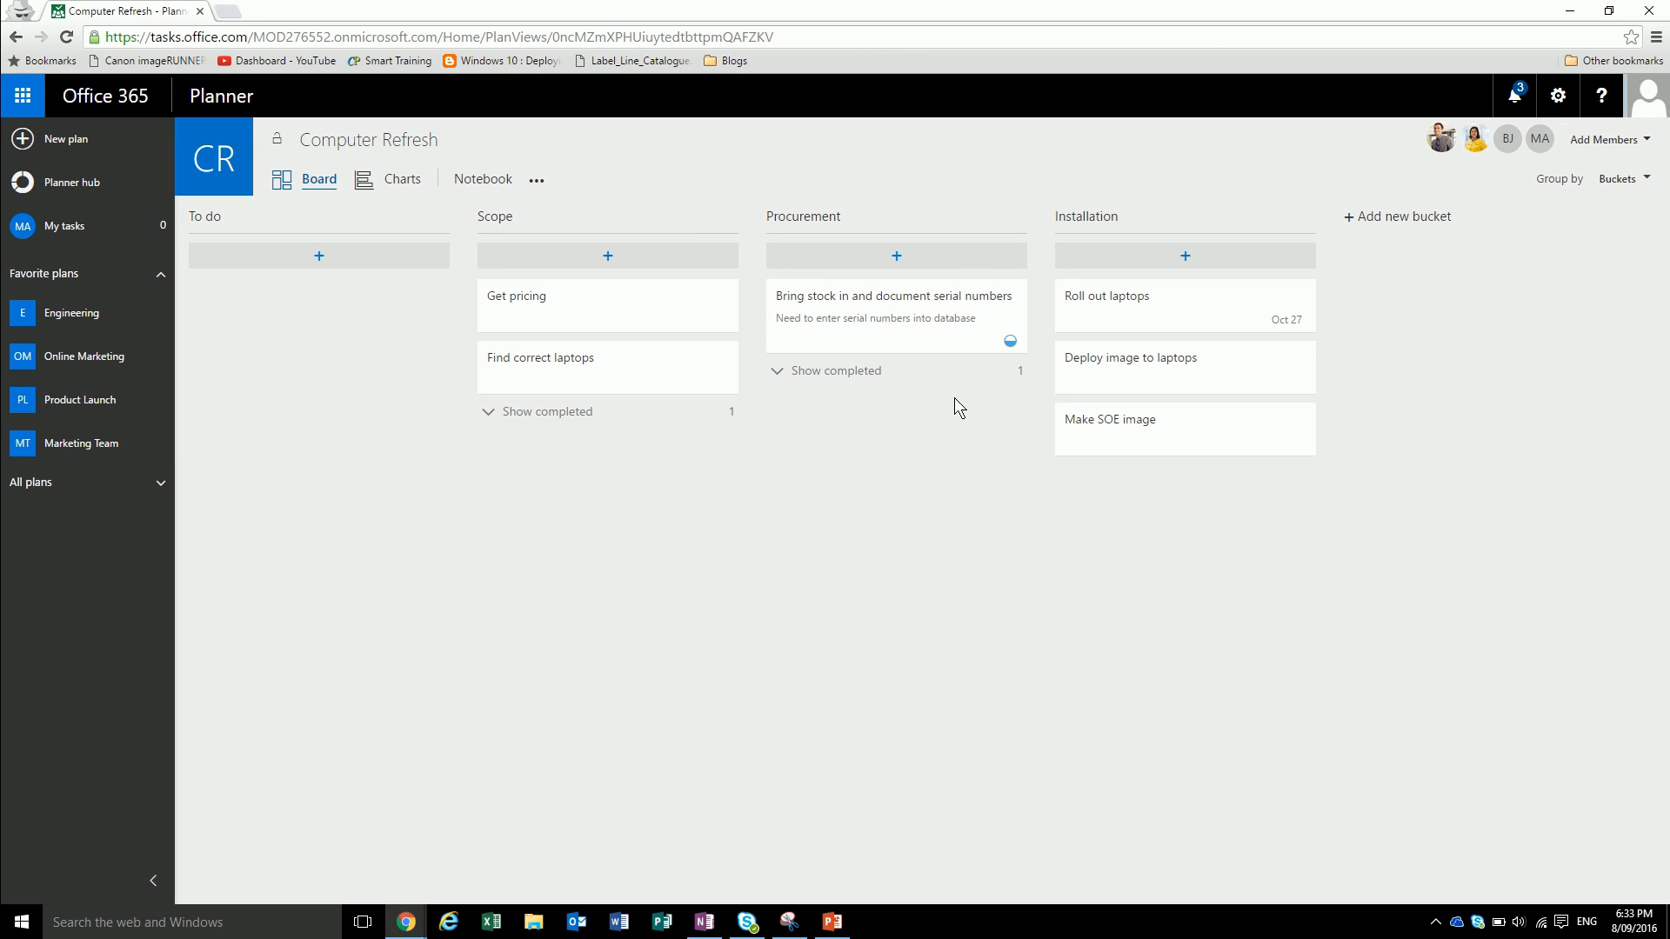
pyautogui.moveTo(155, 191)
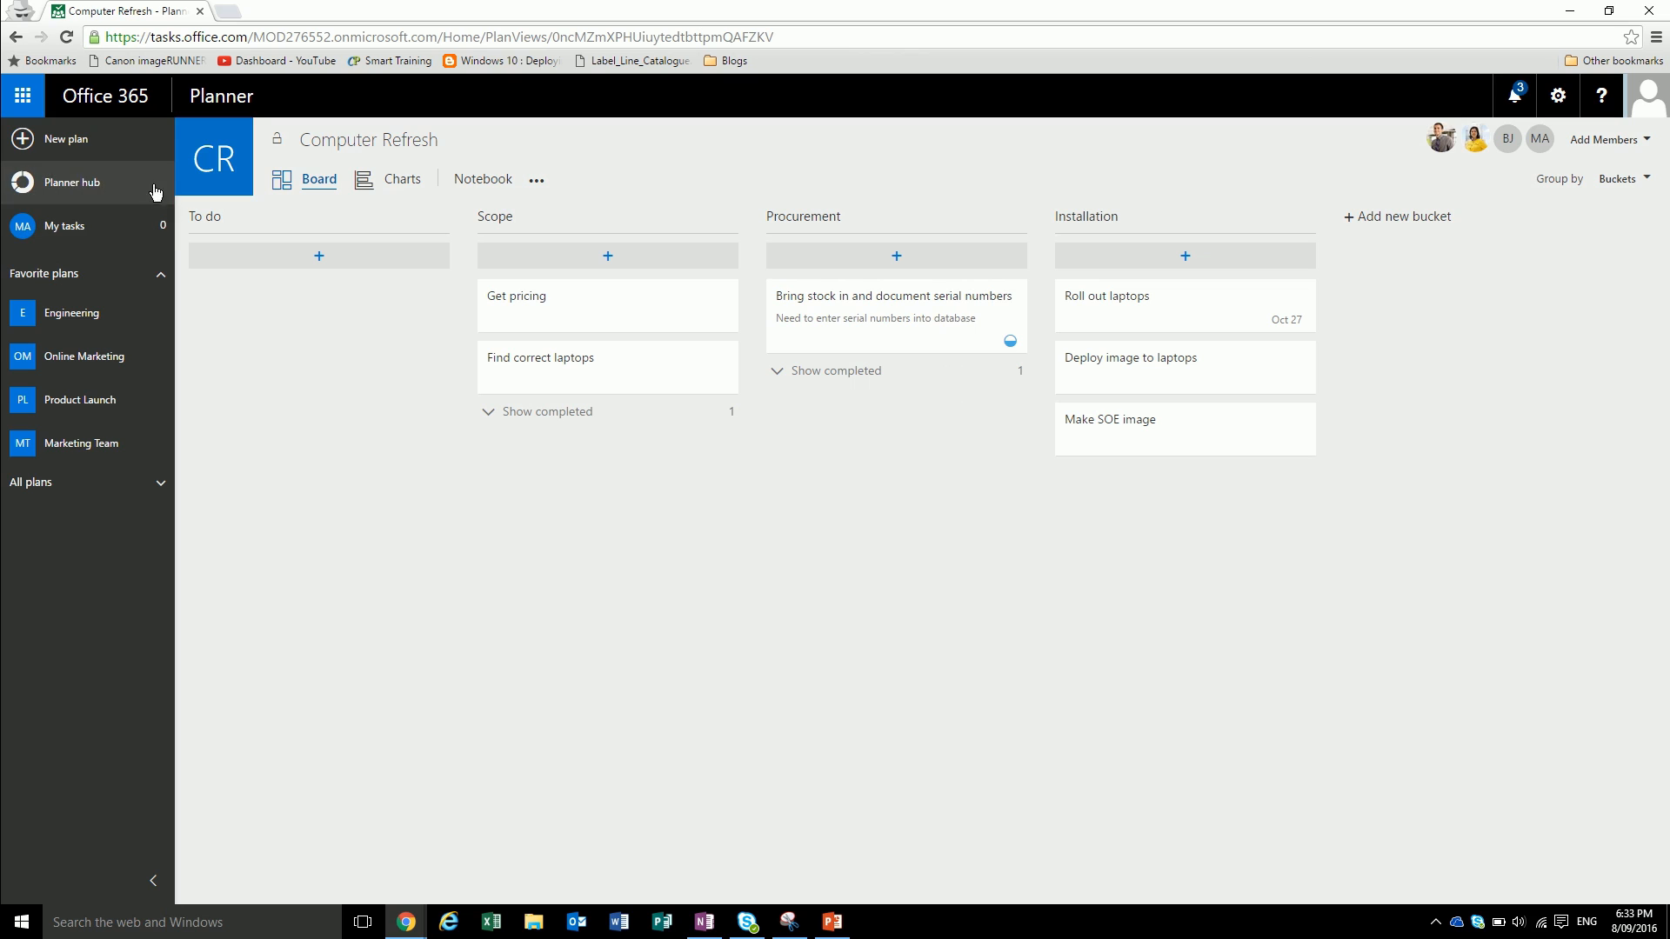
pyautogui.moveTo(69, 195)
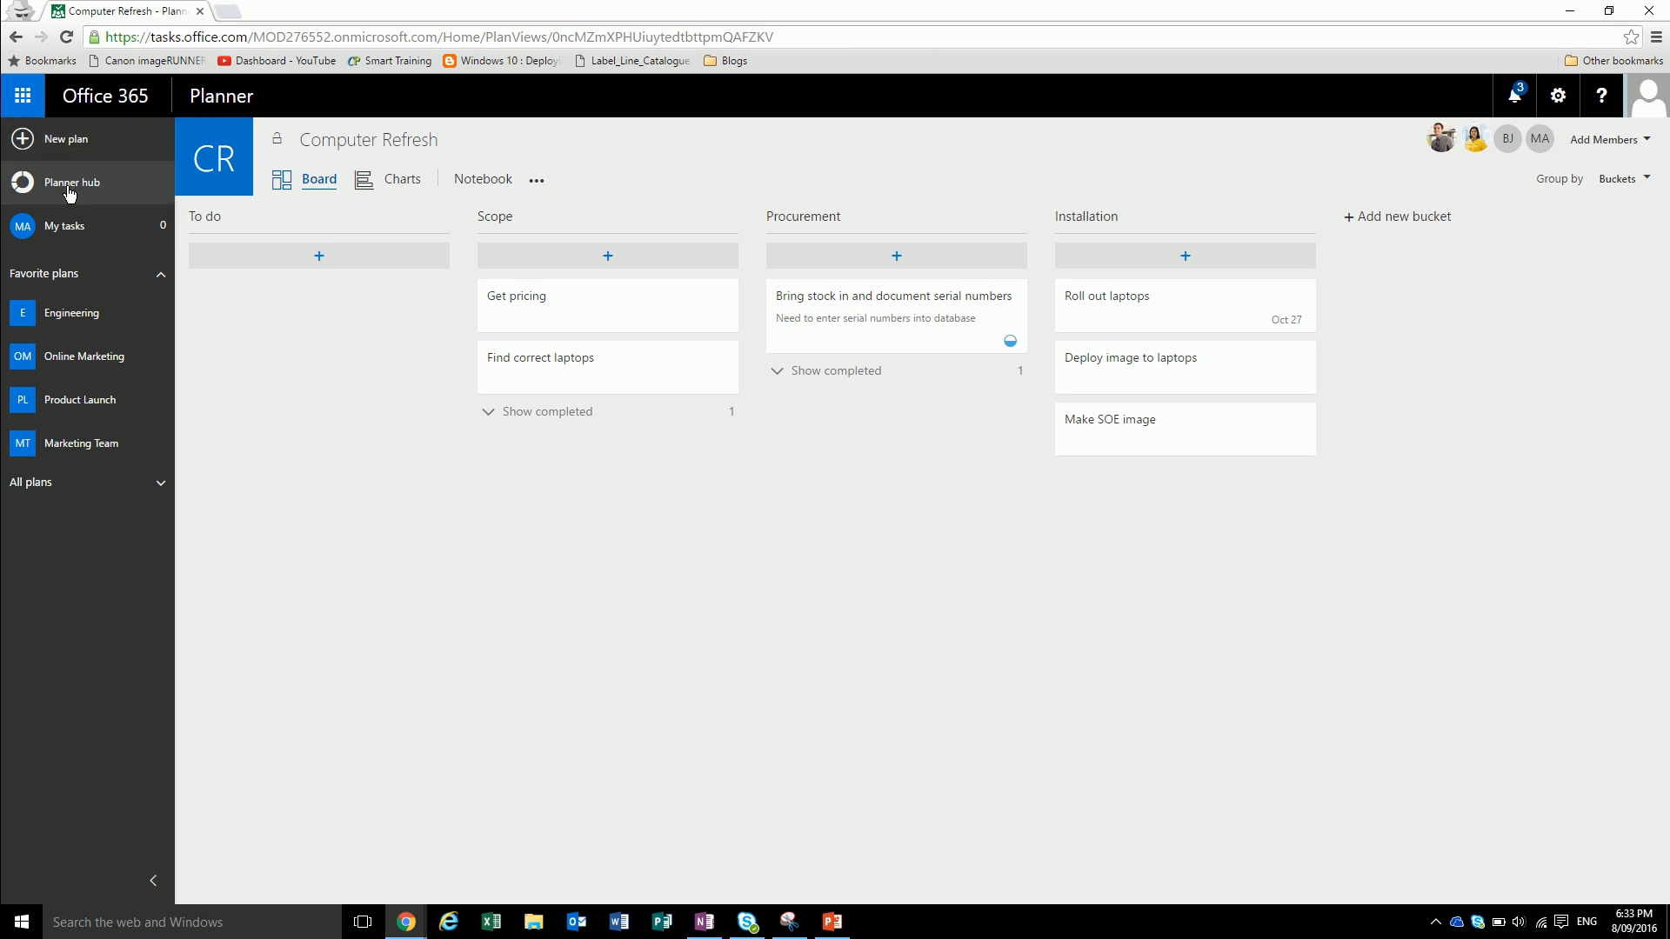
# - From the Planner hub, add the Computer Refresh plan to favorites
pyautogui.click(70, 182)
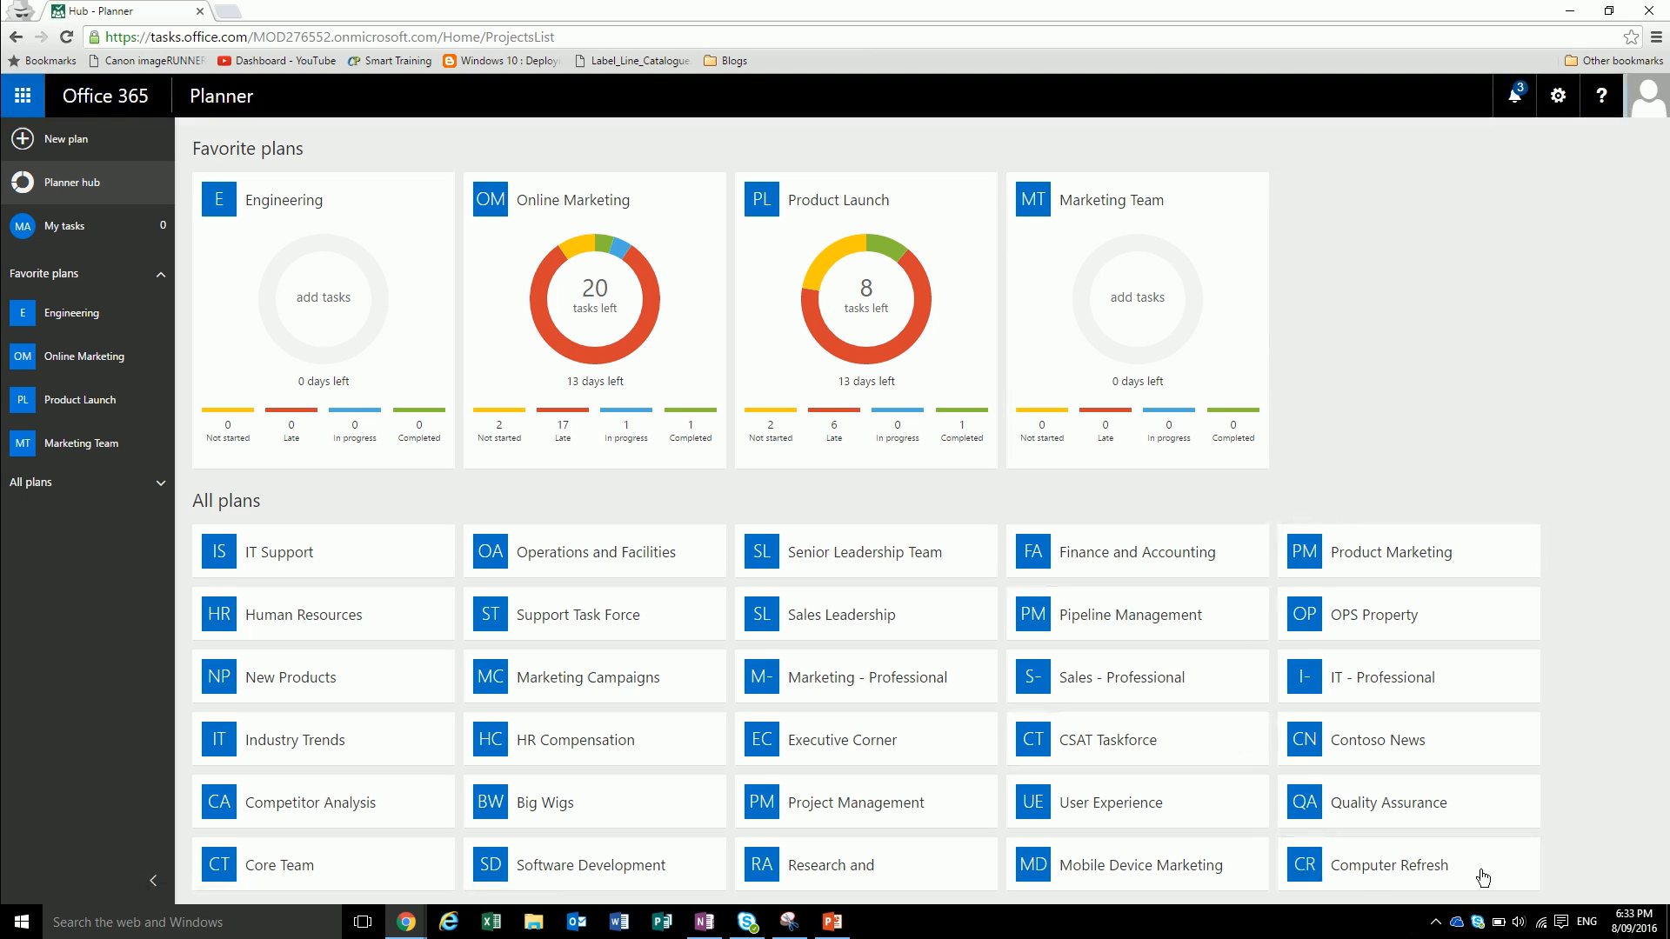
pyautogui.moveTo(1522, 863)
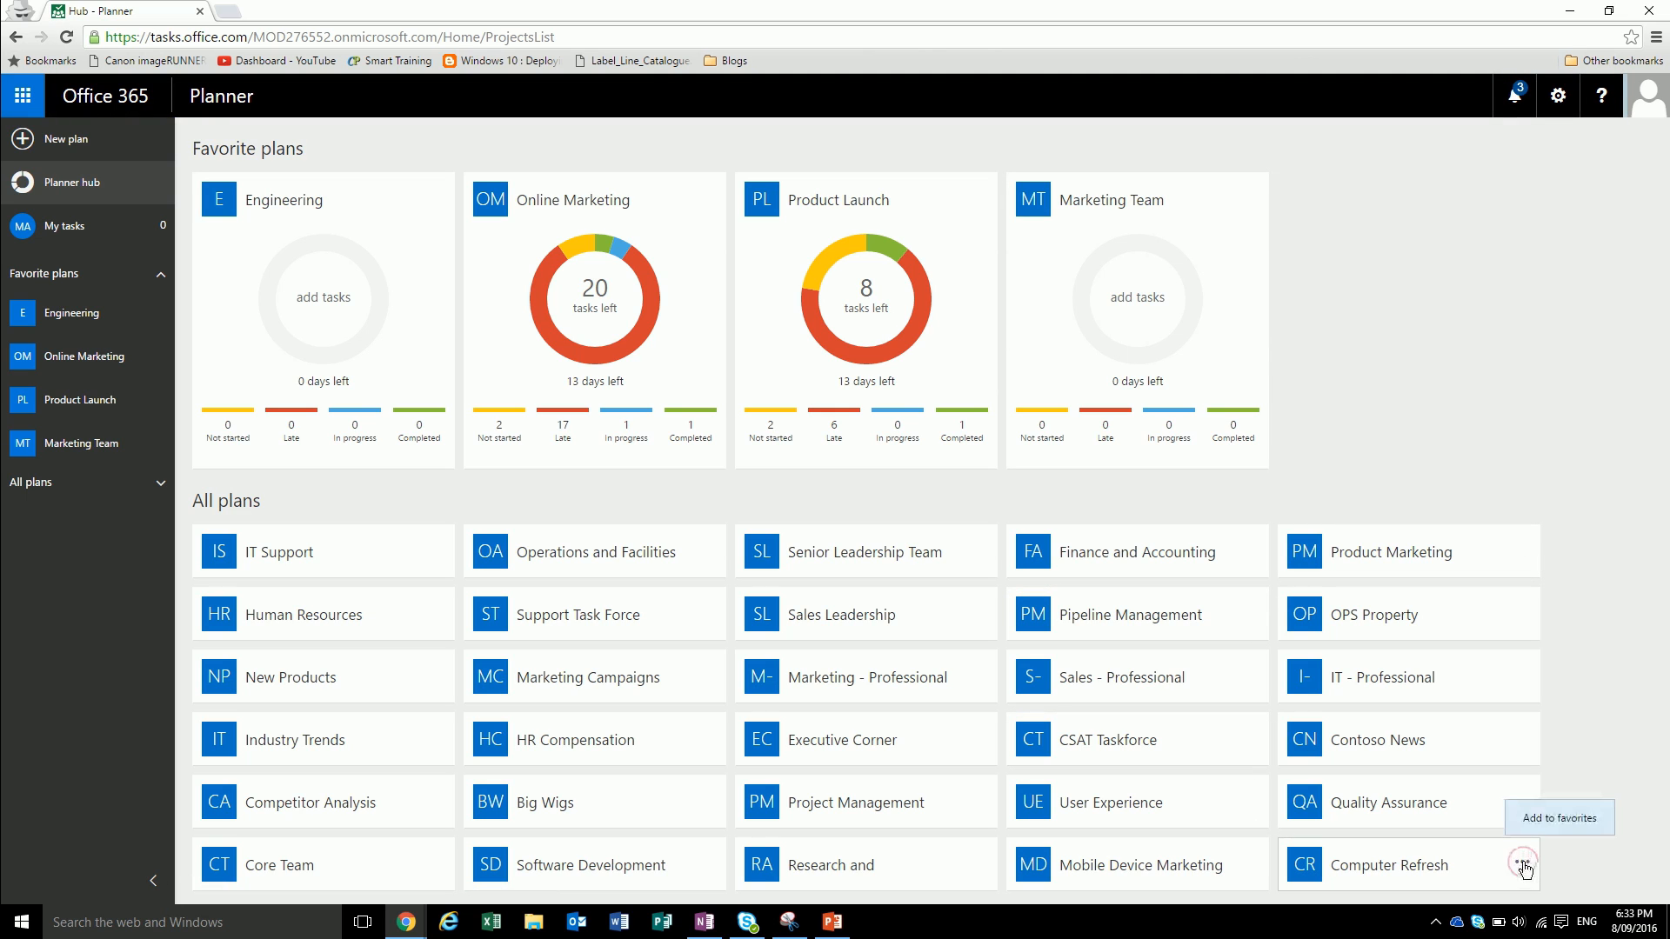
pyautogui.click(1521, 865)
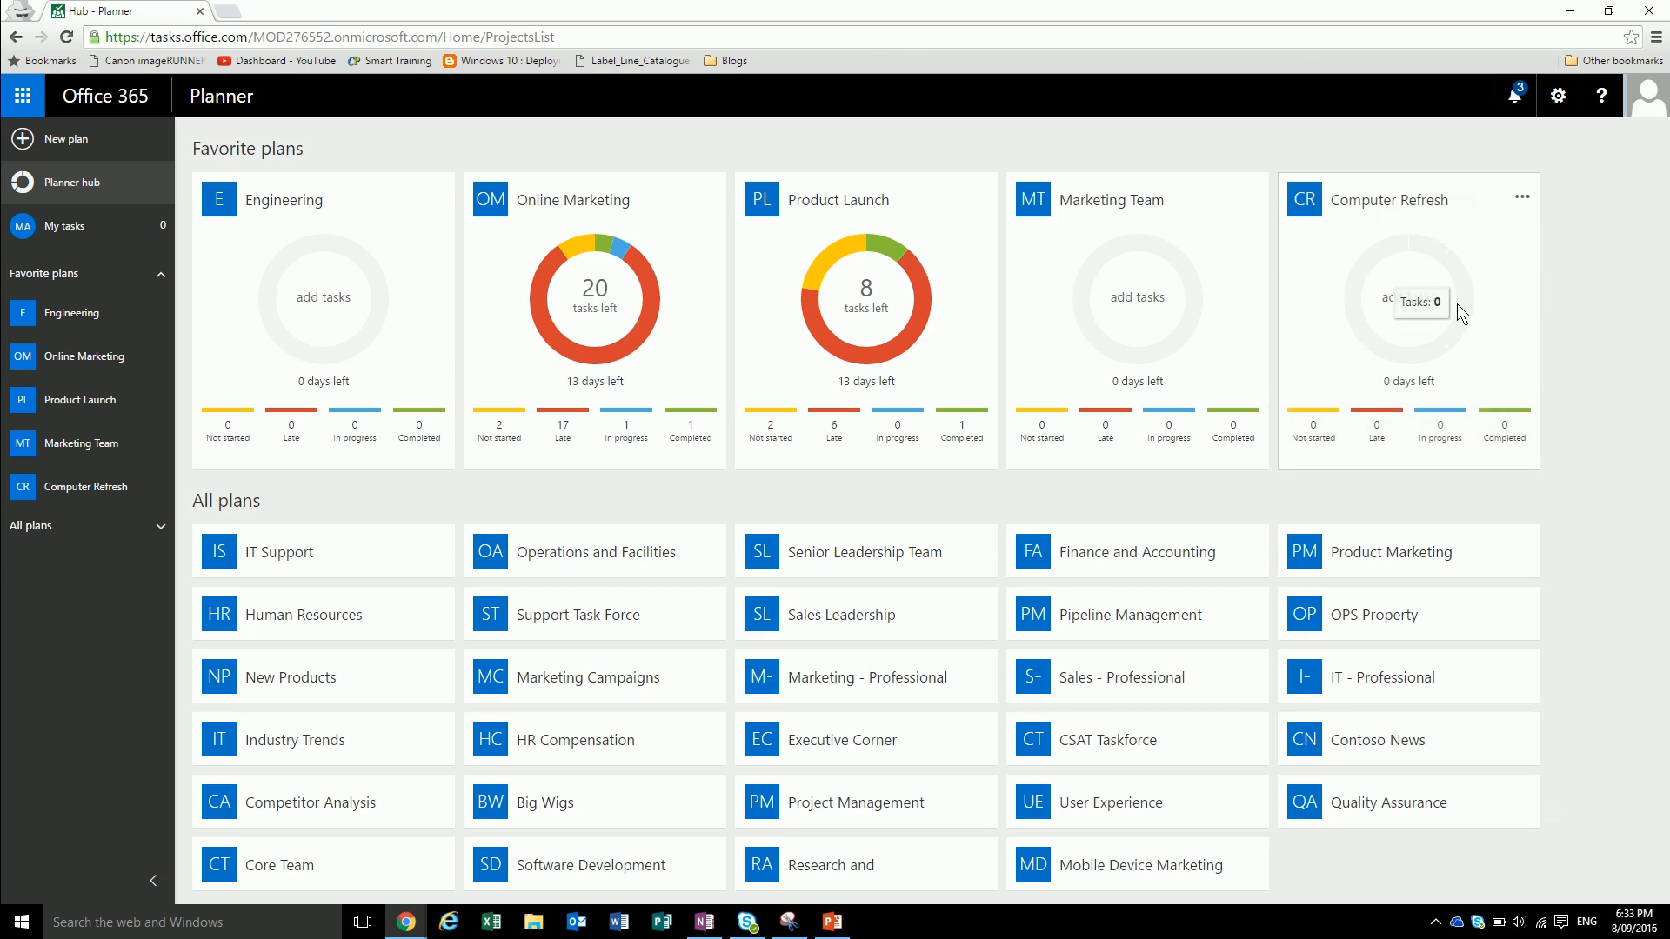